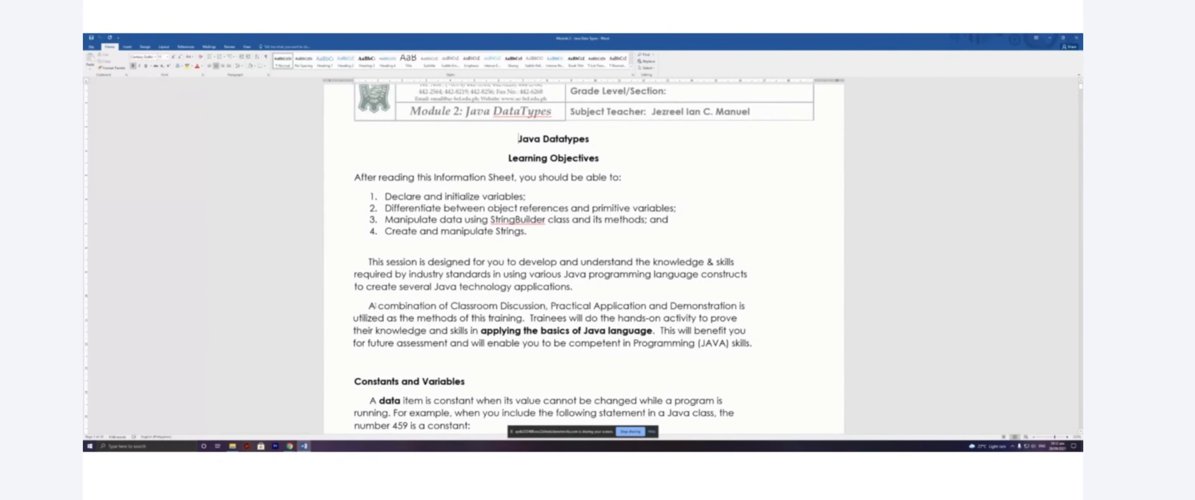
Step: Read the byte datatype notes in Word, highlighting the System.out.println(459) example line
scroll(down, 3)
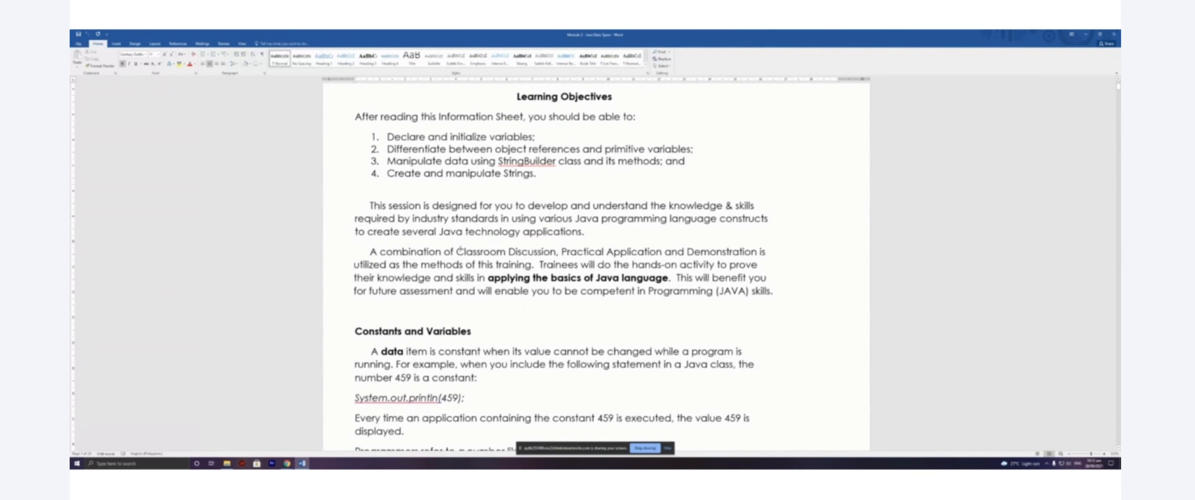
click(506, 317)
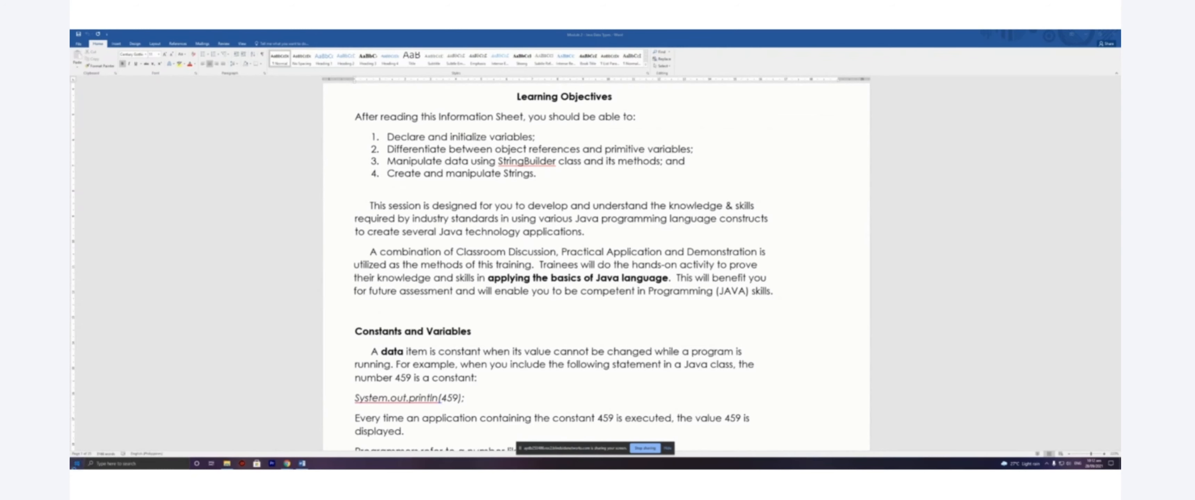
click(75, 463)
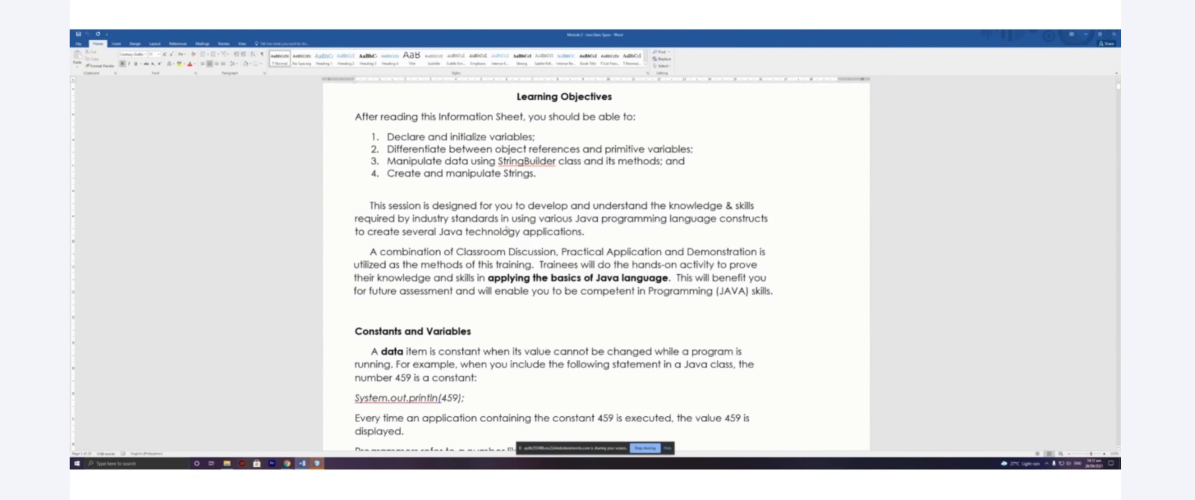
scroll(down, 3)
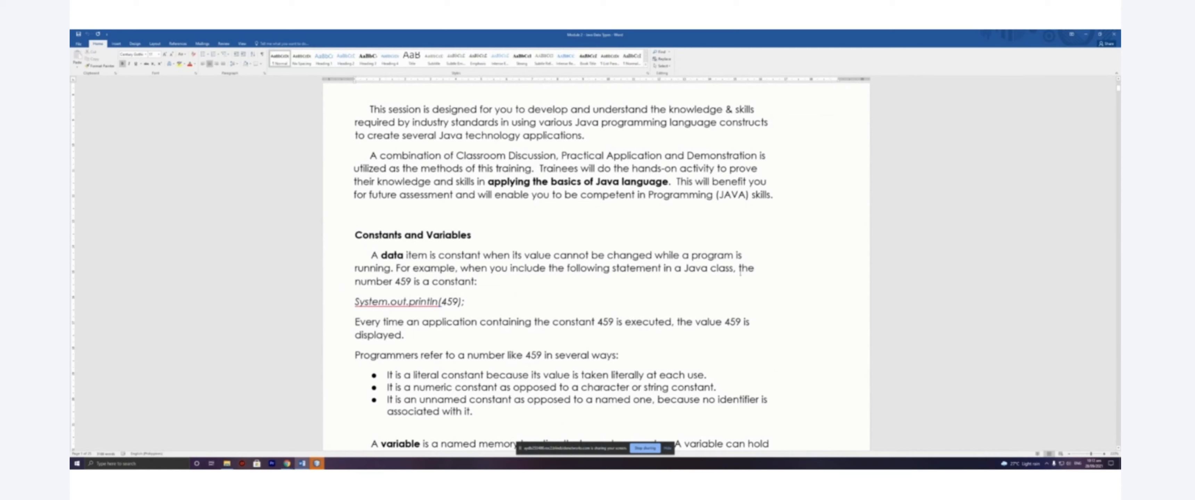
drag(742, 268, 482, 283)
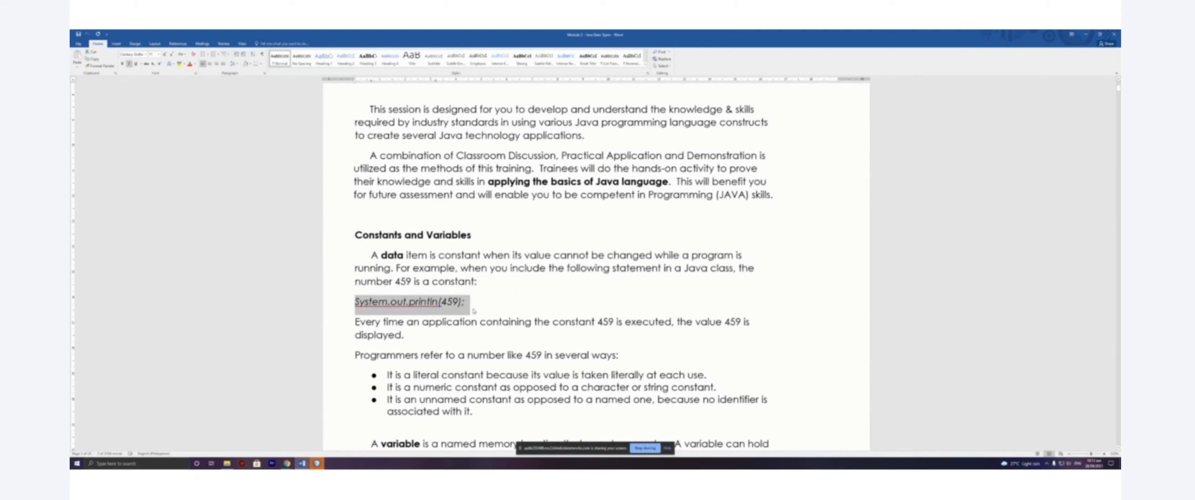
mouse_move(471, 311)
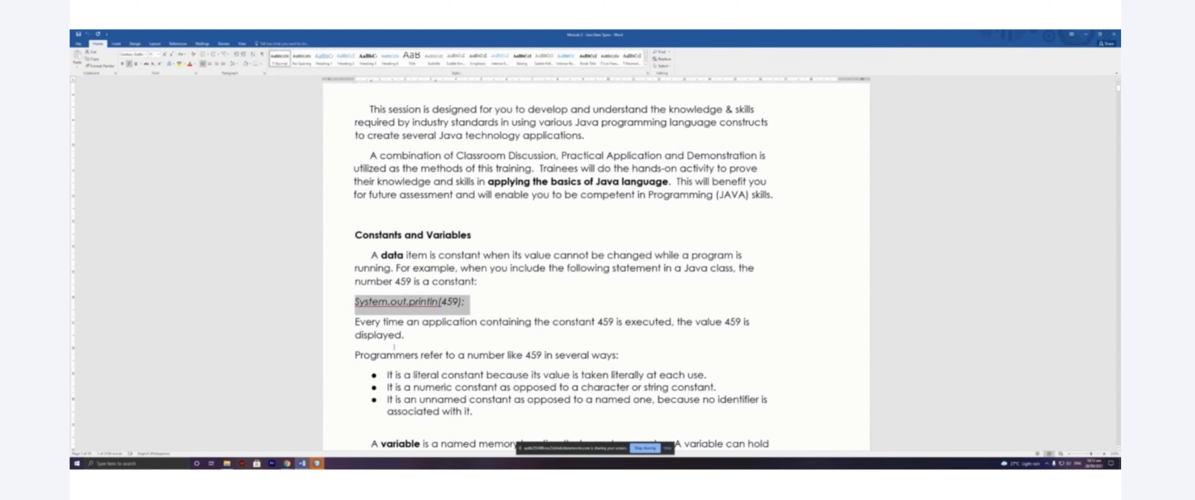
scroll(down, 3)
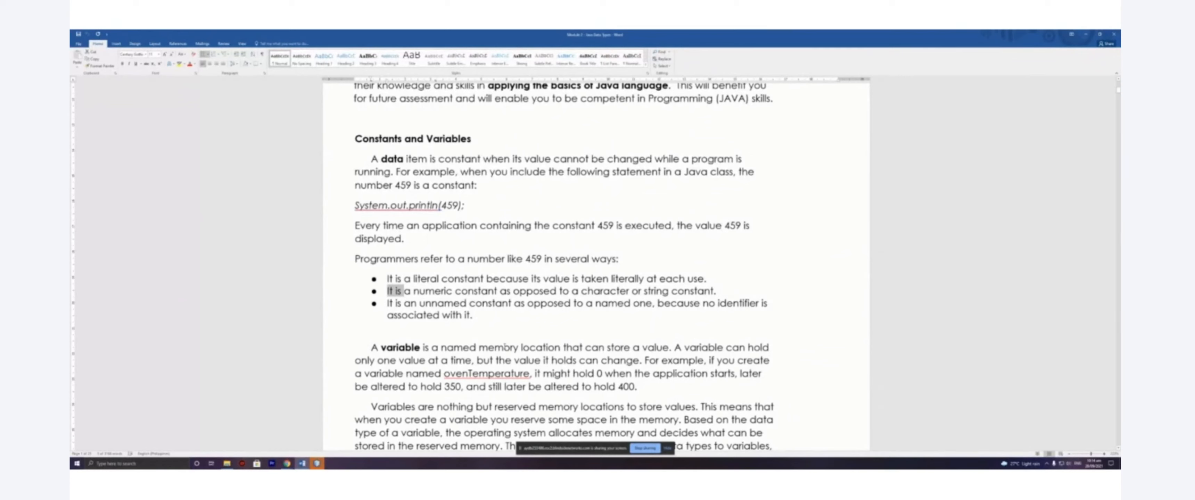
Step: Scroll to the short primitive's description and example, with NetBeans open alongside Word
scroll(down, 3)
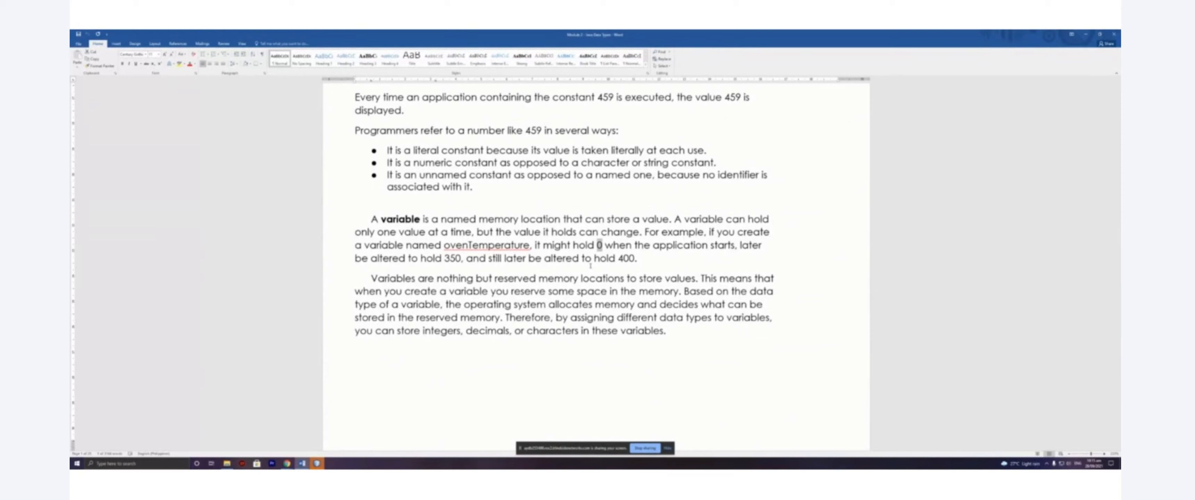
scroll(down, 3)
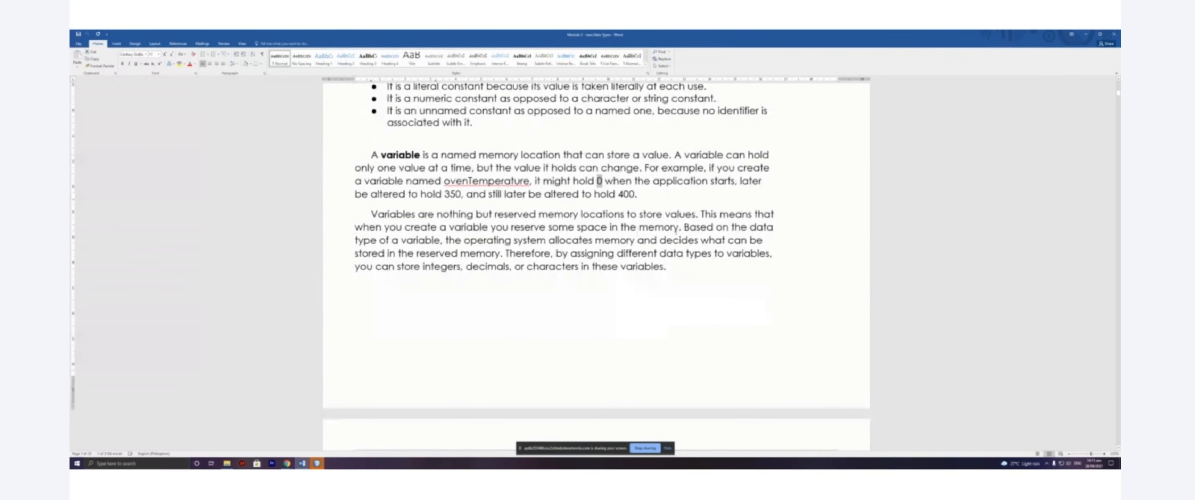
drag(364, 214, 684, 226)
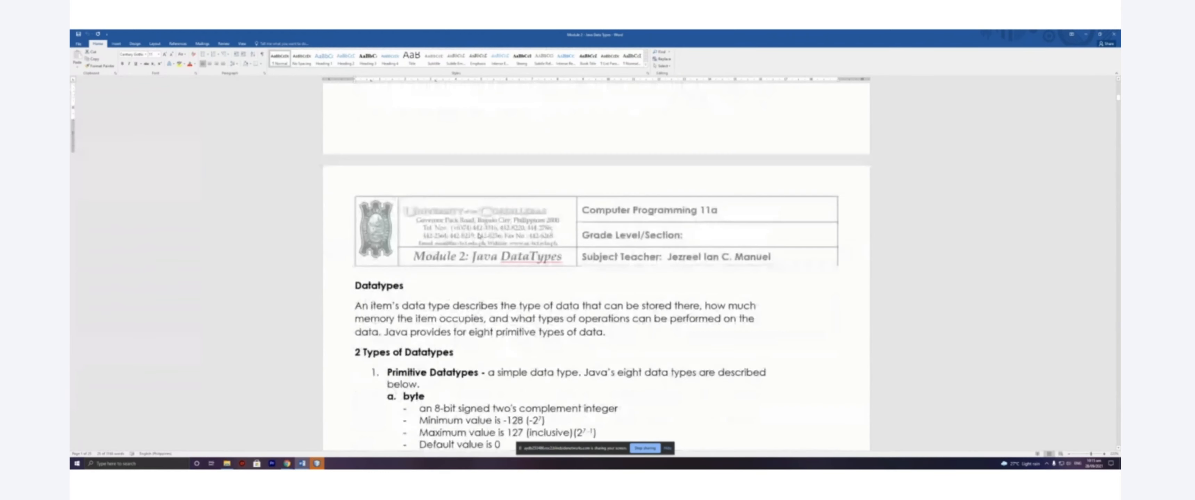
scroll(down, 3)
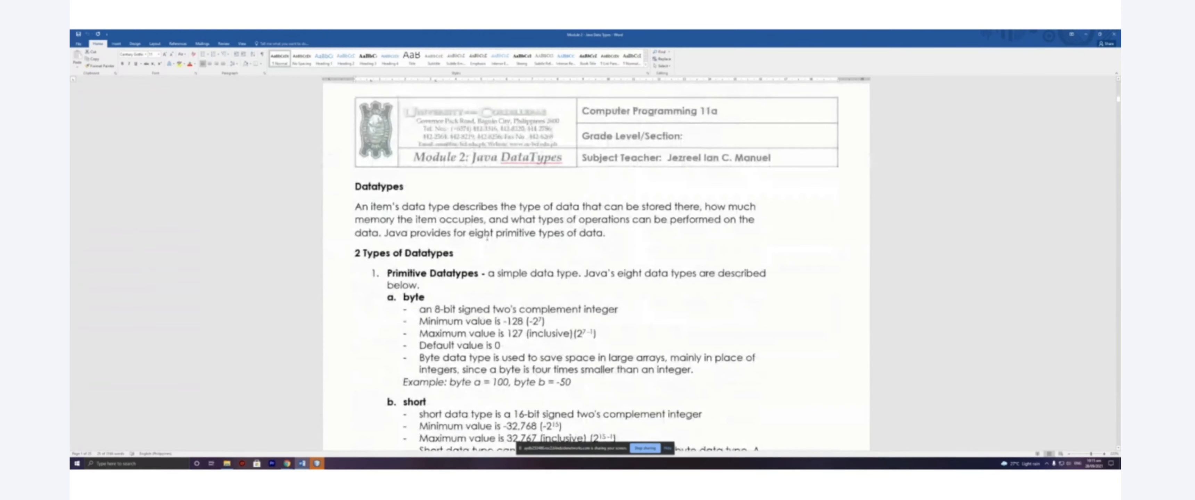
scroll(down, 3)
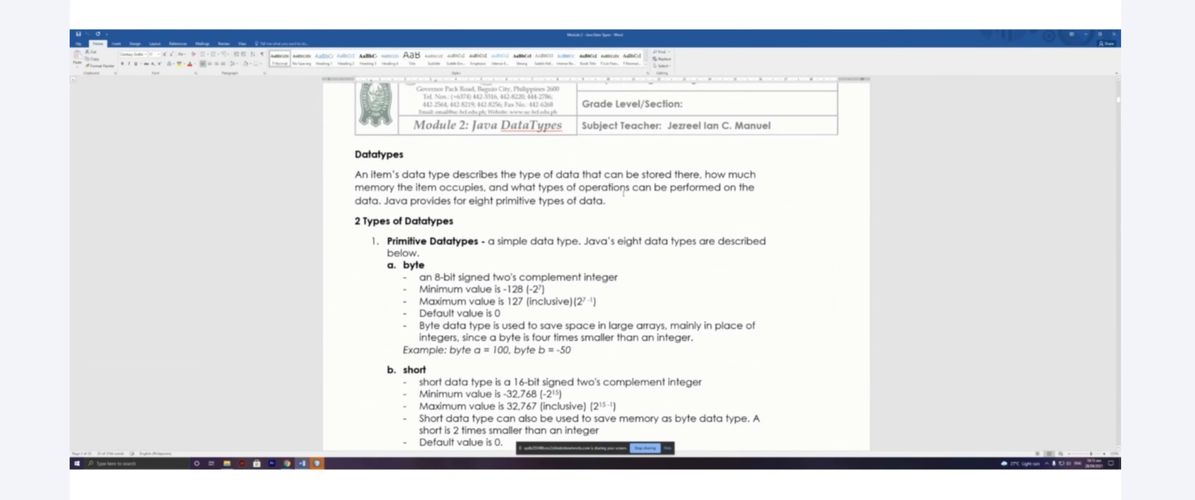
scroll(down, 3)
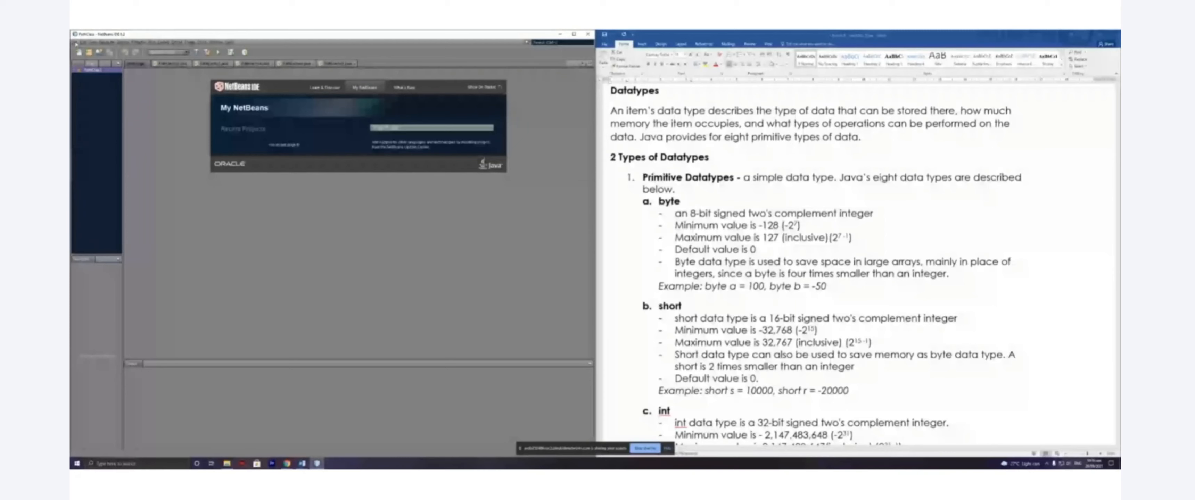
Step: Create a new Java Application project and add a Java class named DataTypes to its package
click(79, 42)
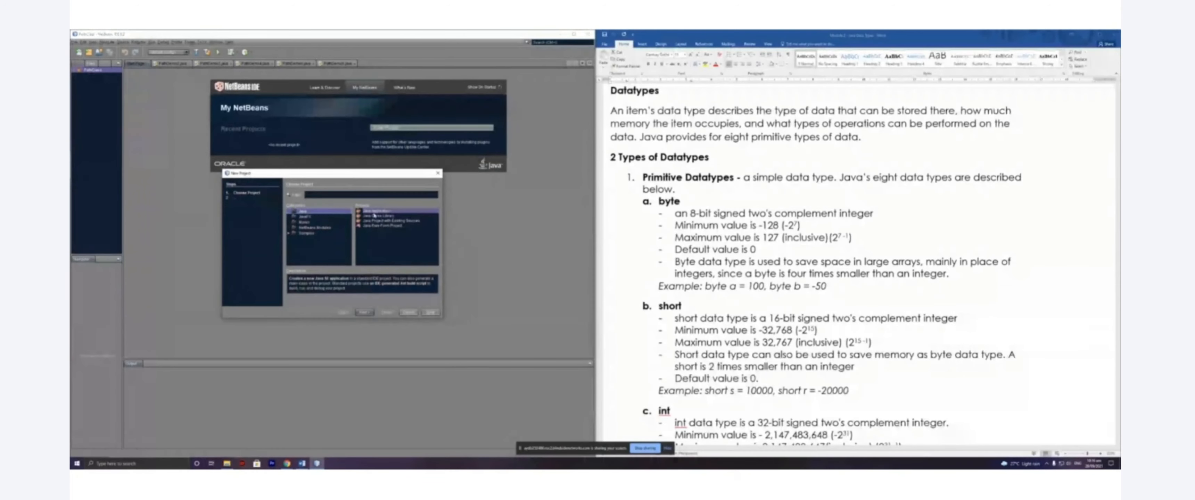
click(396, 218)
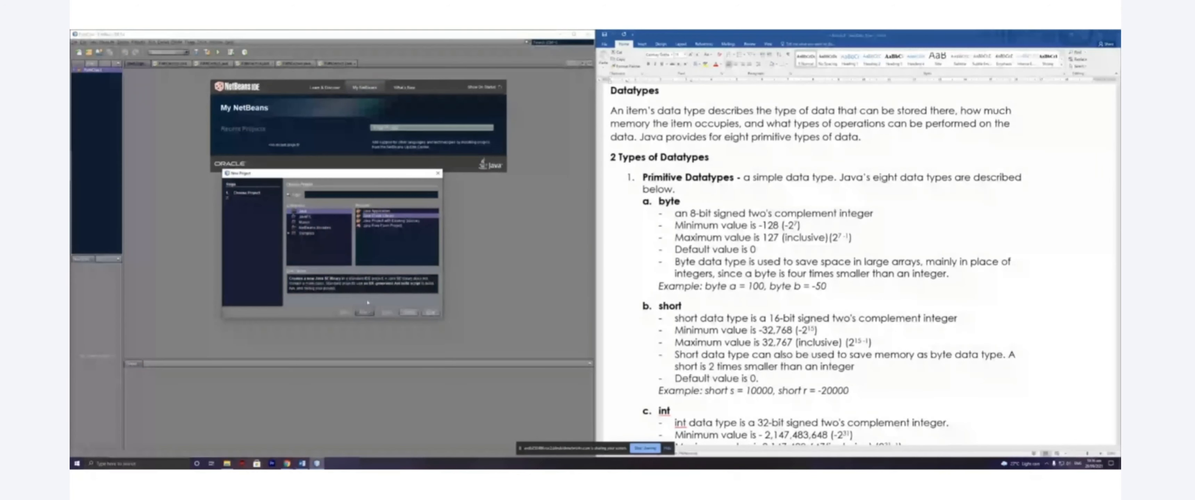
click(364, 313)
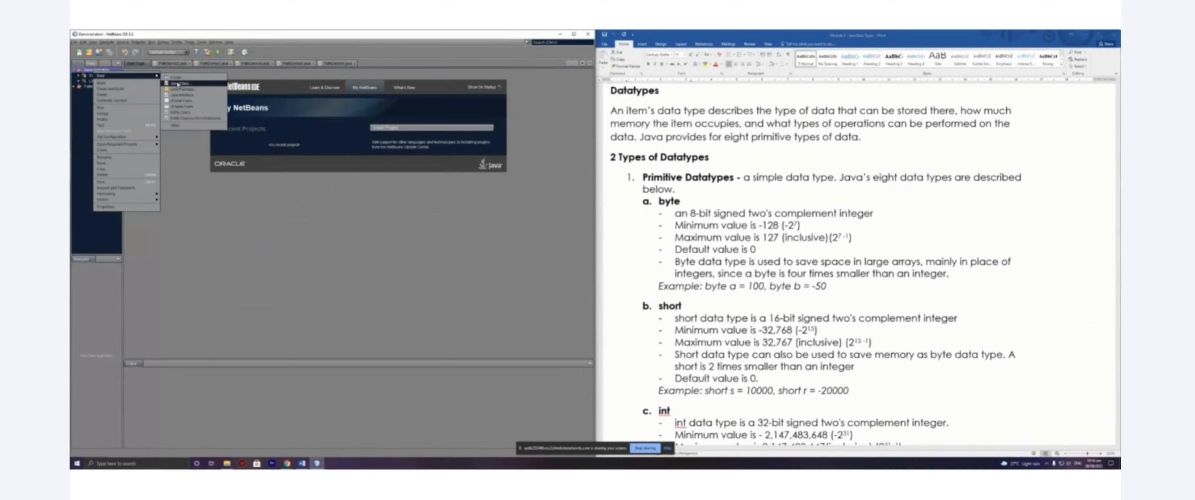
click(178, 83)
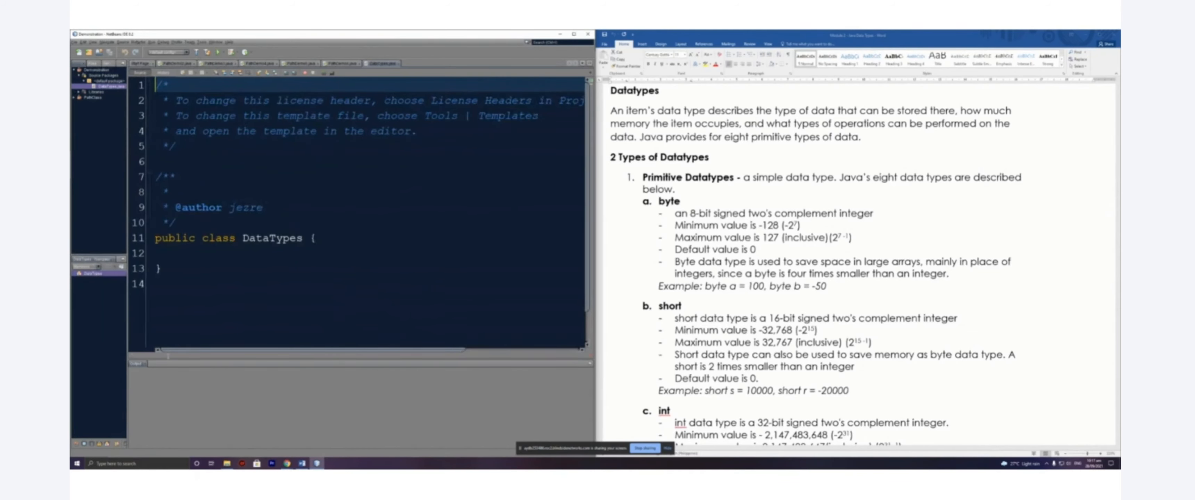
Step: Clear the template comments and write a public static void main(String[] args) method in DataTypes
click(305, 283)
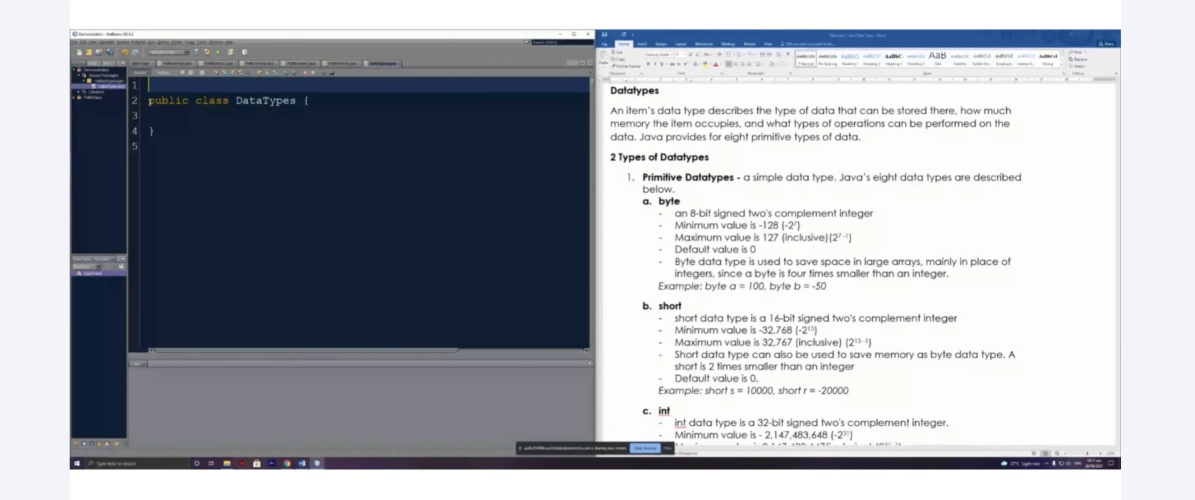
click(173, 116)
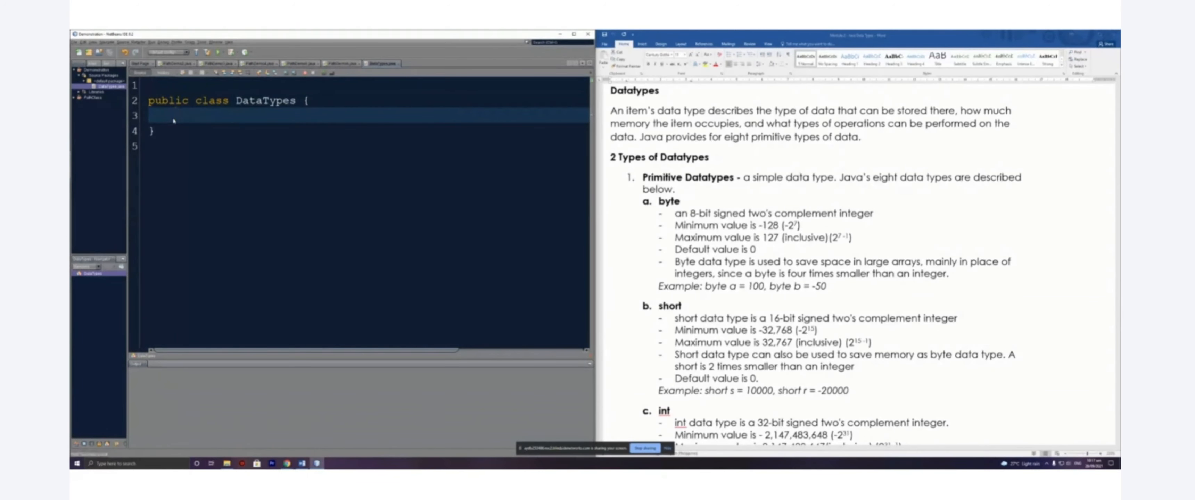
click(175, 116)
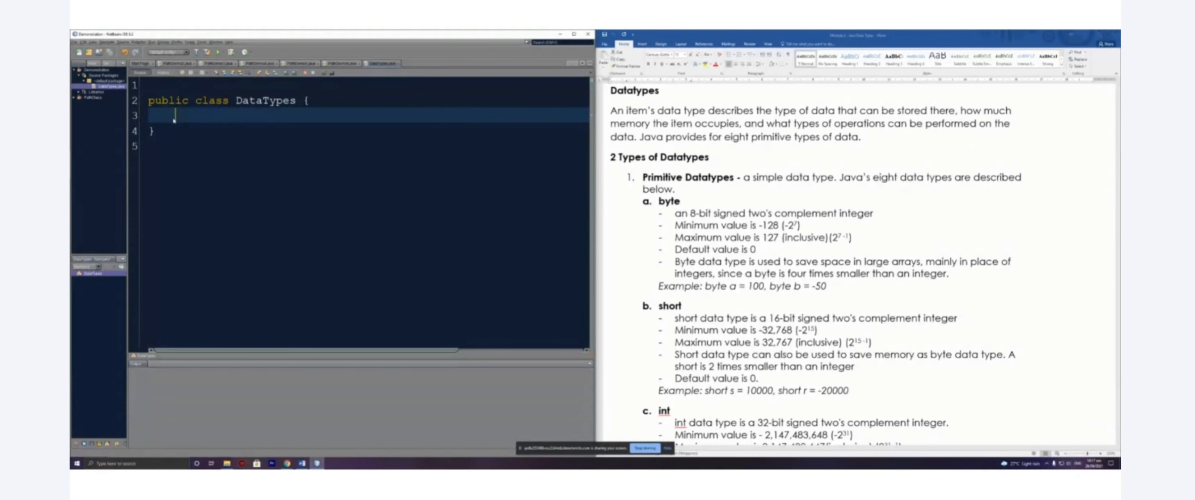
text(public static)
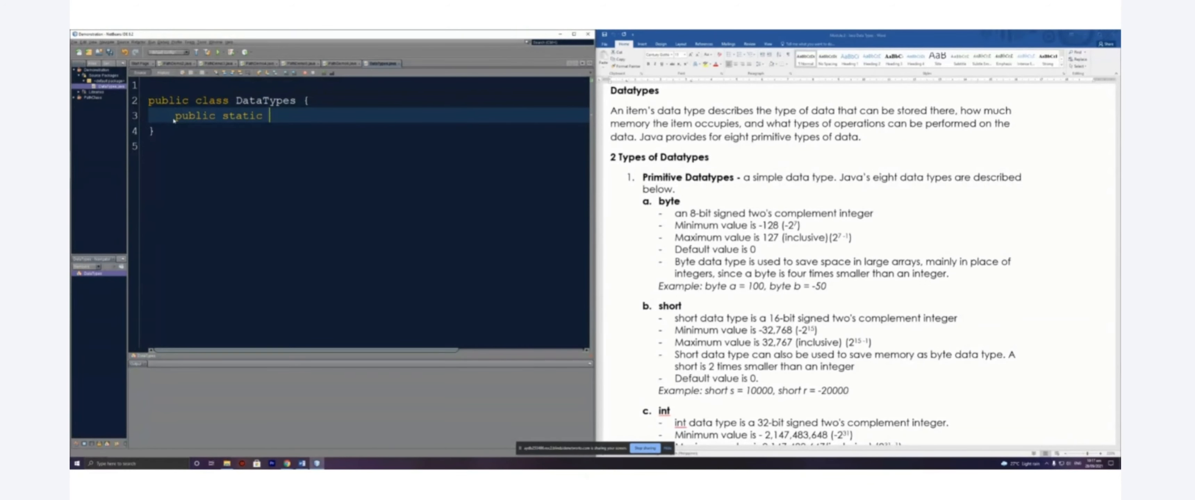
text(void main())
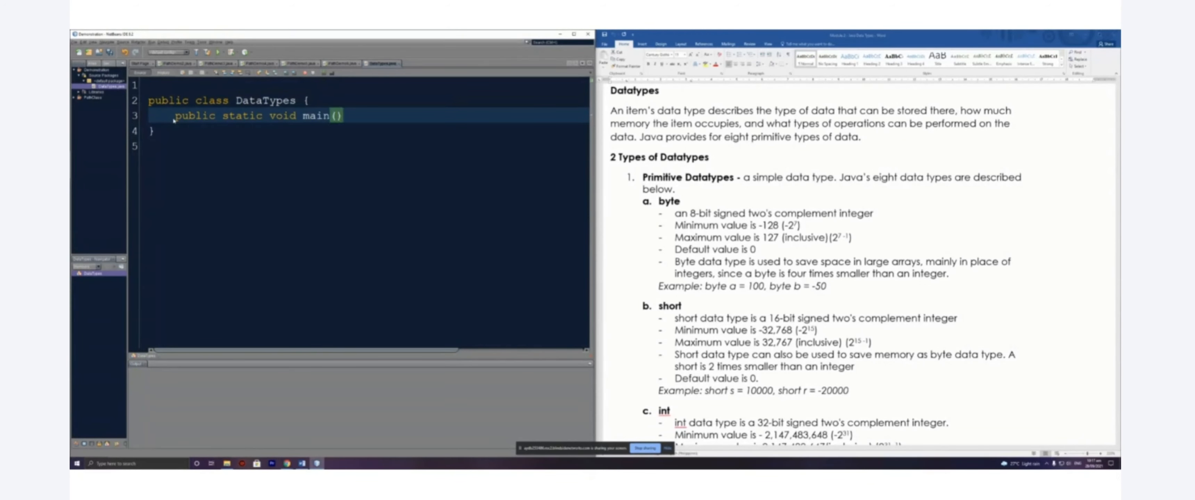
text(String[]args)
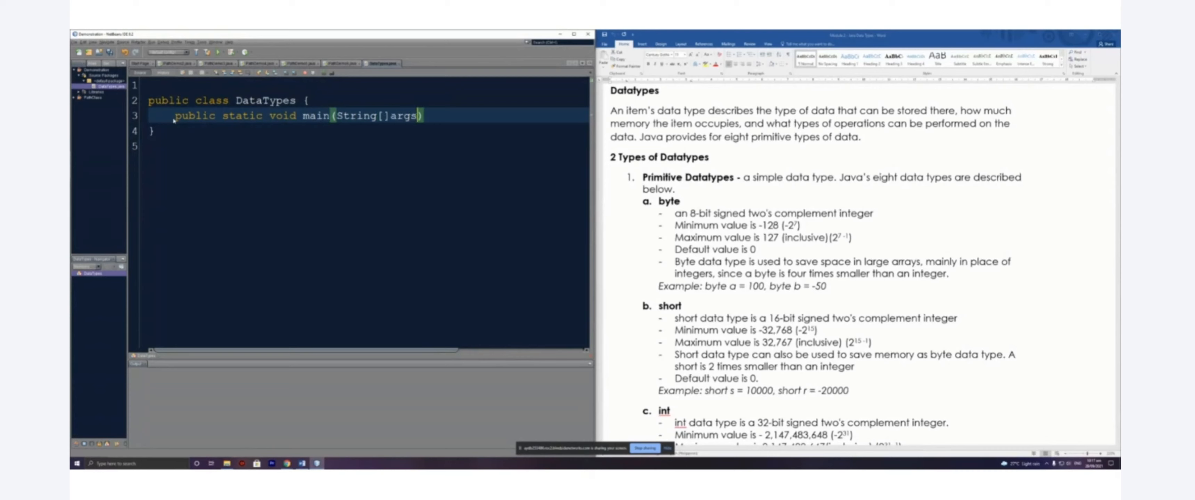
text({)
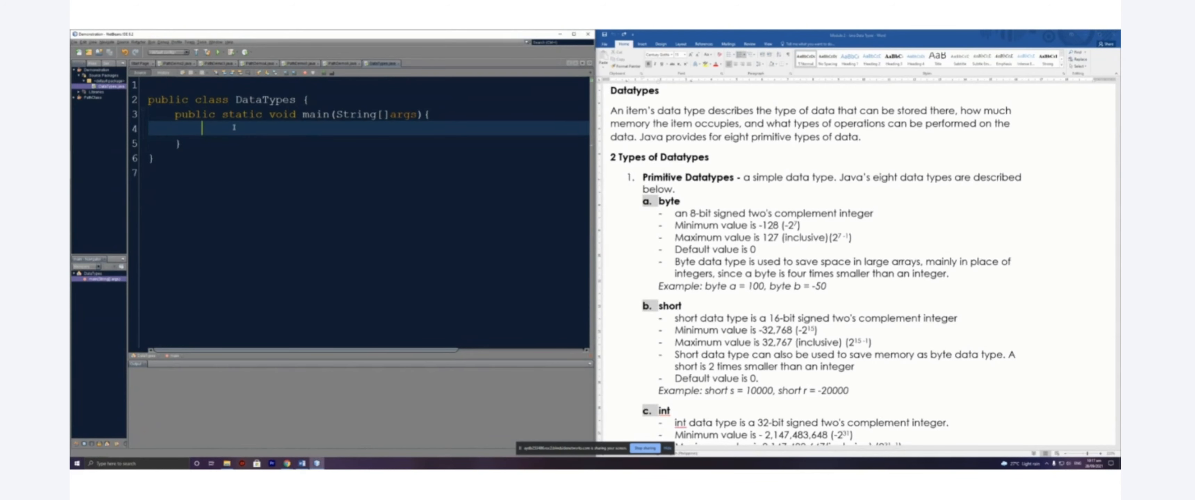
Step: Add a System.out.println printing "This is a byte datatype" inside main
text(System.o)
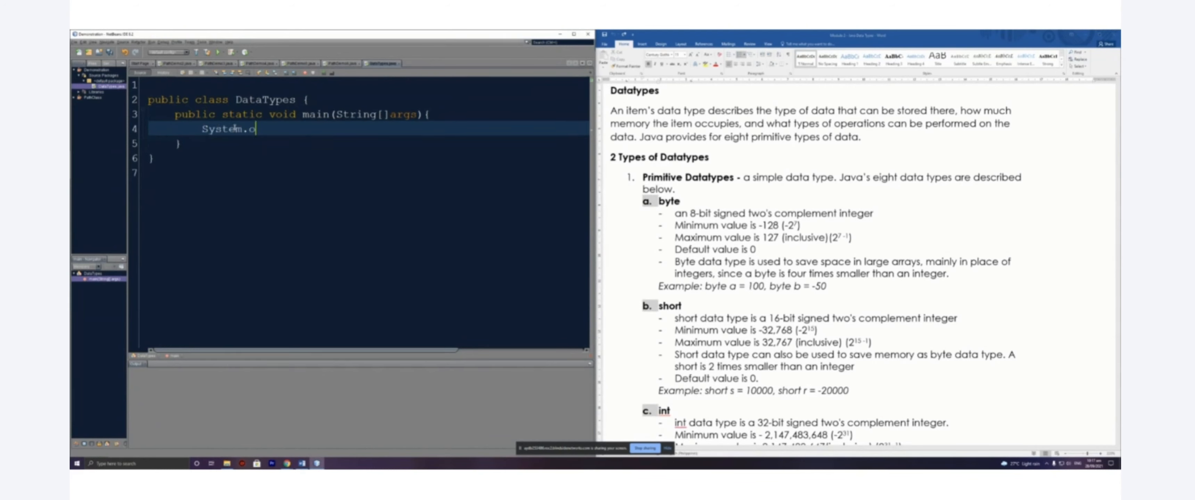
text(ut.println)
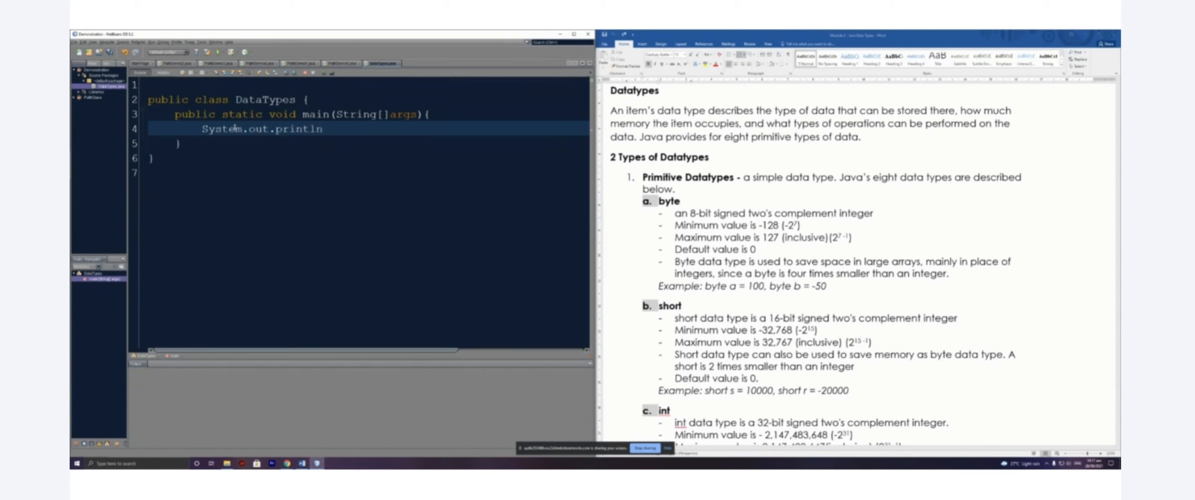
text(();)
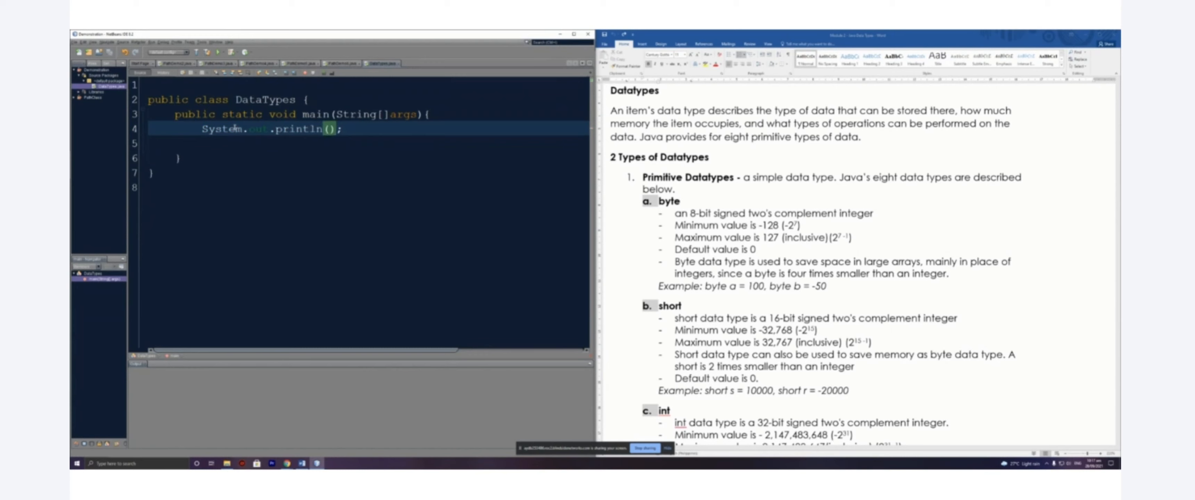
text(This is ")
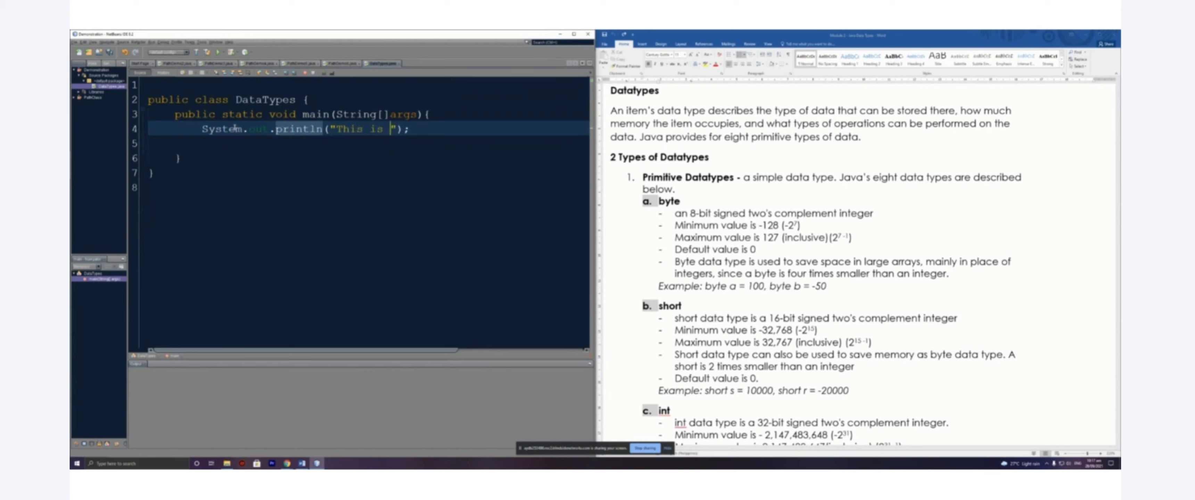
text(a byte)
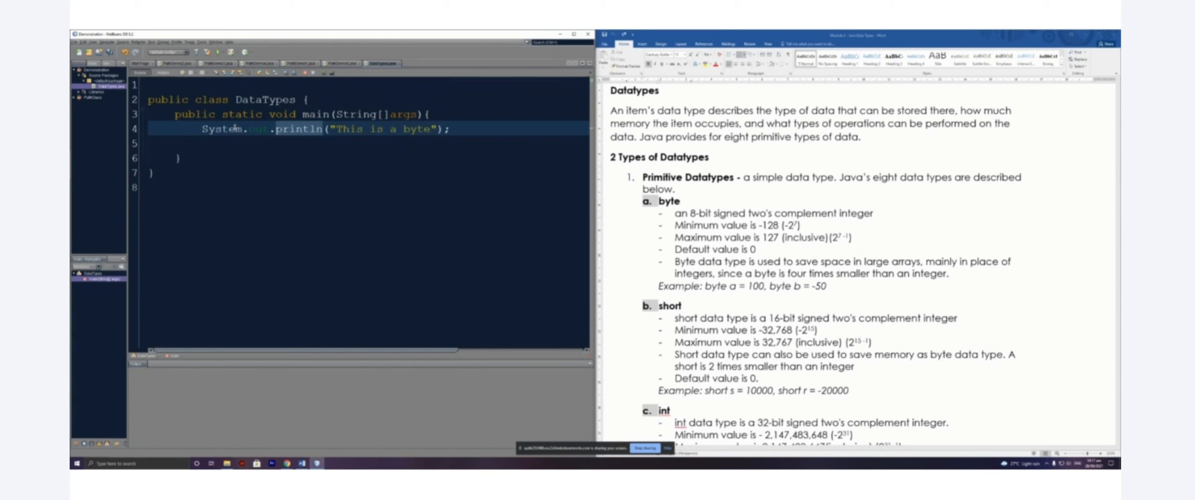
text(data)
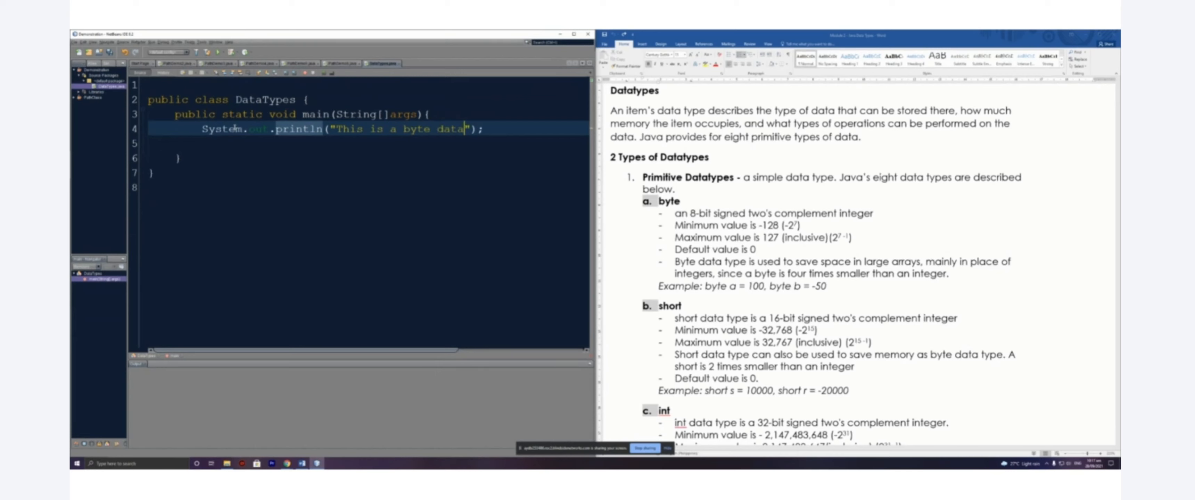
text(type)
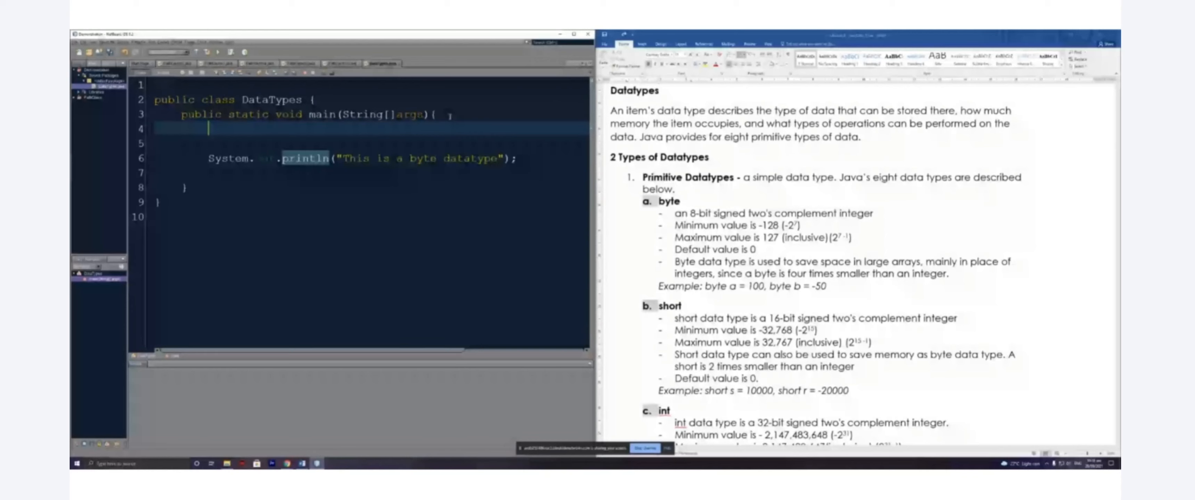
Step: Declare byte a = -128 above the print statement in main
text(byte)
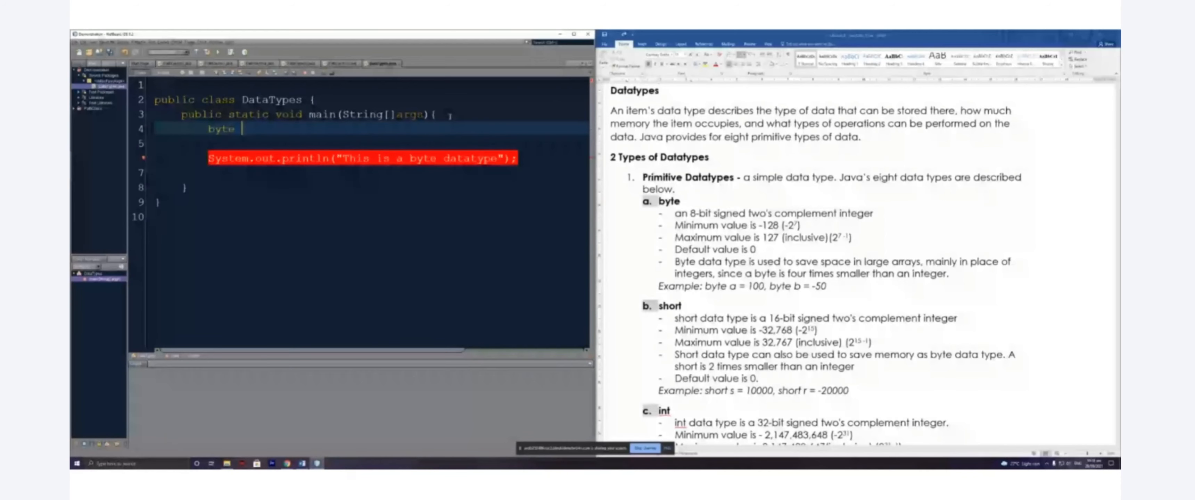
text(a)
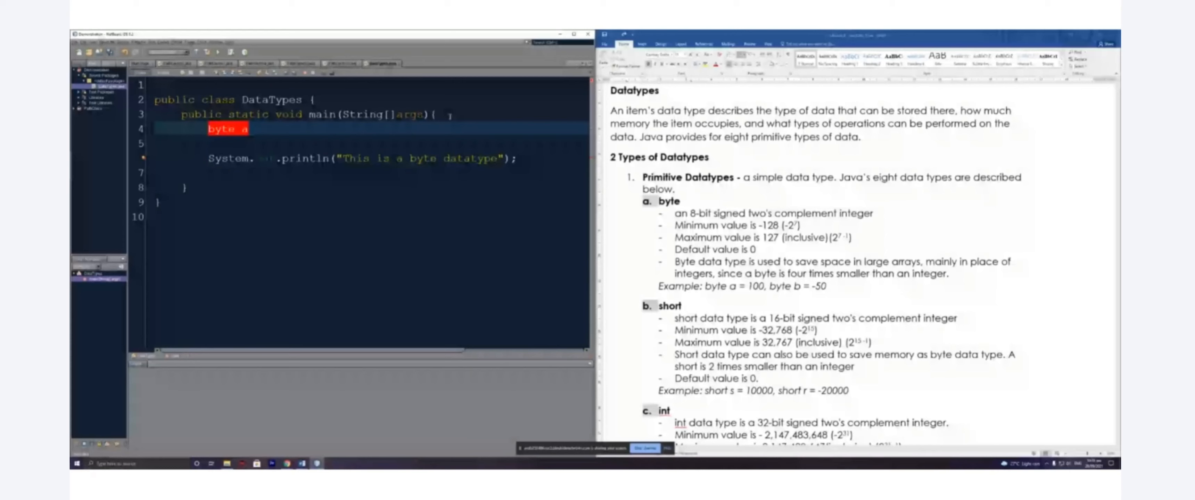
click(254, 129)
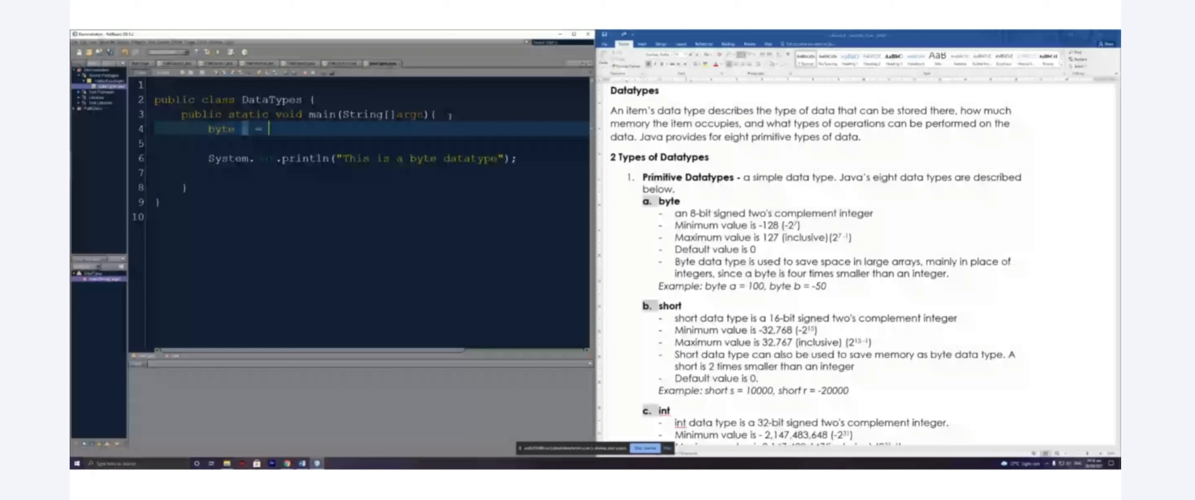
text(-12)
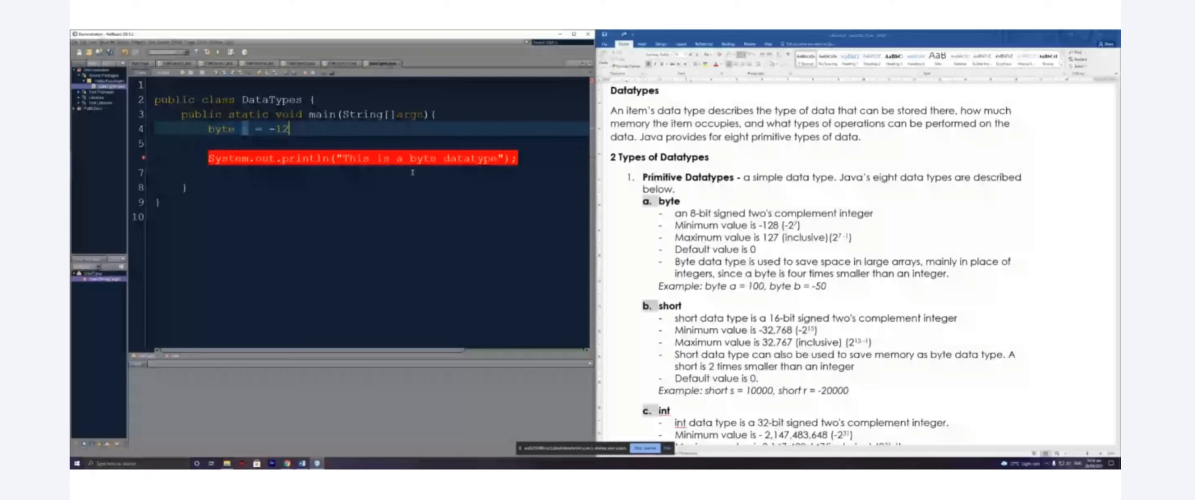
text(8;)
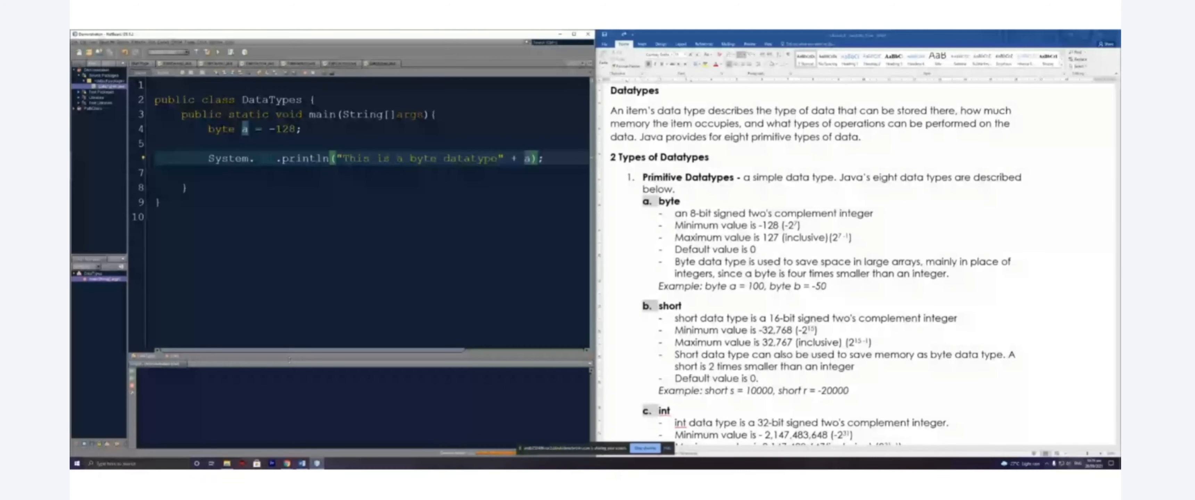
Step: Run DataTypes so the output shows "This is a byte datatype-128"
click(197, 61)
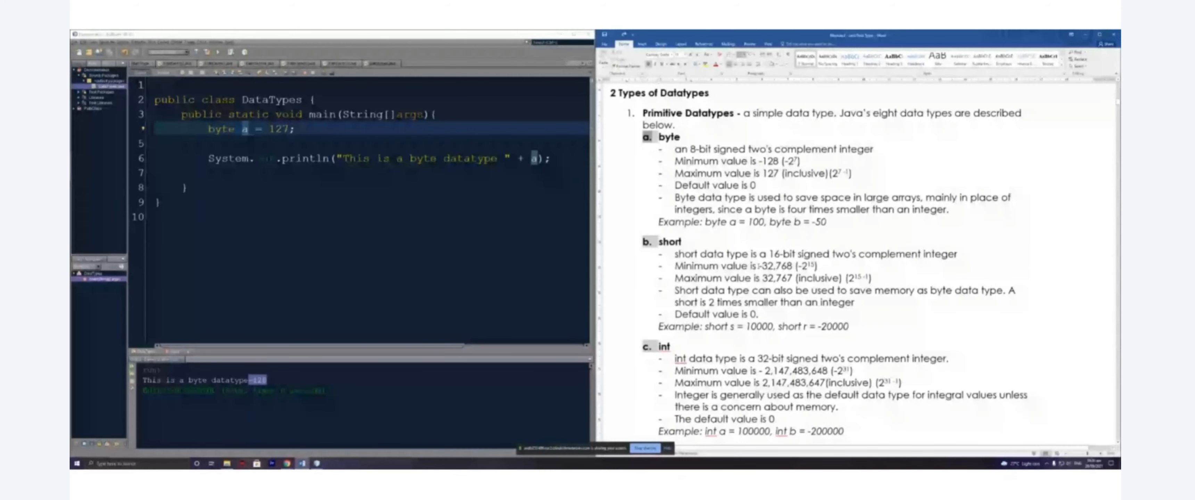
Step: Pick out the short maximum value 32767 from the module notes
double_click(777, 278)
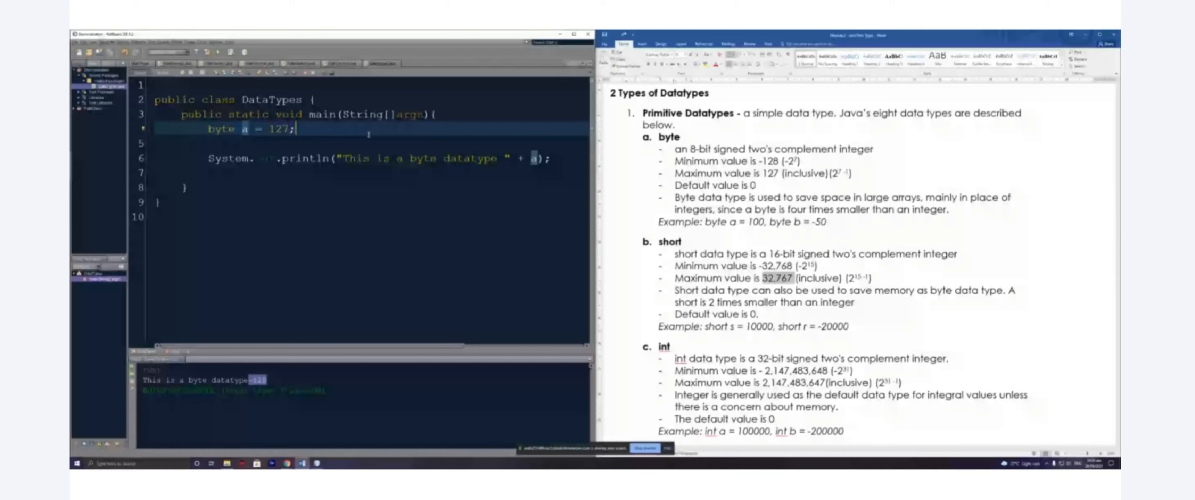
Step: Declare short b = 32767 and adapt a duplicated println line to print the short value b
text(short b =)
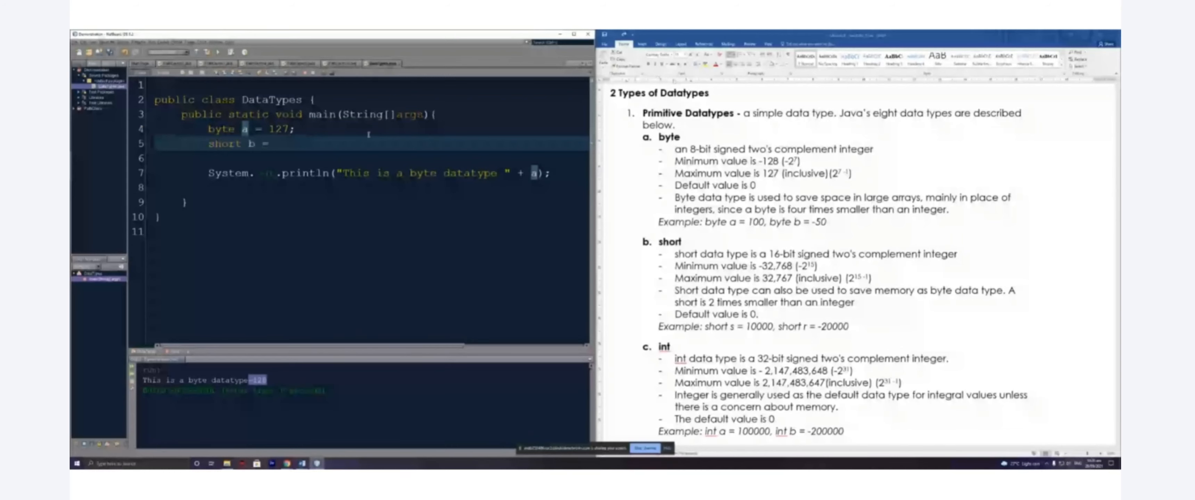
text(32)
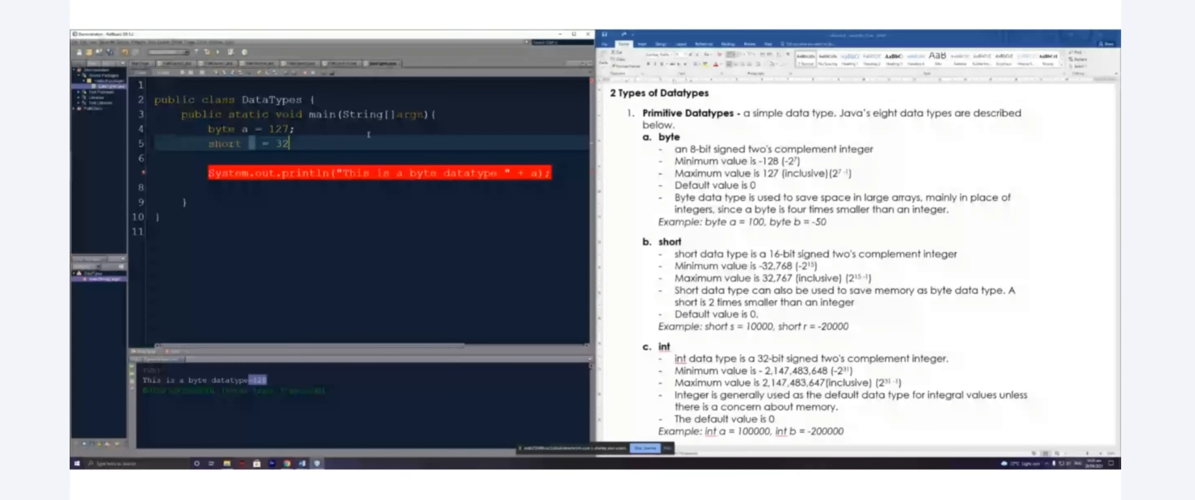
text(767)
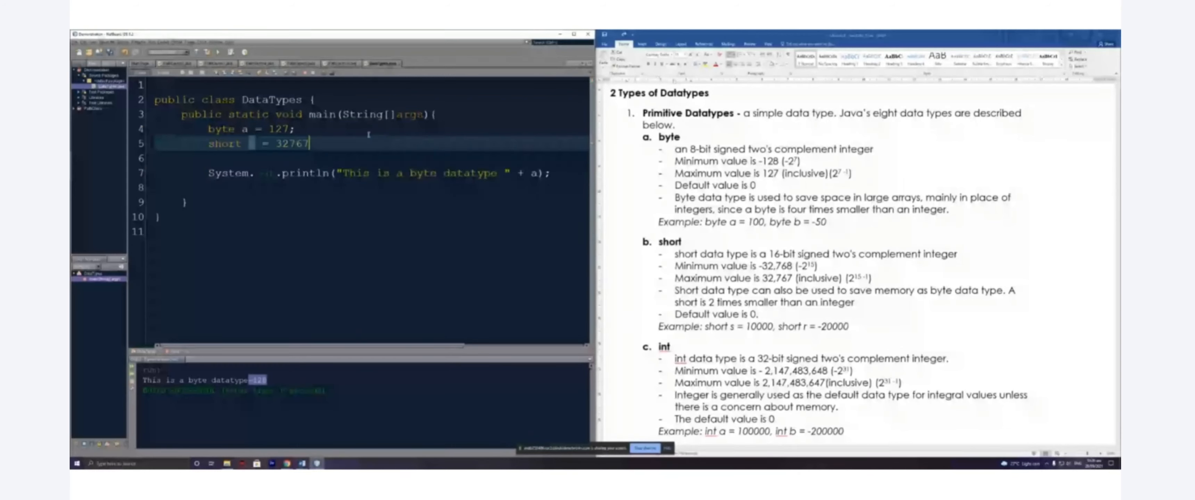
text(;)
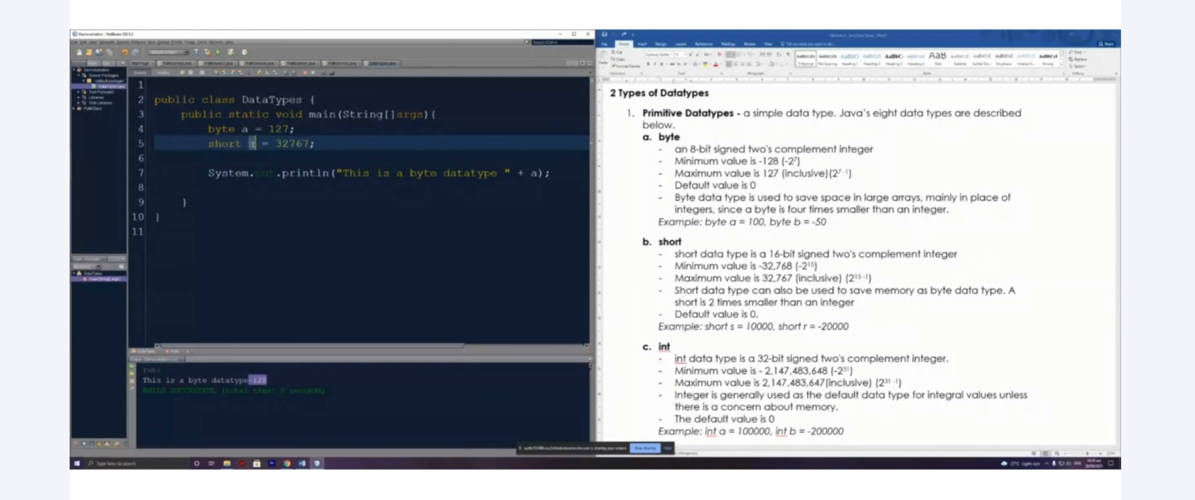
double_click(225, 143)
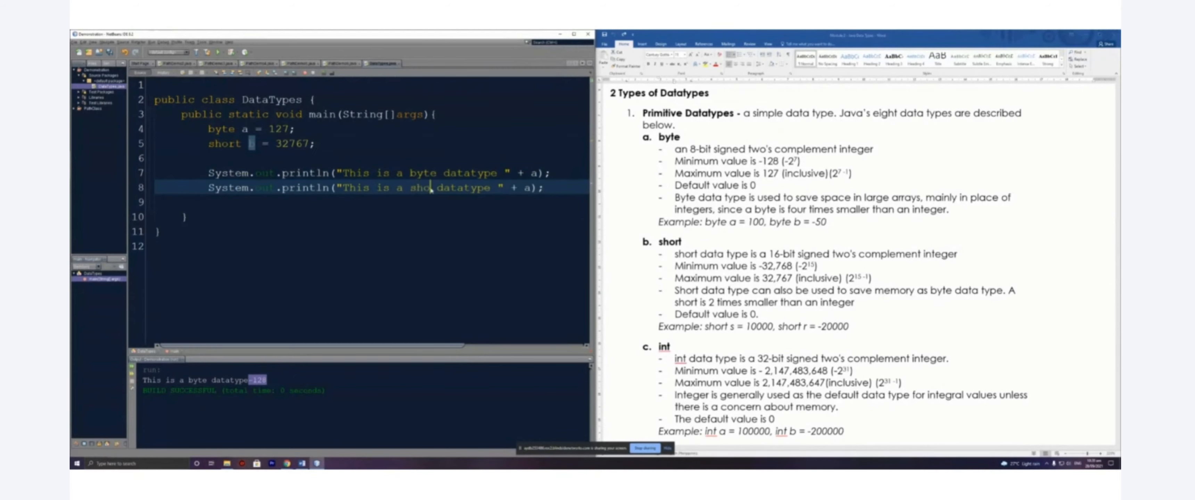
text(rt)
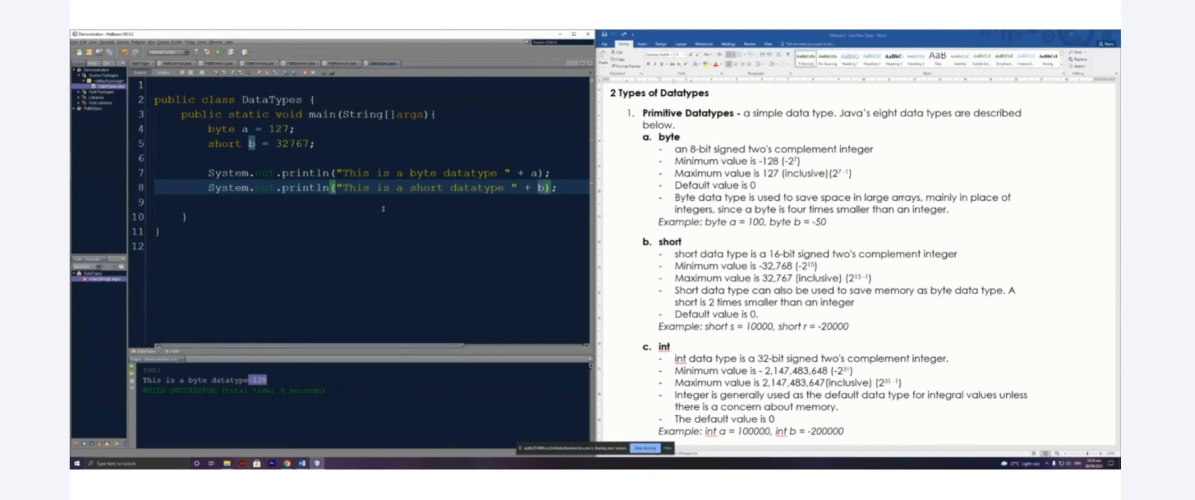
Step: Run DataTypes so the output shows byte 127 and short 32767
click(216, 48)
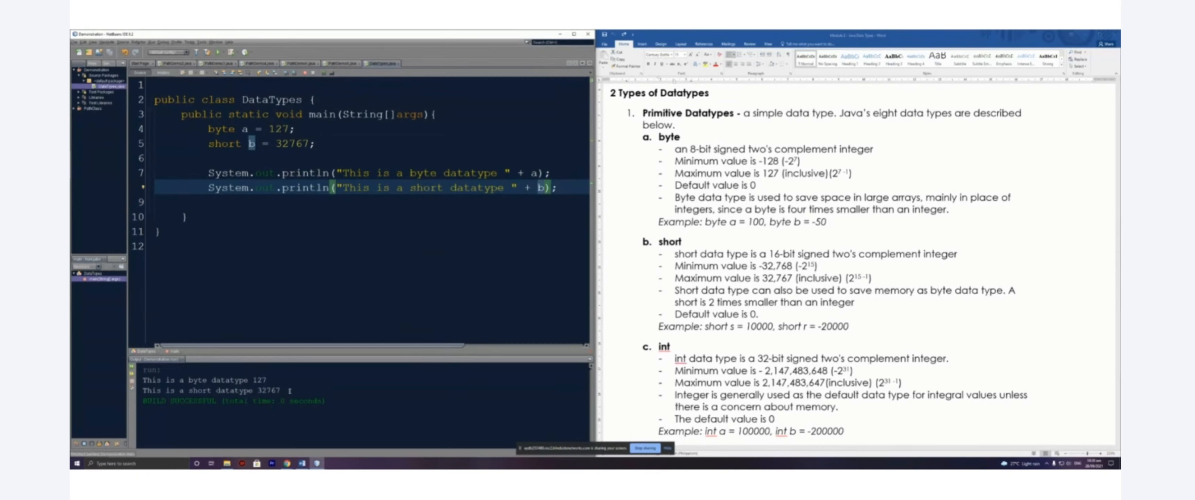
double_click(266, 390)
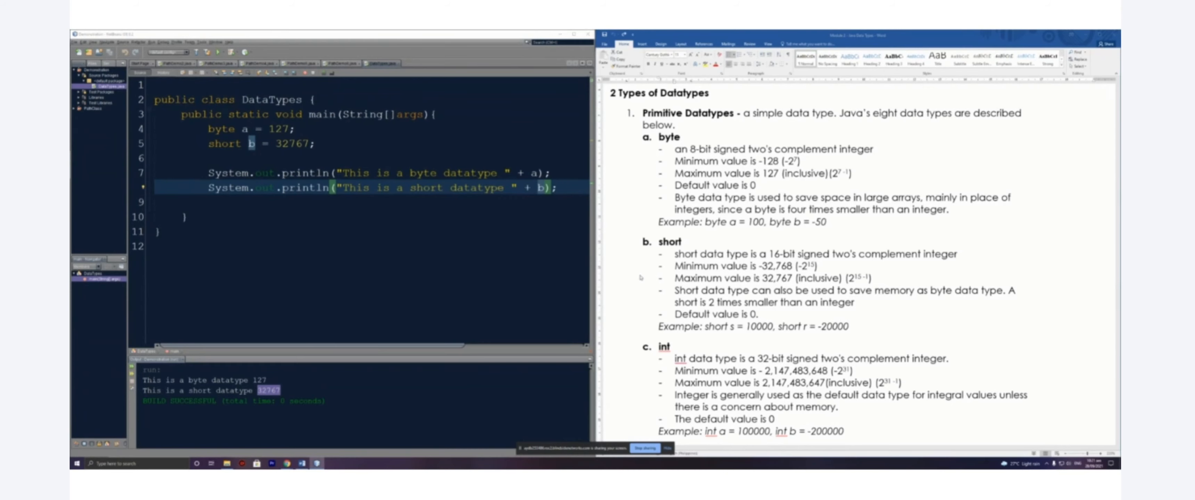
Step: Open a blank line below the short declaration for the next variable
scroll(down, 3)
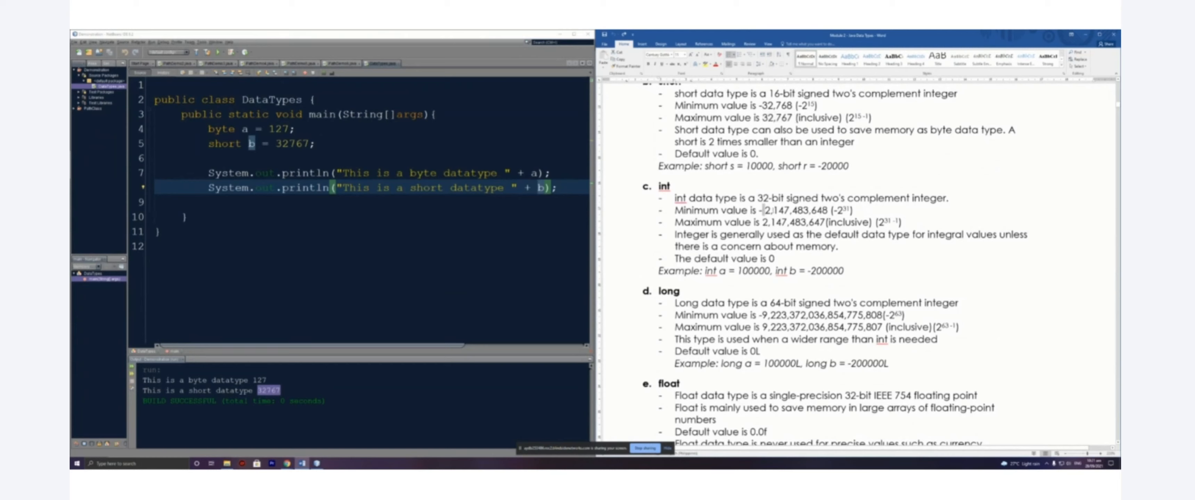
double_click(789, 222)
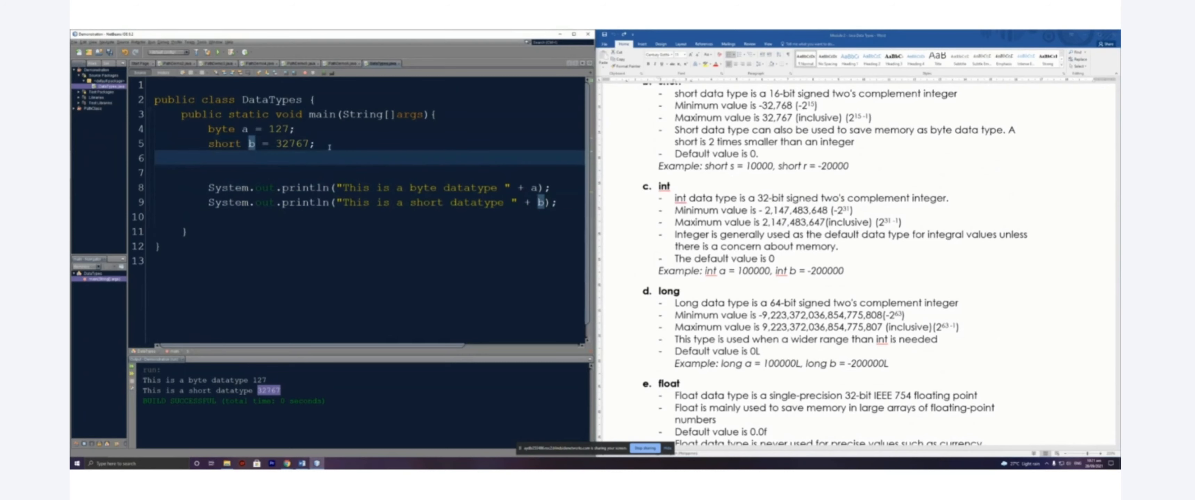
text(int c)
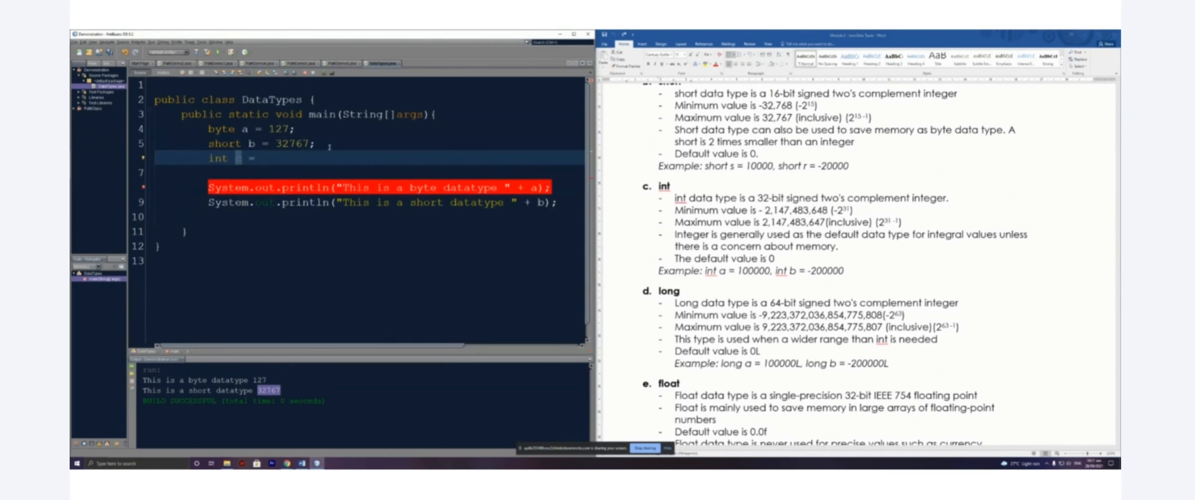
text(= 2)
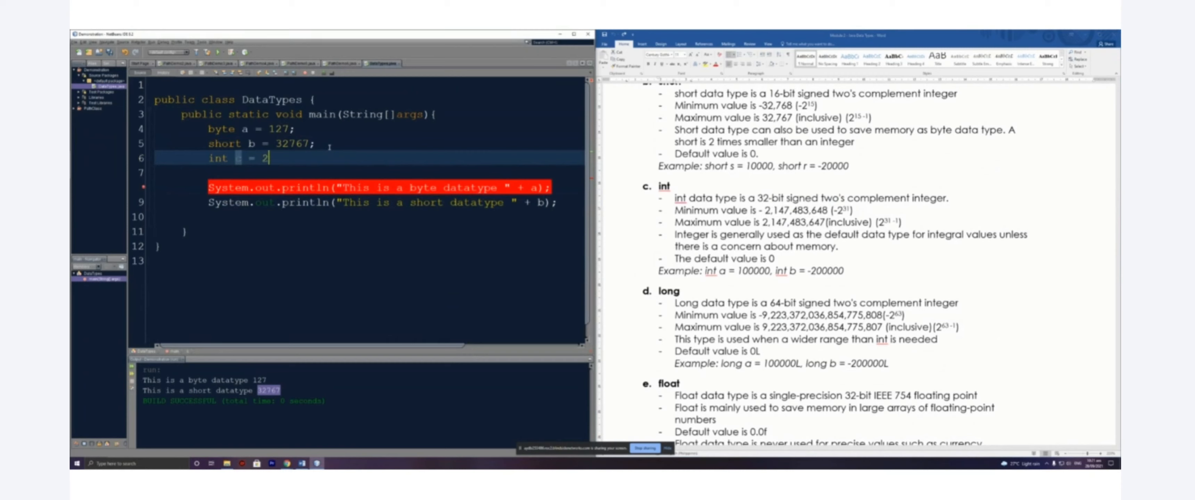
text(147)
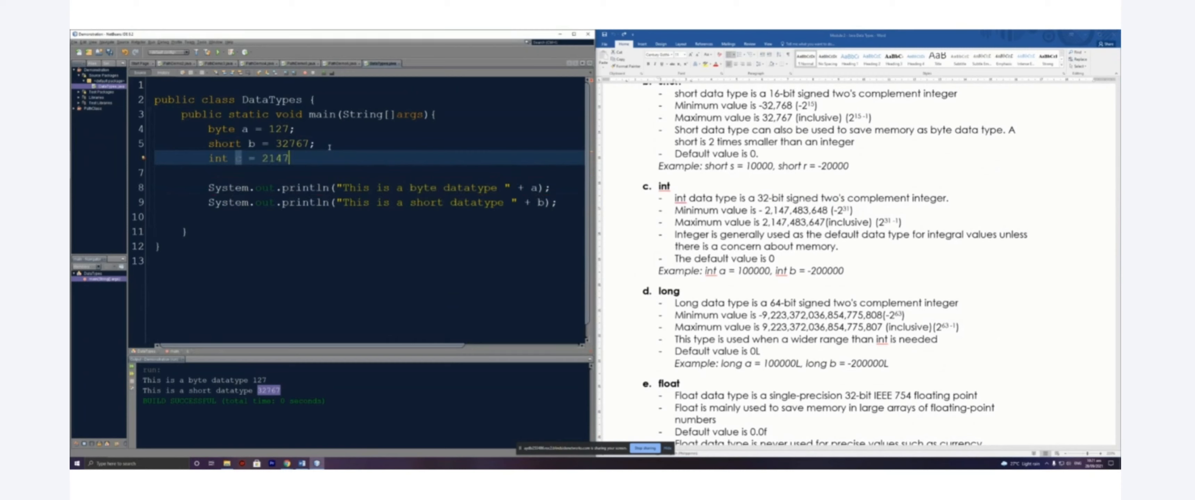
double_click(244, 158)
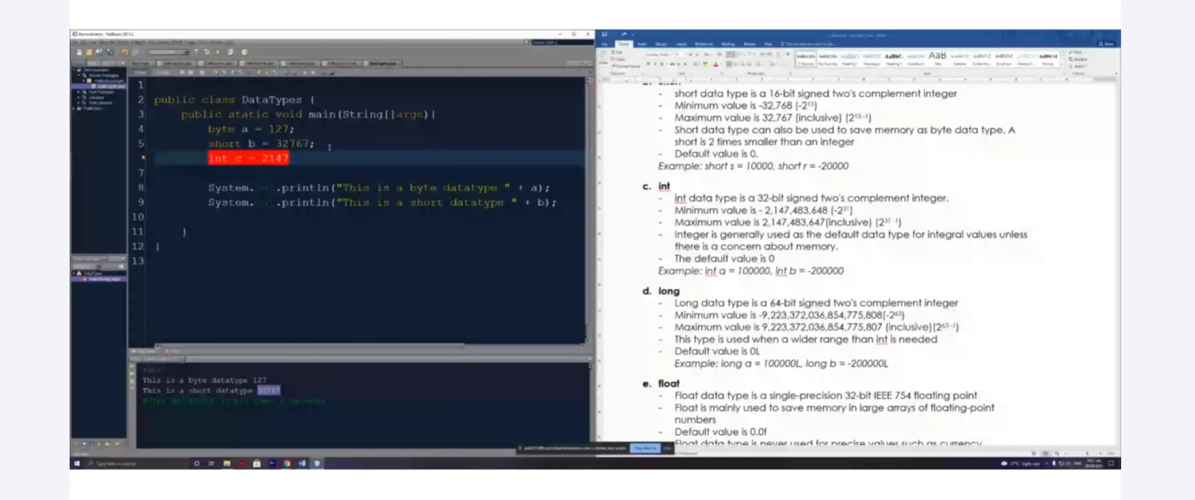
text(483647;)
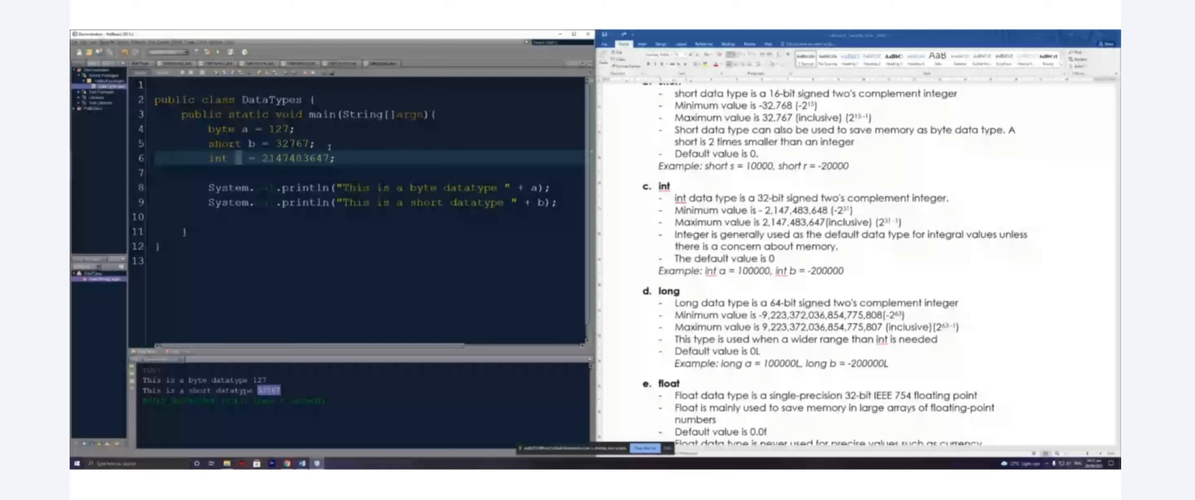
click(558, 202)
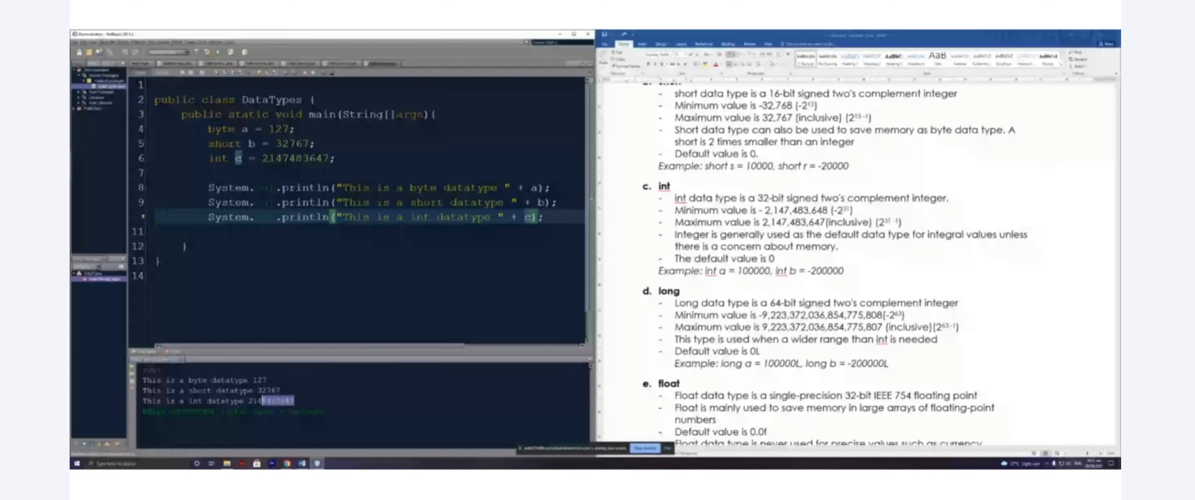
scroll(down, 3)
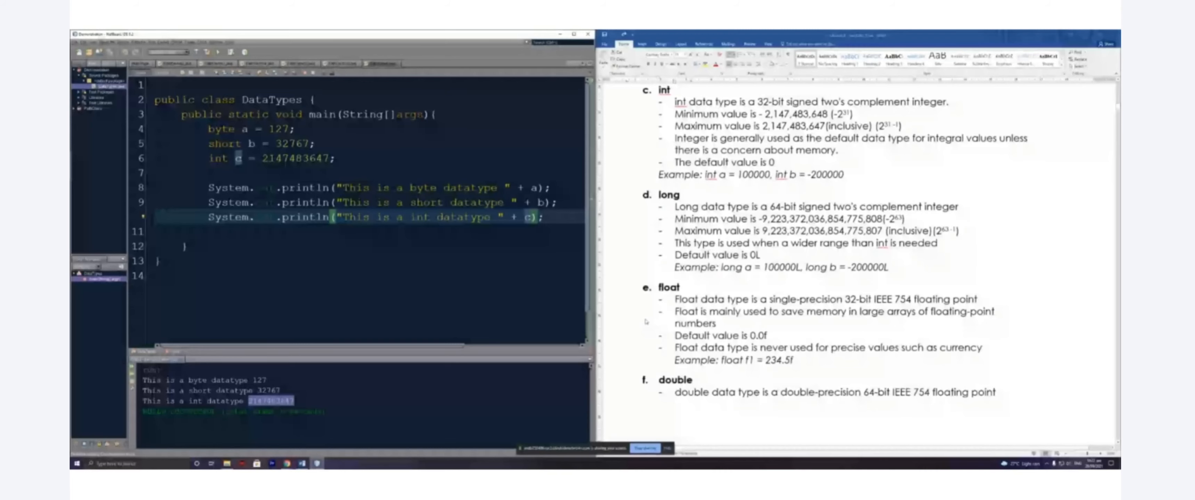
scroll(up, 3)
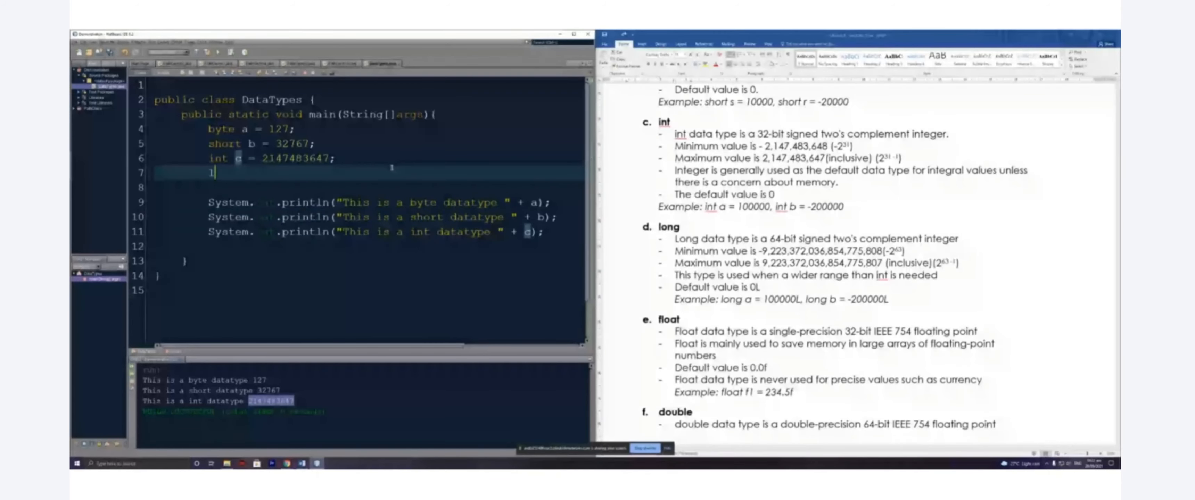
text(long d =)
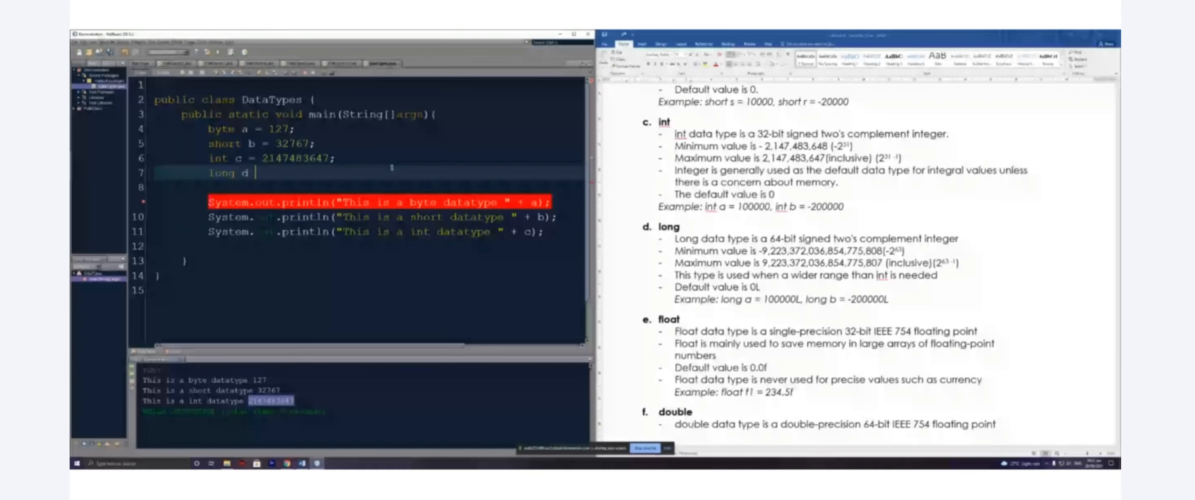
text(= 9223372036854;)
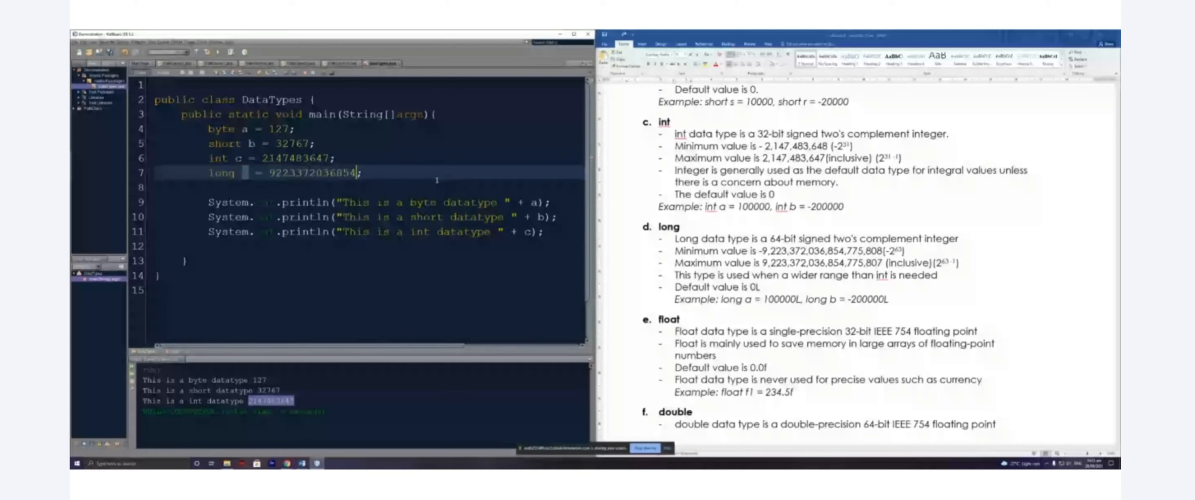
text(775807L)
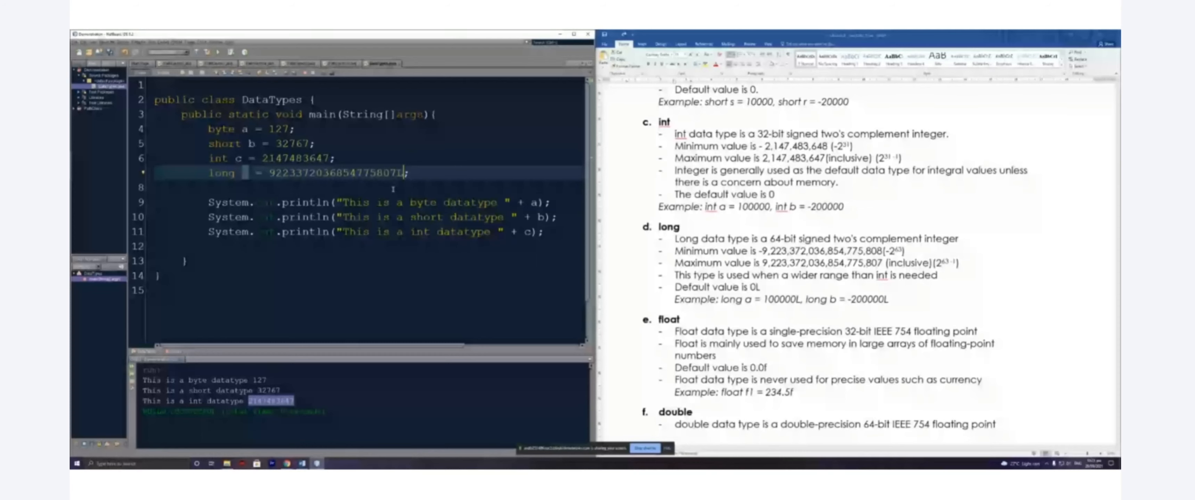
text(System.out.println("This is a int datatype " + c);)
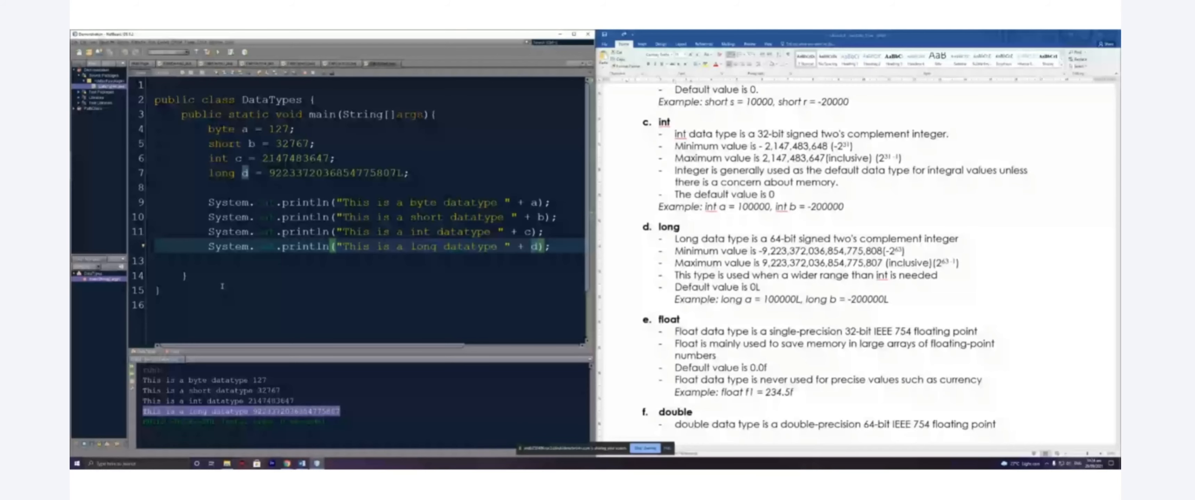
mouse_move(465, 177)
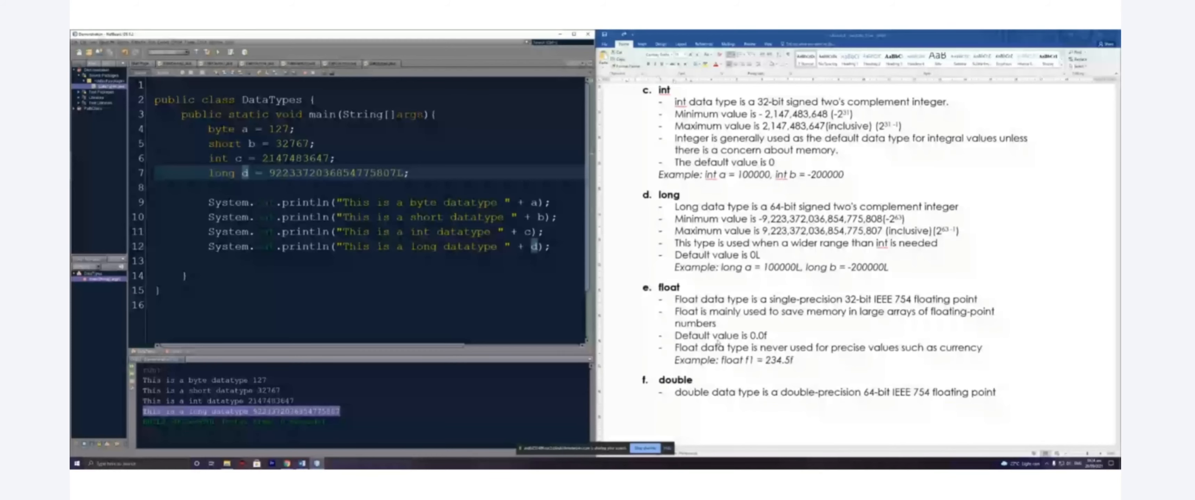
Step: Scroll the Word notes to the float section and begin the line float e
scroll(down, 3)
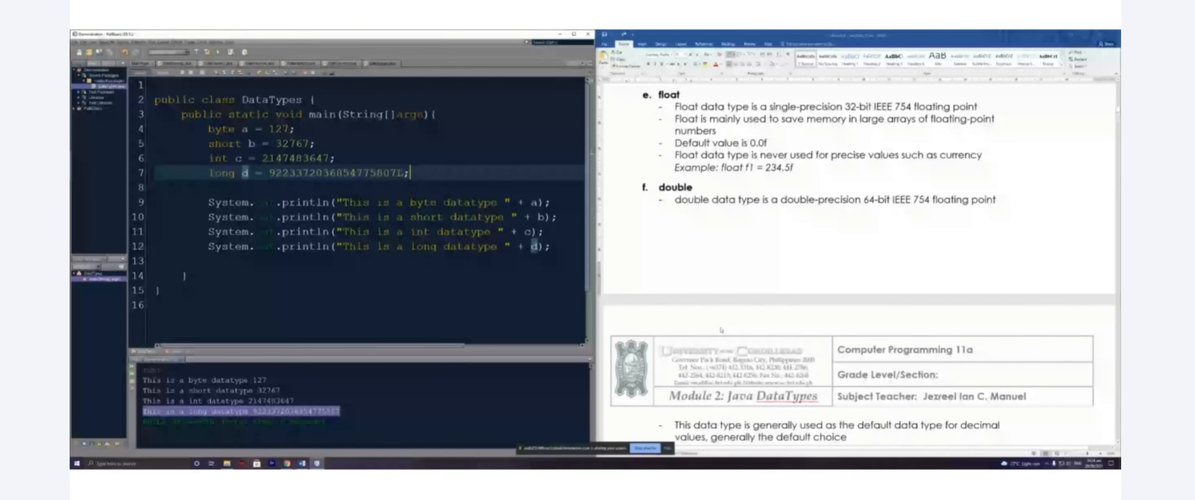
scroll(down, 3)
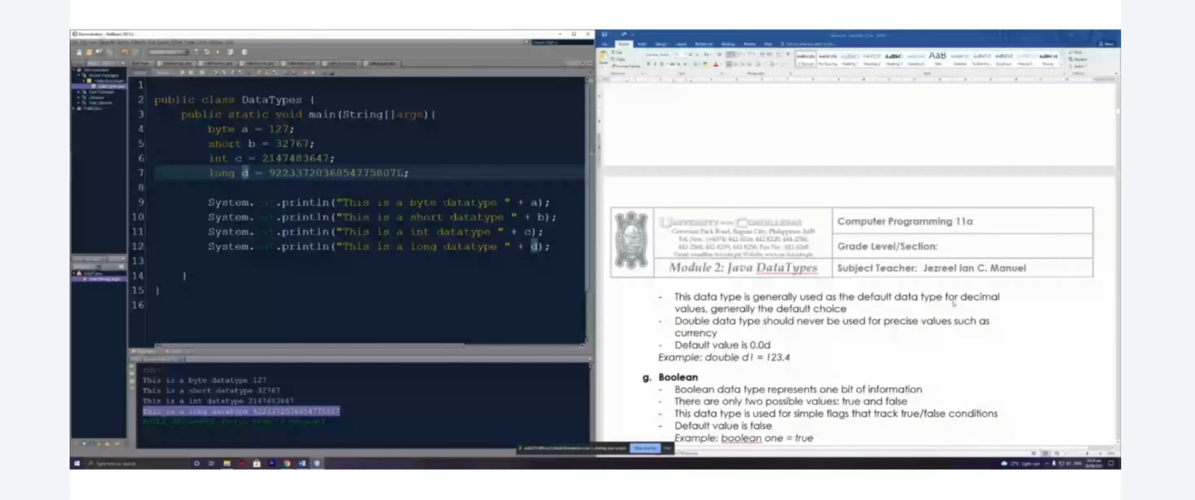
scroll(up, 3)
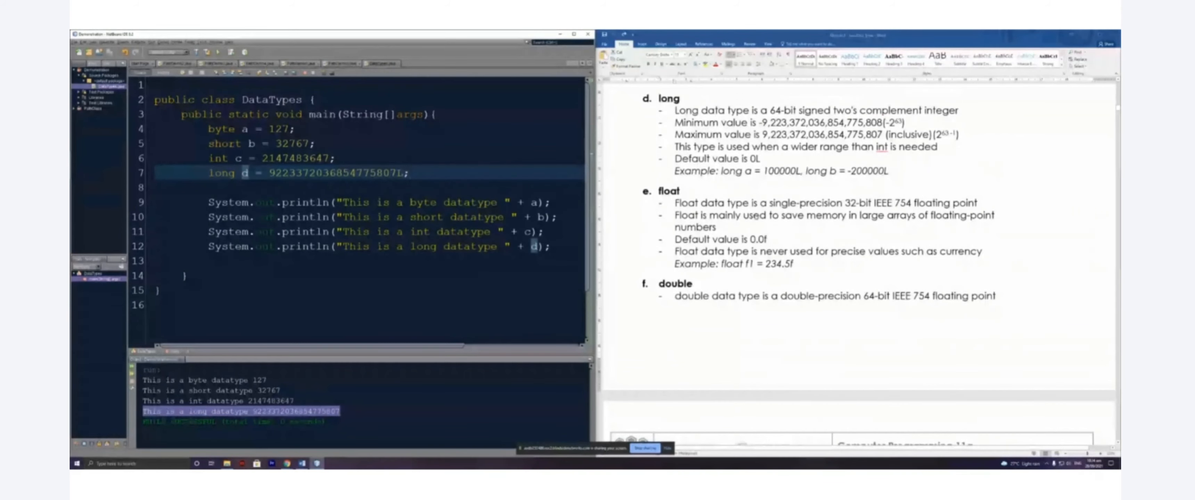
scroll(down, 3)
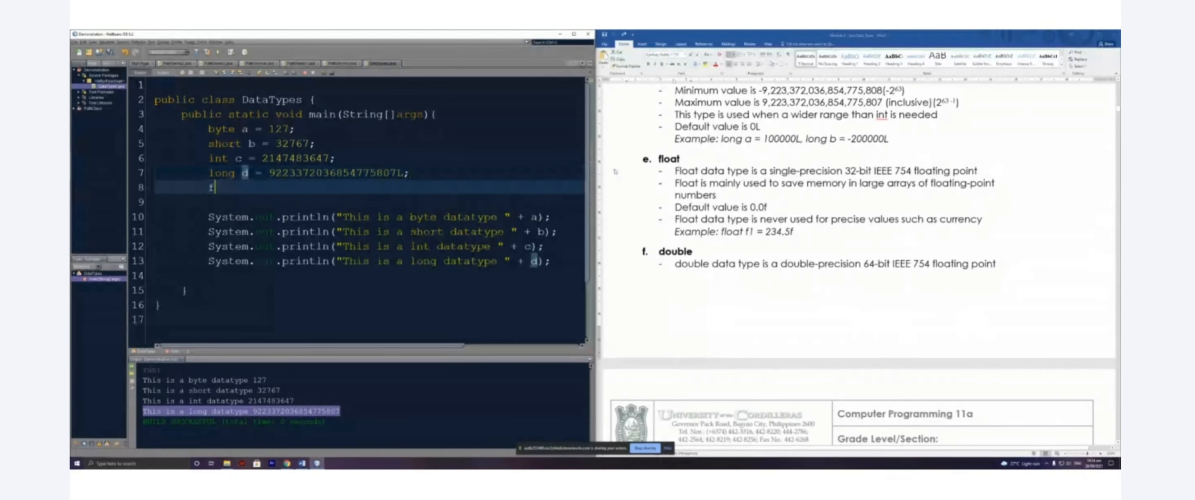
text(float e = 1.1)
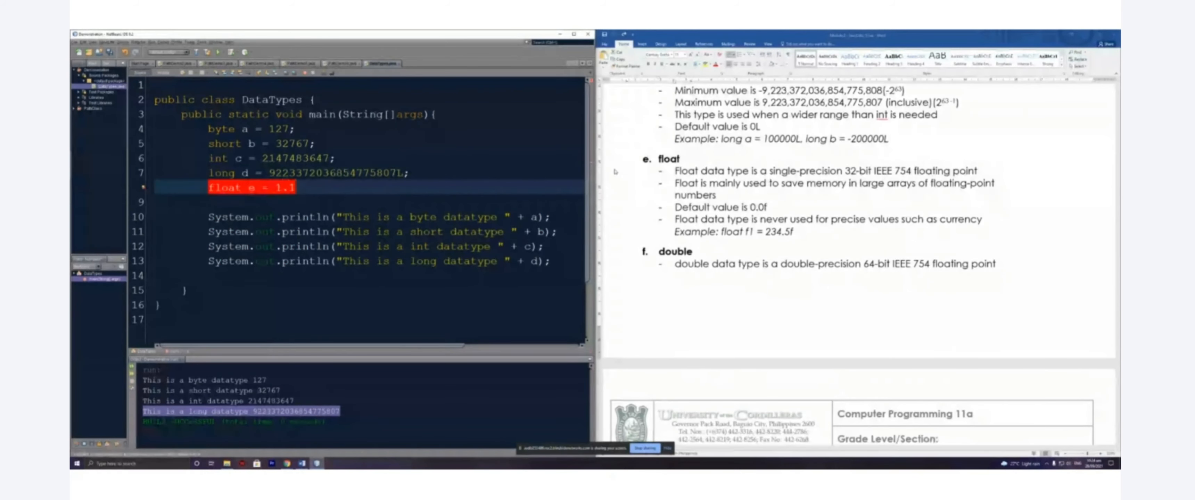
Step: Finish float e = 1.1f; and declare double f = 1.1d;
text(f;)
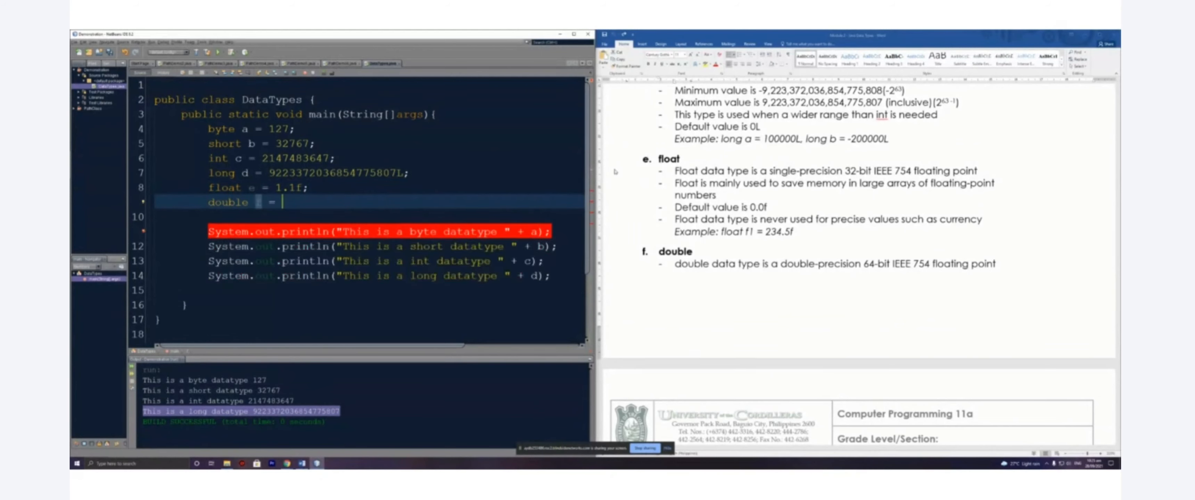
text(1.1)
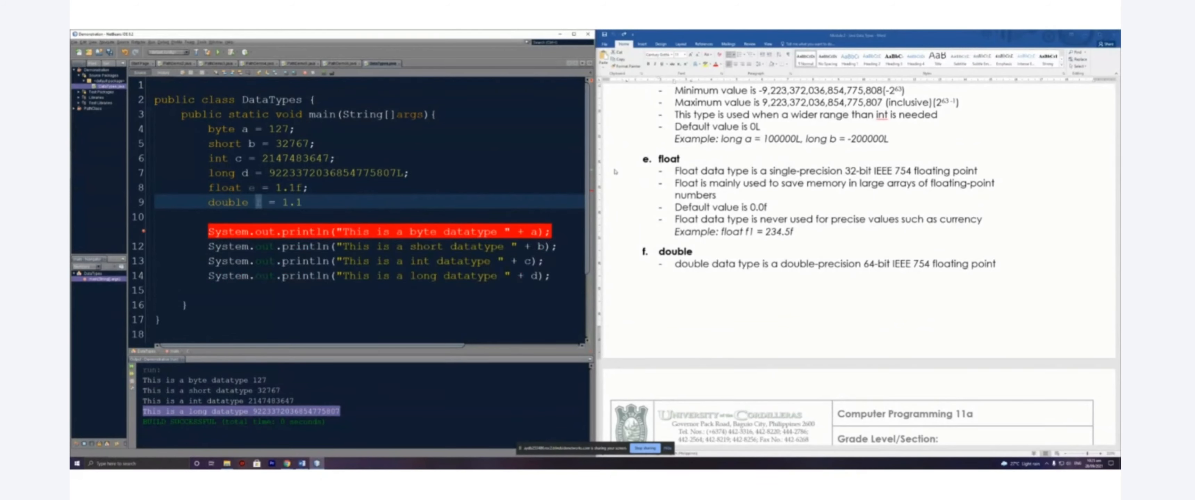
text(d;)
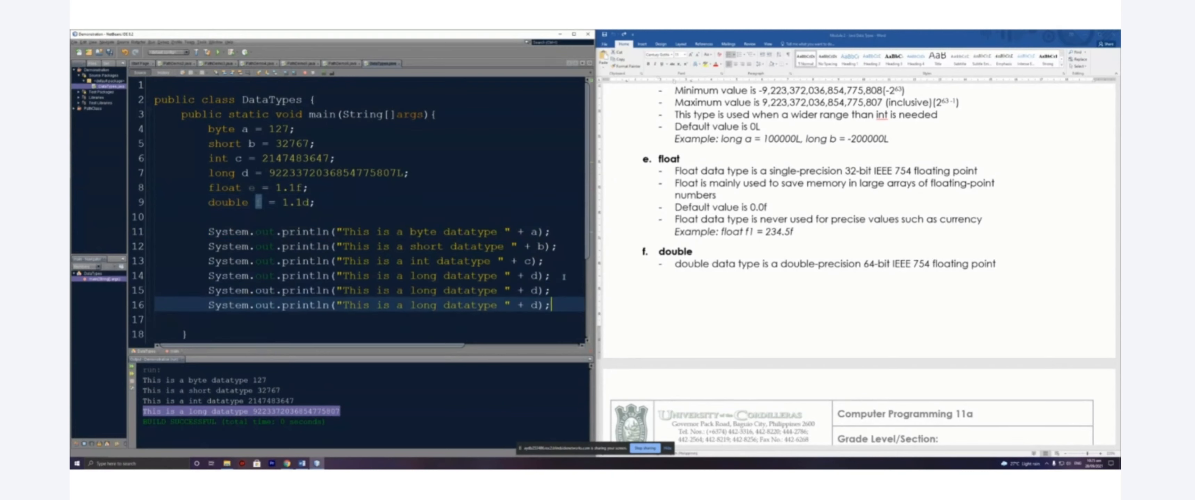
Step: Relabel the duplicated print line as the double datatype and run to show both values
click(418, 291)
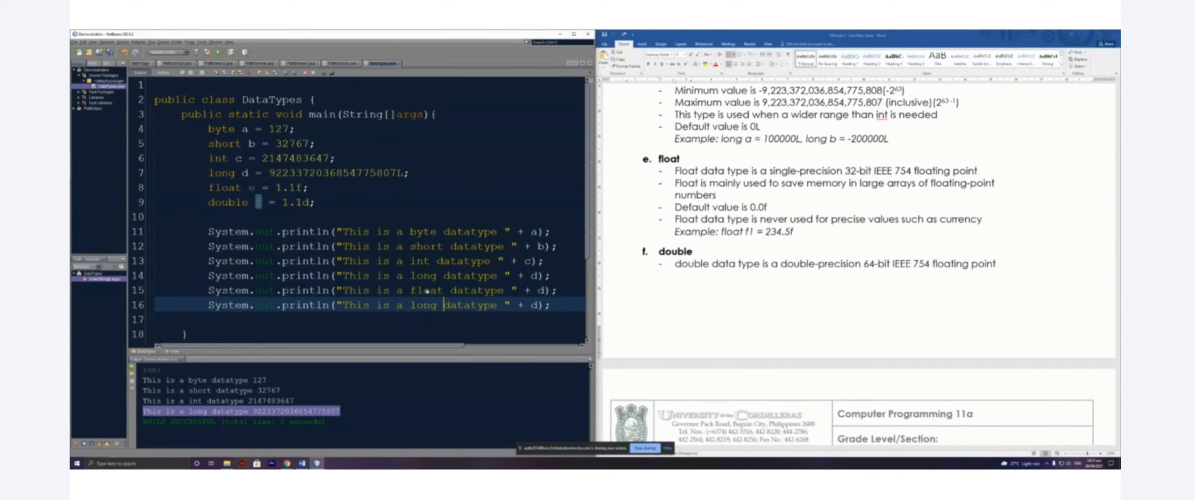
text(doub)
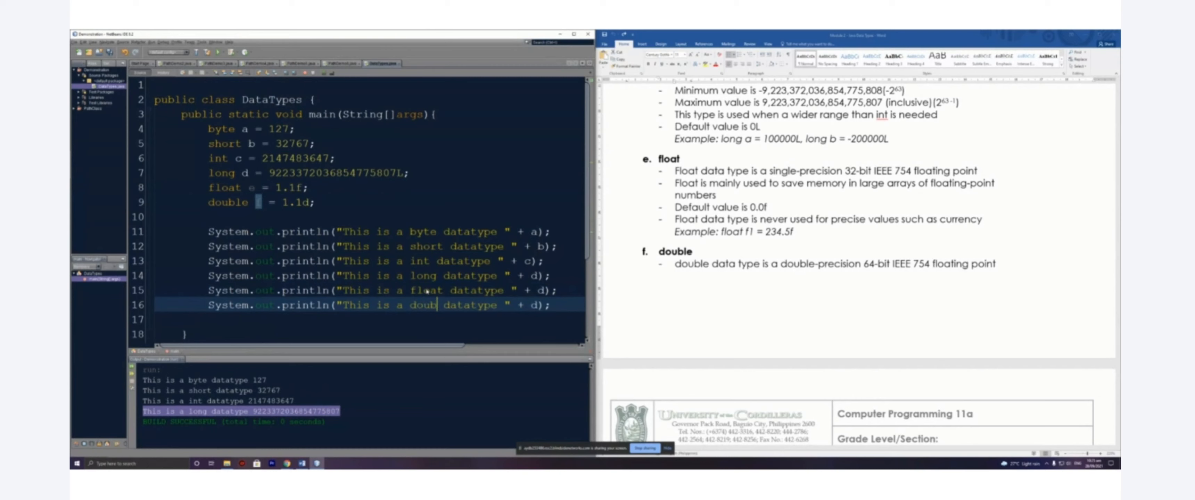
text(le)
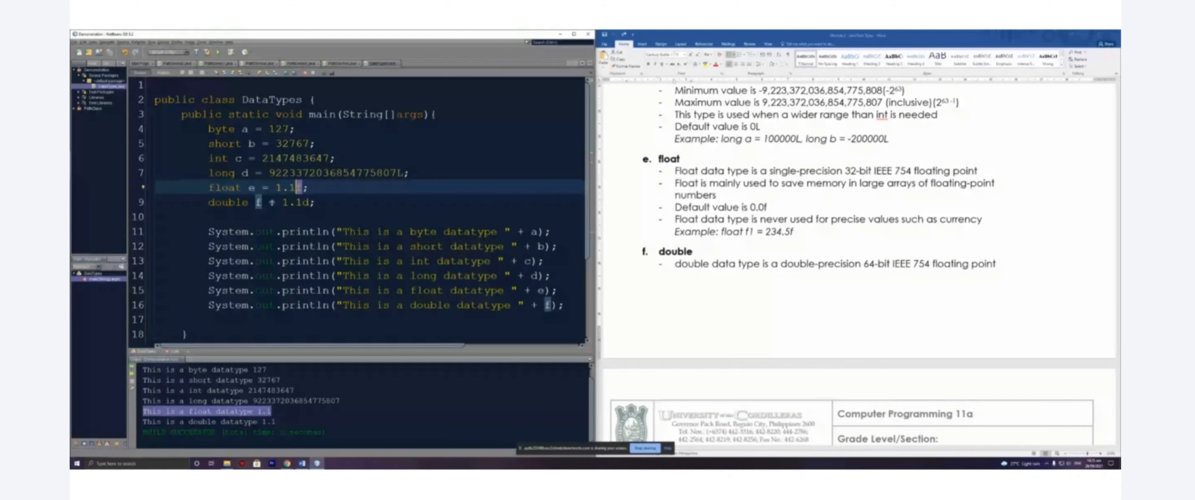
scroll(down, 3)
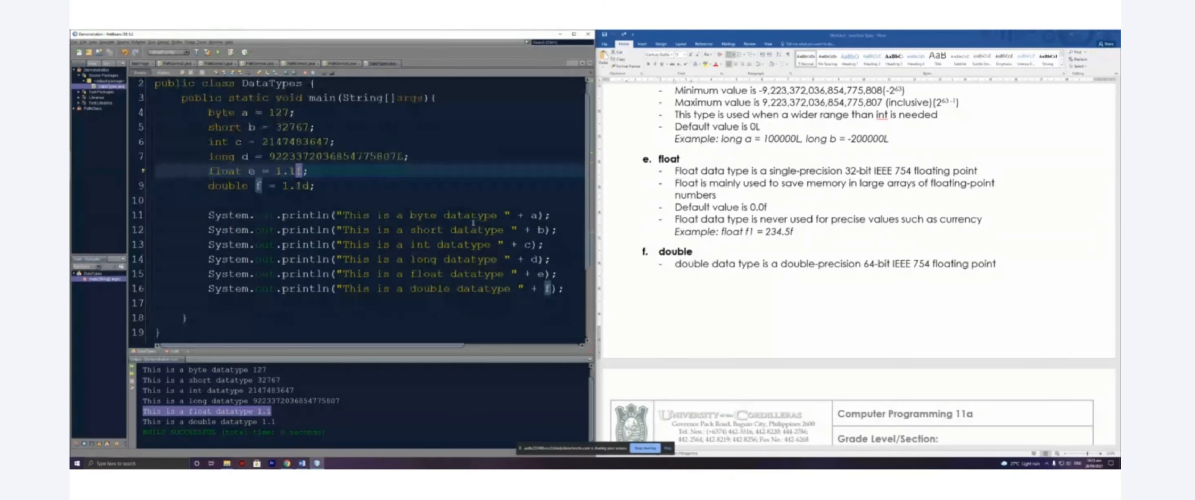
Step: Scroll the Word notes to Boolean and begin the line boolean g
scroll(down, 3)
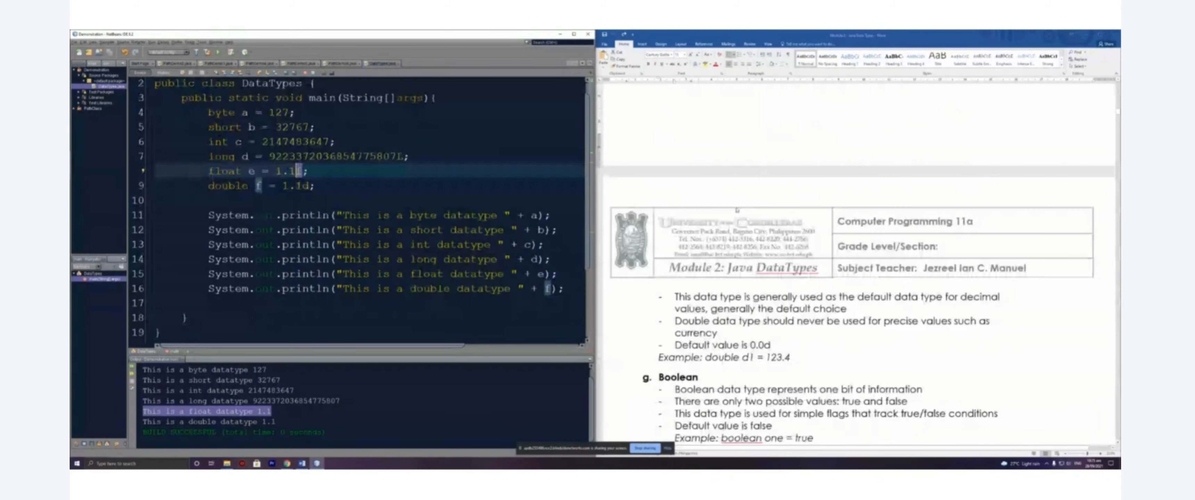
scroll(down, 3)
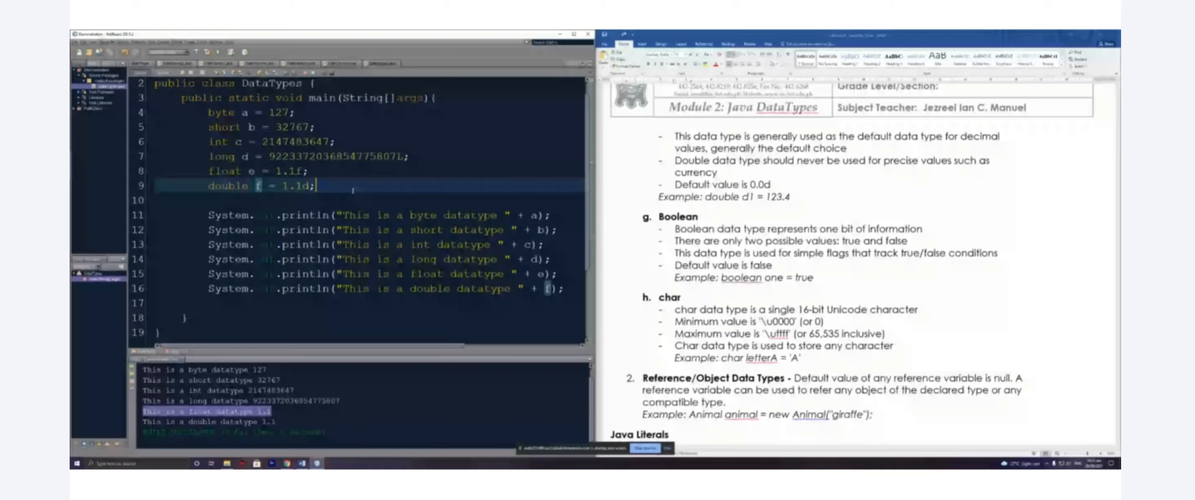
text(boolean)
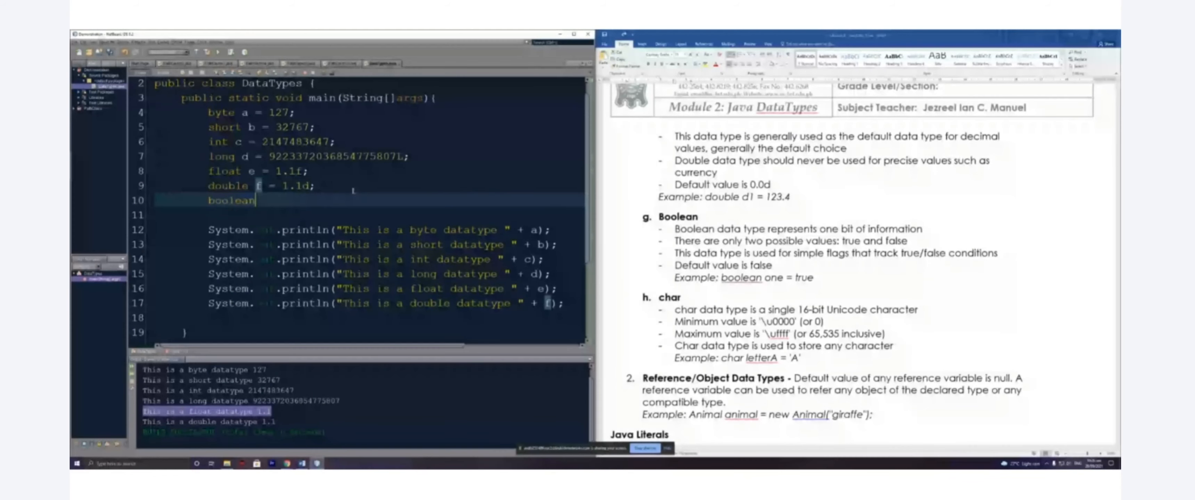
text(g = true;)
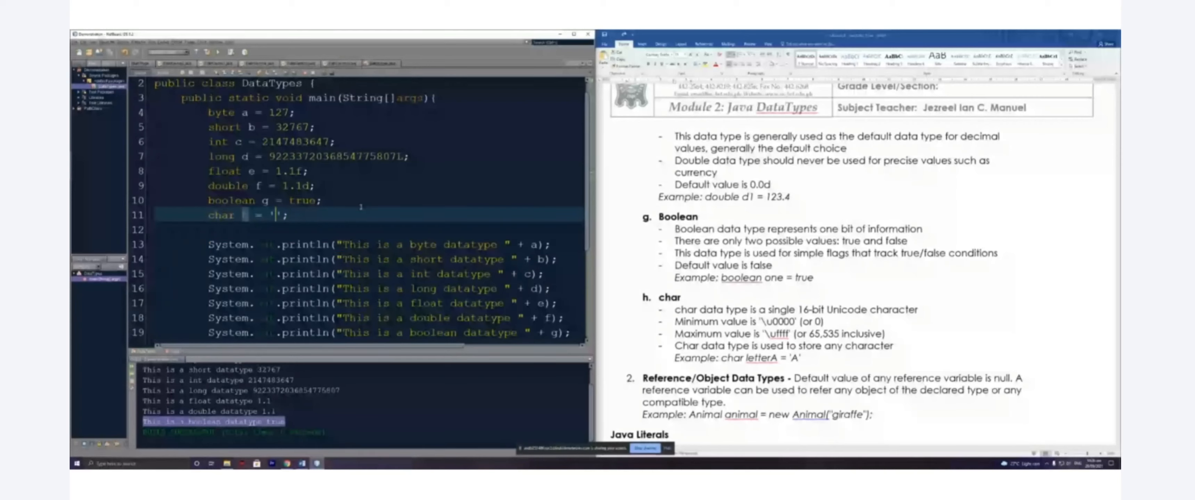
Step: Declare char h holding the character 'a'
text(a)
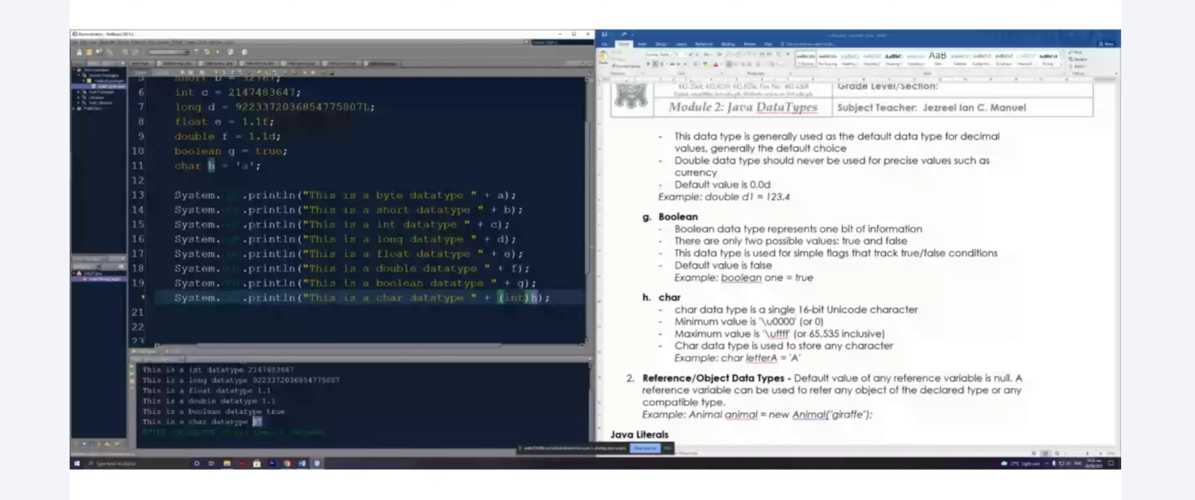
mouse_move(797, 300)
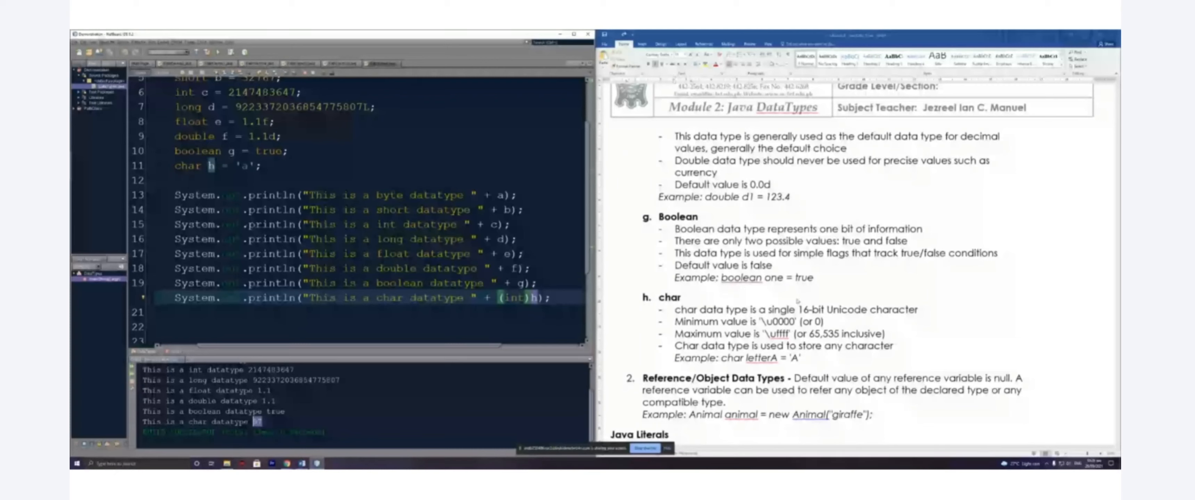
mouse_move(282, 463)
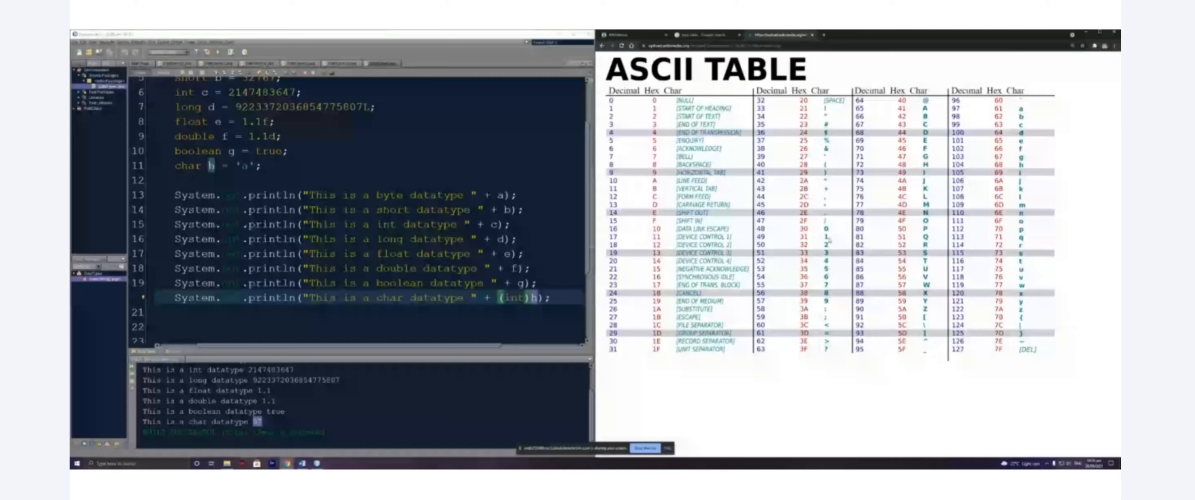
mouse_move(834, 227)
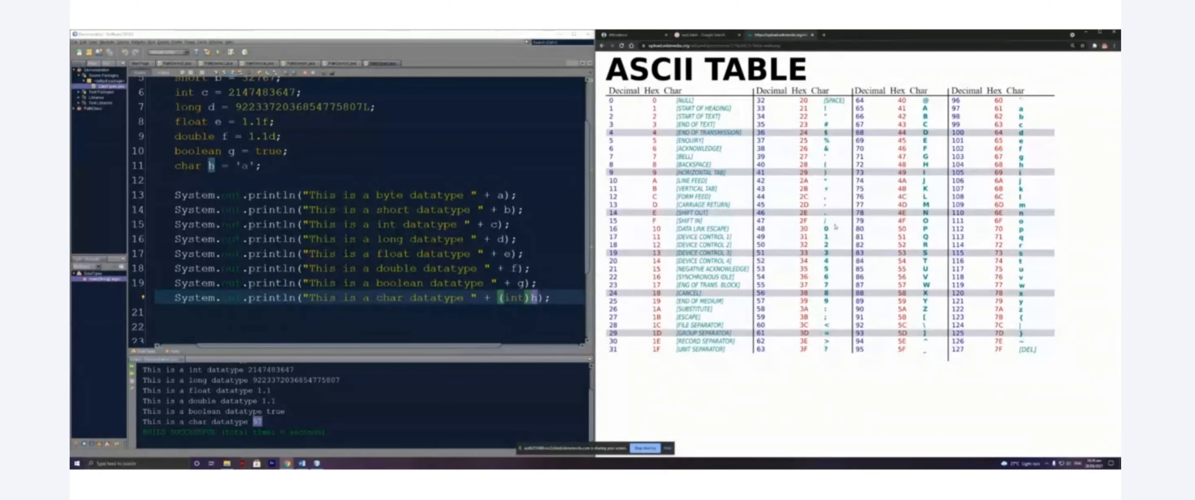
mouse_move(1010, 119)
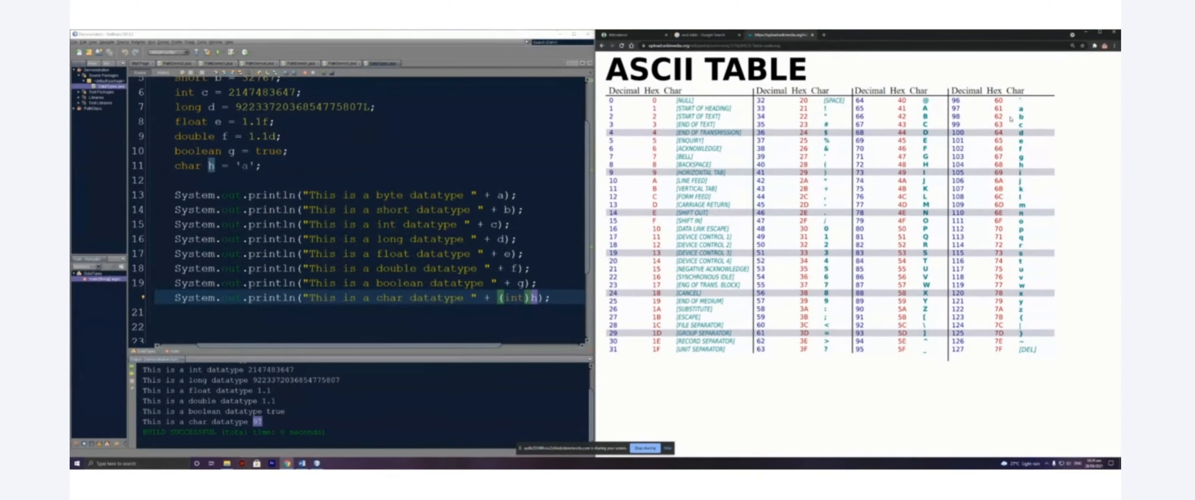
mouse_move(1022, 102)
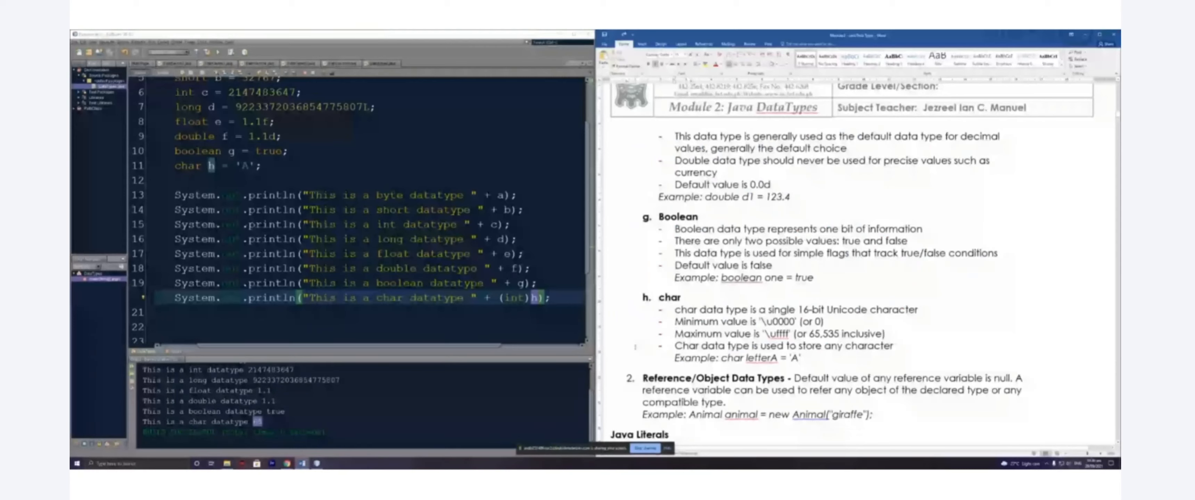
Step: Scroll down the module and select the Reference/Object Data Types paragraph
scroll(down, 3)
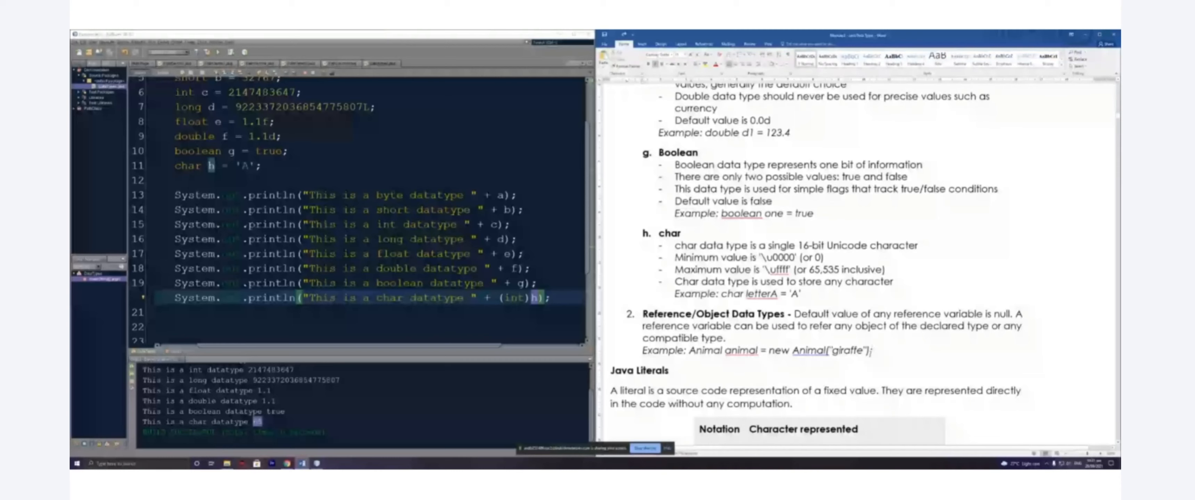
double_click(770, 351)
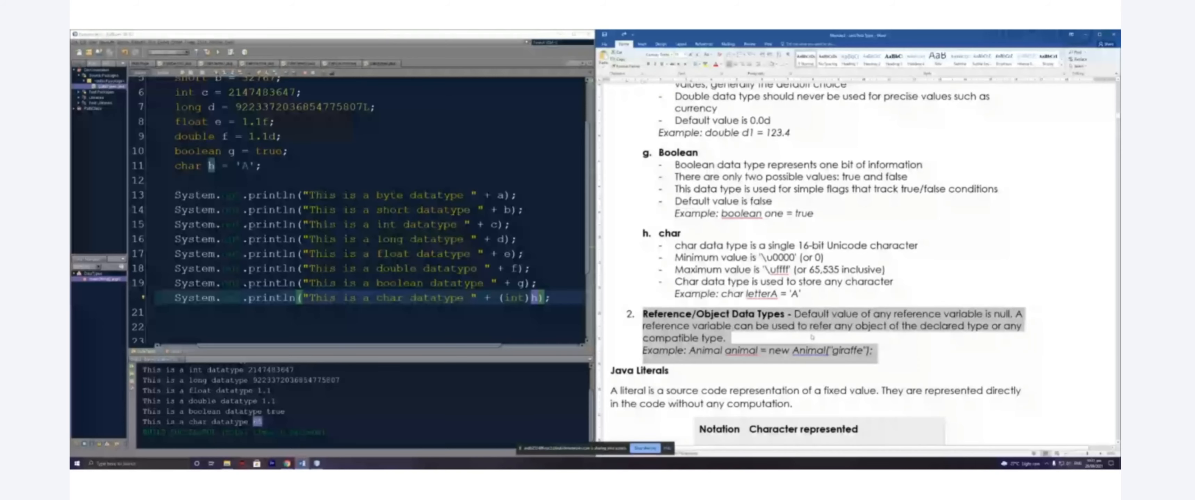
Step: Scroll the Word document down to the Java Literals escape-sequence table
scroll(down, 3)
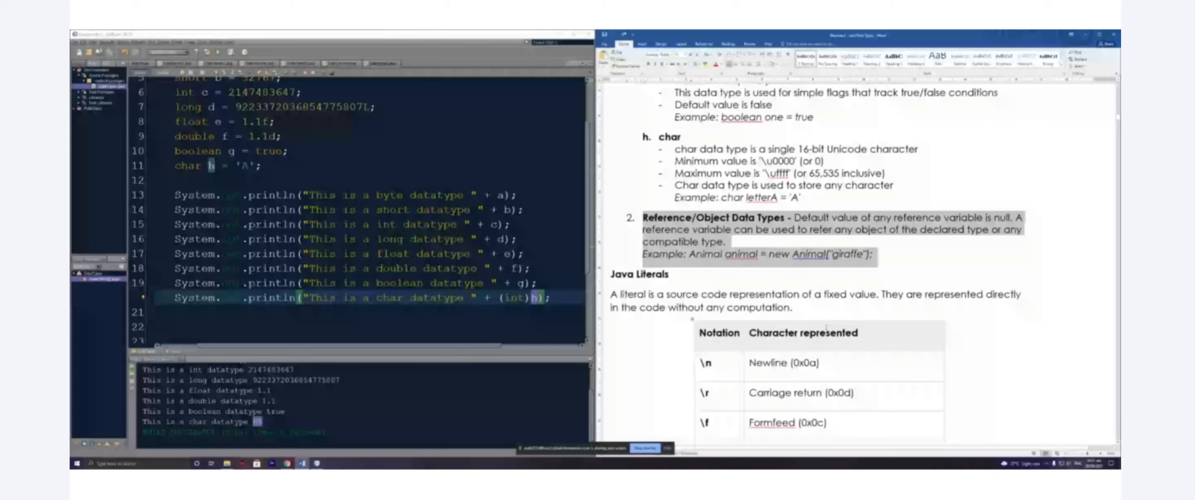
scroll(down, 3)
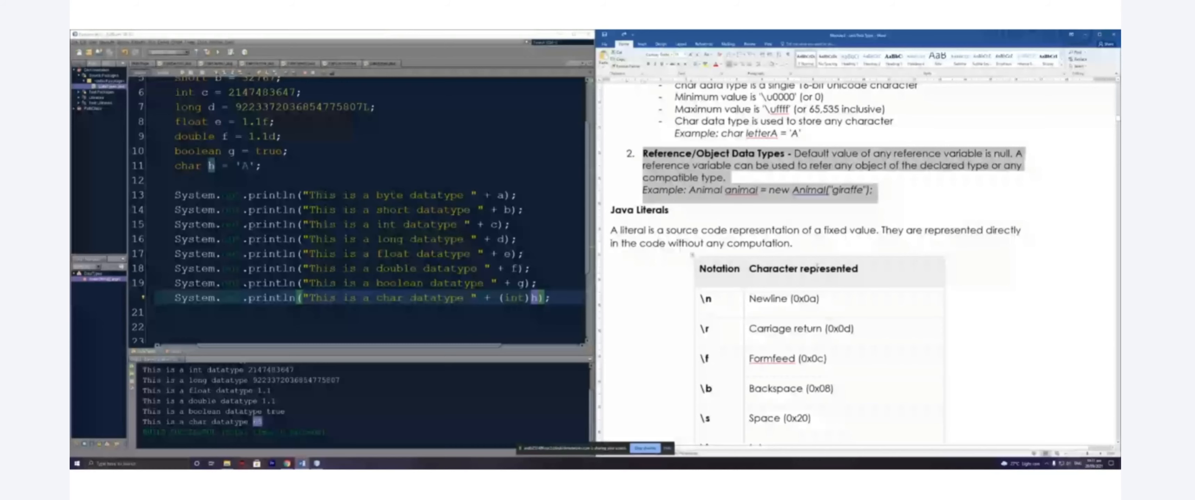
scroll(down, 3)
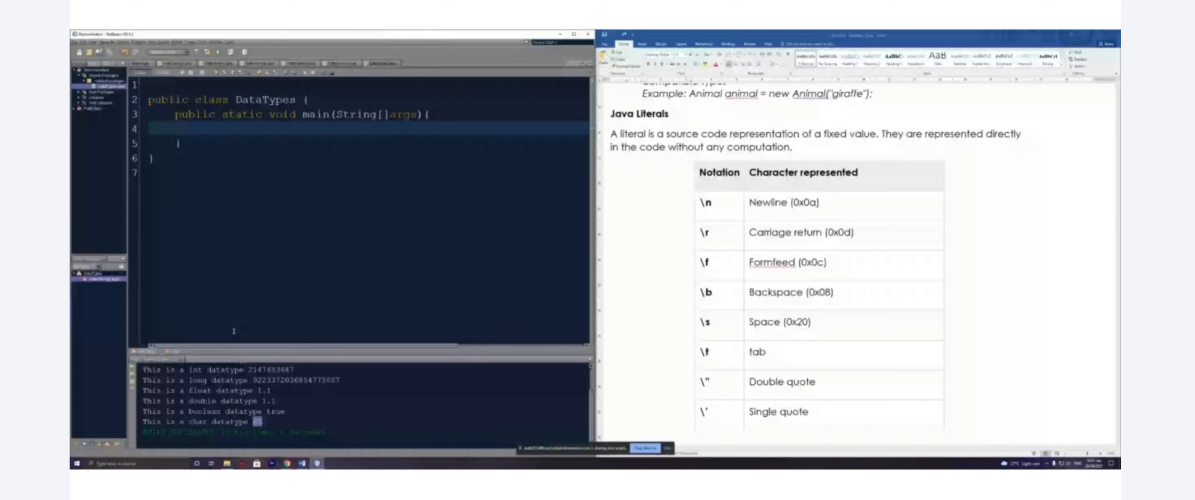
Step: Write System.out.println("Hello World!"); in main and run it
text(System.out.println("Hello World!");)
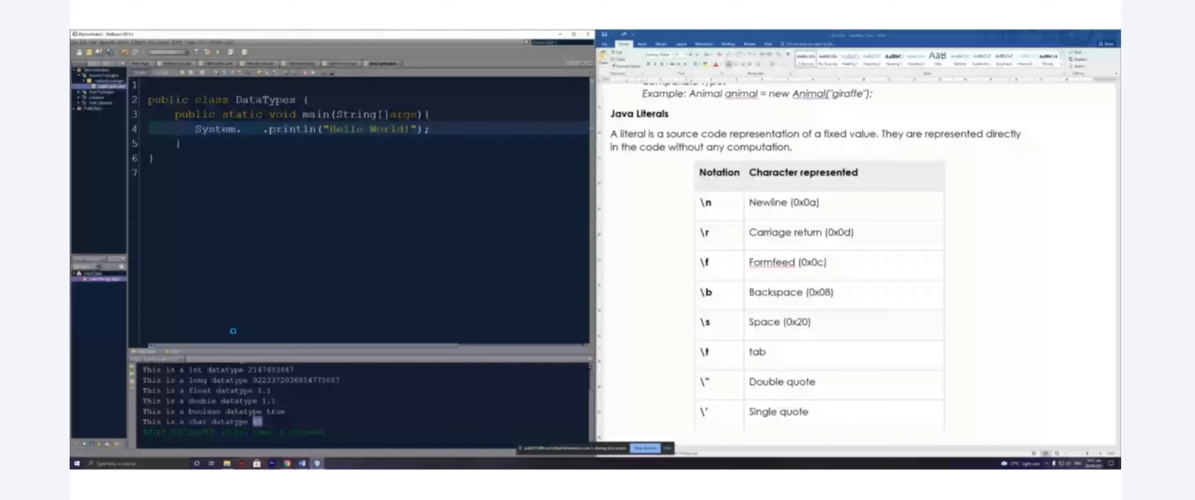
key(enter)
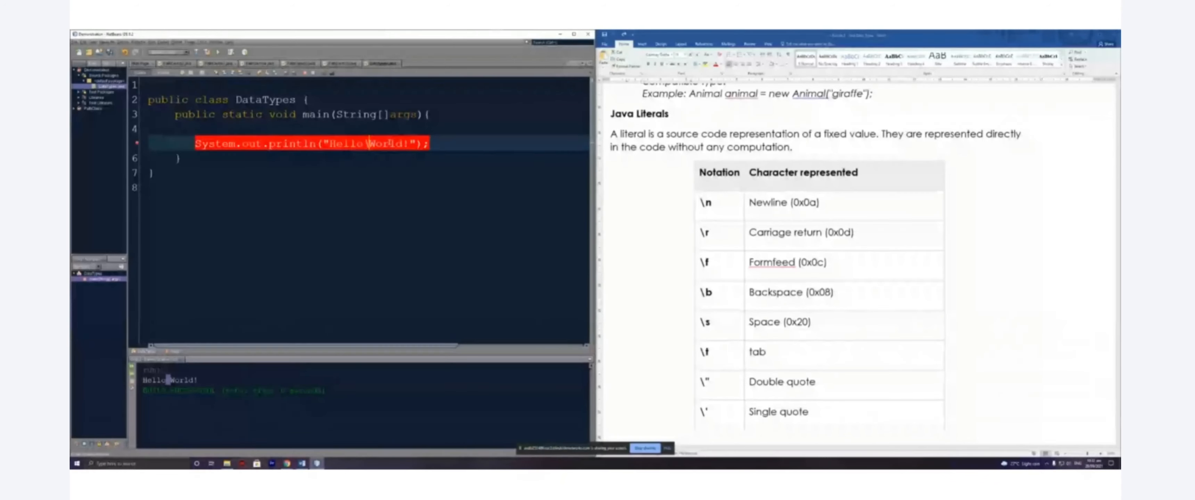
Step: Insert two \n escapes so the string reads "Hello\nWorl\nd!"
text(\n)
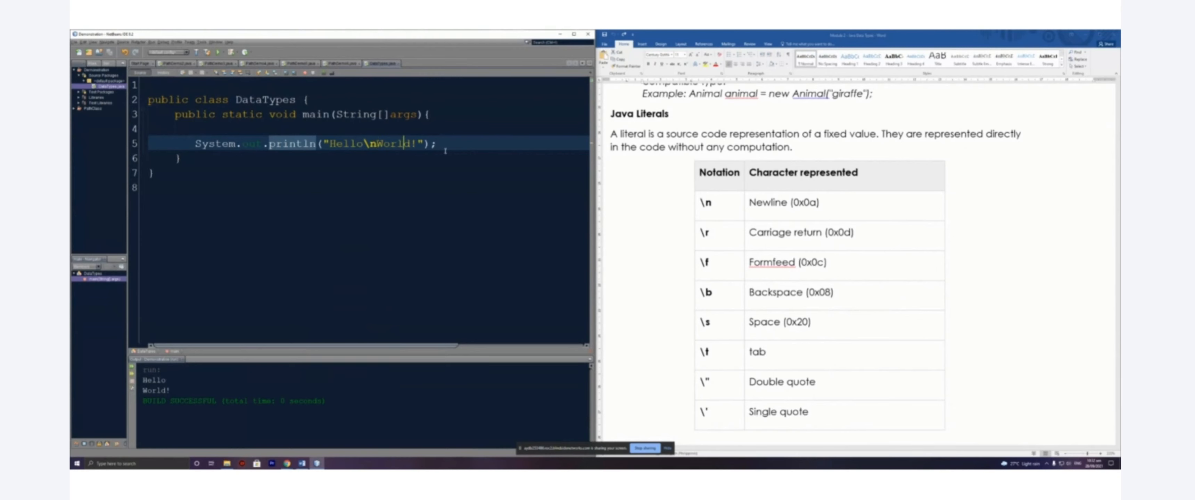
text(\n)
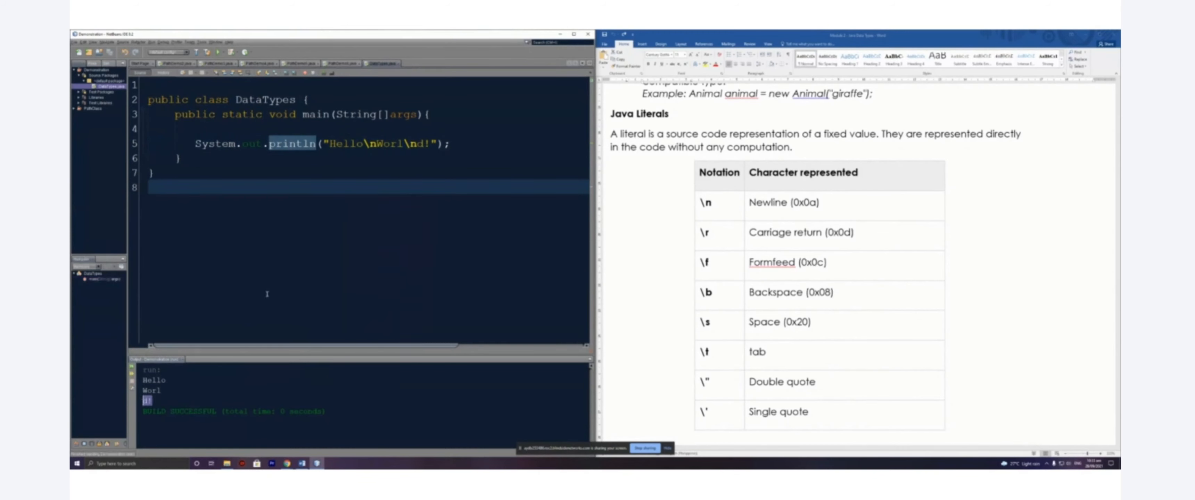
mouse_move(379, 149)
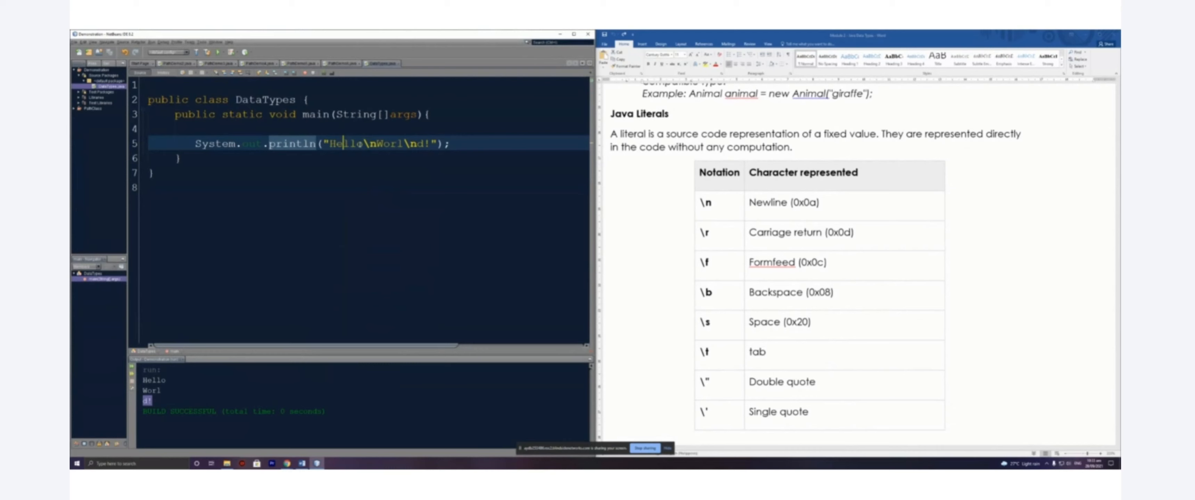
mouse_move(404, 156)
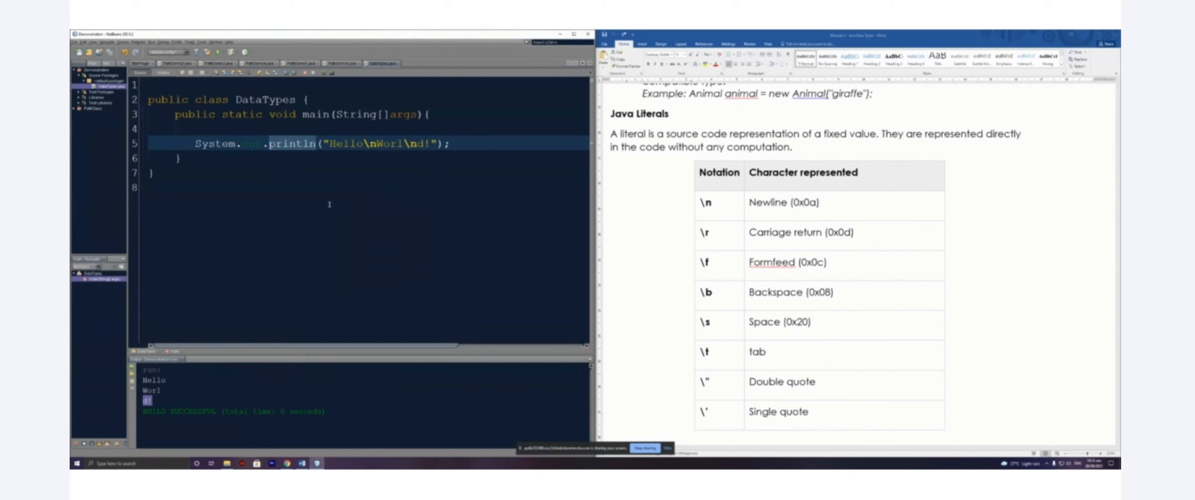
mouse_move(369, 118)
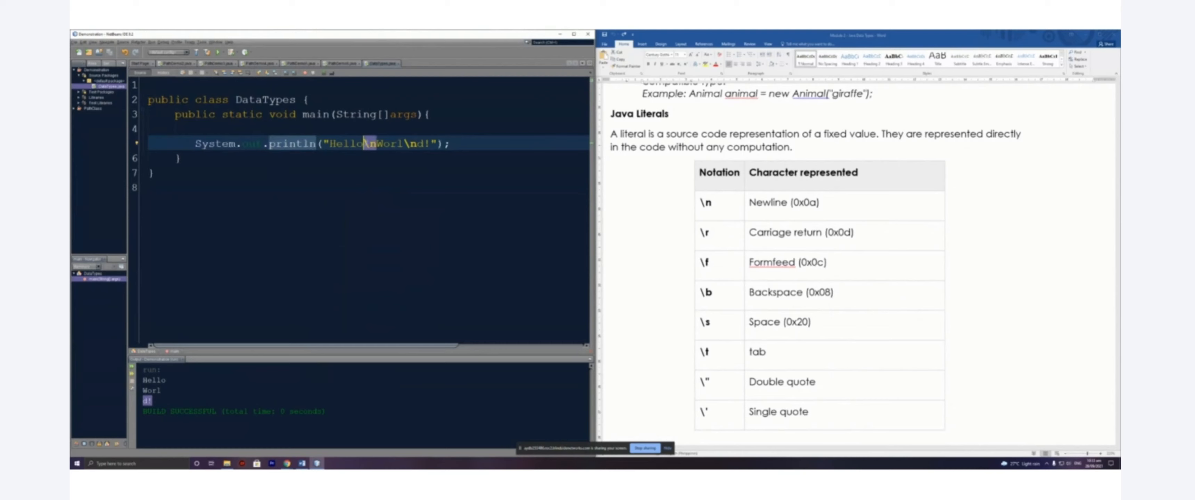
mouse_move(514, 159)
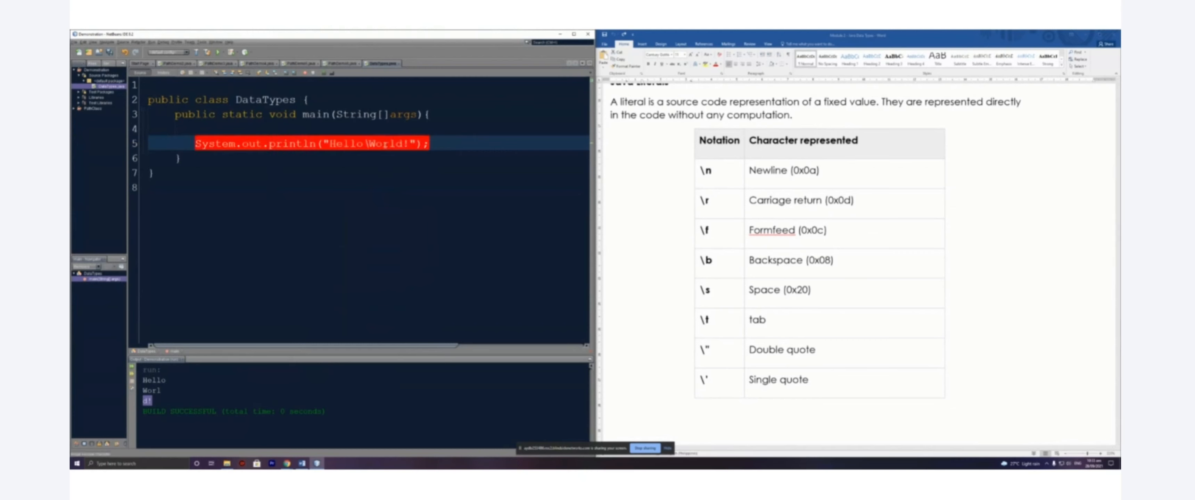
Step: Run the file via Run File and put a \r carriage-return escape in the string
right_click(320, 143)
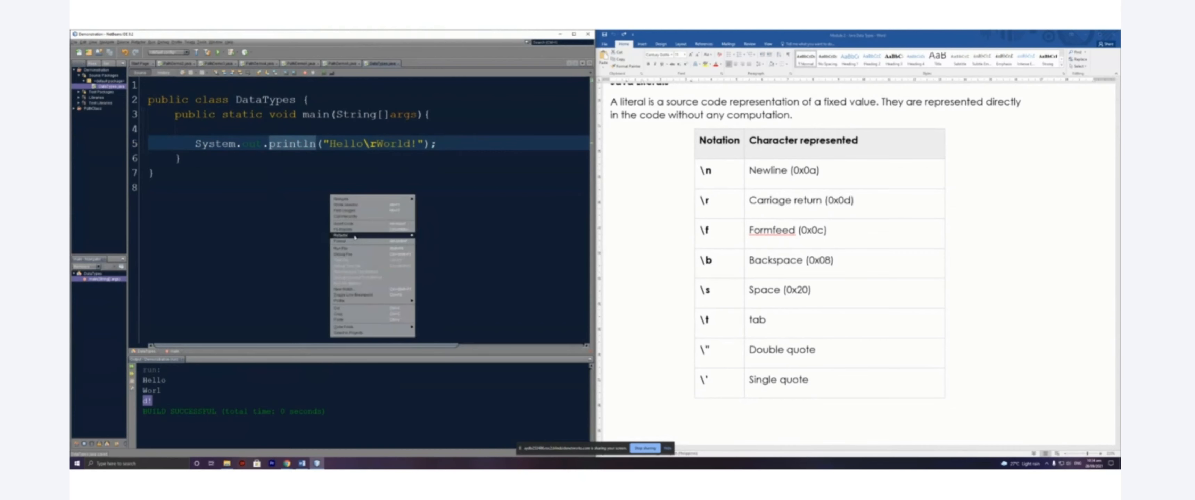
click(351, 248)
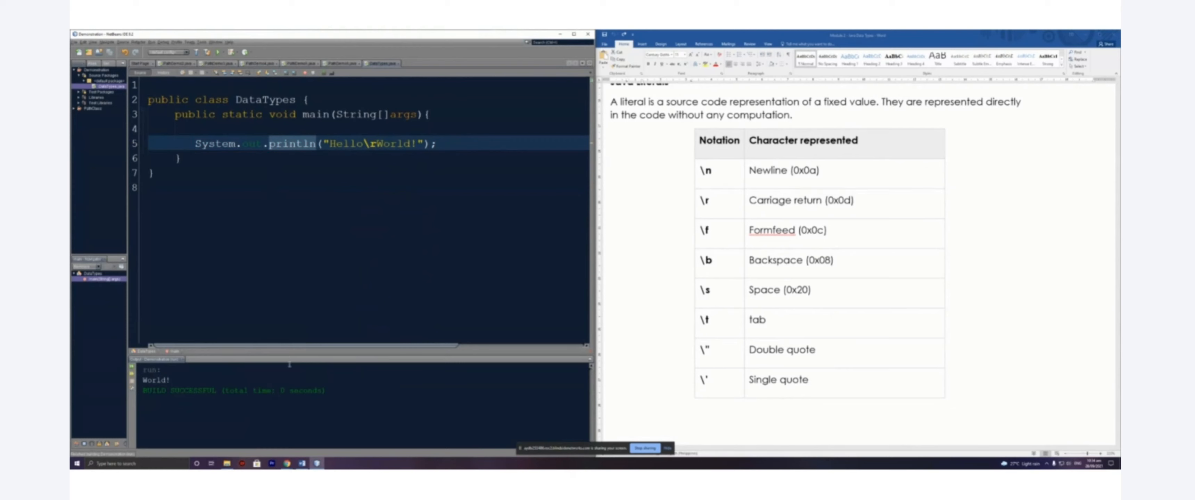
double_click(346, 143)
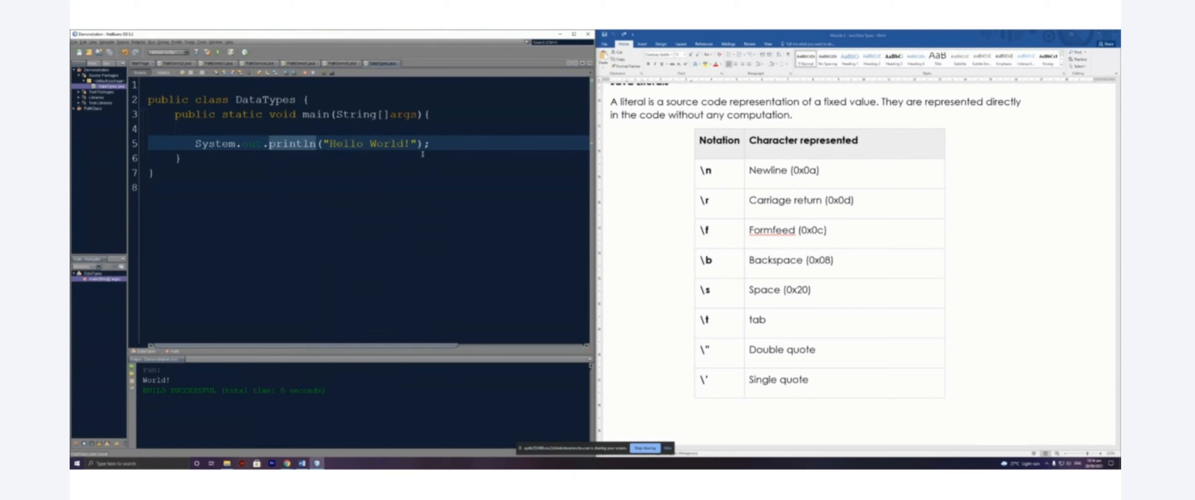
text(\r)
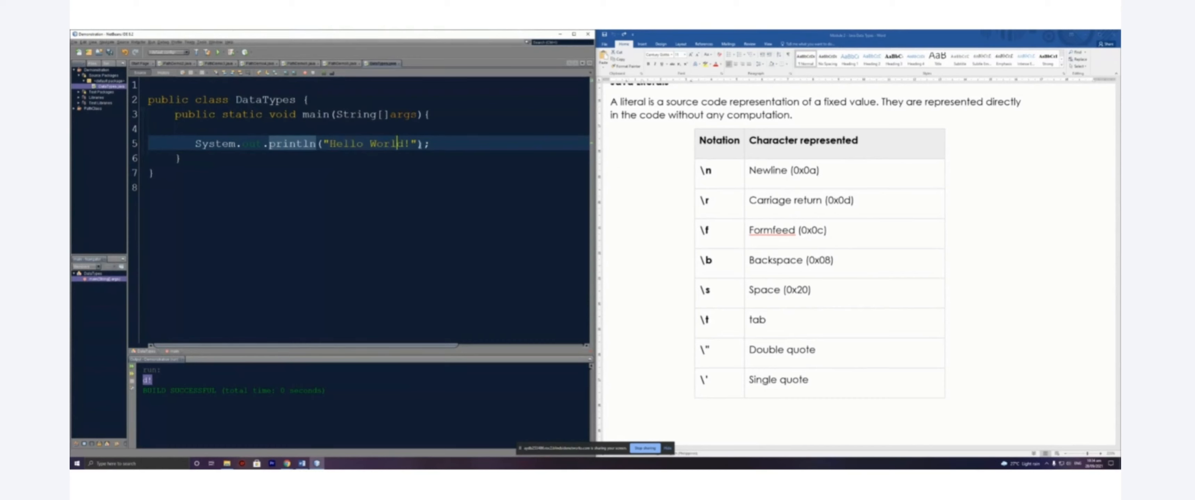
Step: Try \f and \b escapes between Hello and World (printing HellWorld!), then start a \s version
text(\)
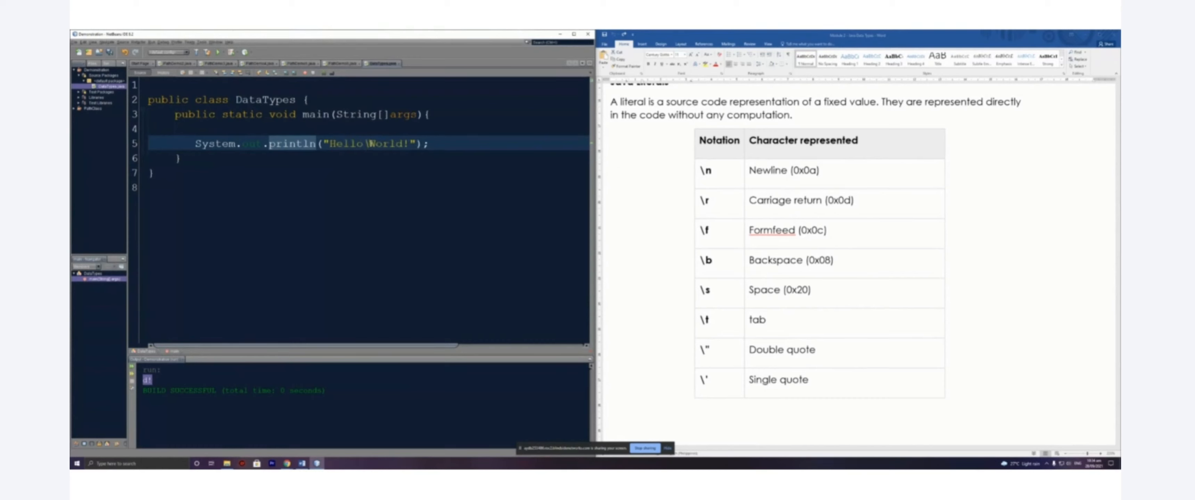
text(f)
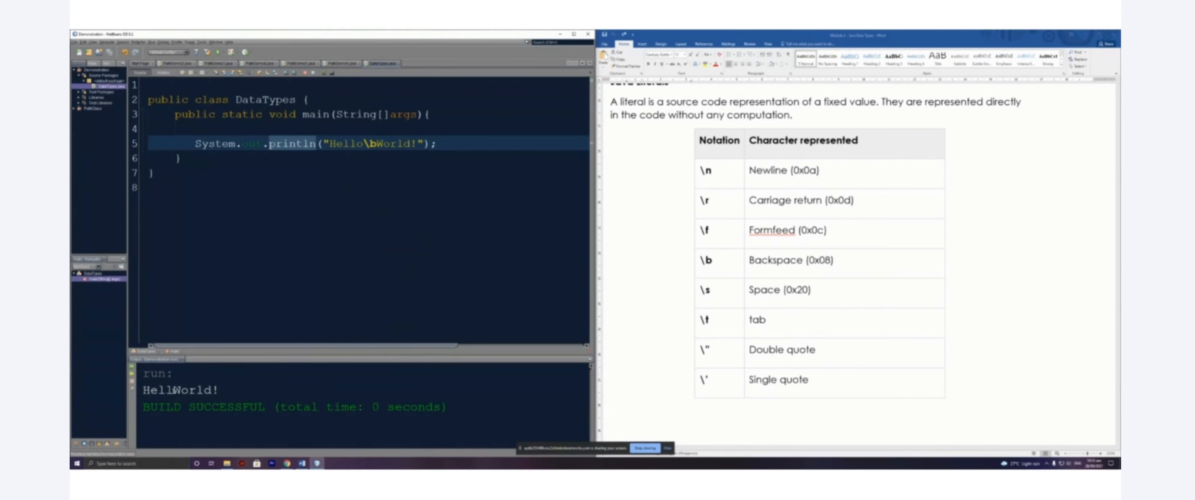
double_click(194, 389)
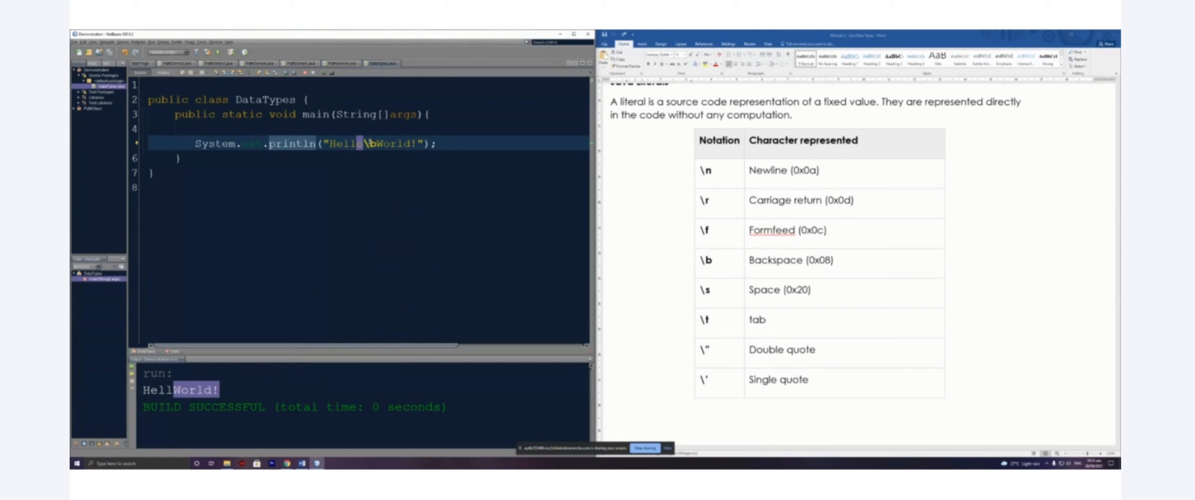
text(s)
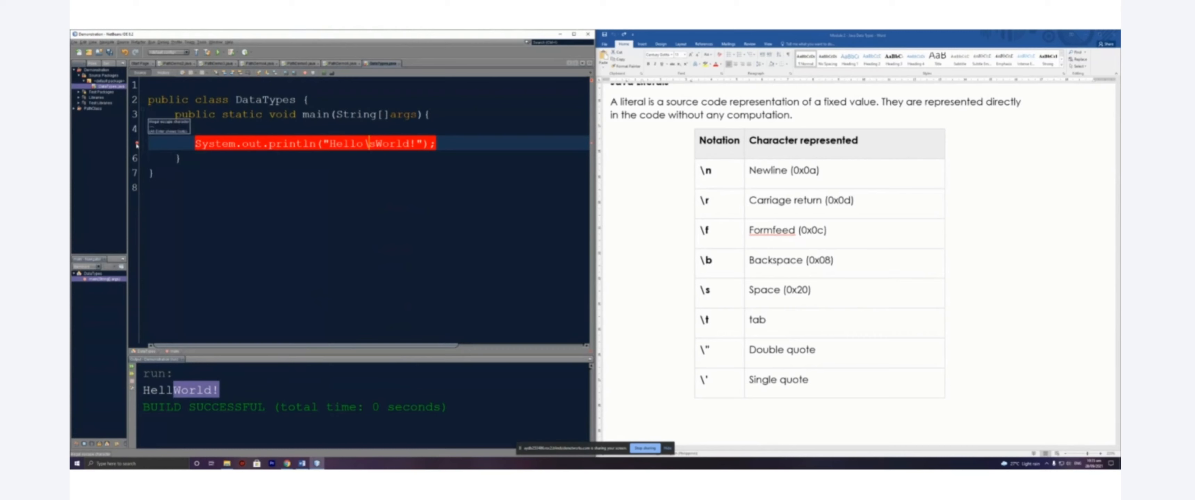
Step: Replace the escape with \t so Hello and World! print separated by a tab
text(\)
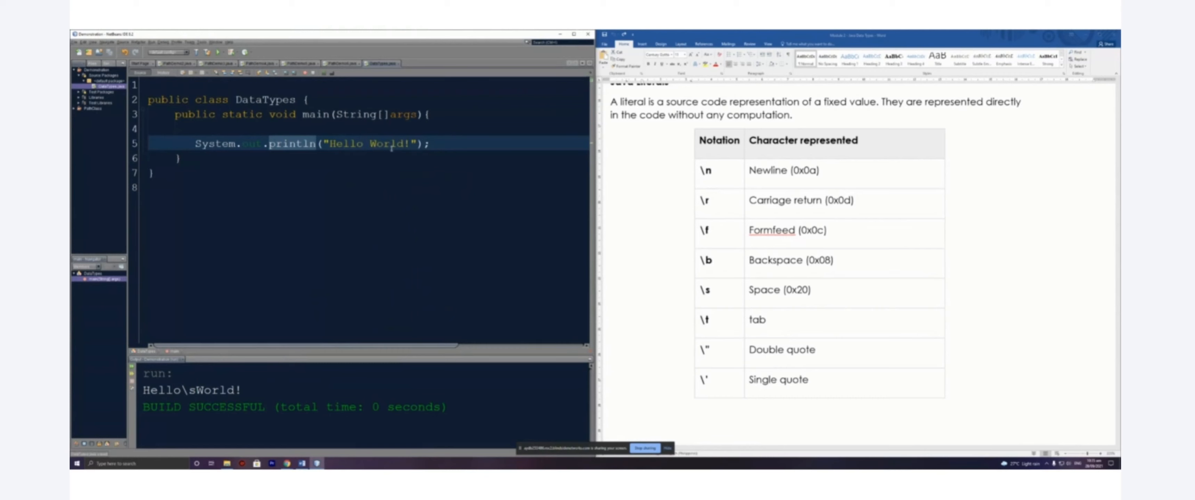
text(\t)
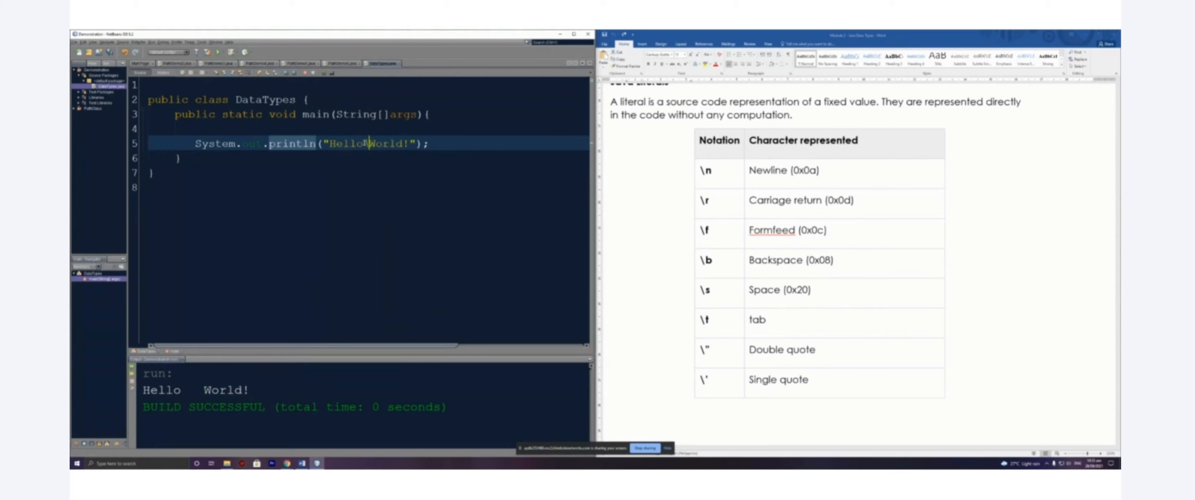
Step: Run with \" to print Hello"World!, then with \' to print Hello'World!
text(\")
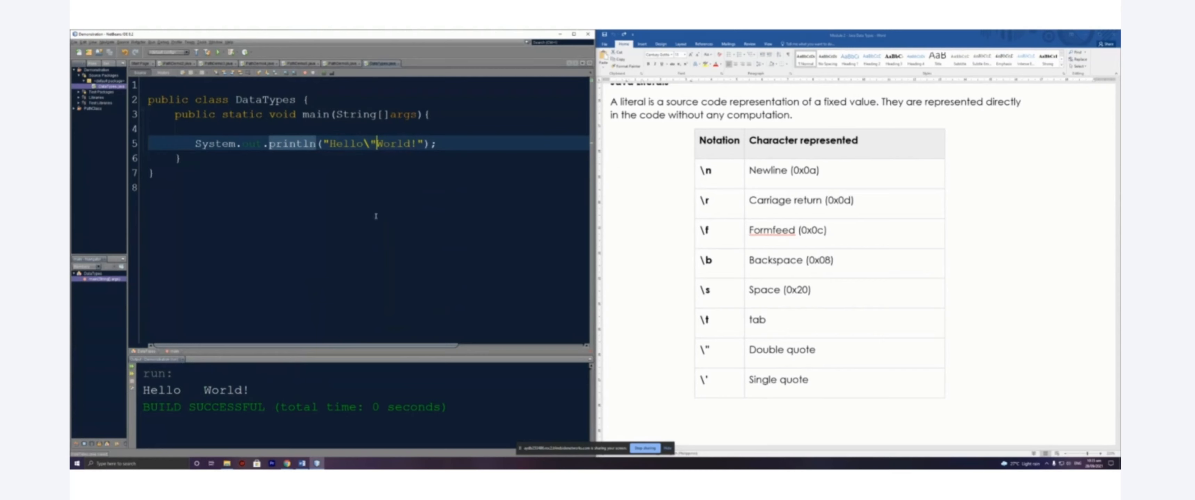
right_click(375, 216)
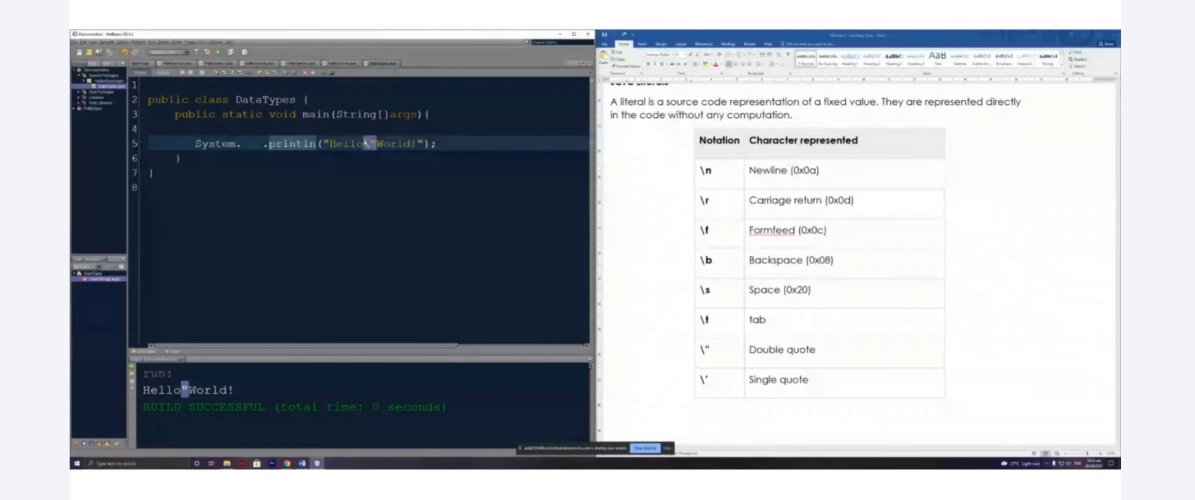
text(\')
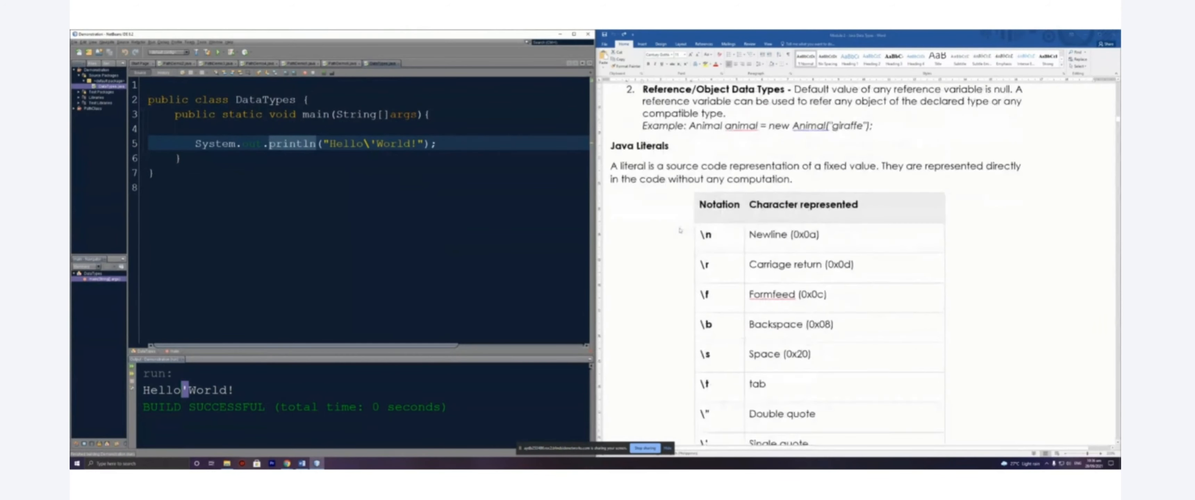
Step: Stop the failing \ddd escape run and scroll Word to the Java String Class section
scroll(down, 3)
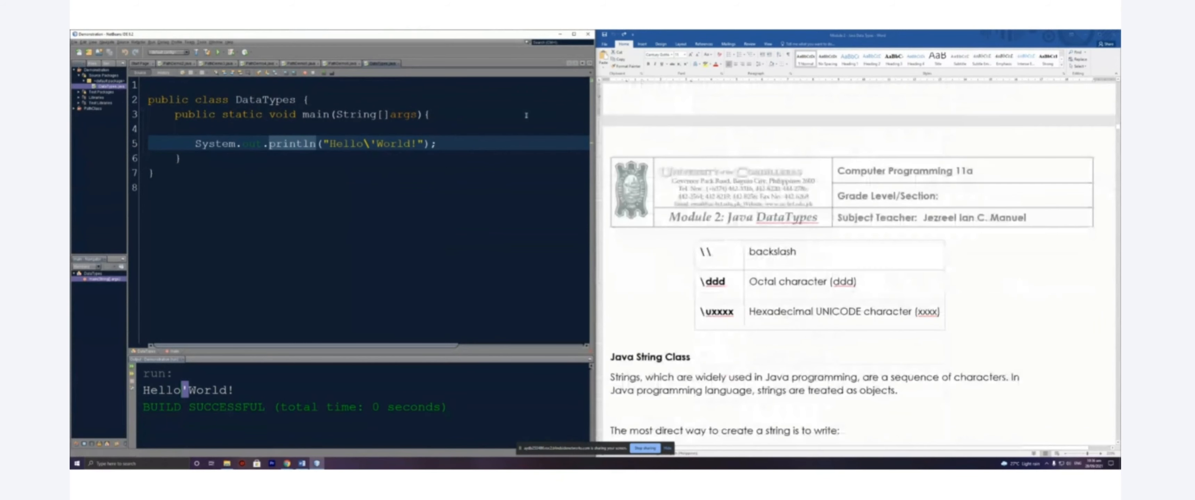
text(\)
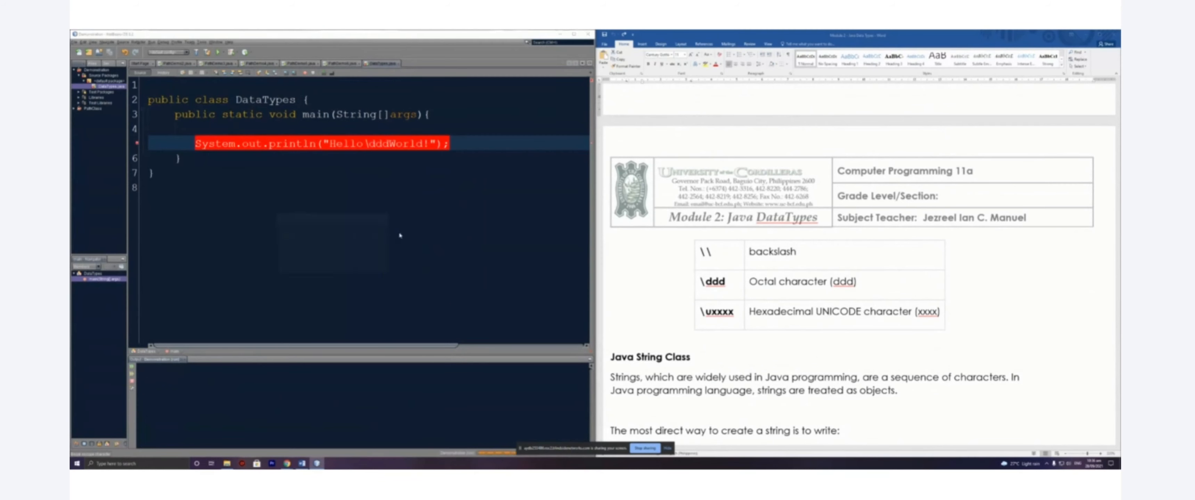
click(218, 52)
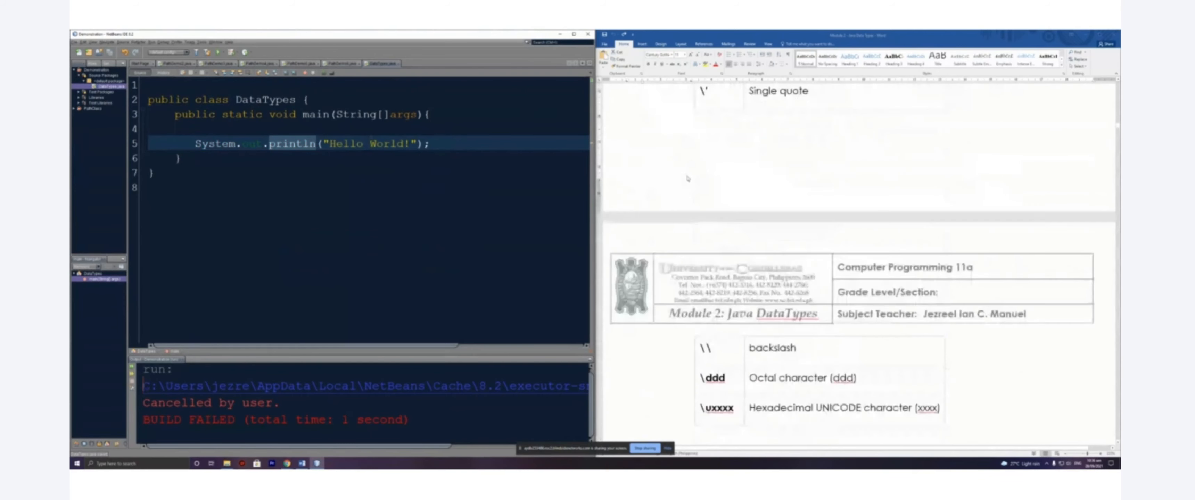
scroll(down, 3)
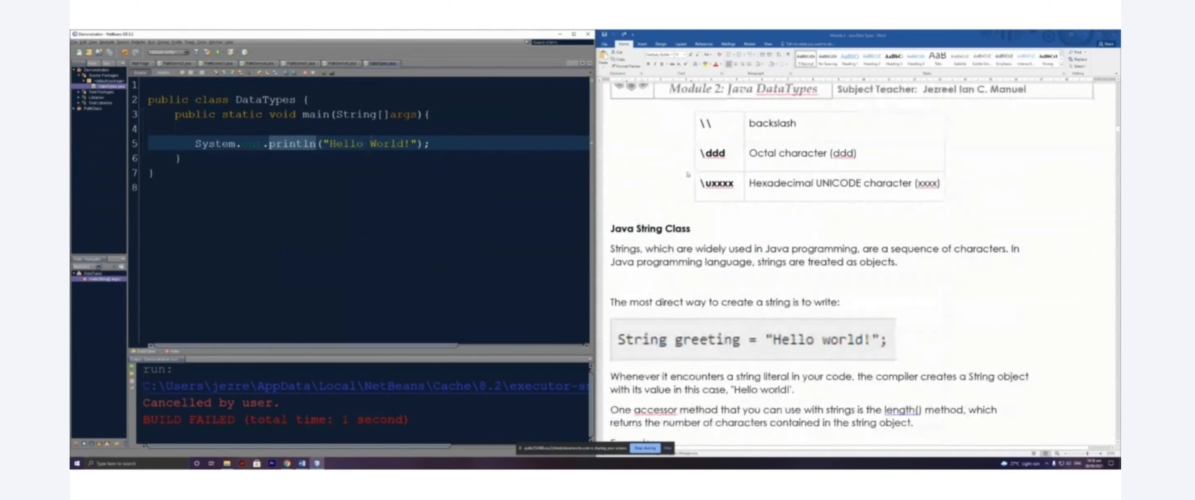
scroll(down, 3)
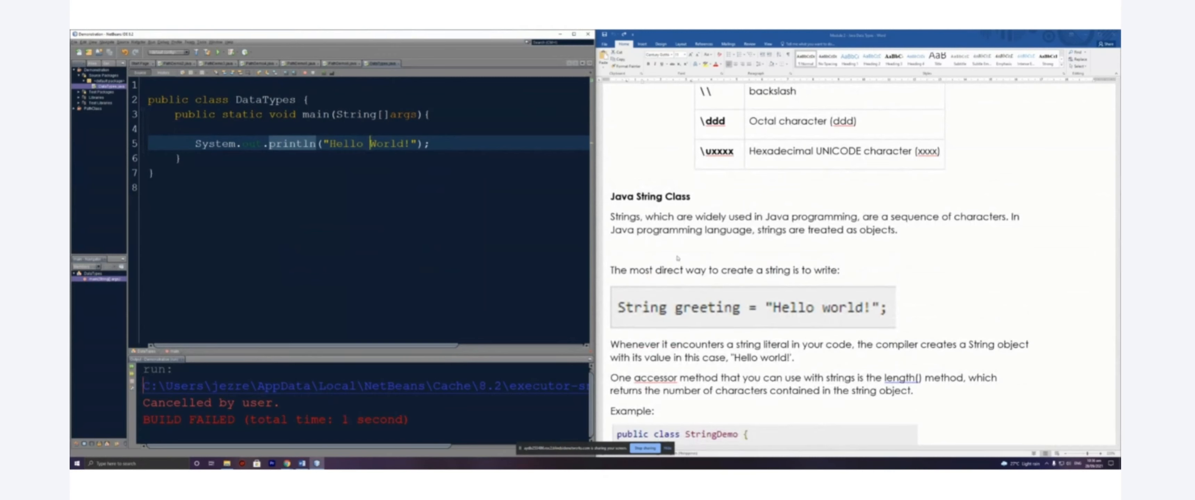
mouse_move(634, 235)
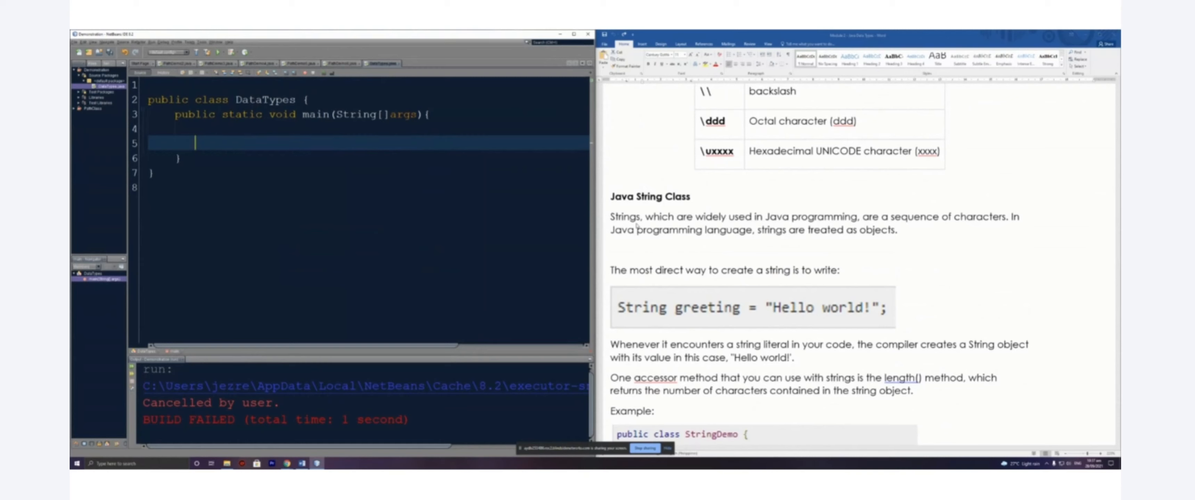
Step: Declare String greeting = "Hello World!"; in main
text(String greeting)
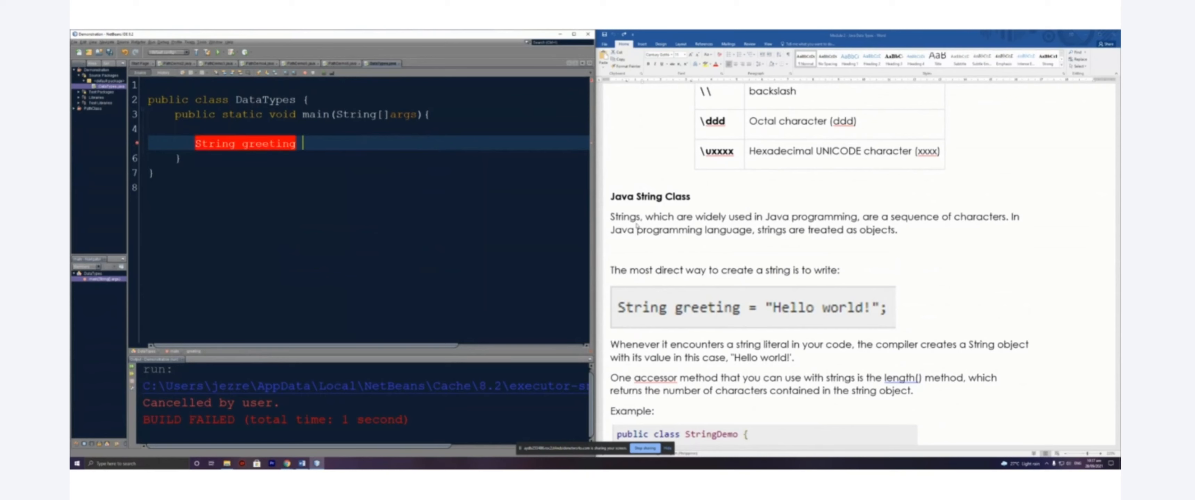
text(=)
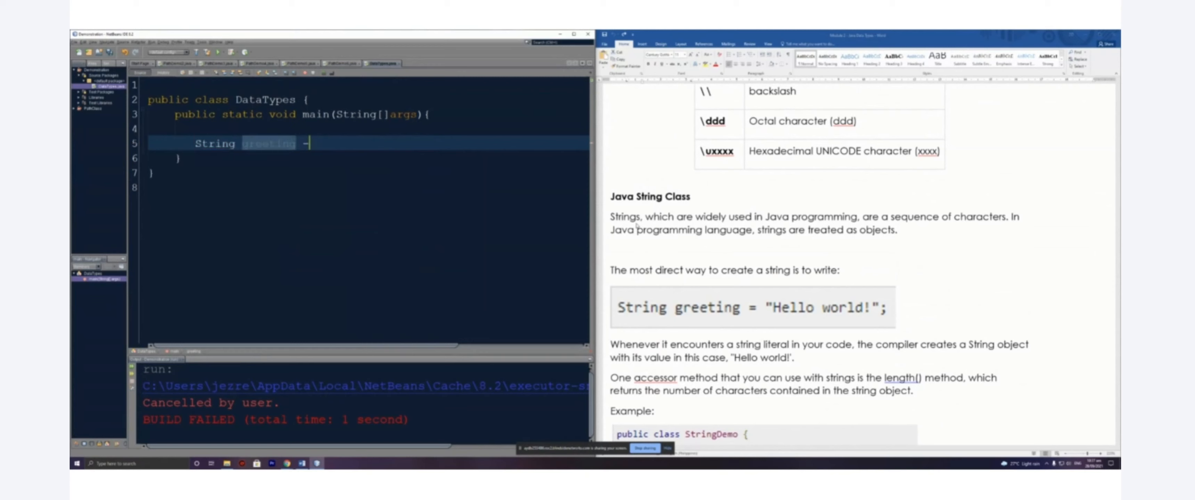
text(=)
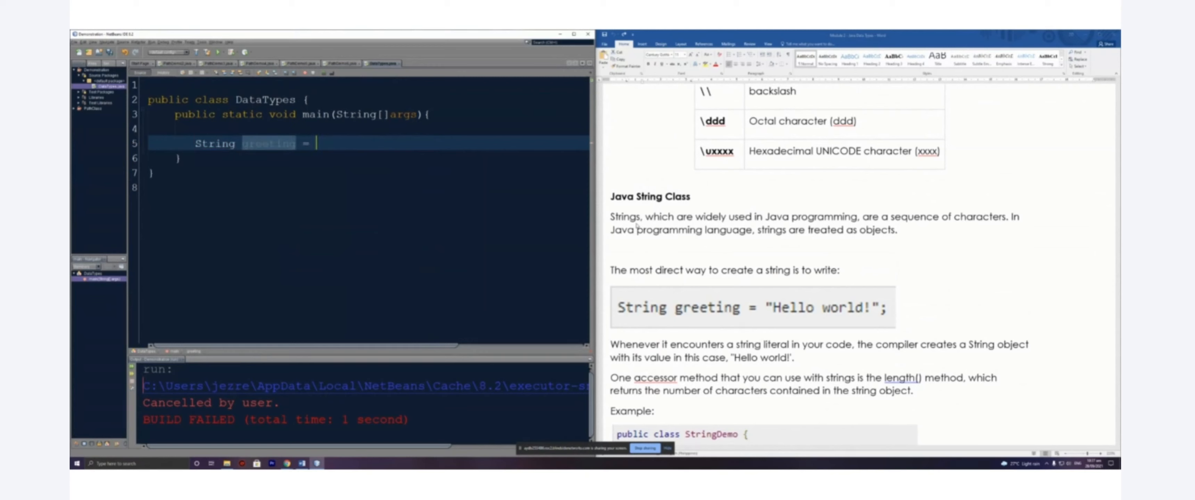
text("Hel)
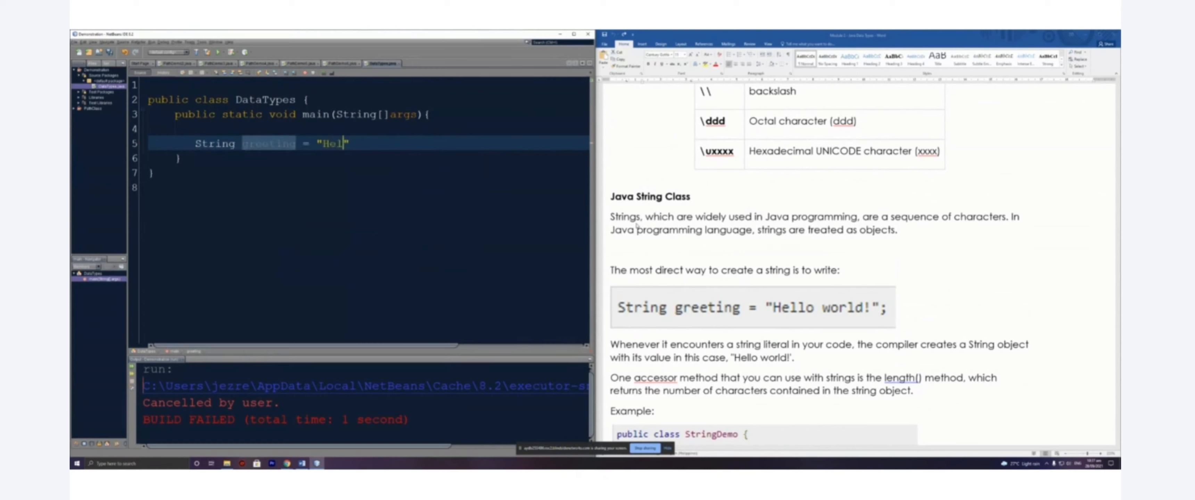
text(lo World!)
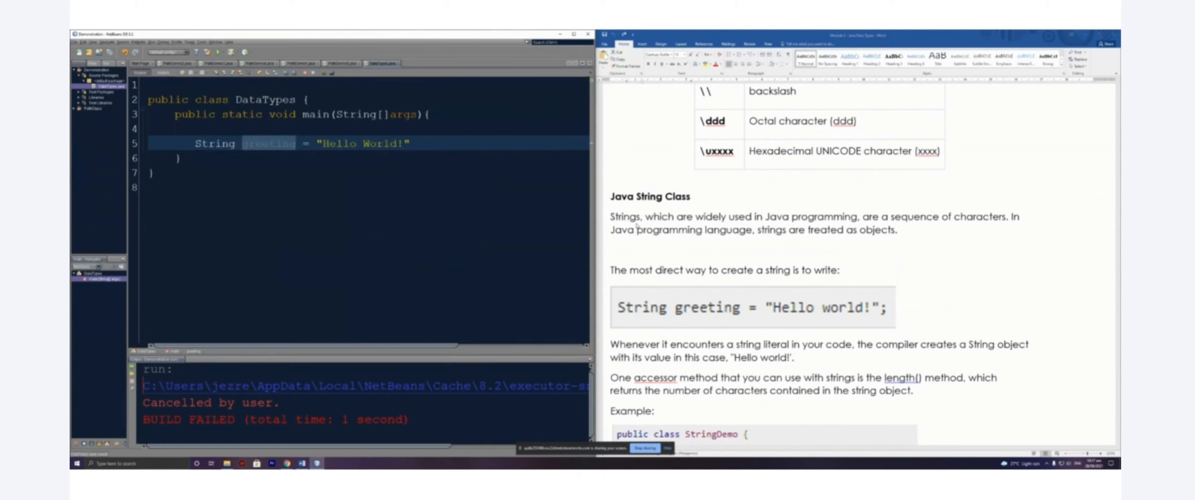
text(;)
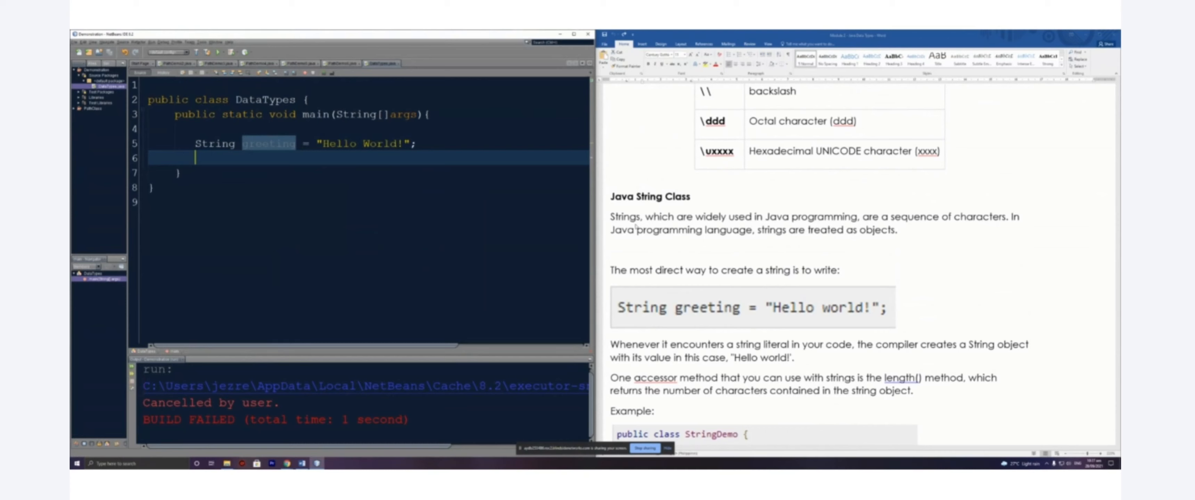
Step: Scroll the Word notes down to the Concatenating Strings section
scroll(down, 3)
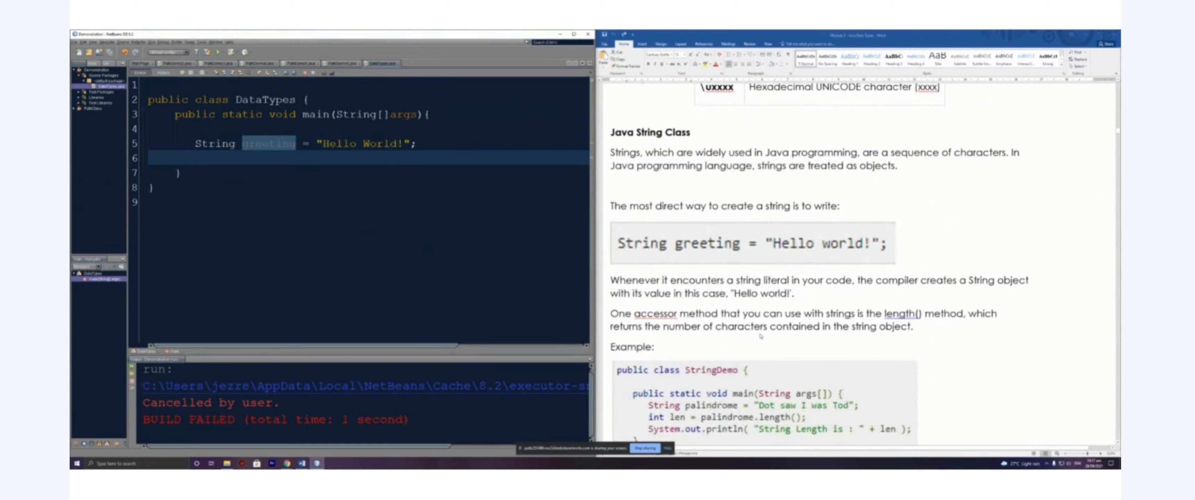
click(196, 156)
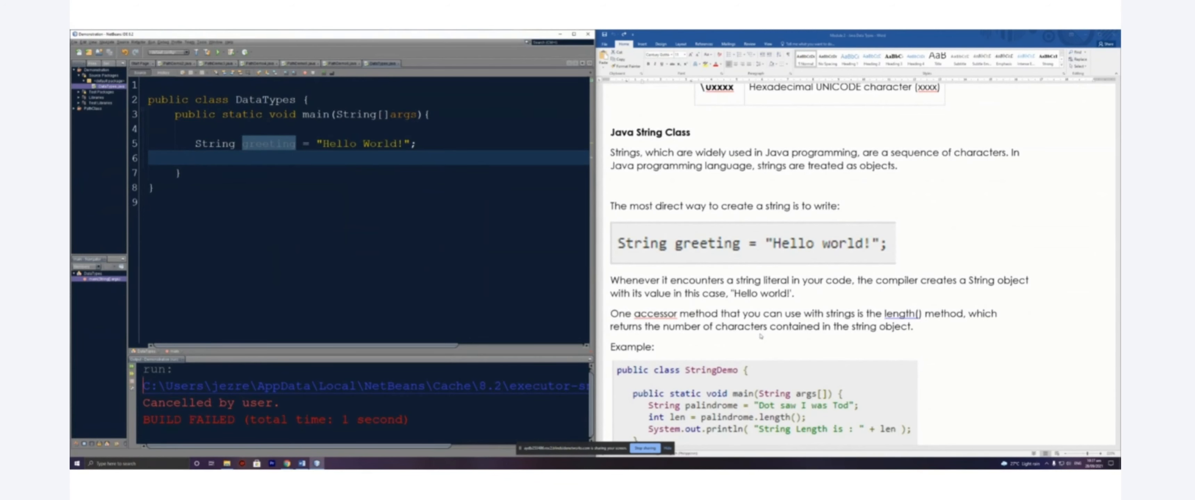
scroll(down, 3)
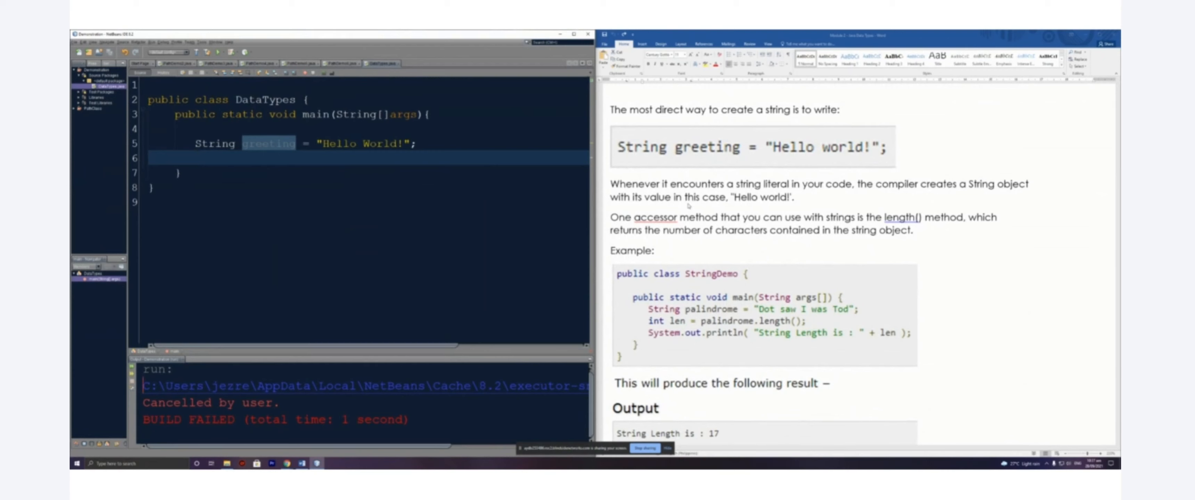
click(196, 157)
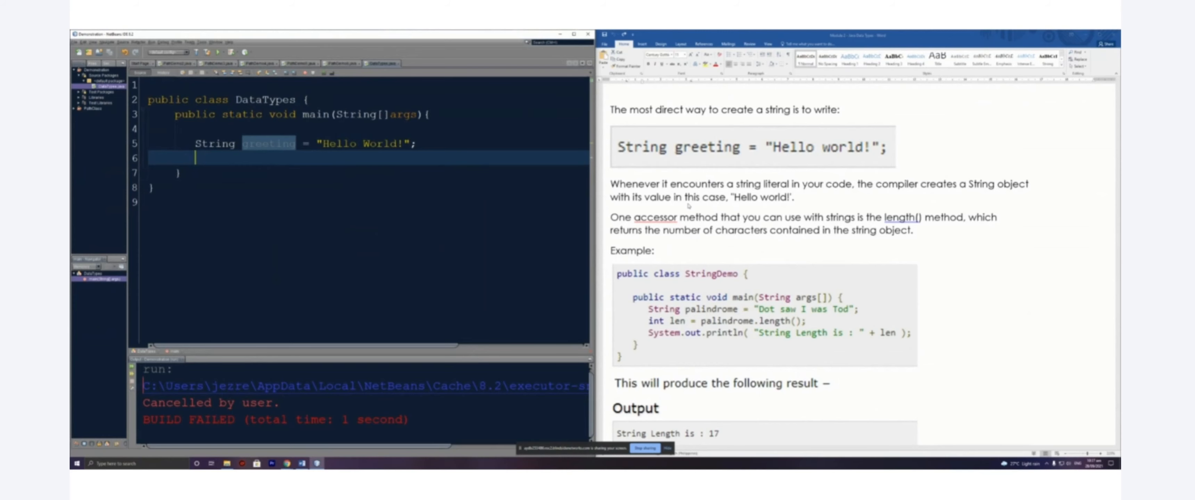
scroll(down, 3)
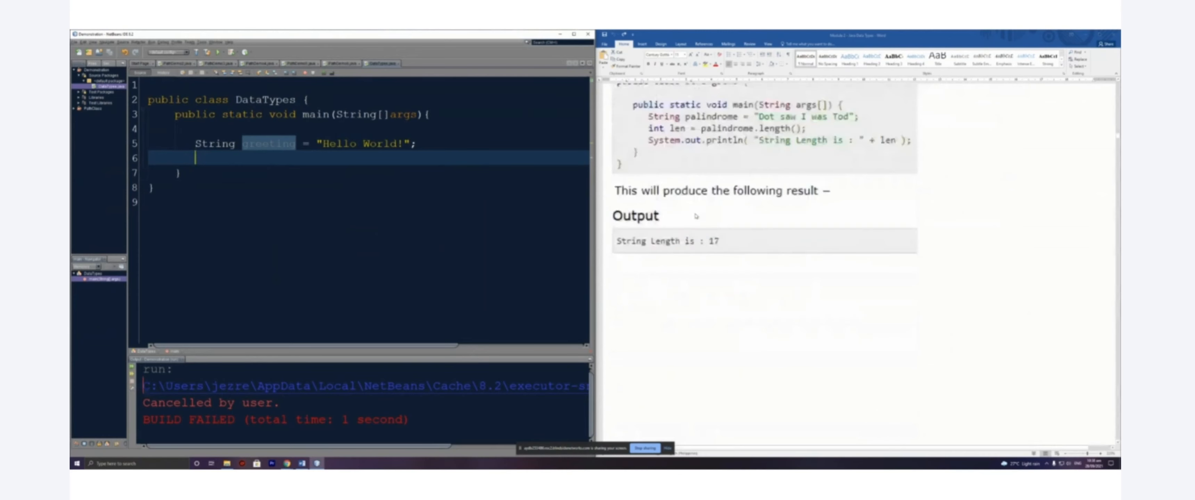
scroll(down, 3)
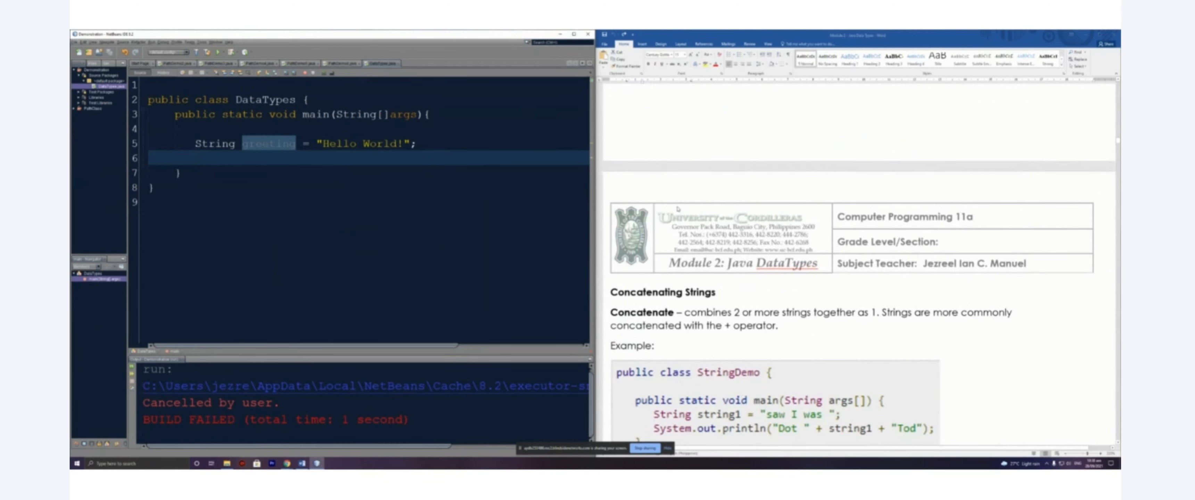
Step: Add System.out.println(greeting + " I am awesome!"); below the declaration and run it
click(197, 156)
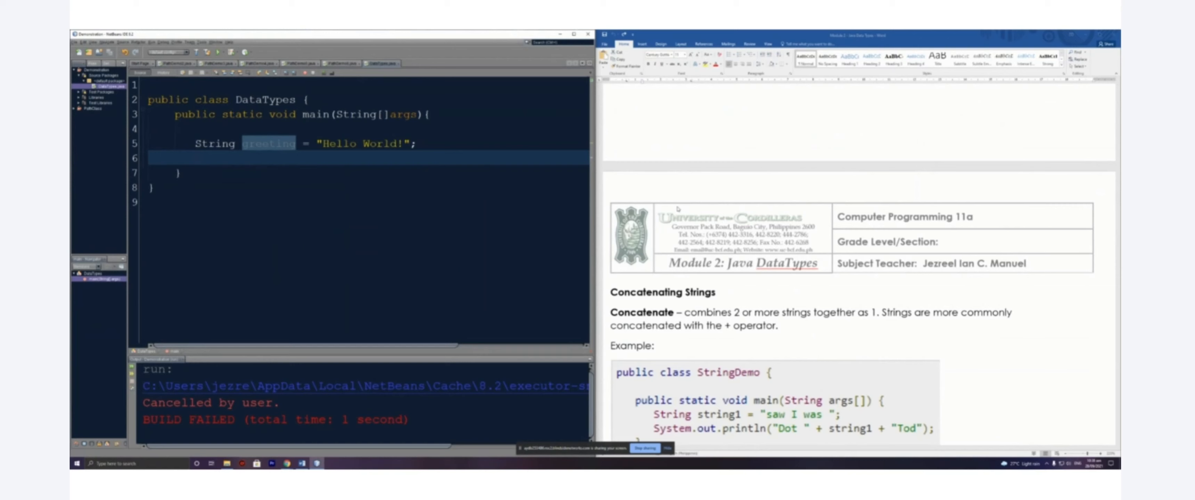
click(197, 157)
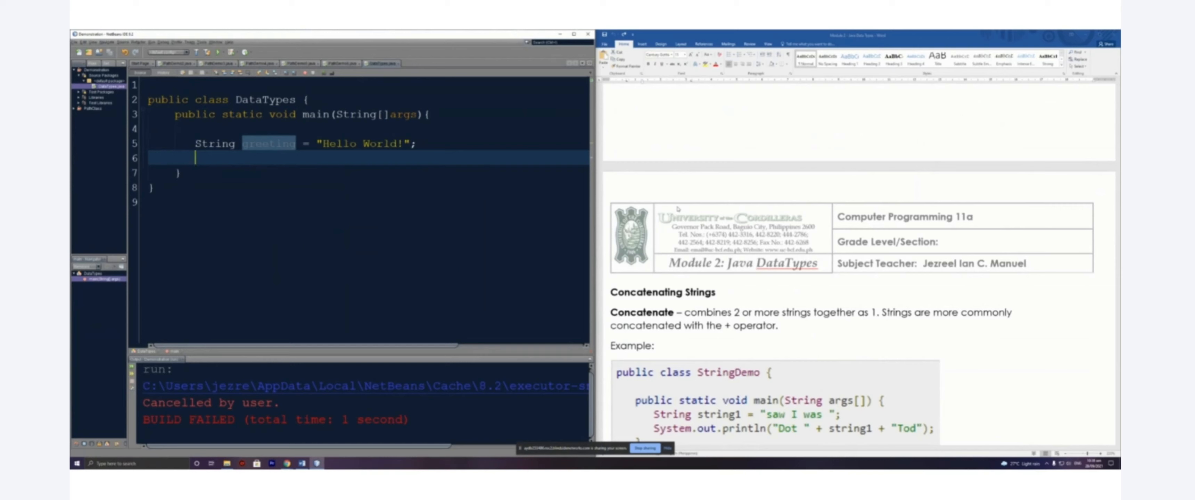
text(System.out.println(greeting);)
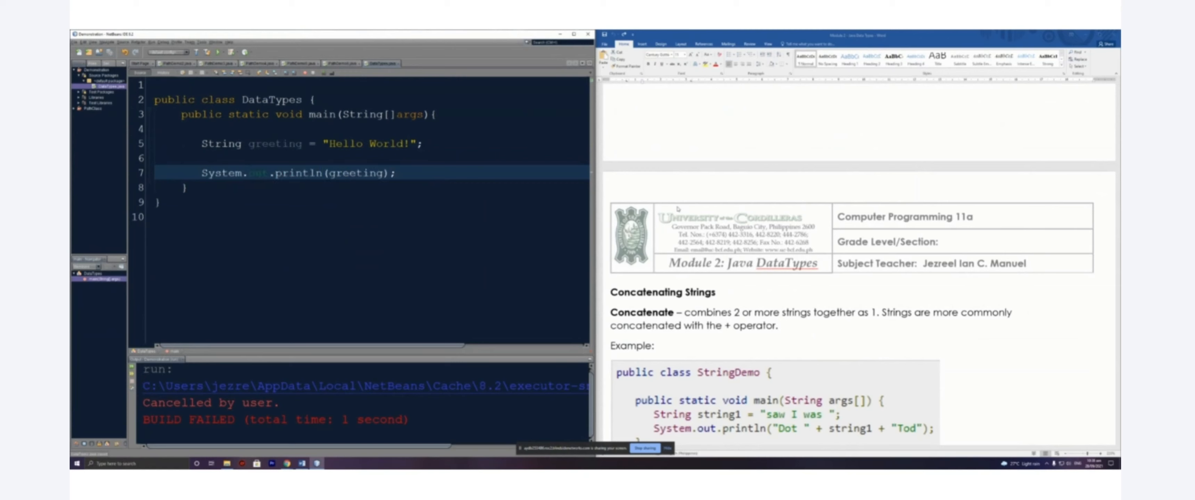
double_click(275, 142)
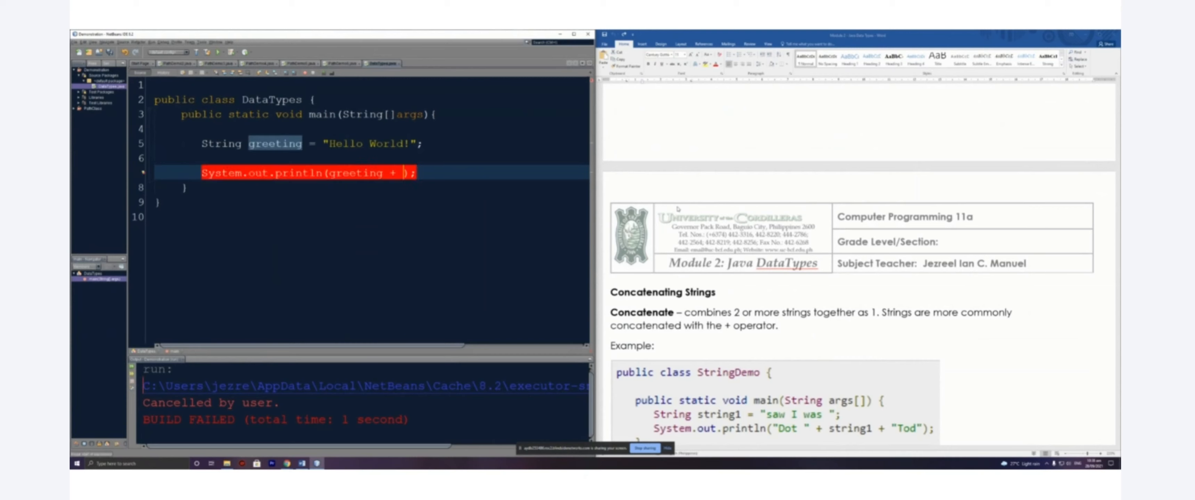
text(" ")
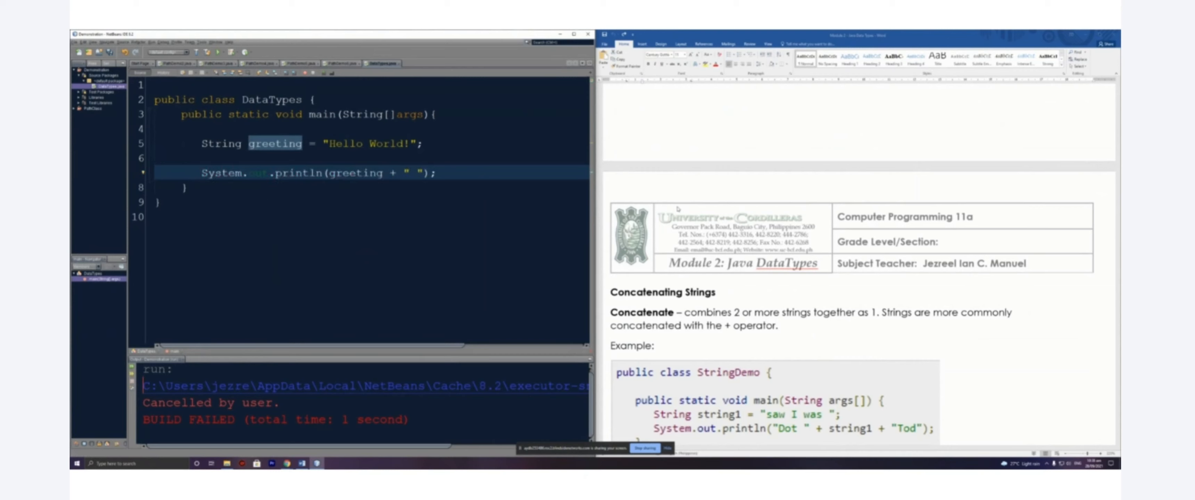
text(I am awesome)
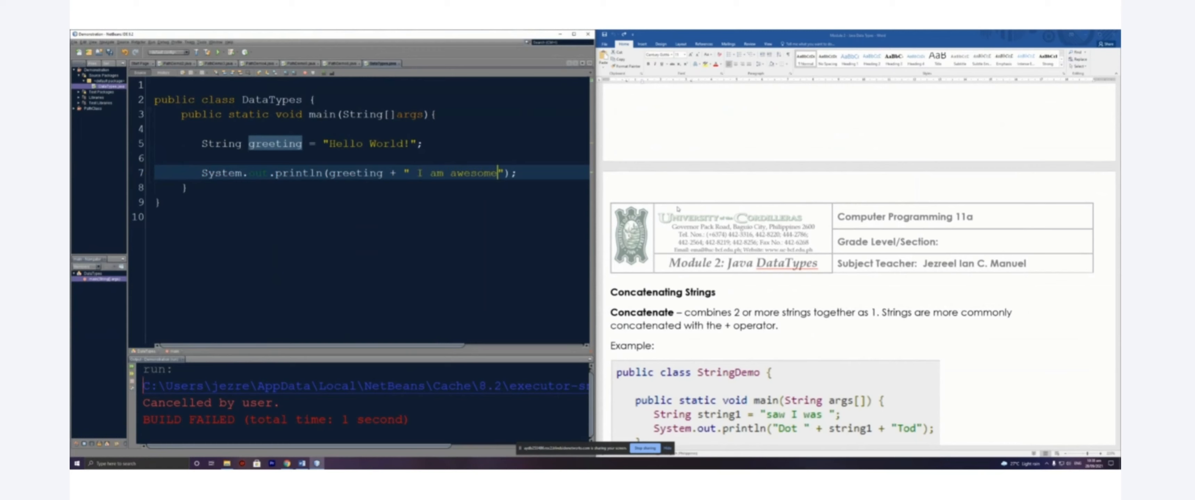
text(!)
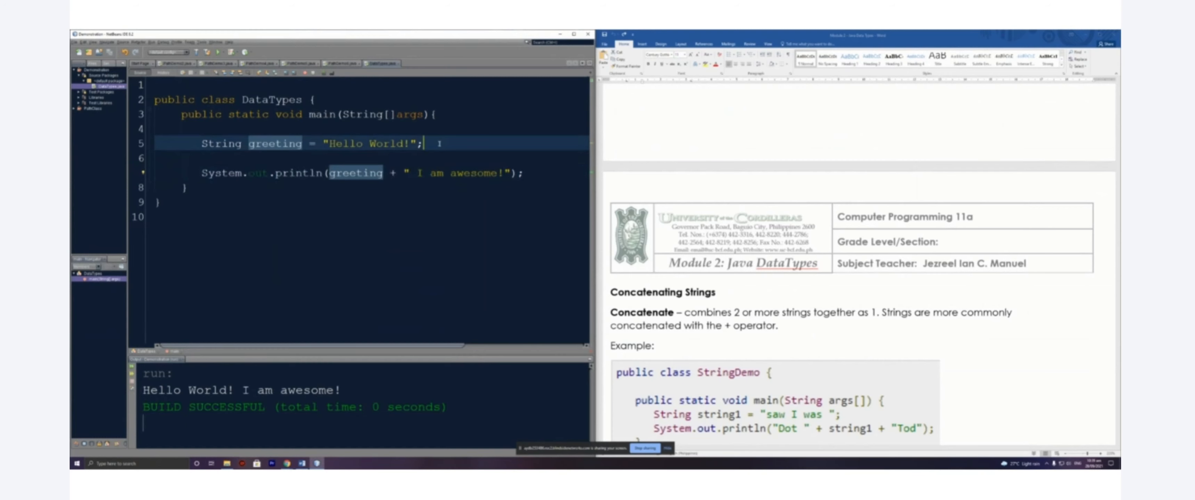
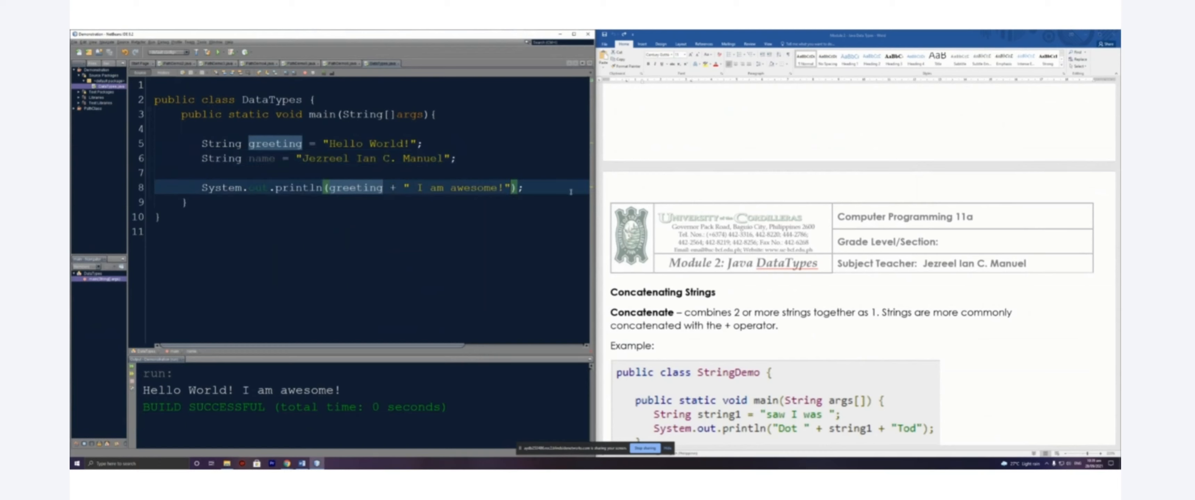
Step: Append + "\n" + name to the println and run to print the name on a new line
text(+"")
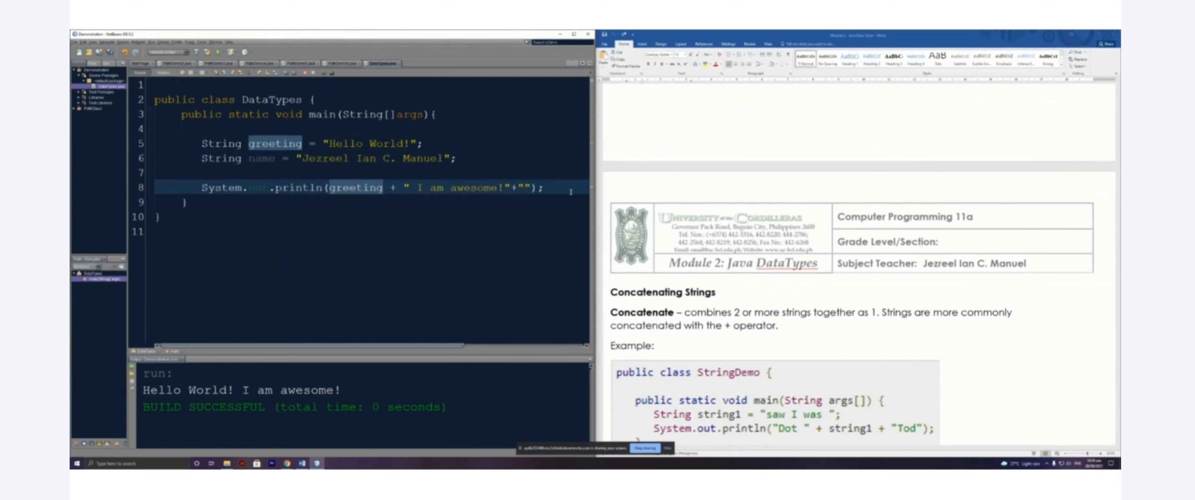
text(\n)
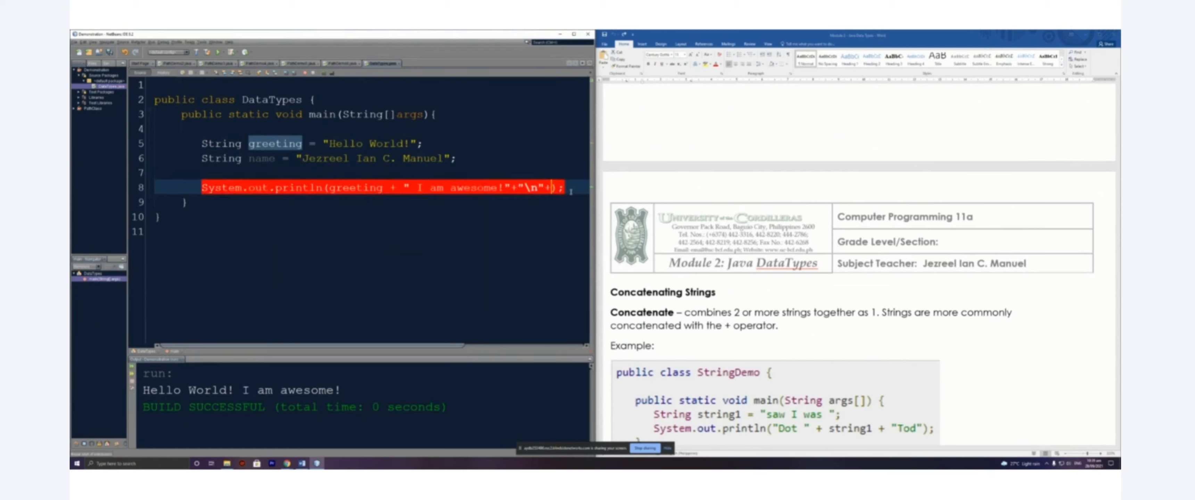
text(name)
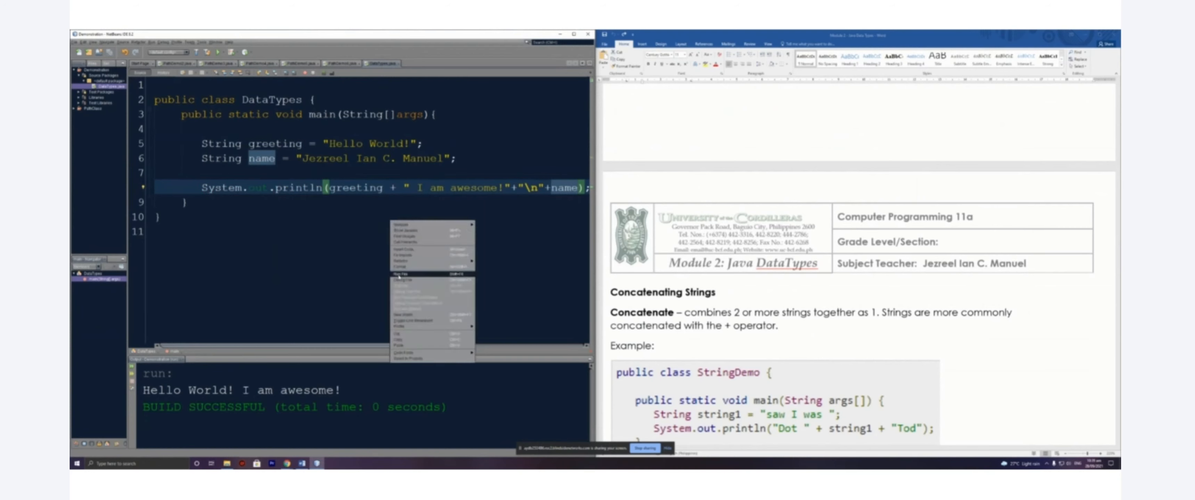
click(403, 272)
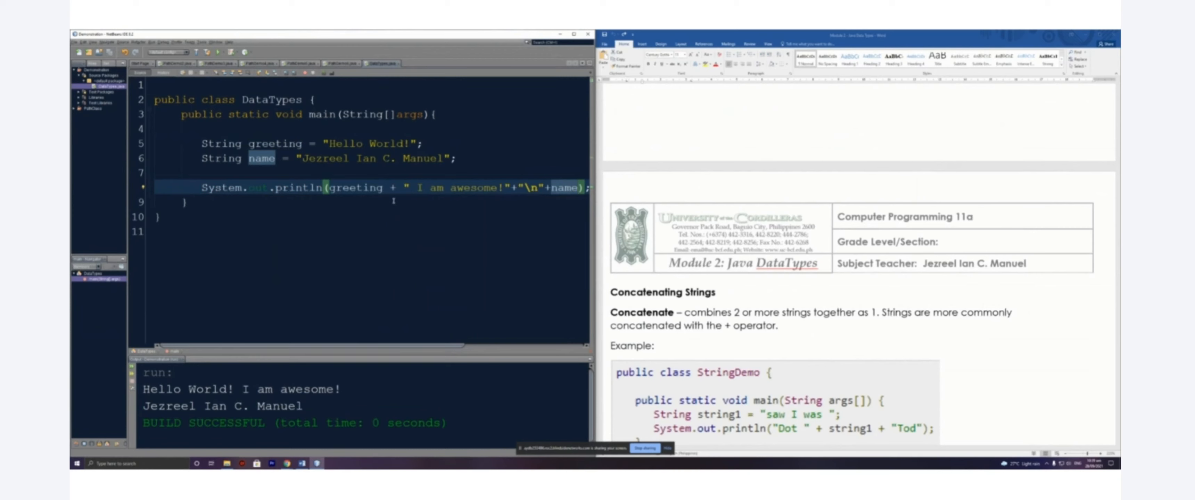
click(75, 462)
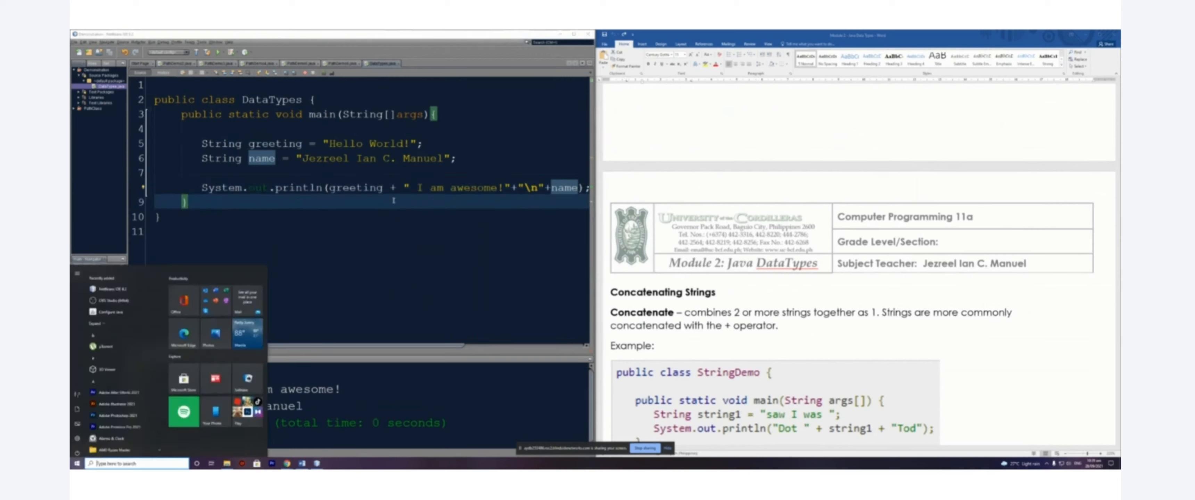
click(358, 267)
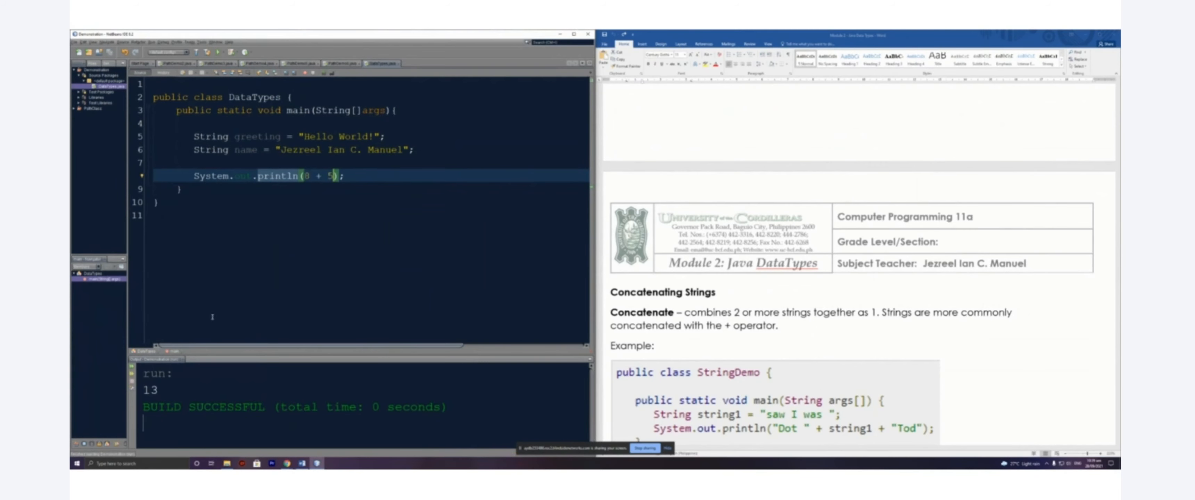
Step: Change the println to the quoted text "8+5" and run so it prints 8+5 instead of 13
double_click(148, 389)
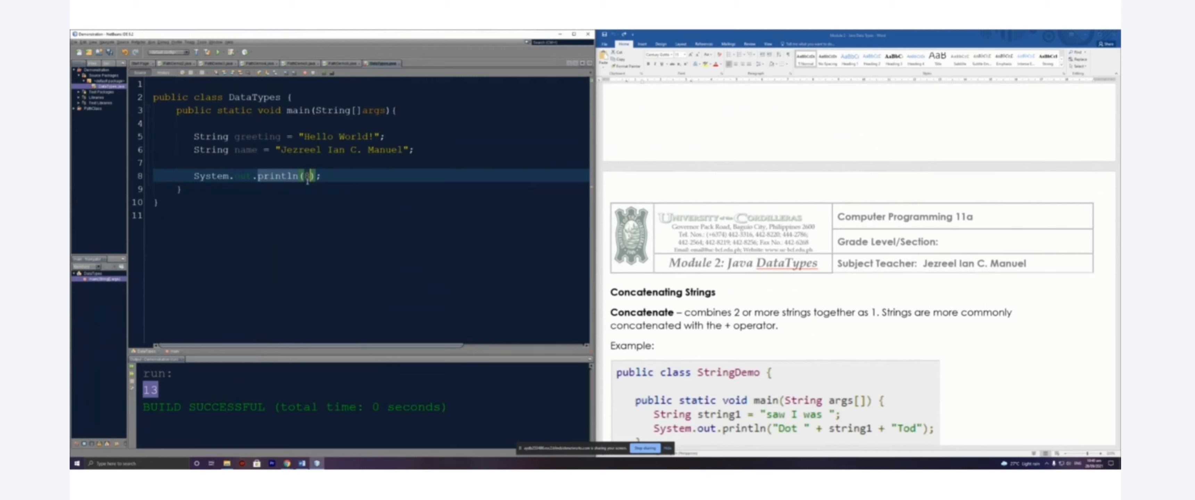
right_click(313, 243)
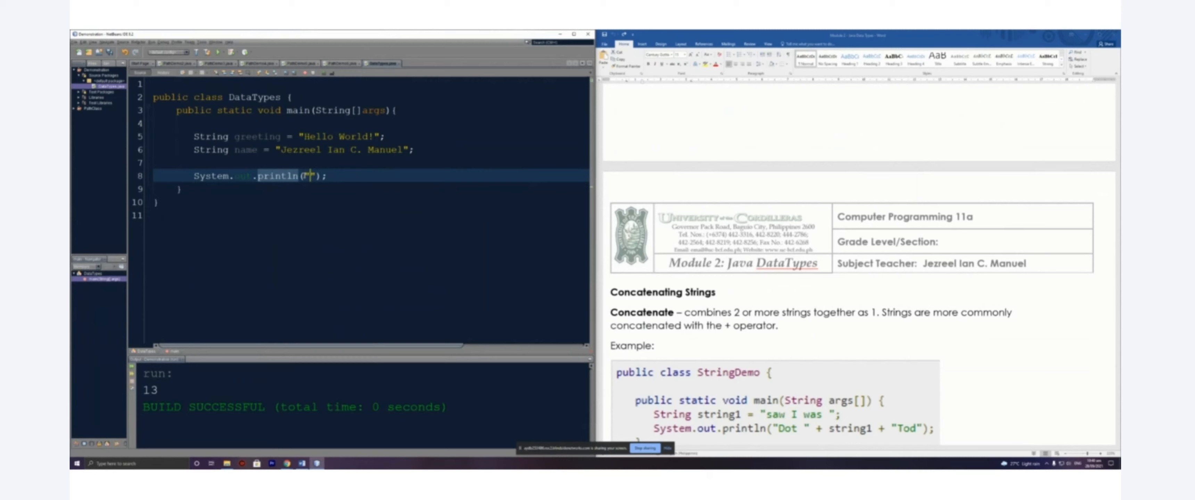
text(8+)
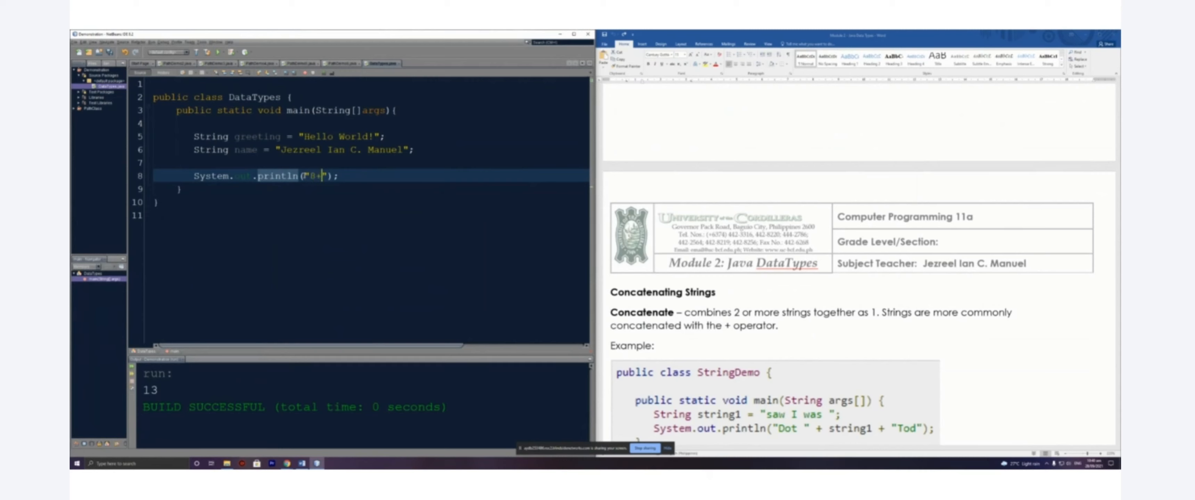
text(5)
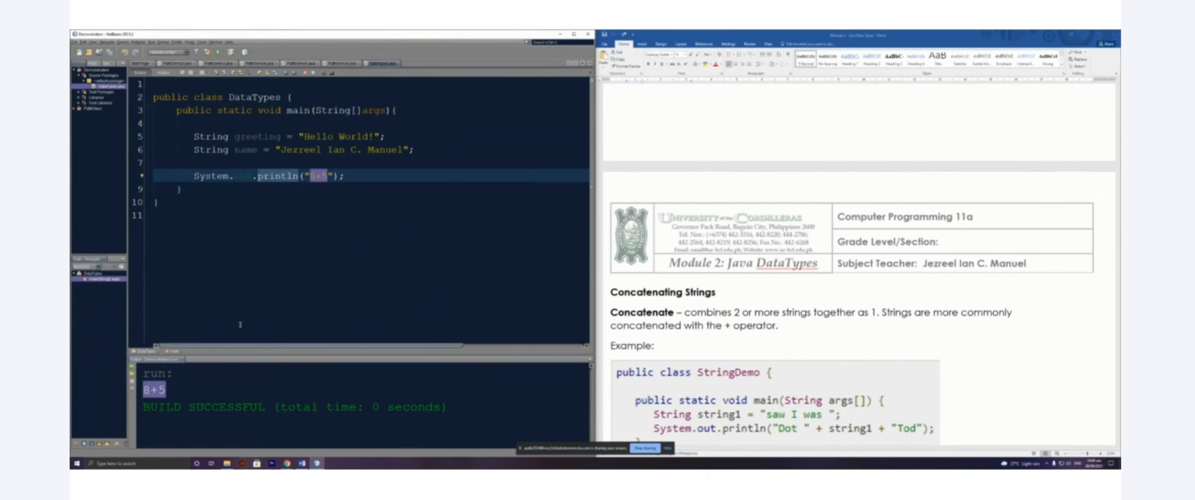
scroll(down, 3)
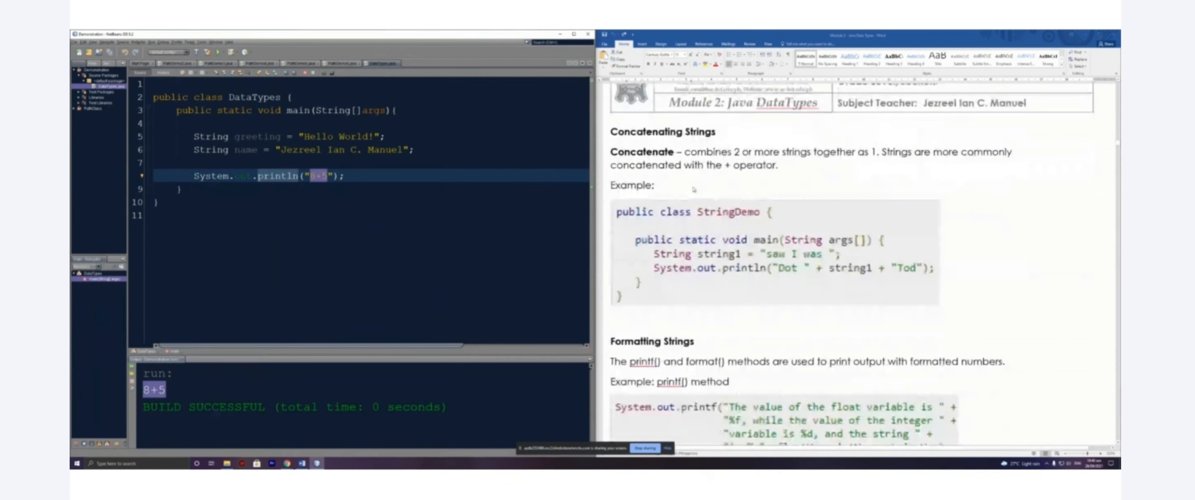
Step: Scroll the Word notes down to the printf/format section
scroll(down, 3)
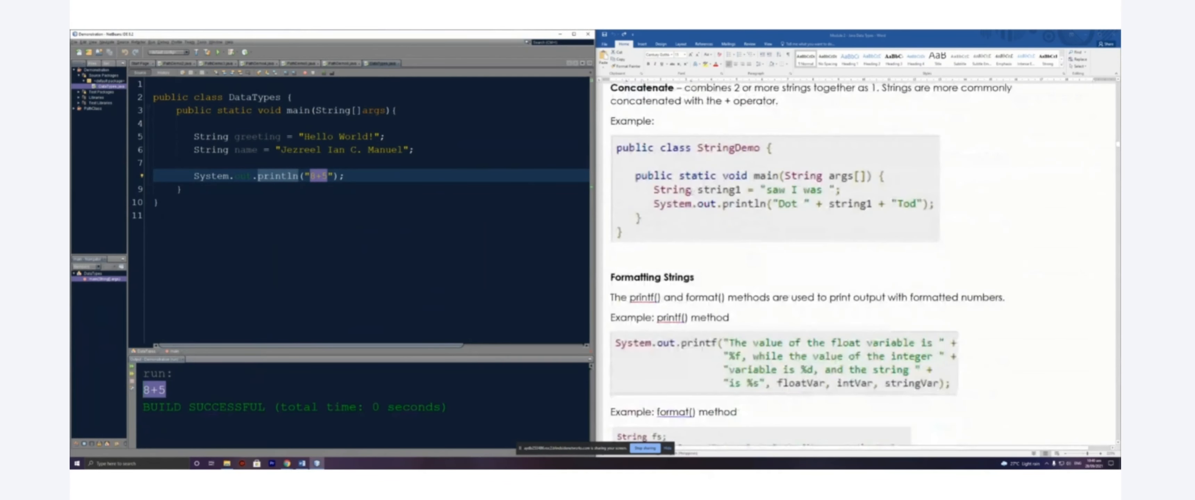
scroll(down, 3)
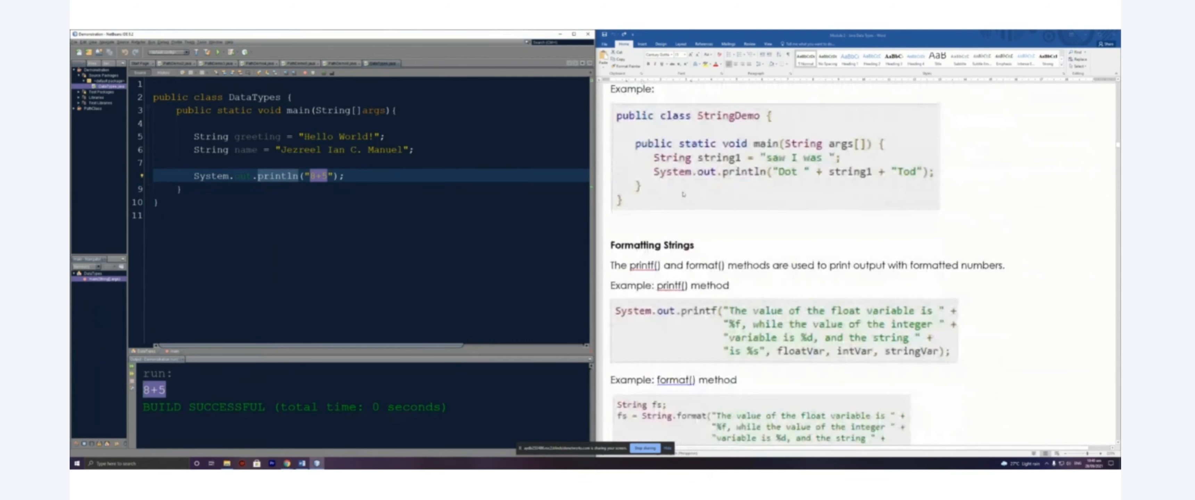
scroll(down, 3)
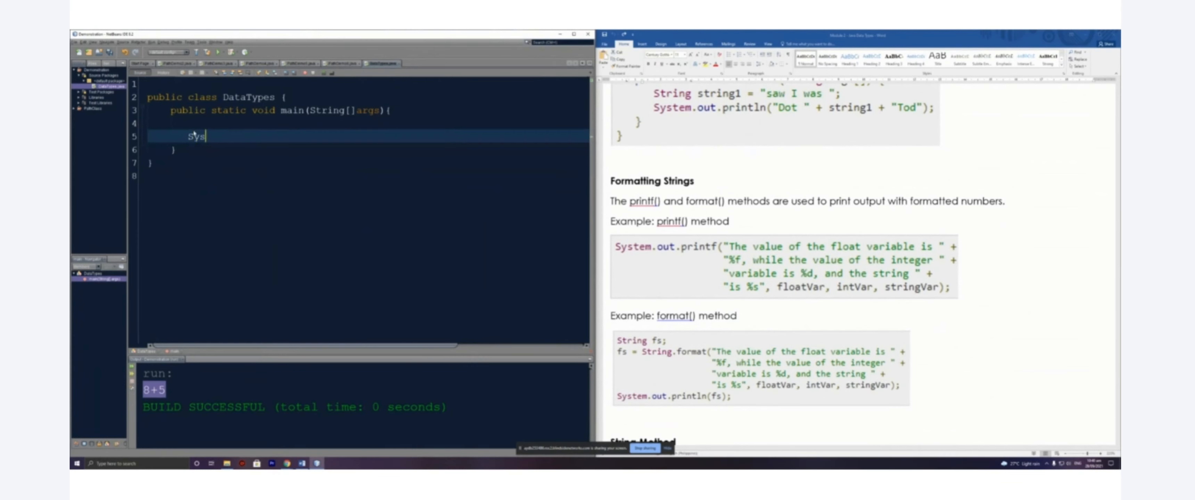
Step: Write System.out.printf("The value of the float variable is " + "%f", floatVar);
text(tem.out.prin)
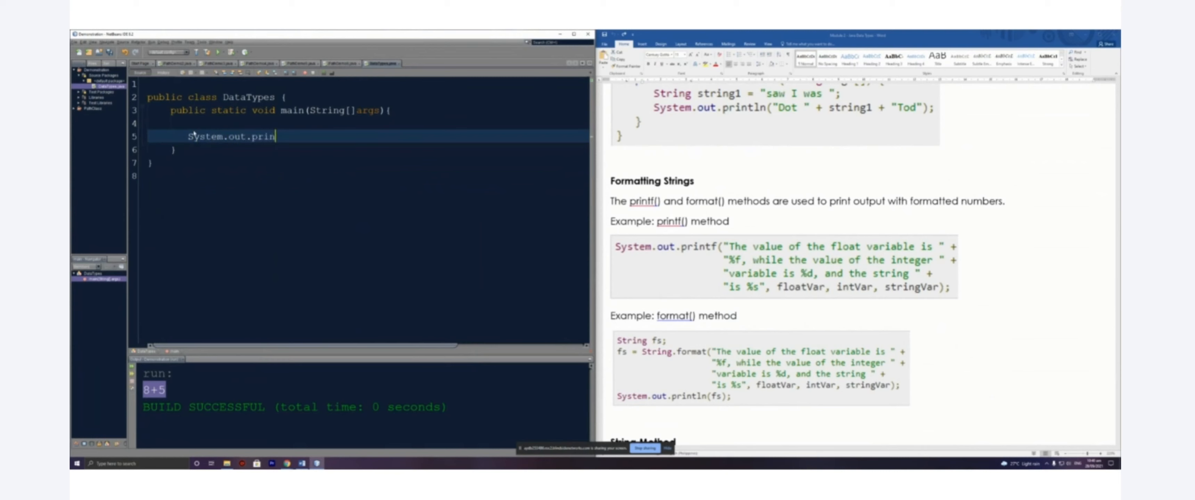
text(tf("");)
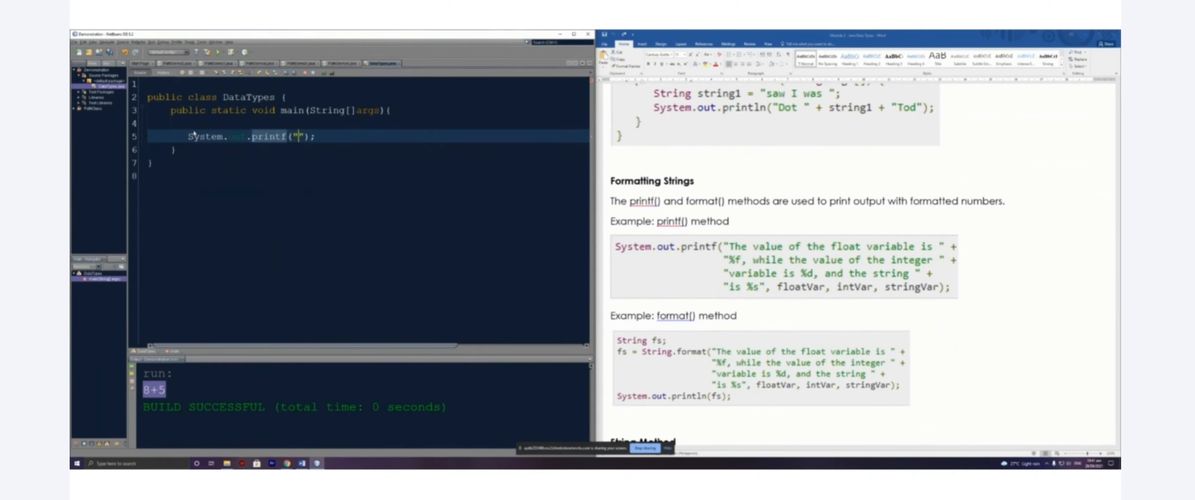
text(The value o)
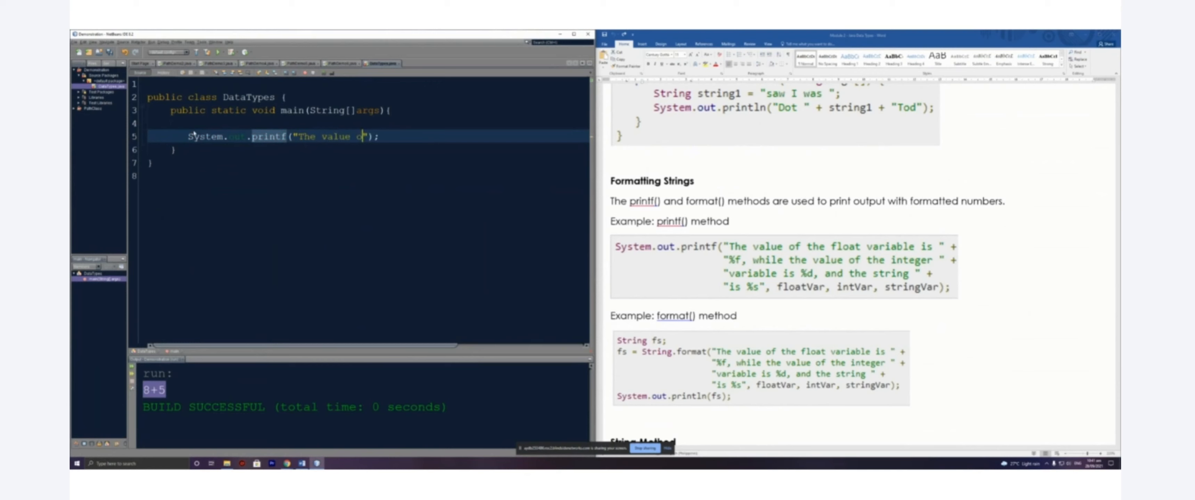
text(f the float v)
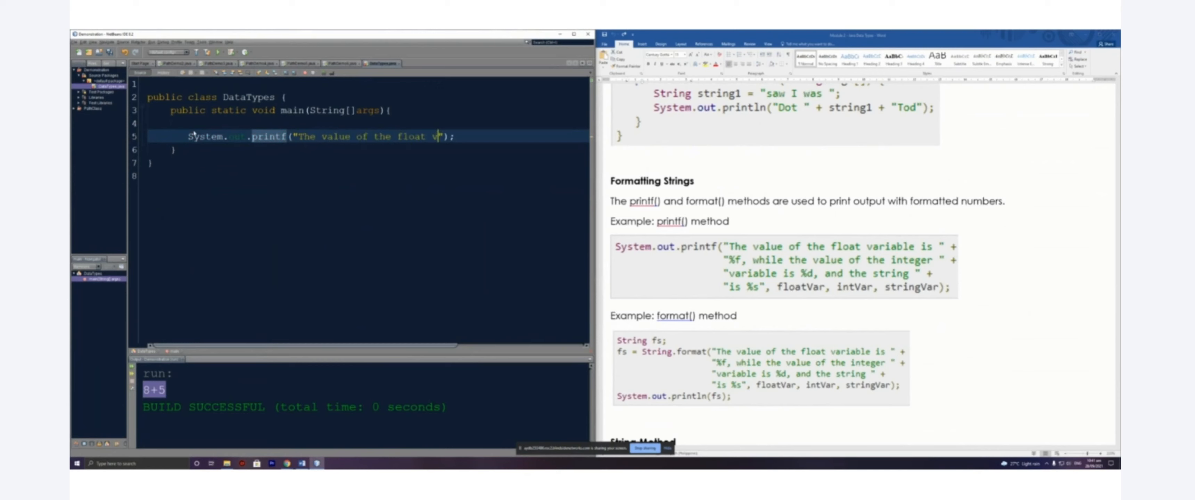
text(ariable is)
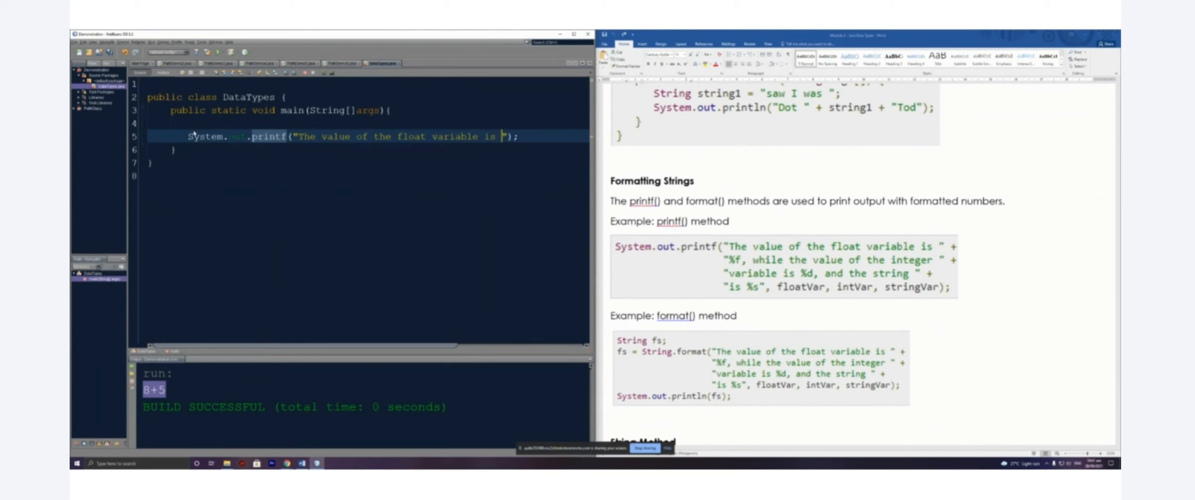
text(+)
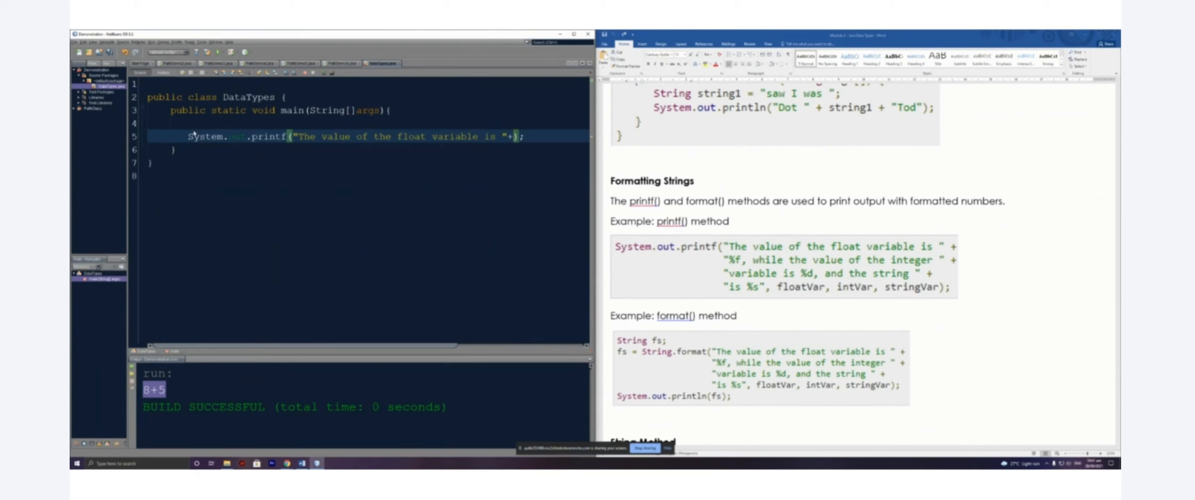
key(Return)
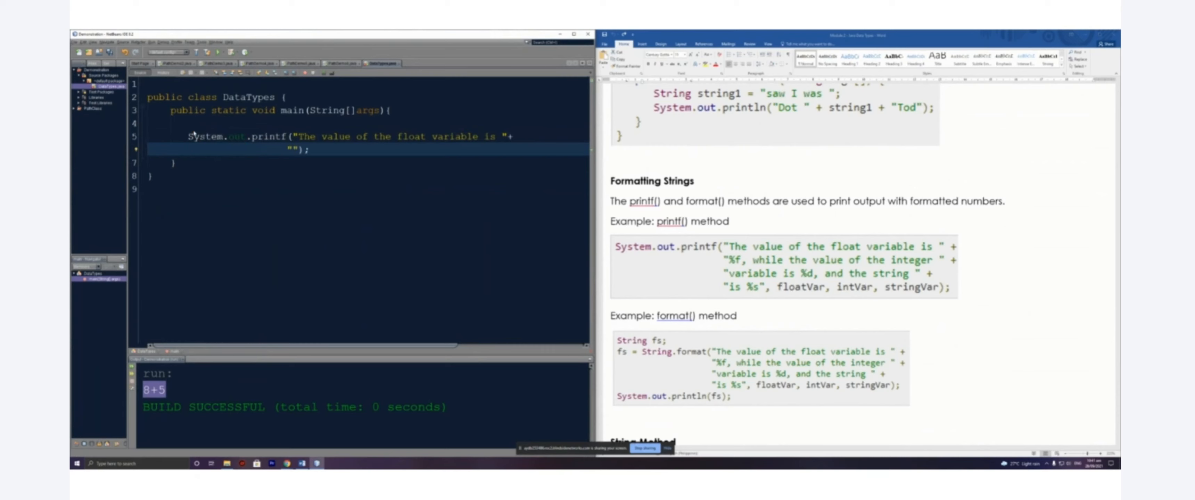
text(%f)
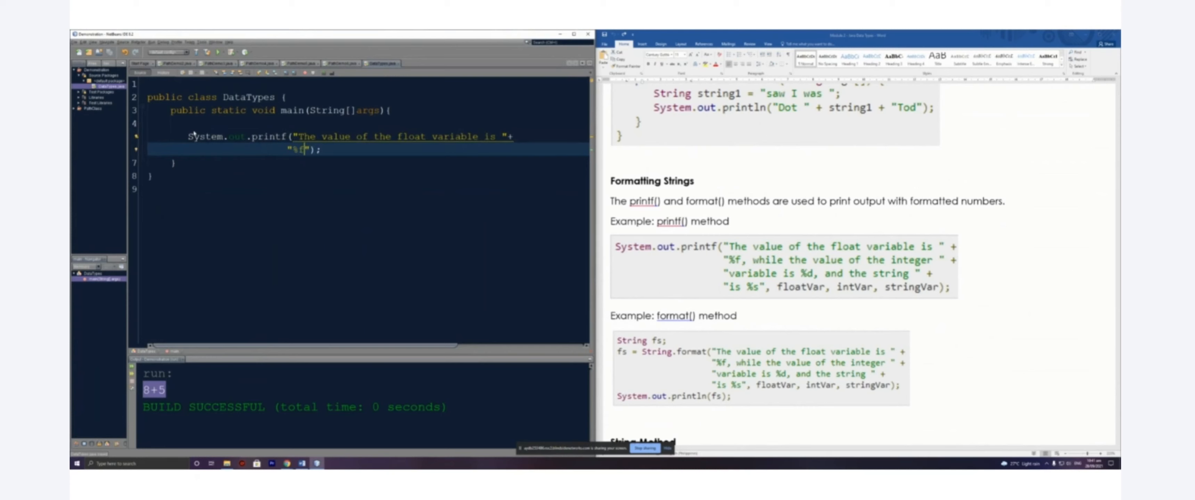
text(,)
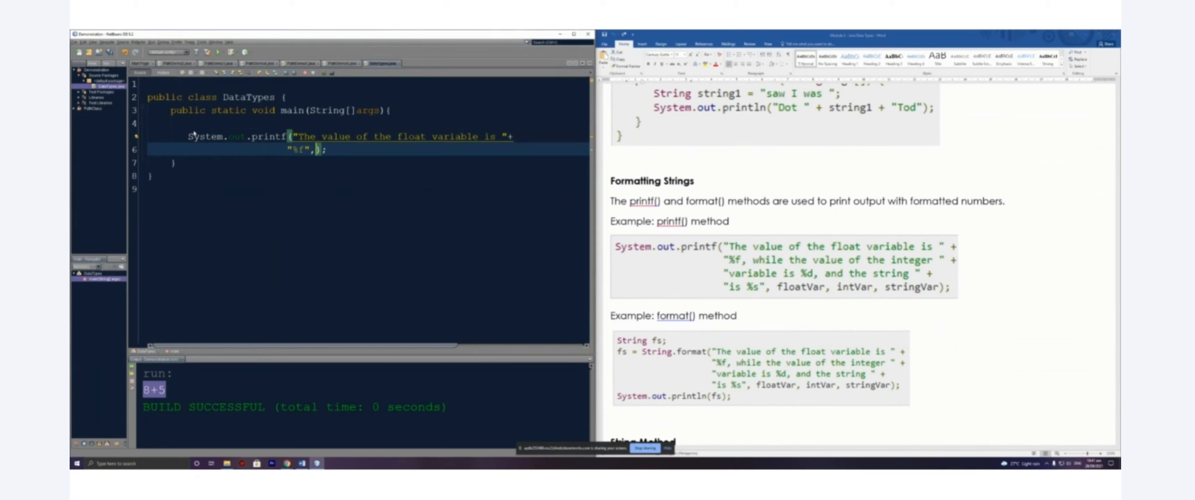
text(floatVar)
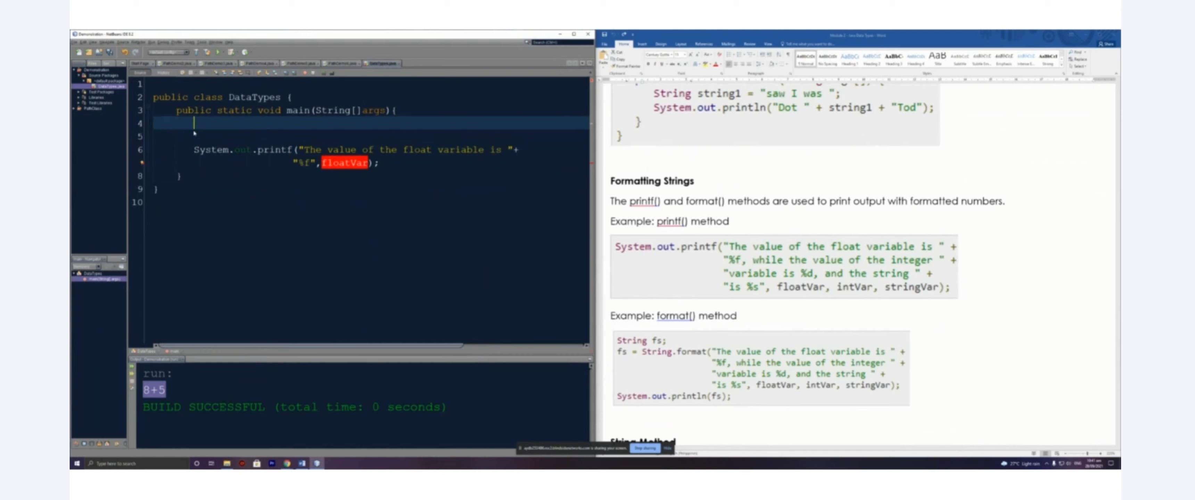
Step: Declare float floatVar = 2.0f; above the printf statement
text(float floa)
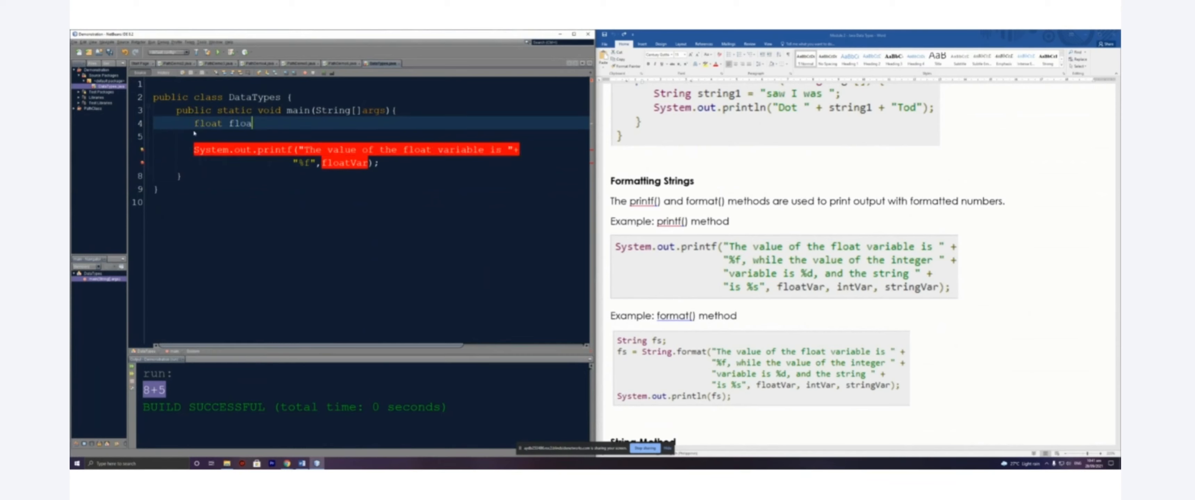
text(Var)
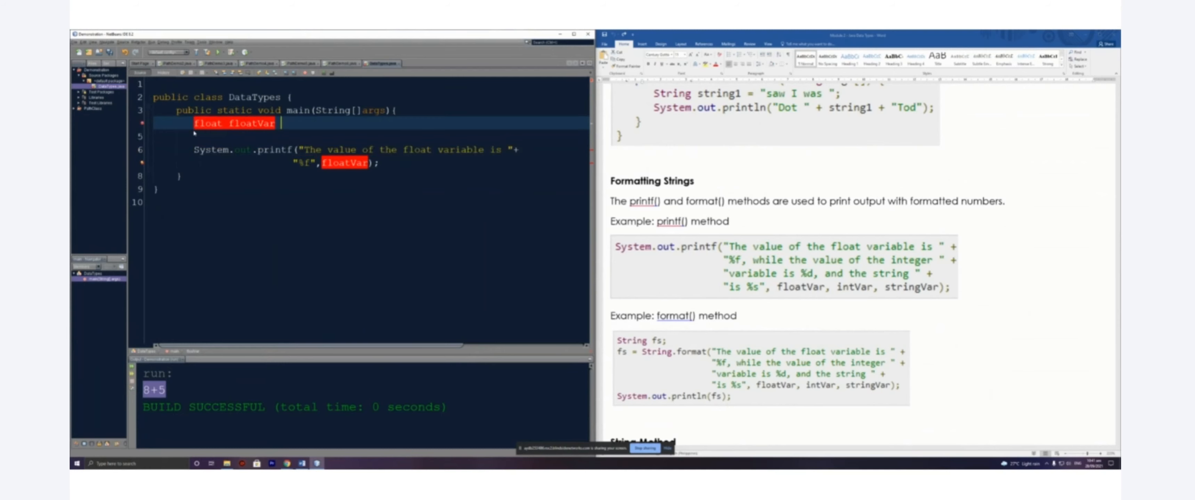
text(= 2)
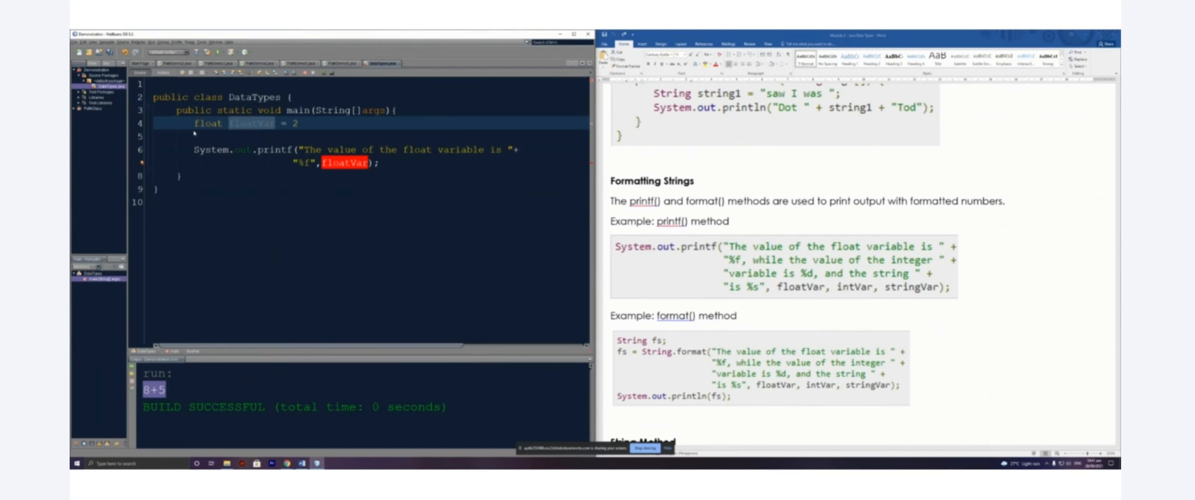
text(.0f;)
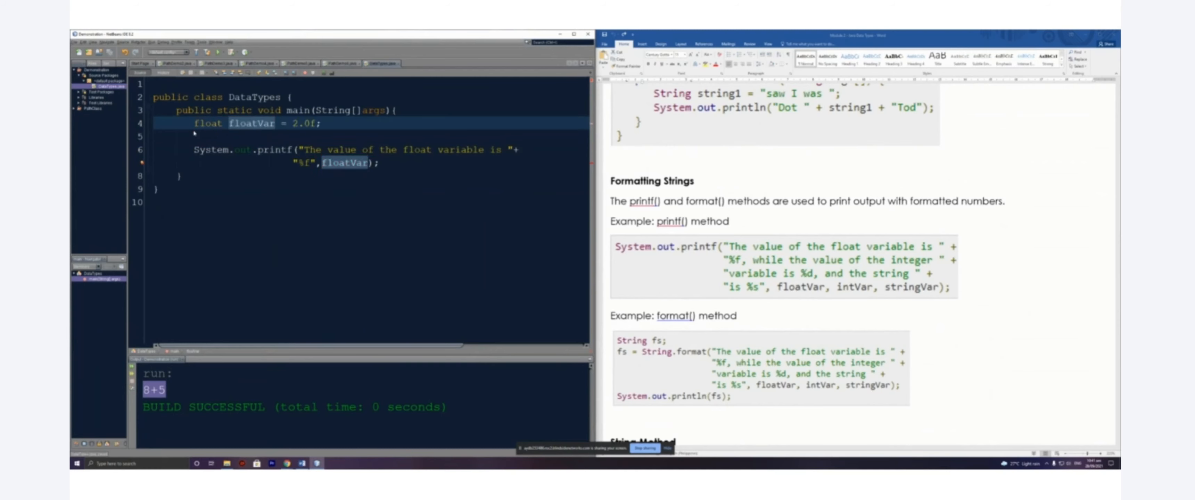
click(396, 111)
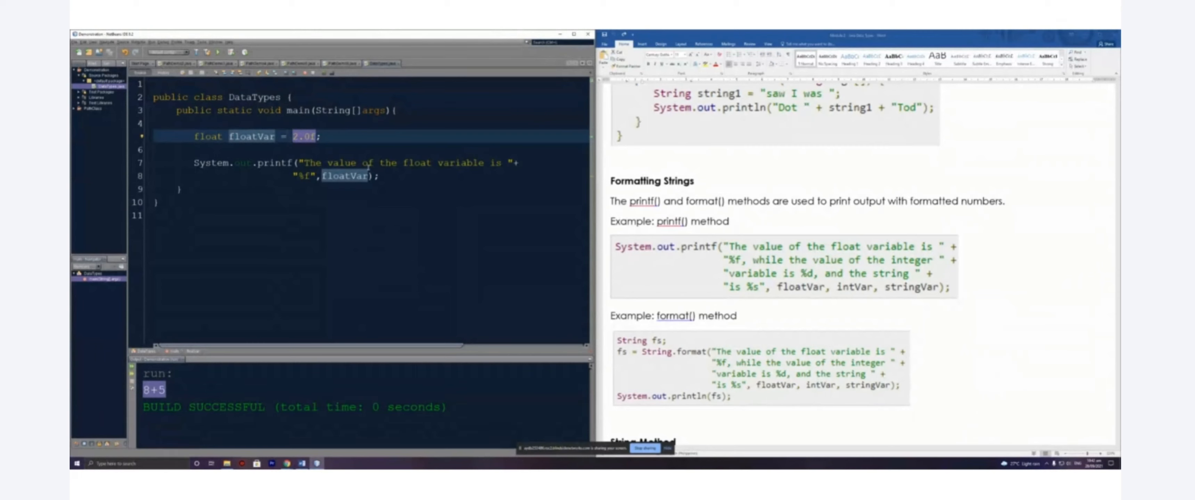
Step: Run the project to print the float value as 2.000000, then add a blank line after printf
click(217, 52)
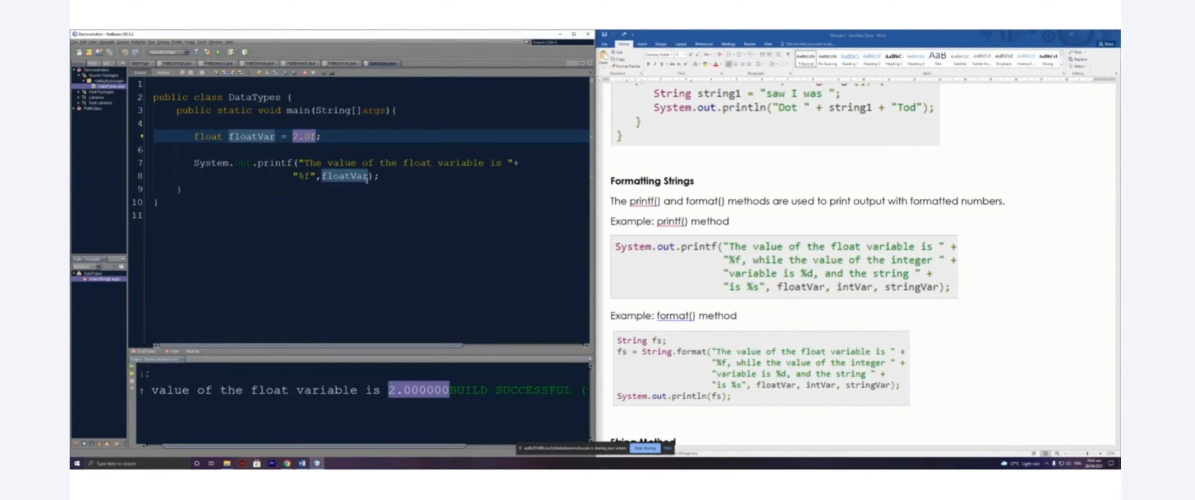
scroll(down, 3)
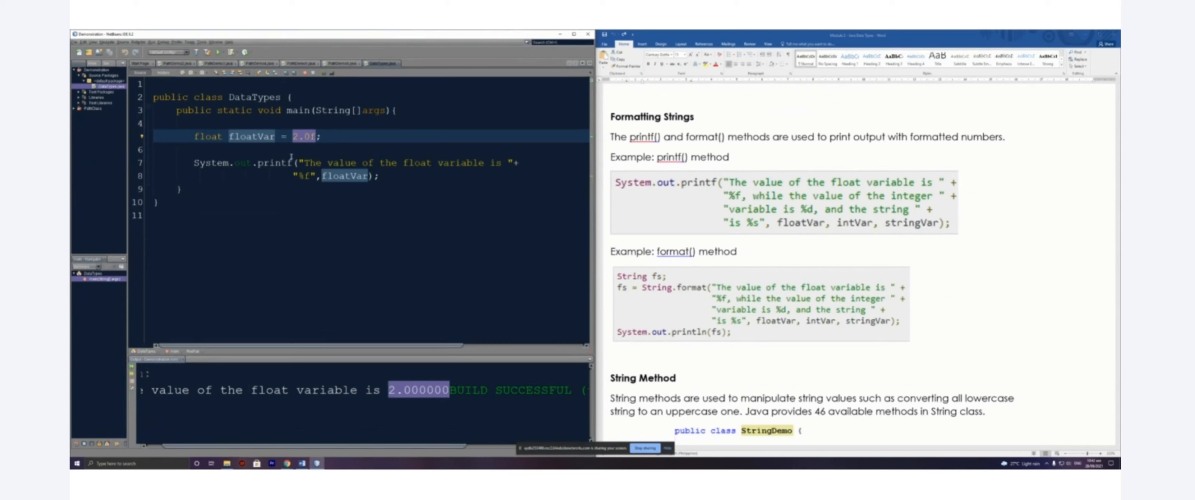
double_click(207, 136)
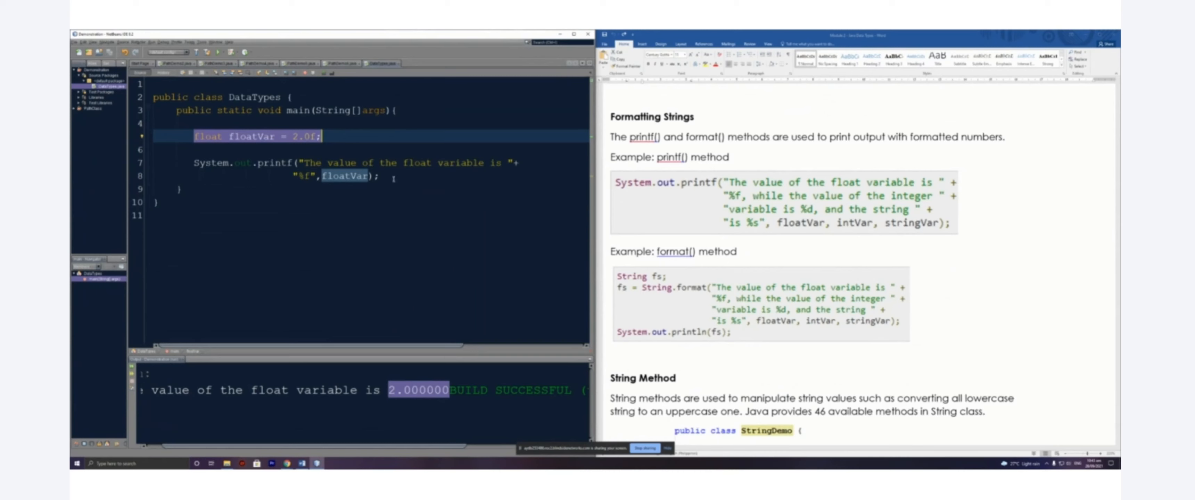
click(381, 176)
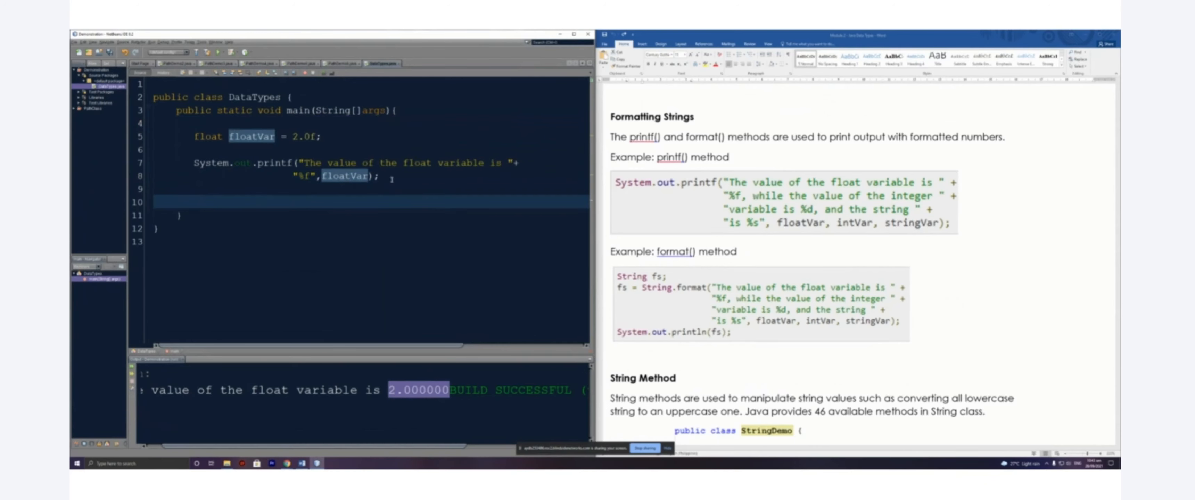
Step: Replace the float demo with String text = "hello world"; on its own line
scroll(down, 3)
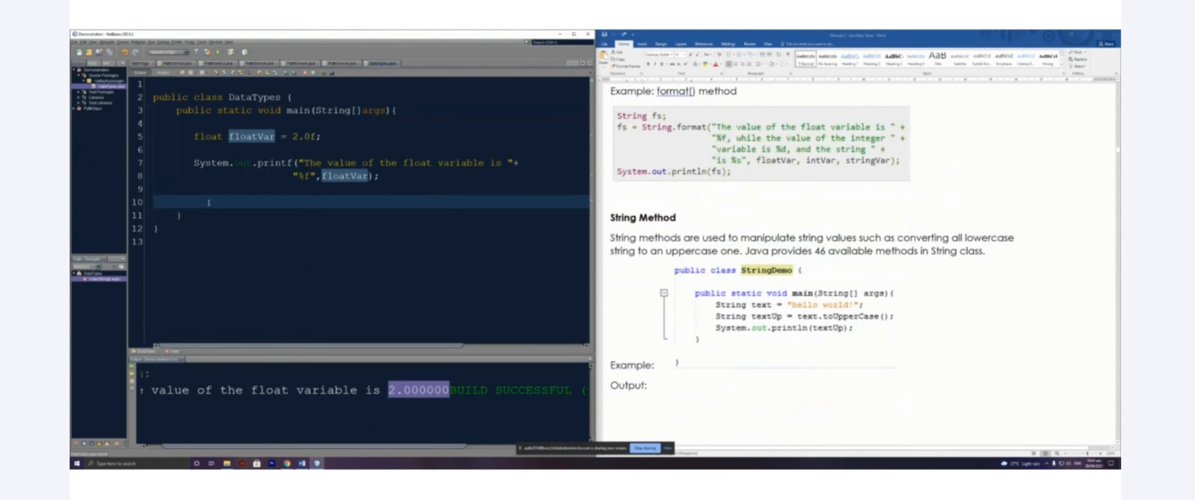
drag(190, 135, 251, 189)
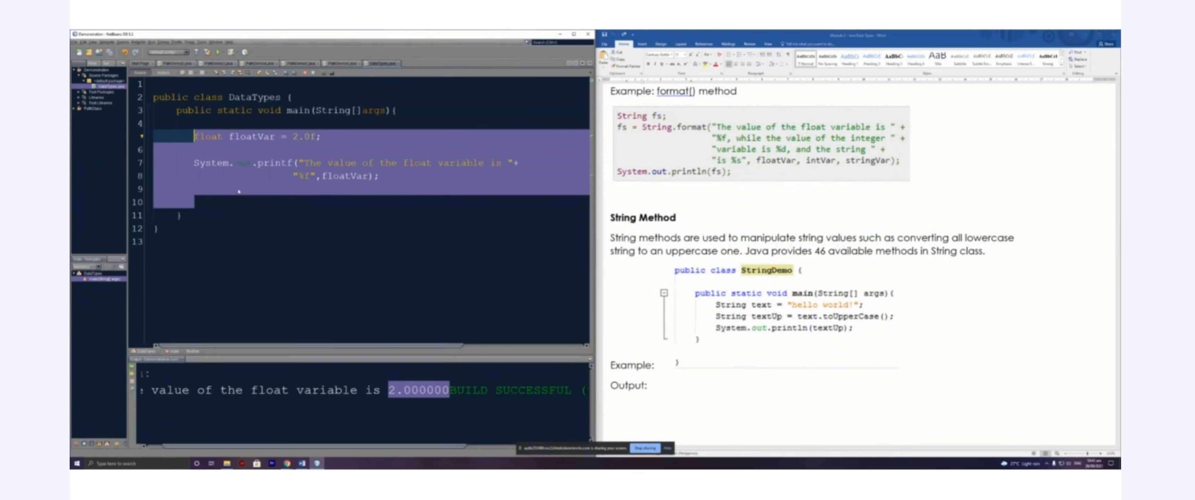
text(String)
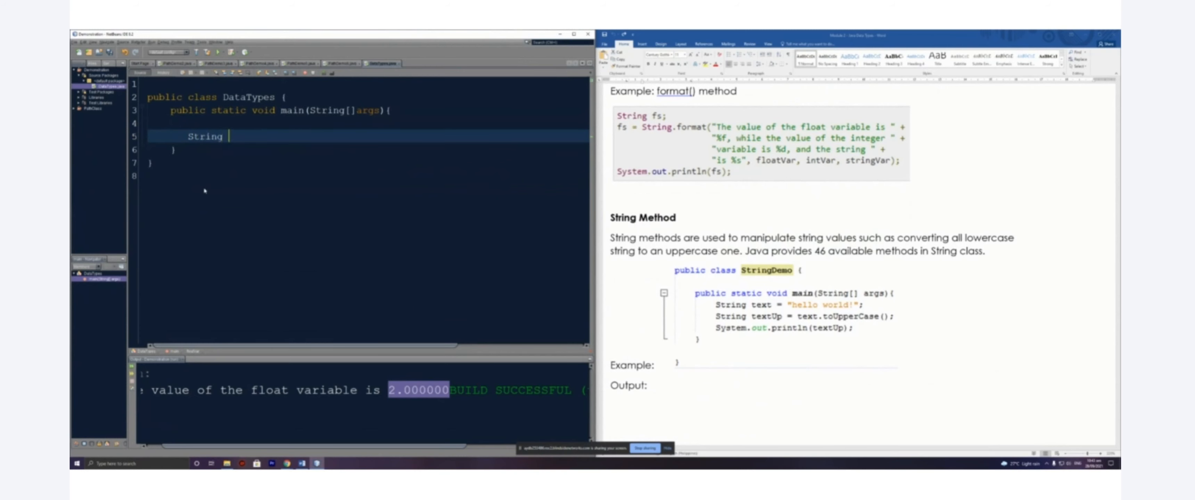
text(text = ")
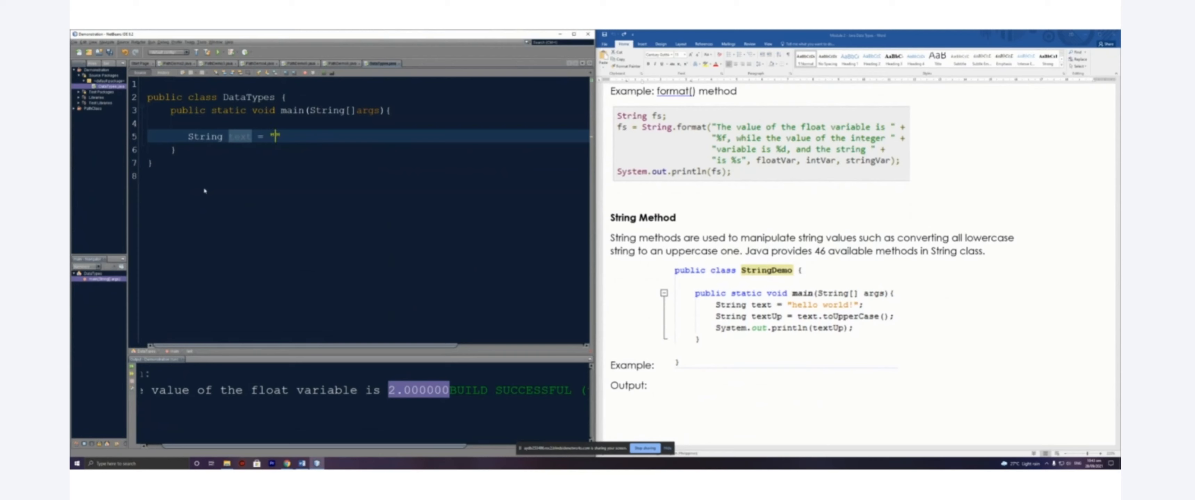
text(hello wo)
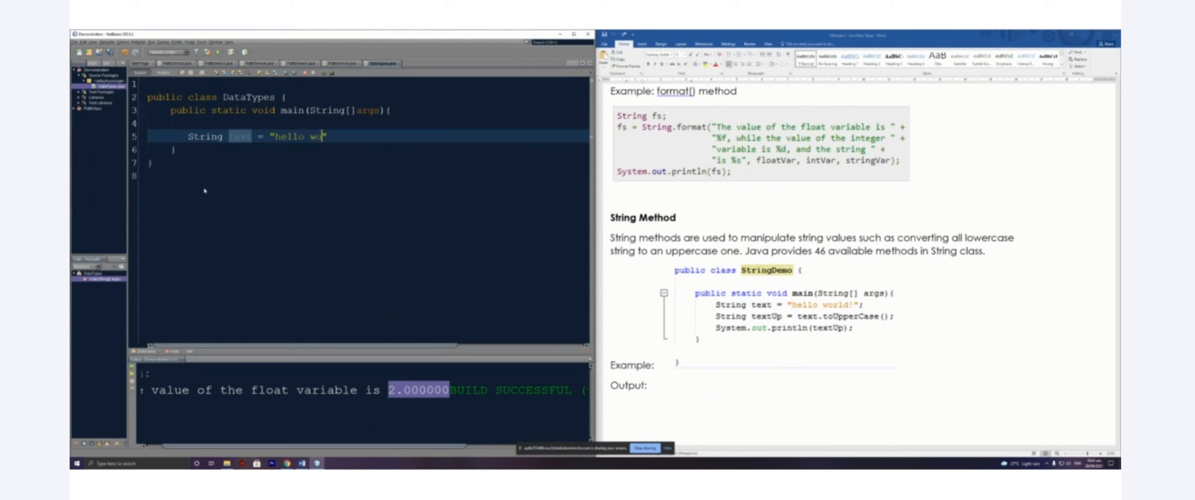
text(rld";)
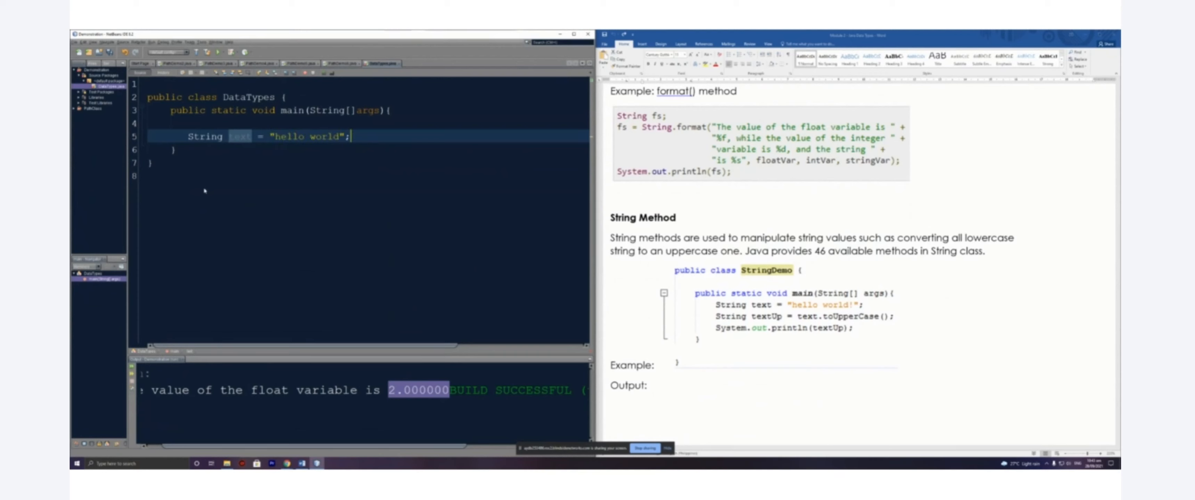
key(enter)
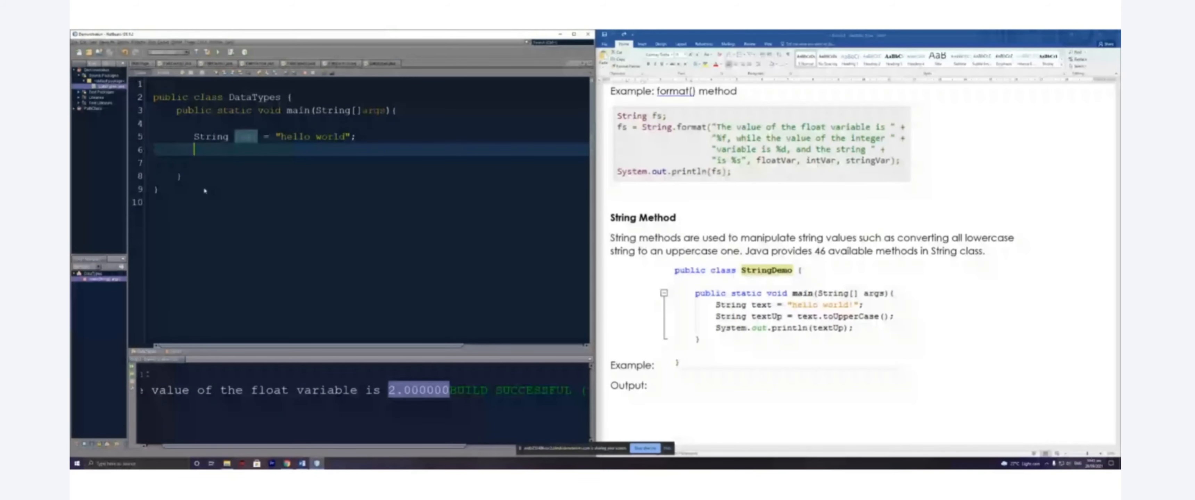
Step: Declare String textUp = text.toUpperCase(); and begin a System.out print statement
text(String textUp = text.to)
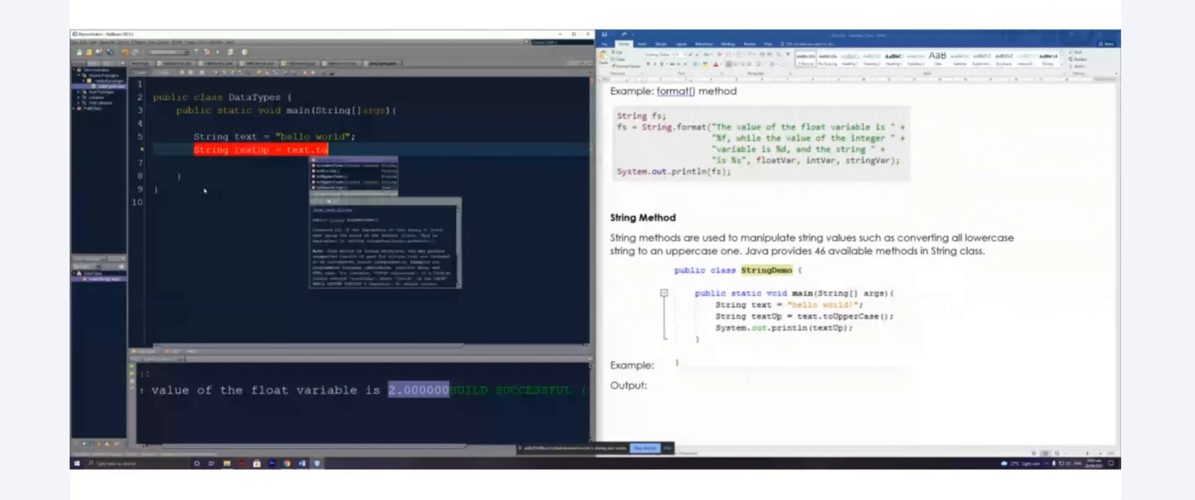
click(339, 162)
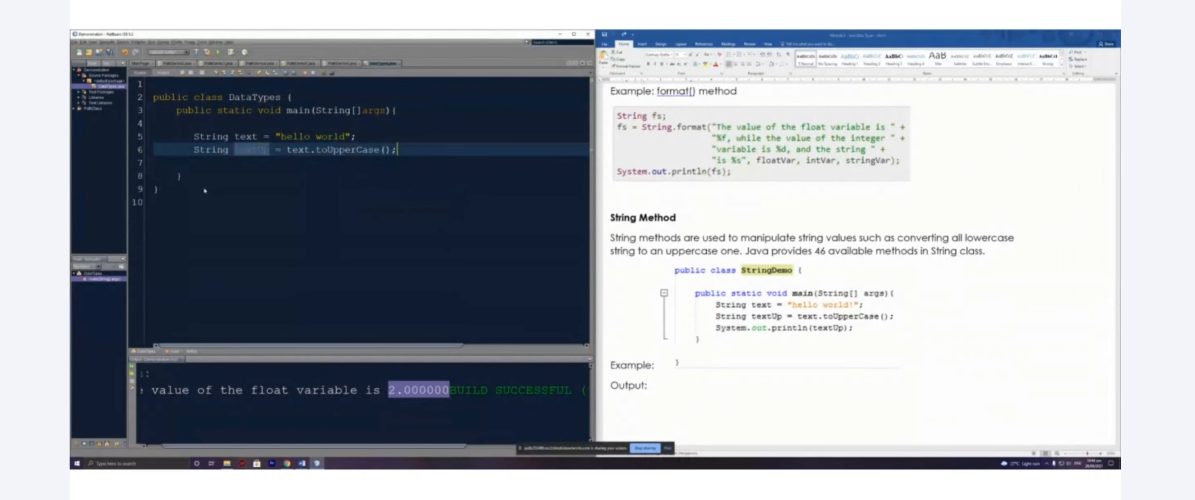
text(System.out.prinl)
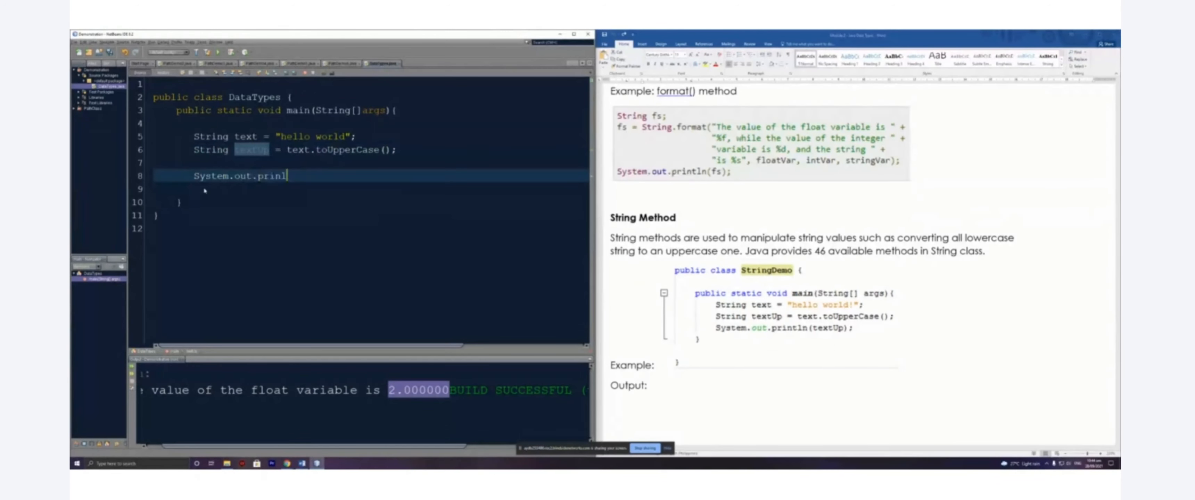
Step: Complete the println argument and Run File so the output shows HELLO WORLD
text((text))
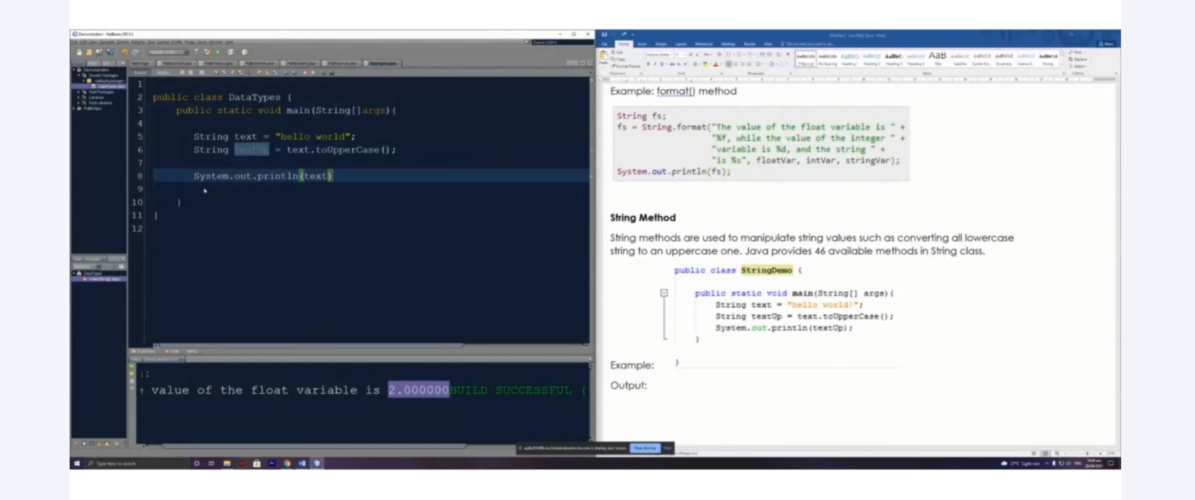
right_click(313, 175)
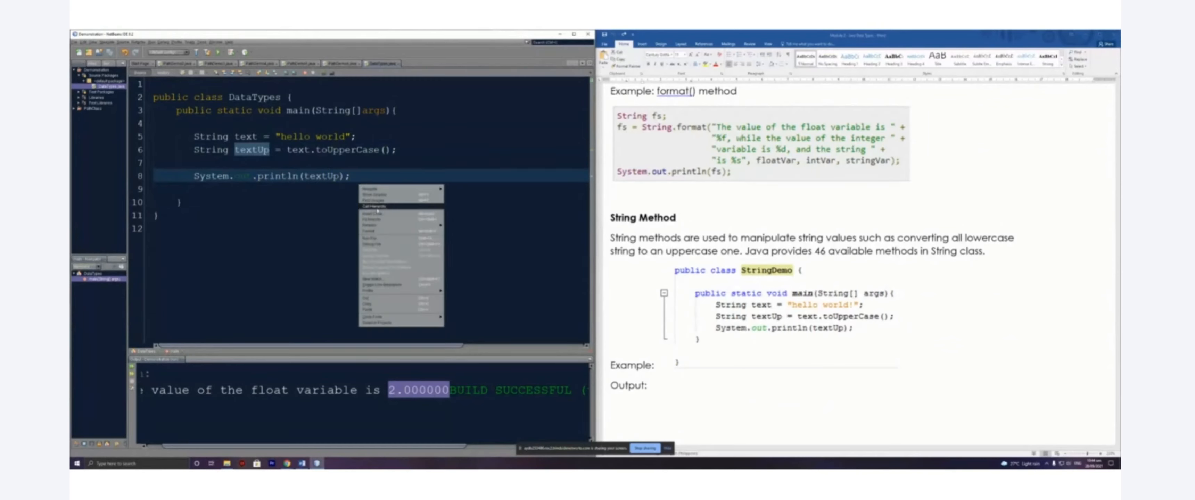
mouse_move(373, 239)
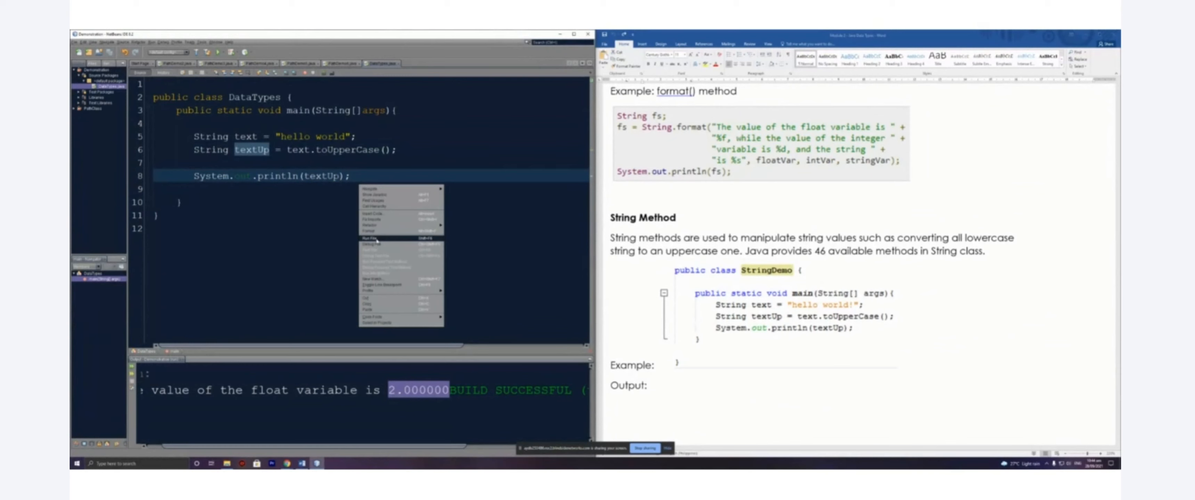
click(369, 238)
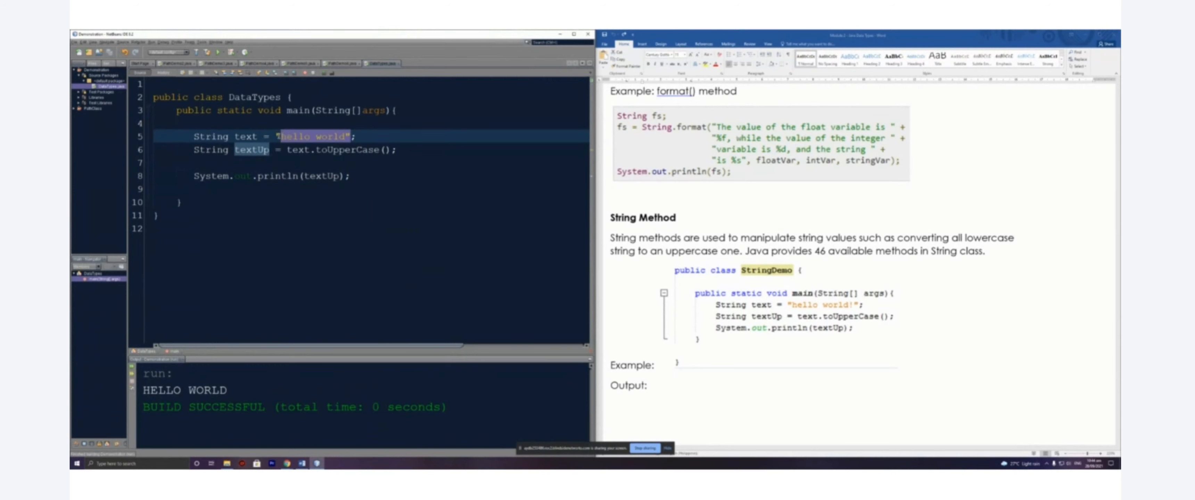
double_click(184, 390)
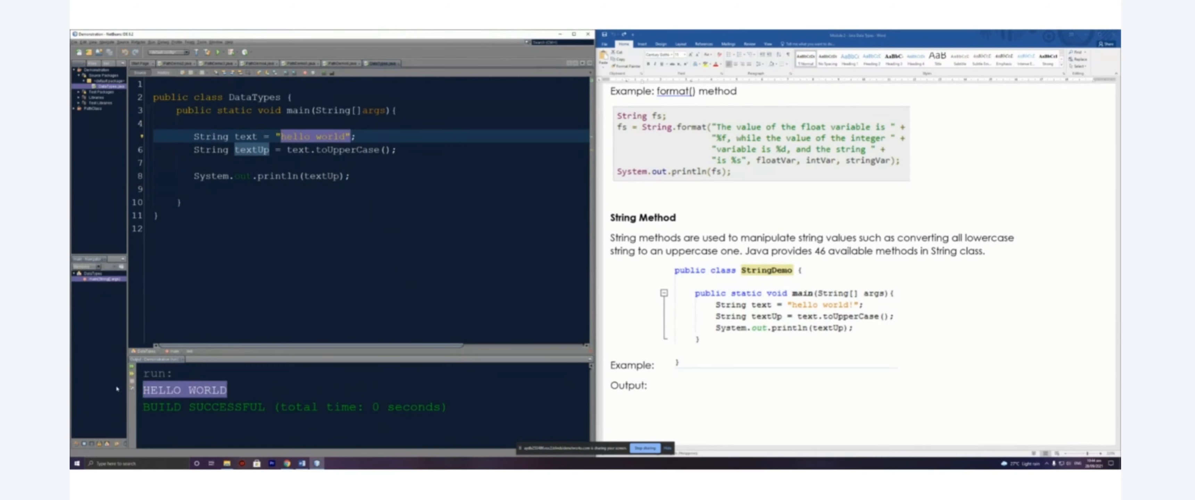
mouse_move(346, 138)
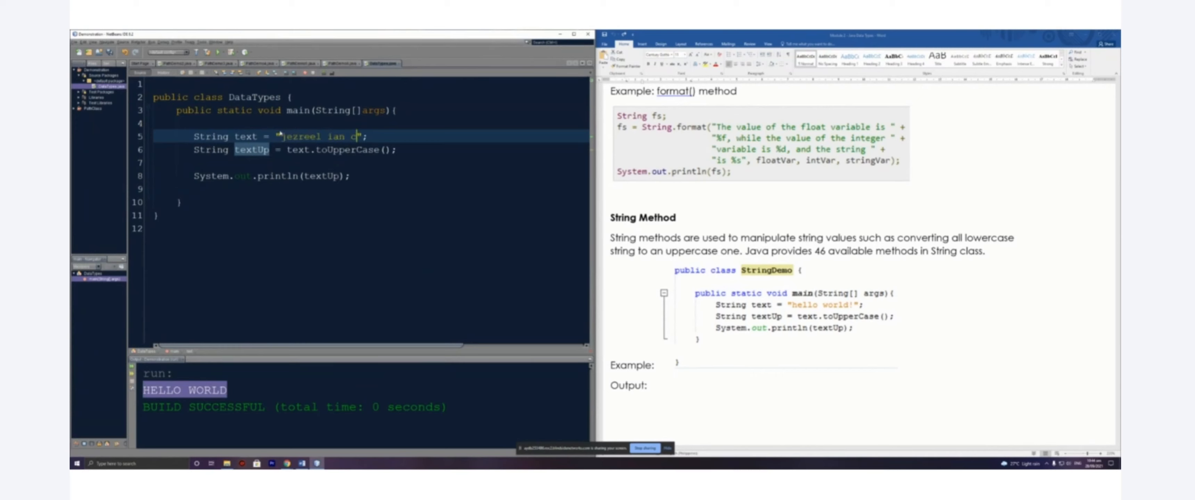
Step: Change the greeting literal to the lowercase name manuel and rerun to print it in capitals
text(manuel)
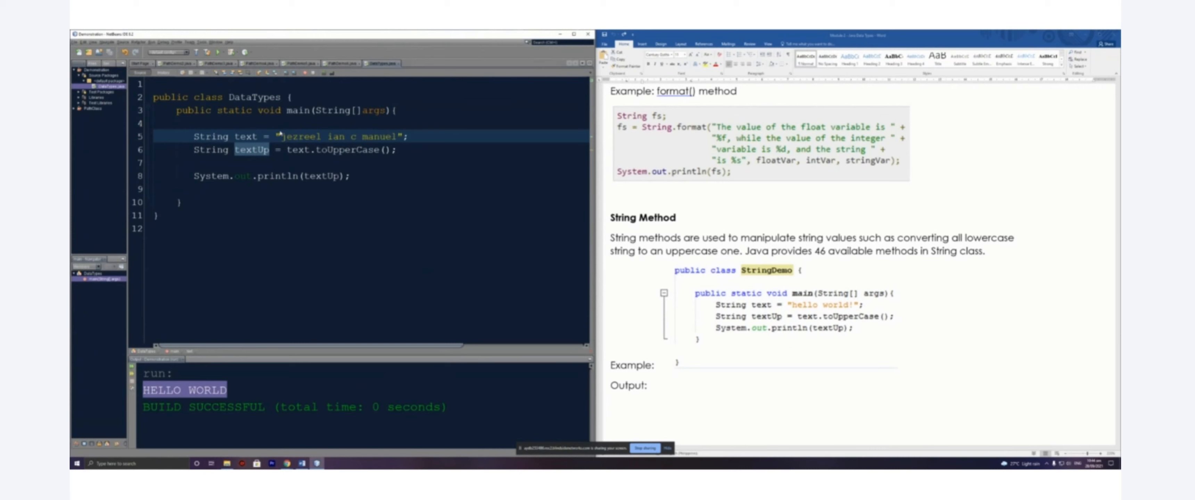
click(215, 52)
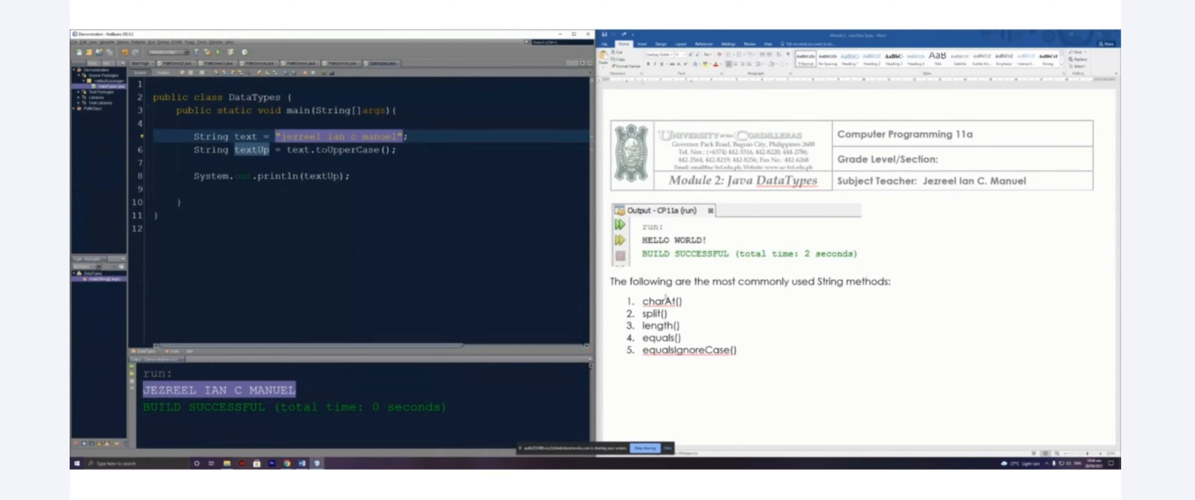
mouse_move(676, 303)
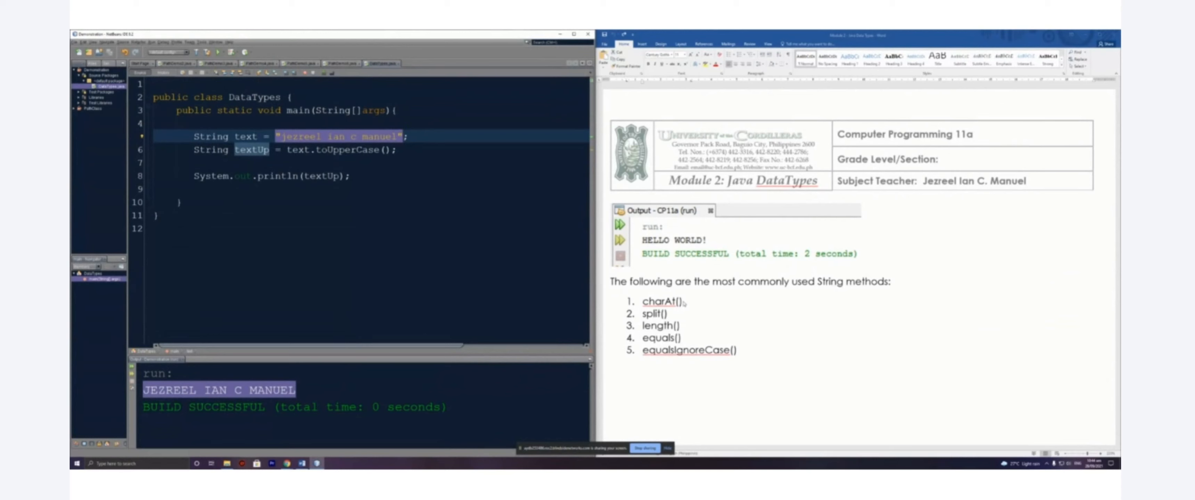
mouse_move(692, 298)
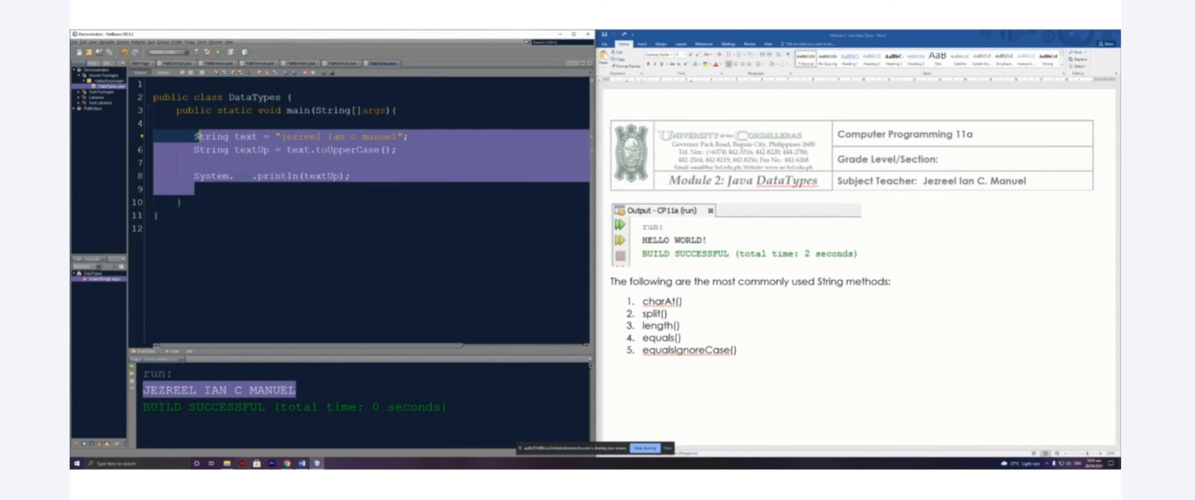
Step: Start adding a .charAt call right after textUp inside println
click(195, 175)
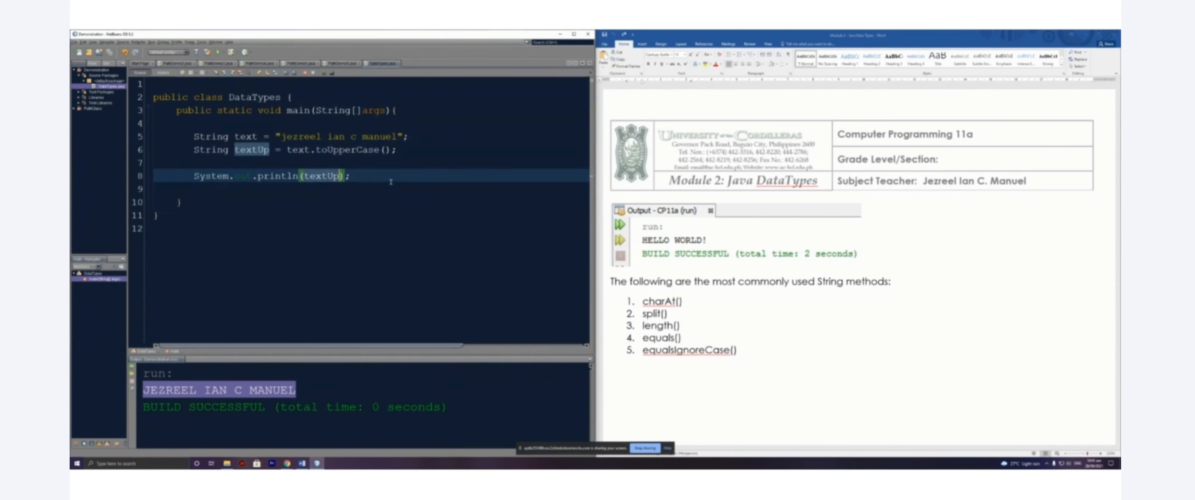
text(.charAt(0)
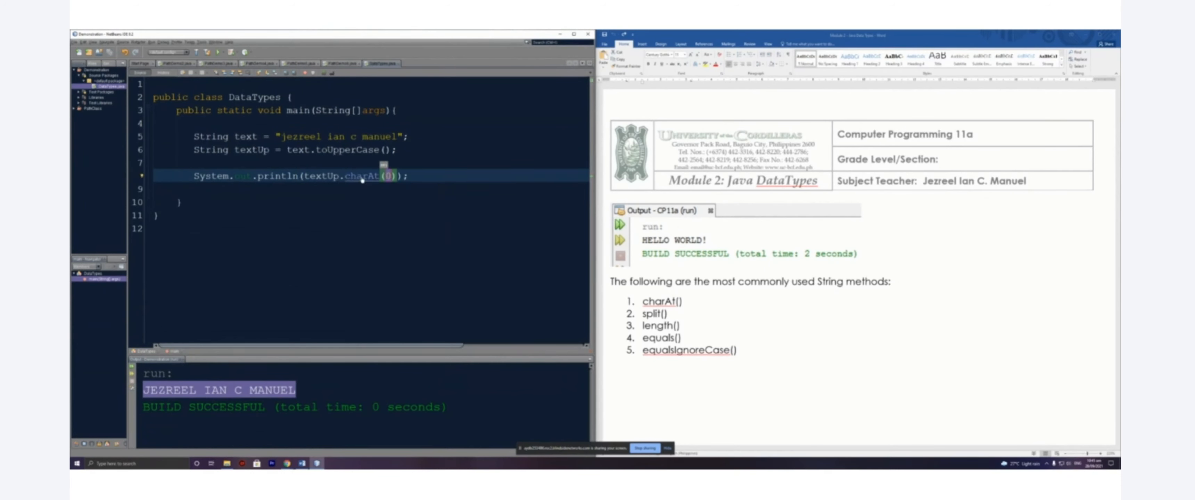
mouse_move(359, 197)
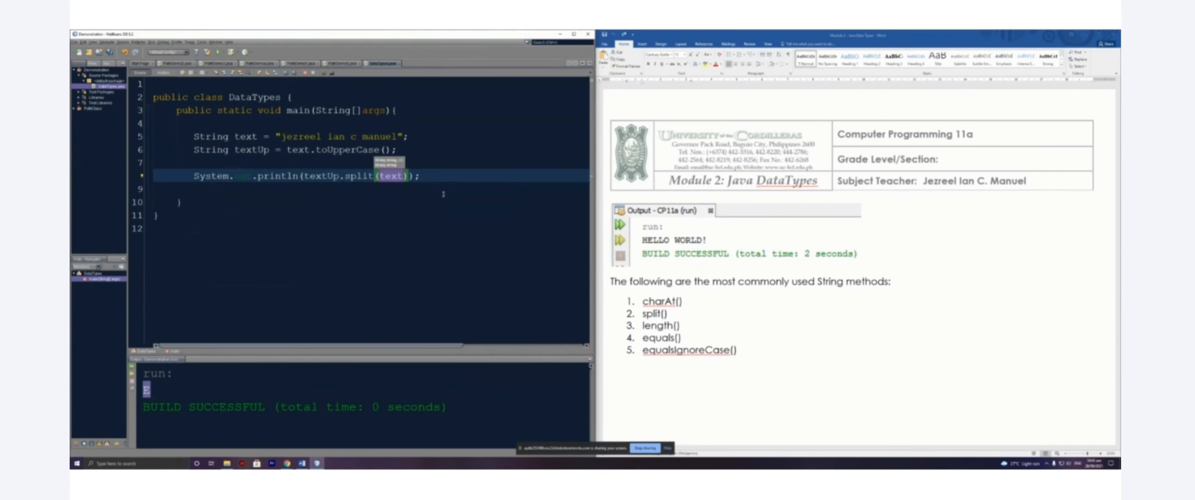
Step: Try split arguments "jezreel", text and 1 on textUp, producing an array reference output
double_click(243, 136)
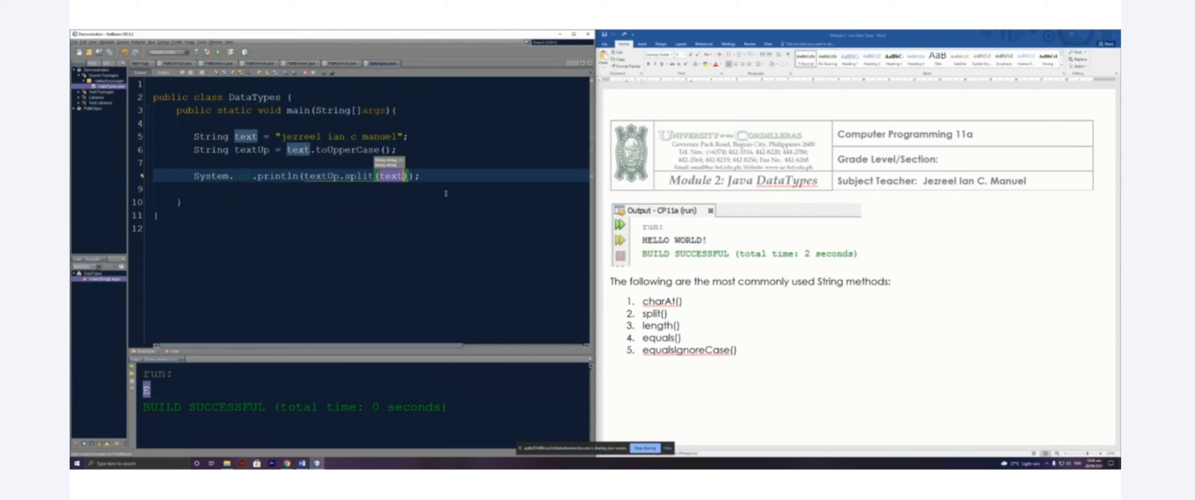
text("jezreel")
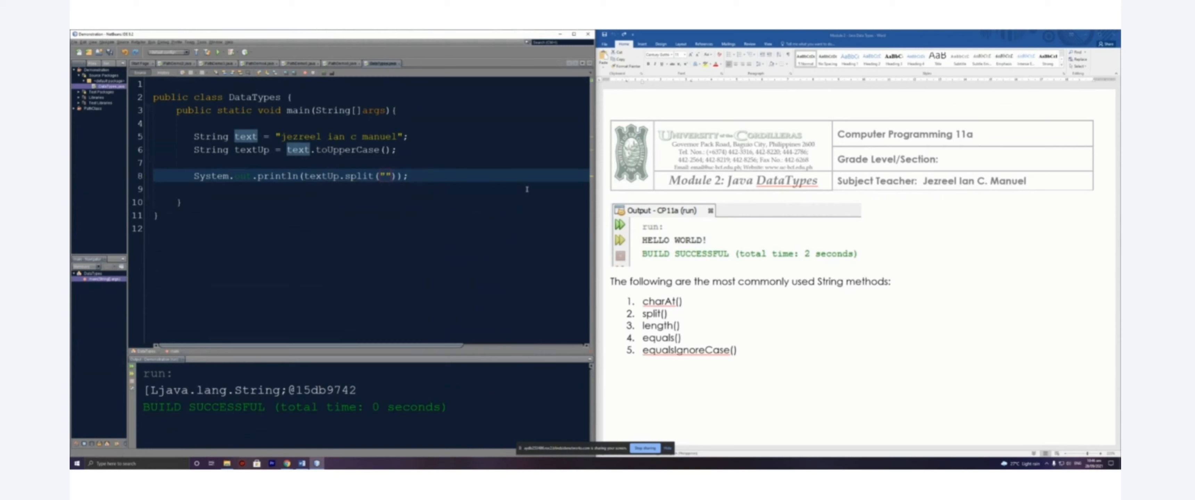
click(375, 176)
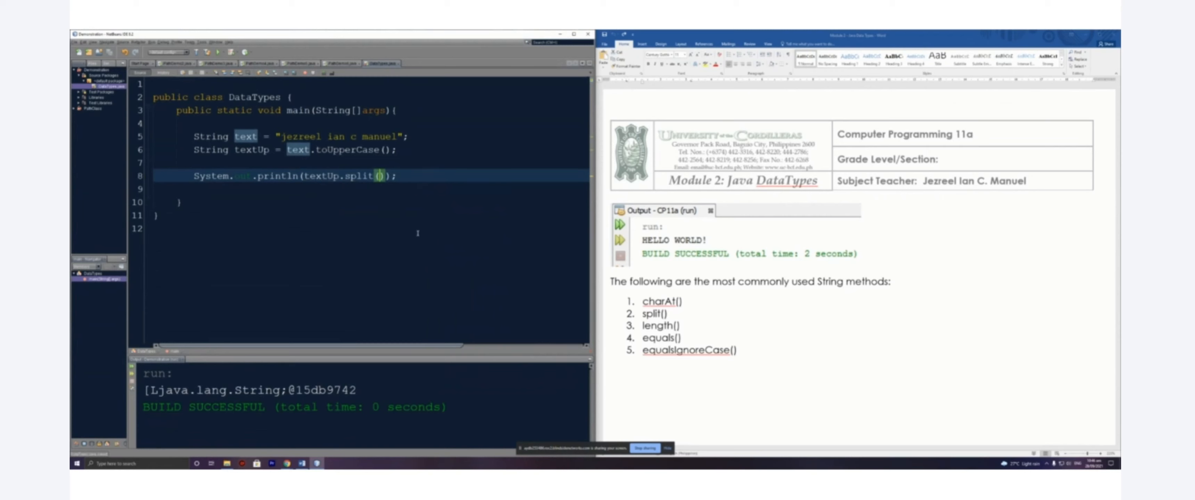
right_click(305, 175)
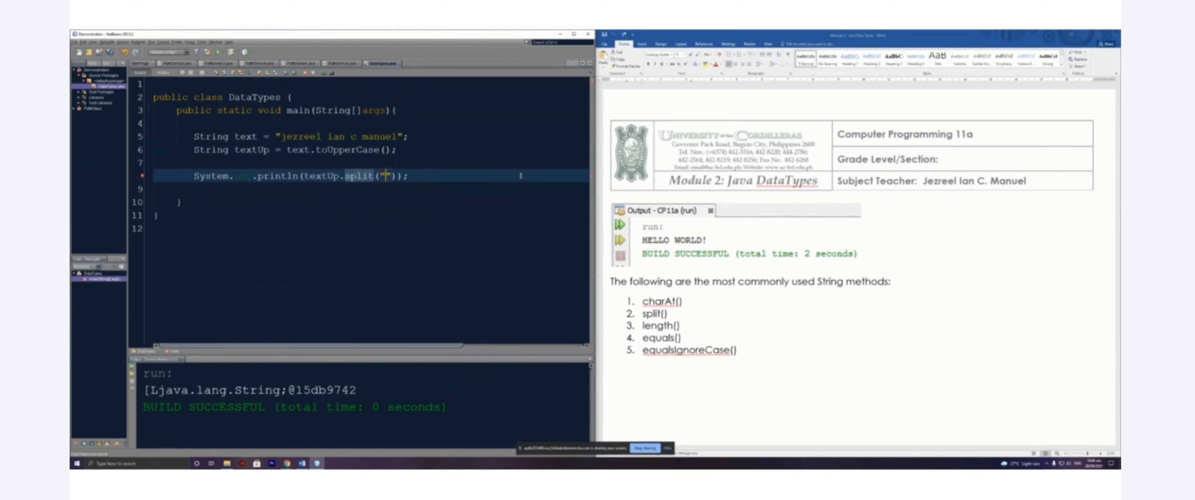
text(text)
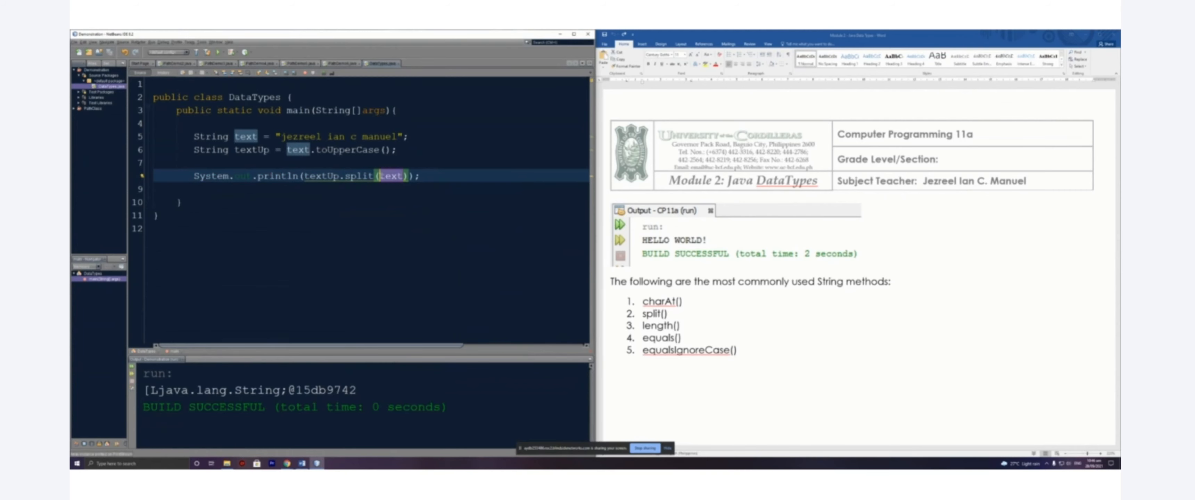
text(1)
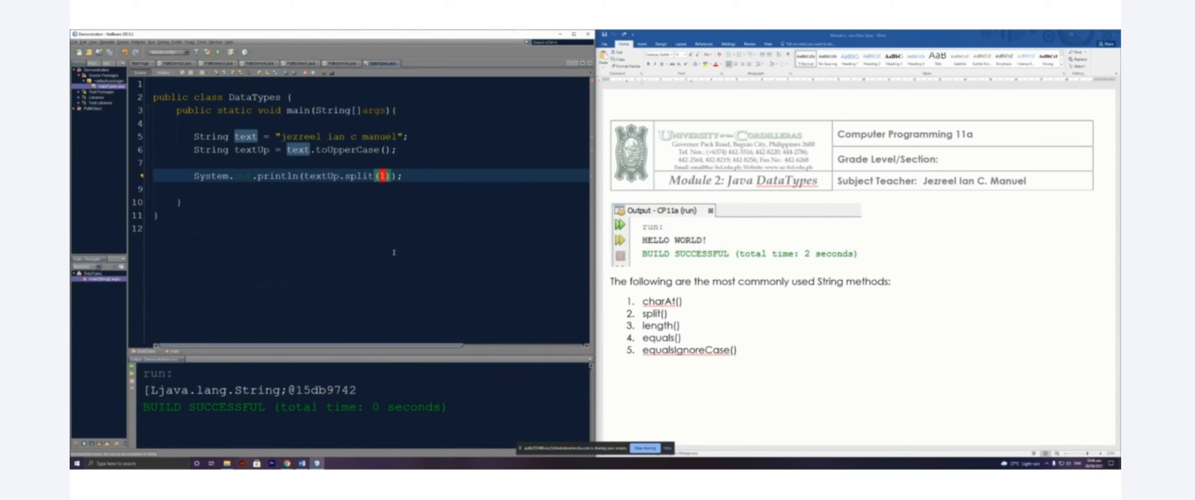
key(Backspace)
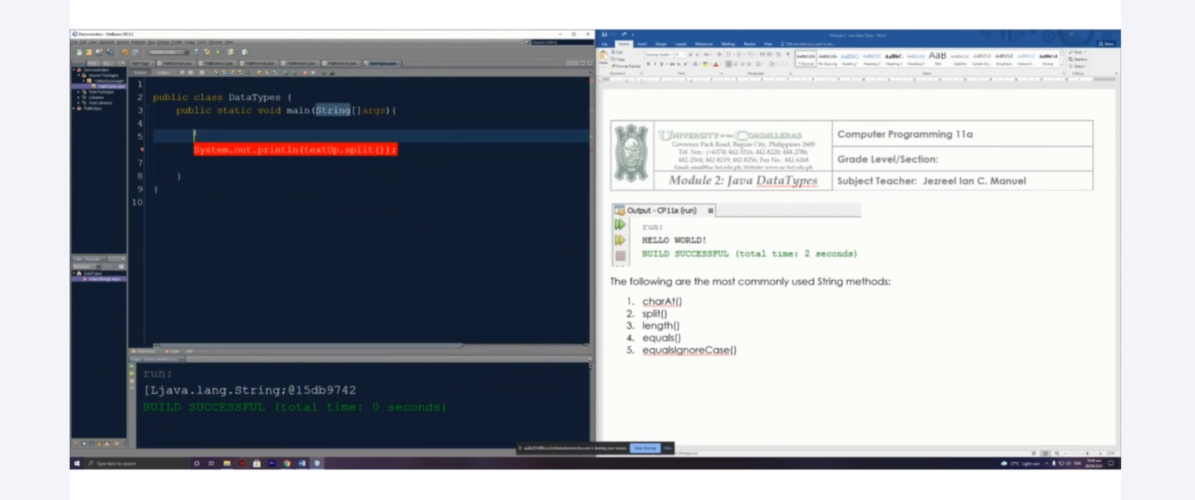
Step: Declare String greeting = "Hello World!"; in main
text(String)
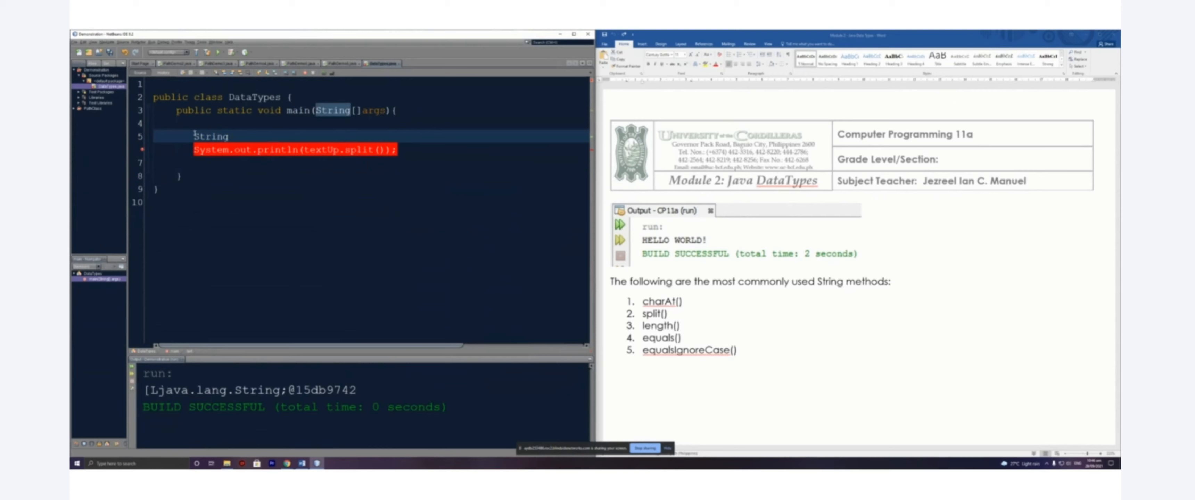
text(greetin = ")
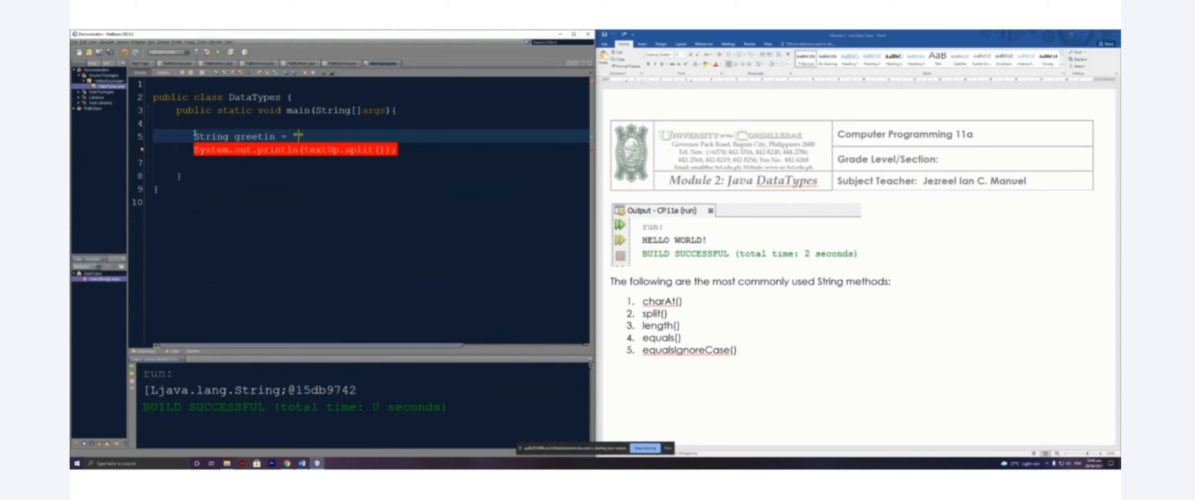
text(Hello Worl)
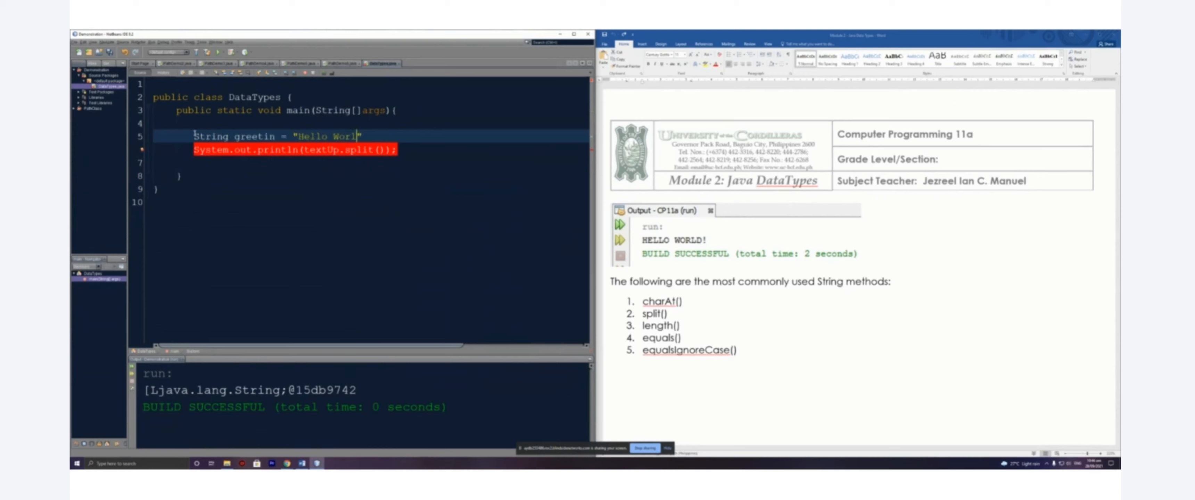
text(d!";)
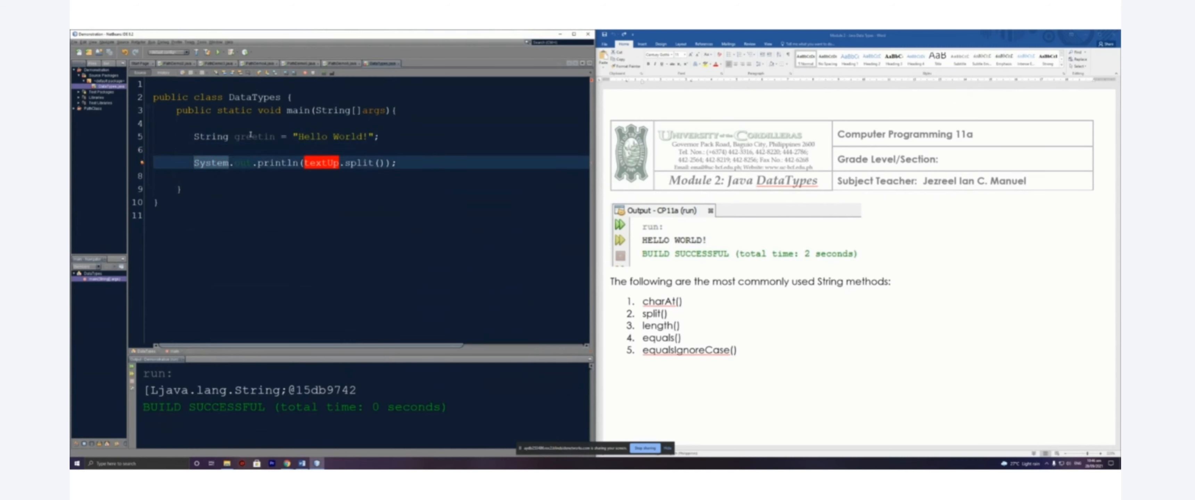
Step: Replace textUp in println with greeting, trying split and similar methods before settling on length()
double_click(257, 136)
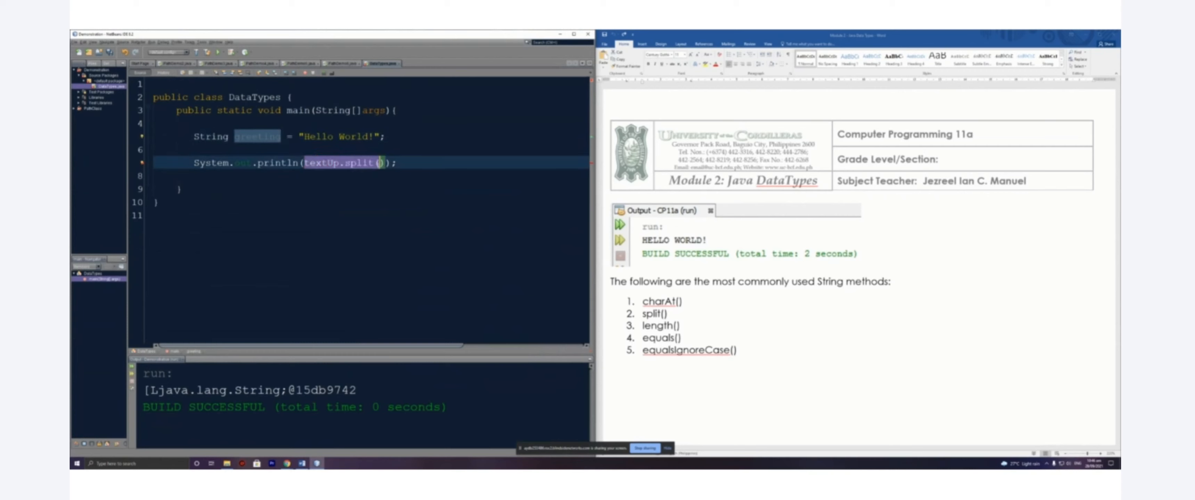
text(greeting.)
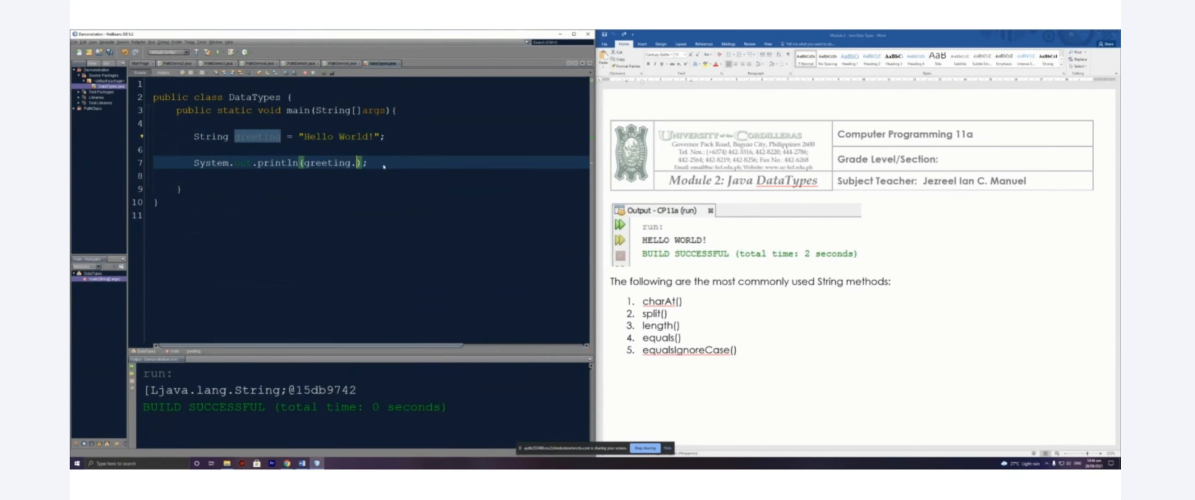
text(spl)
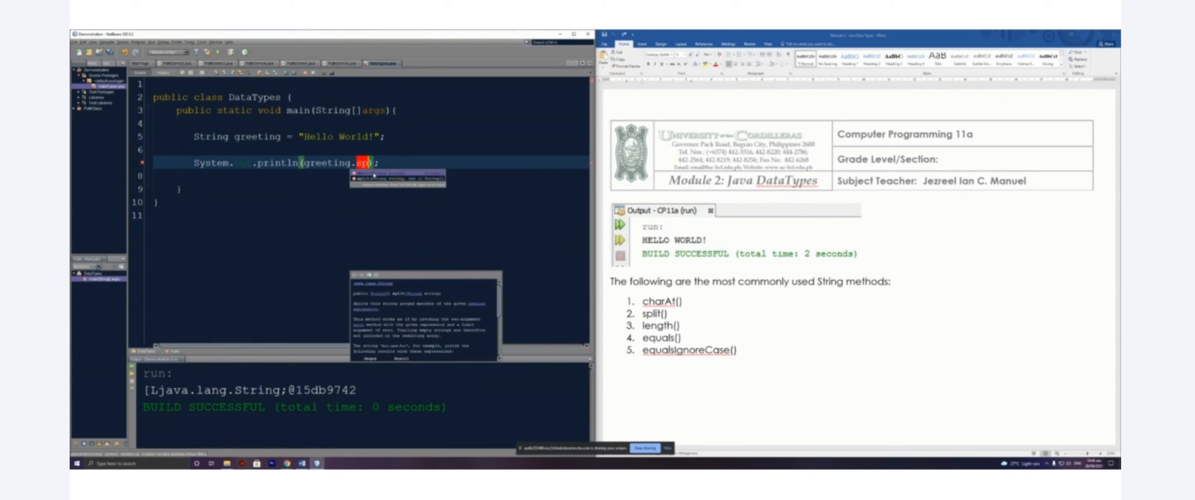
mouse_move(396, 241)
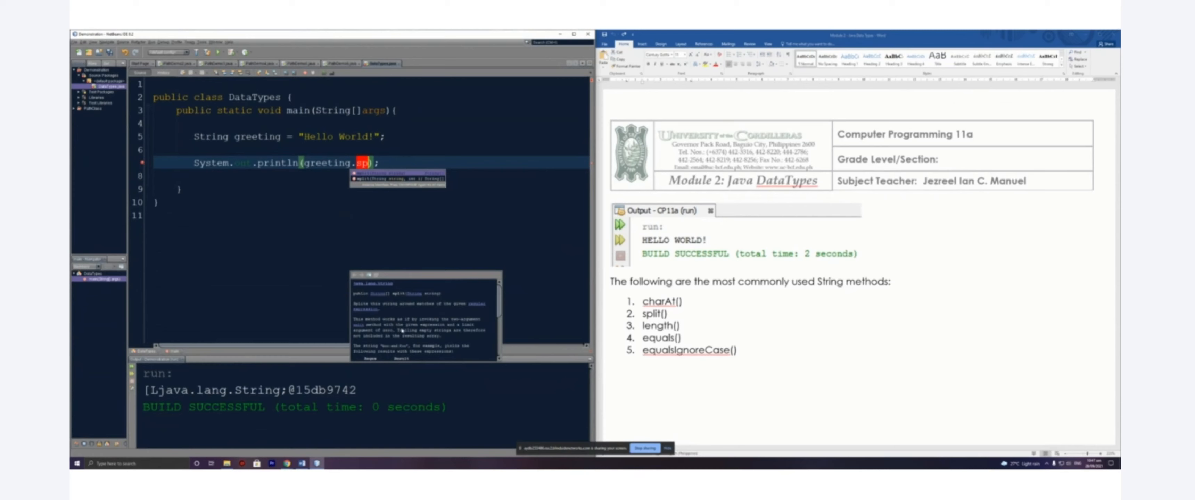
scroll(down, 3)
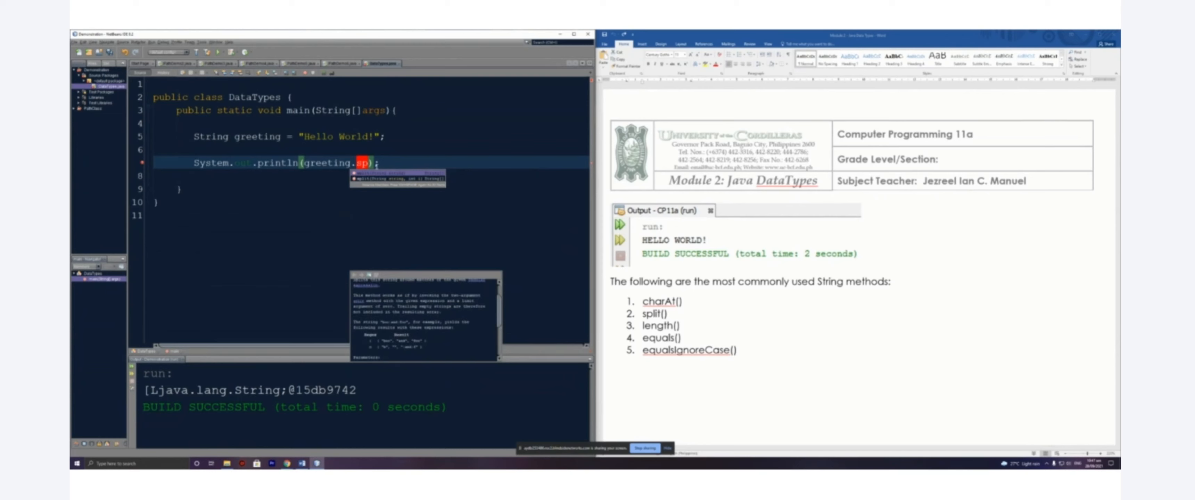
text(lit(")
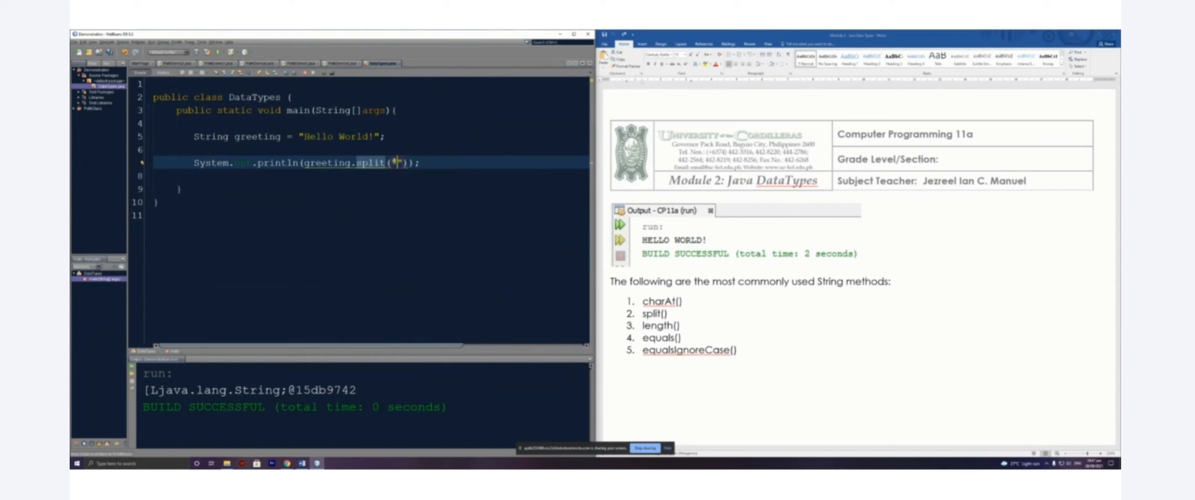
text(re)
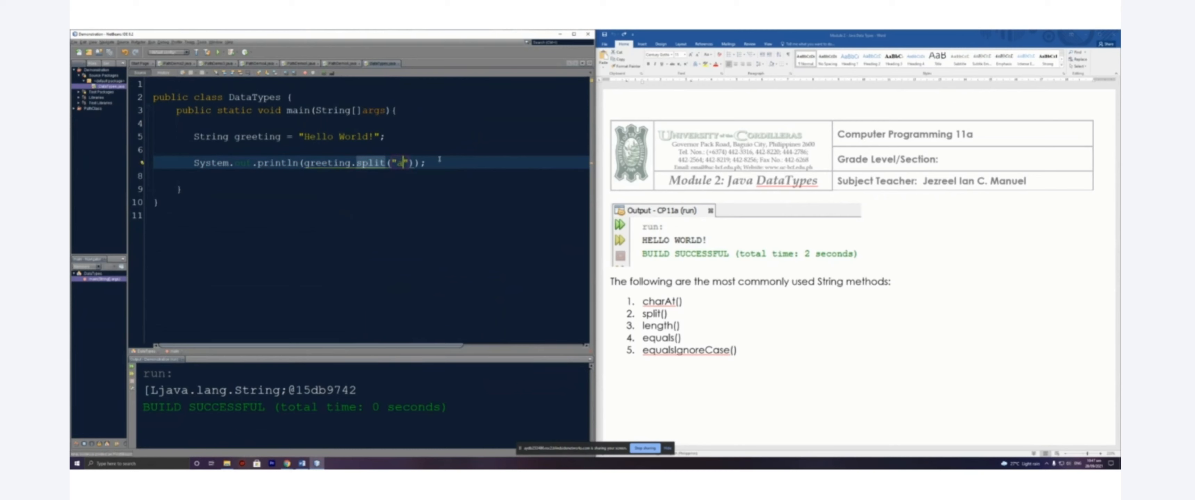
text(-)
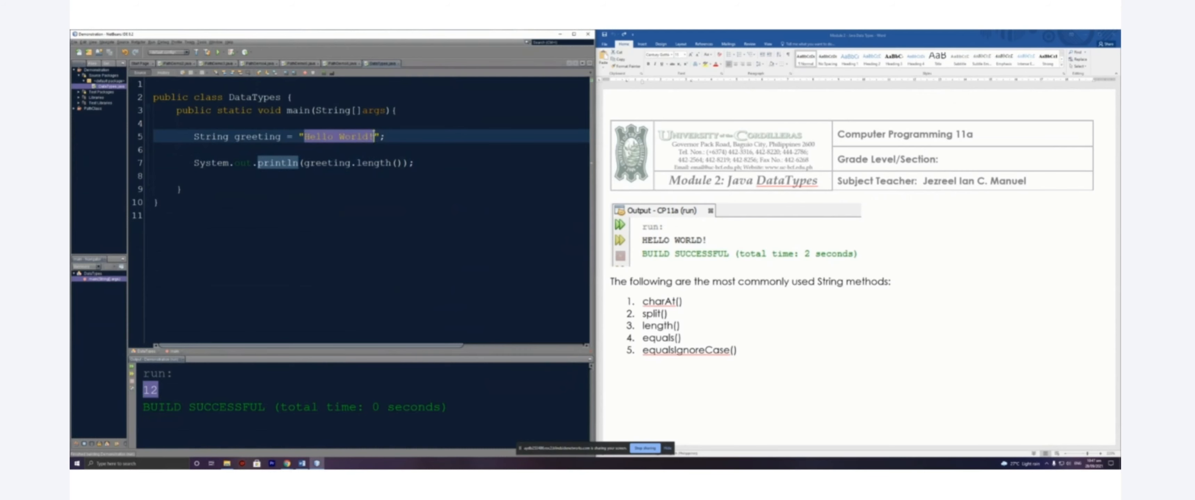
Step: Set greeting to "The quick brown fox jumps over the lazy dog" for a length of 43
text(The quick b)
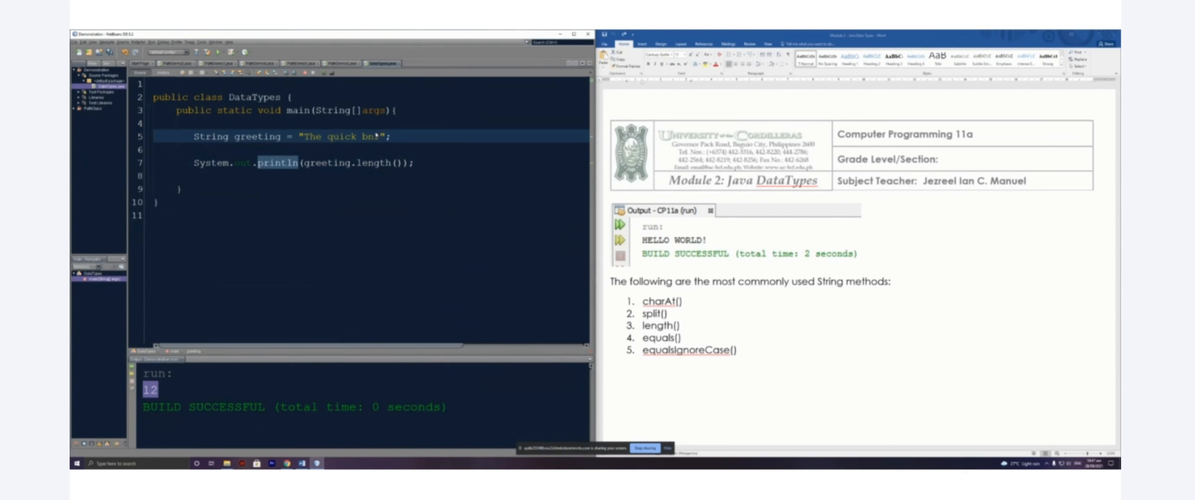
text(rown fox jk)
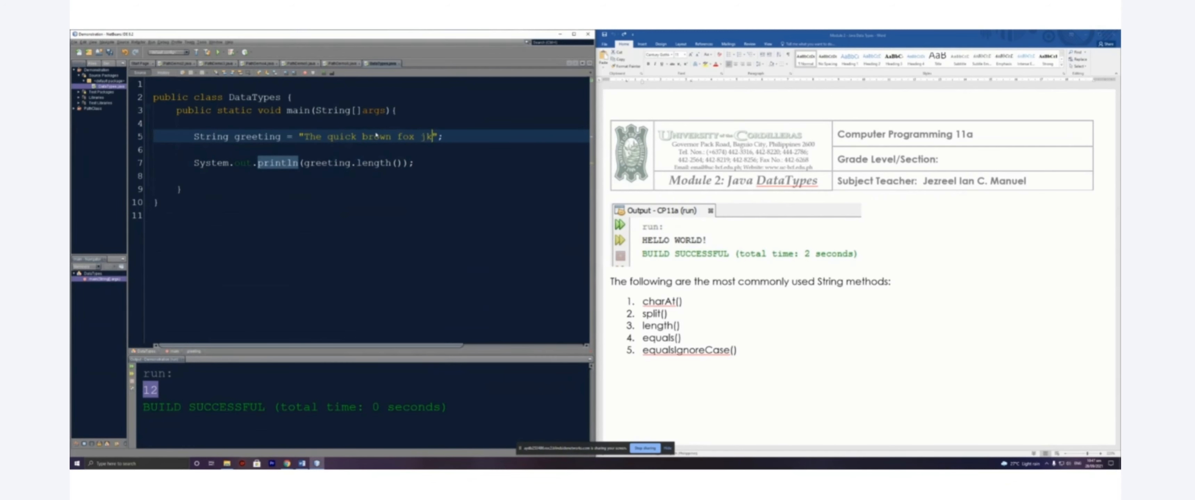
text(jumps over t)
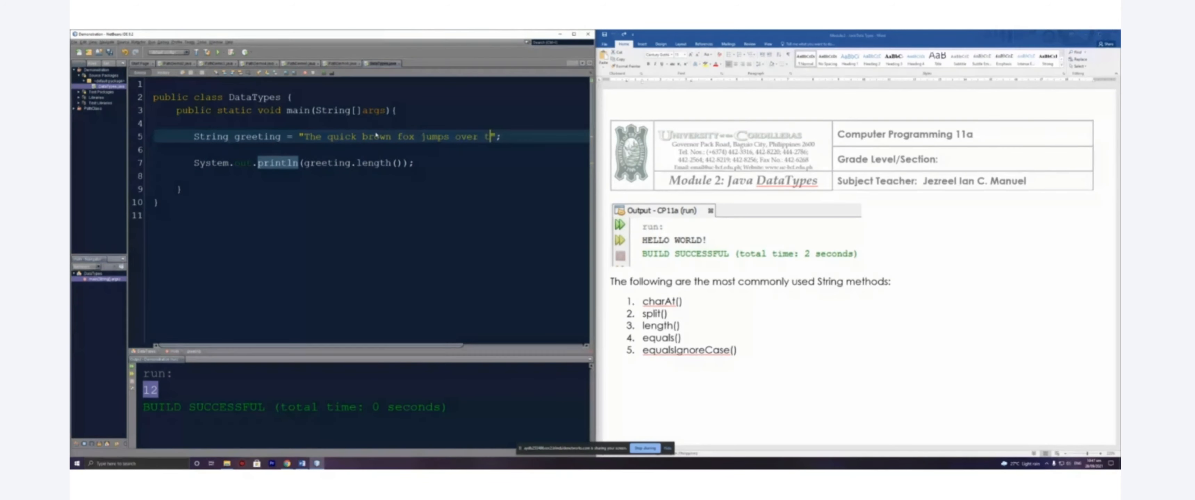
text(he lazy dog)
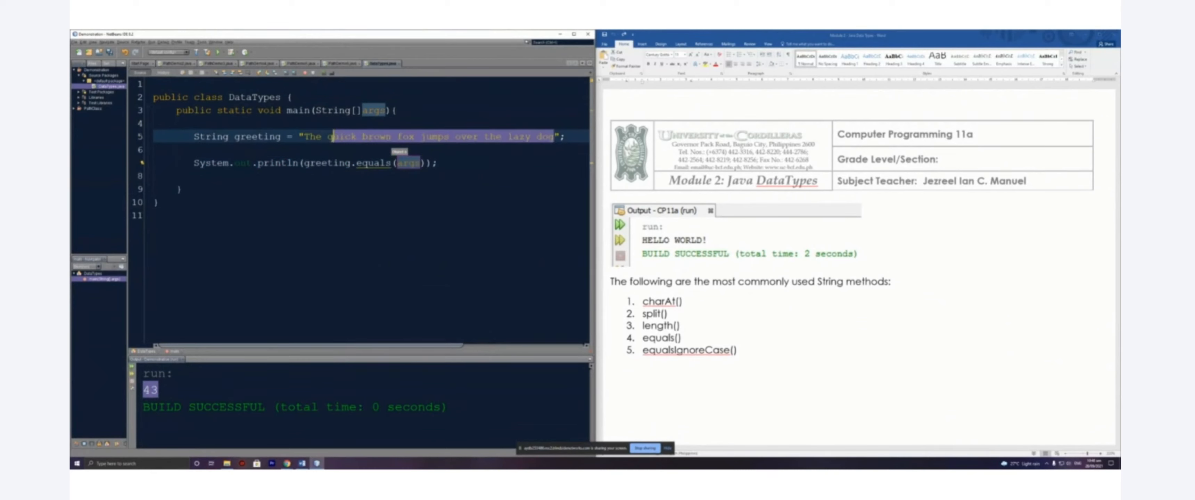
Step: Set greeting to "Hello", compare it with equals("Hello") and run to print true
text(Grl)
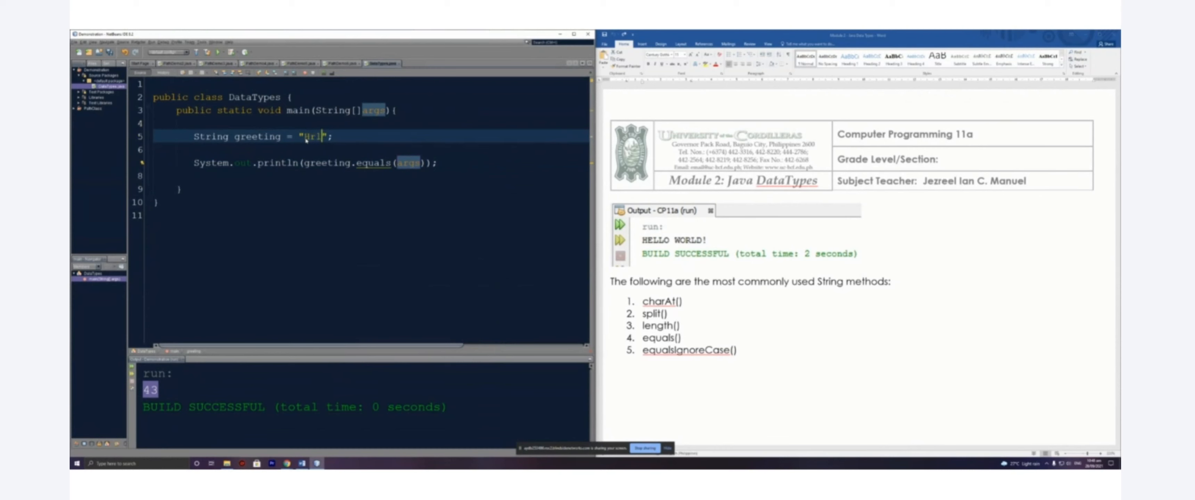
text(Hello)
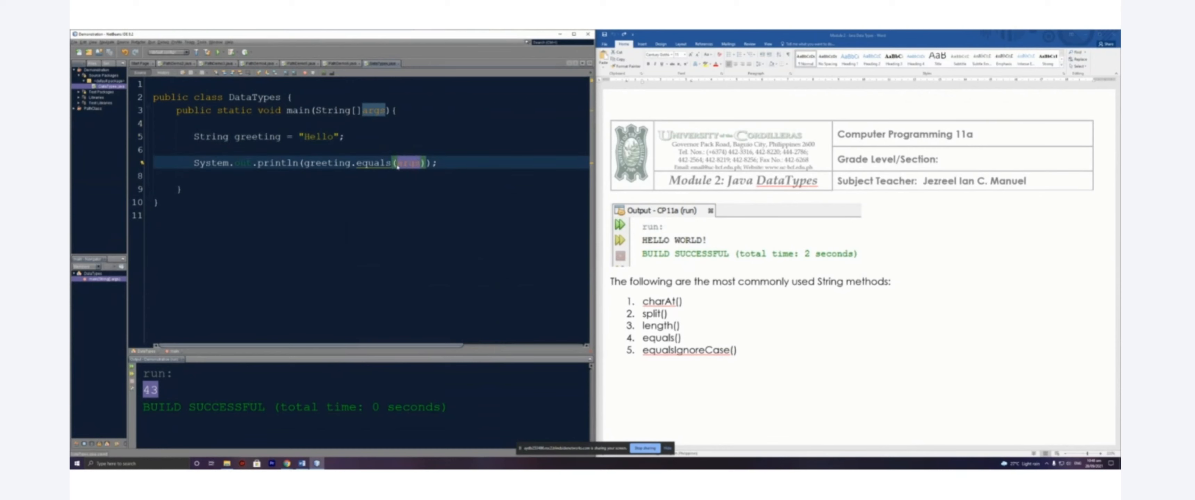
text("Hello")
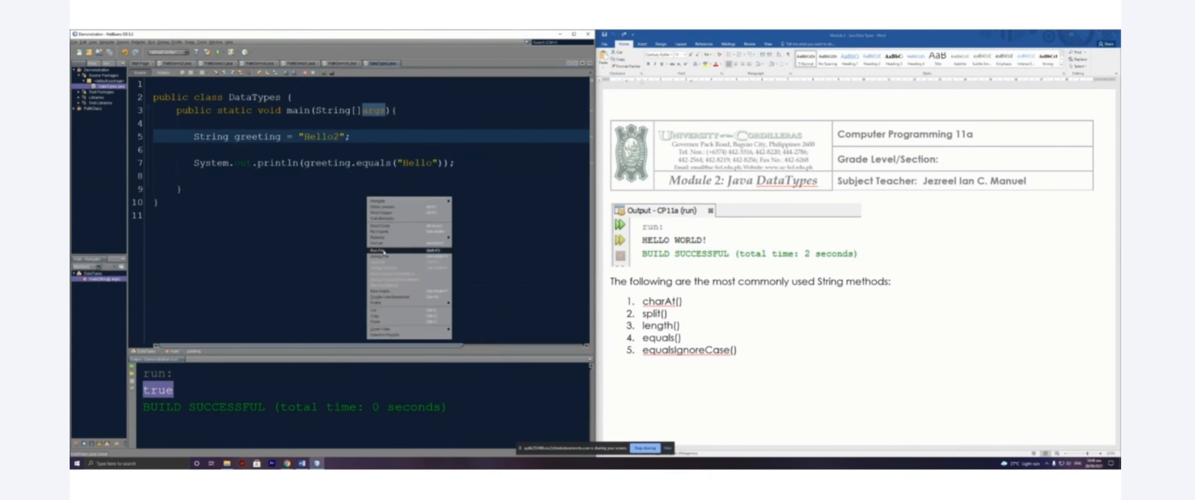
click(384, 248)
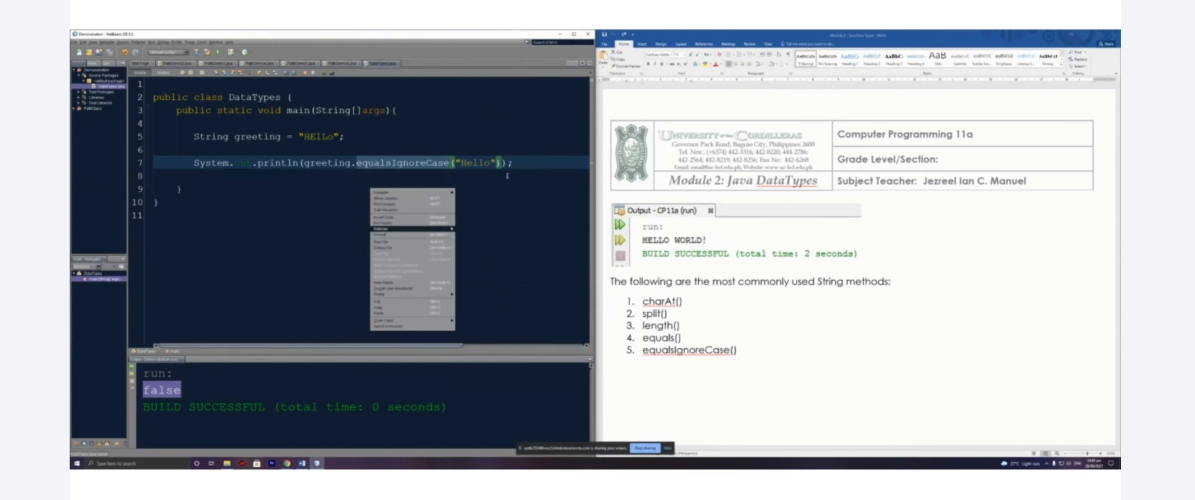
mouse_move(402, 244)
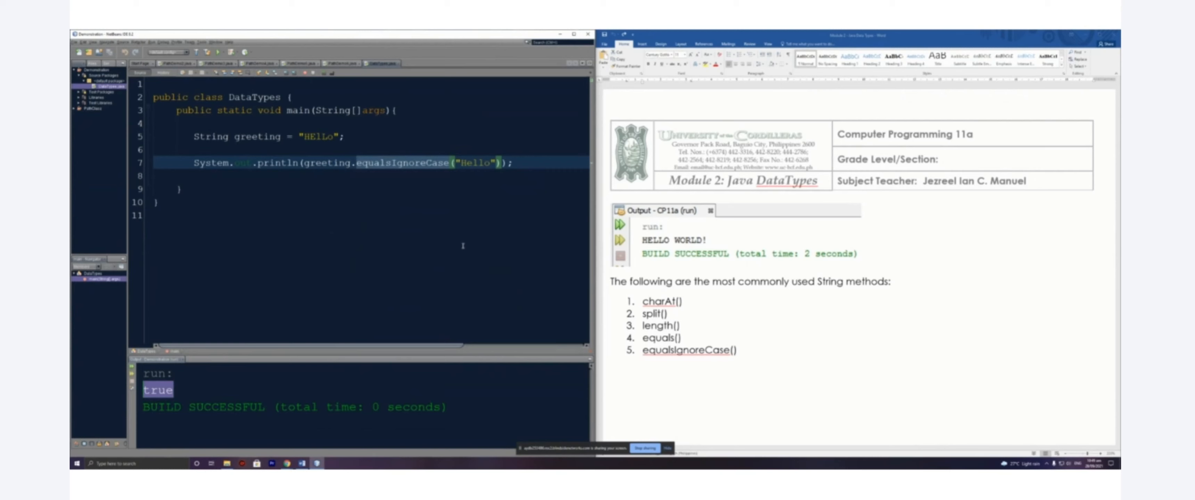
mouse_move(482, 174)
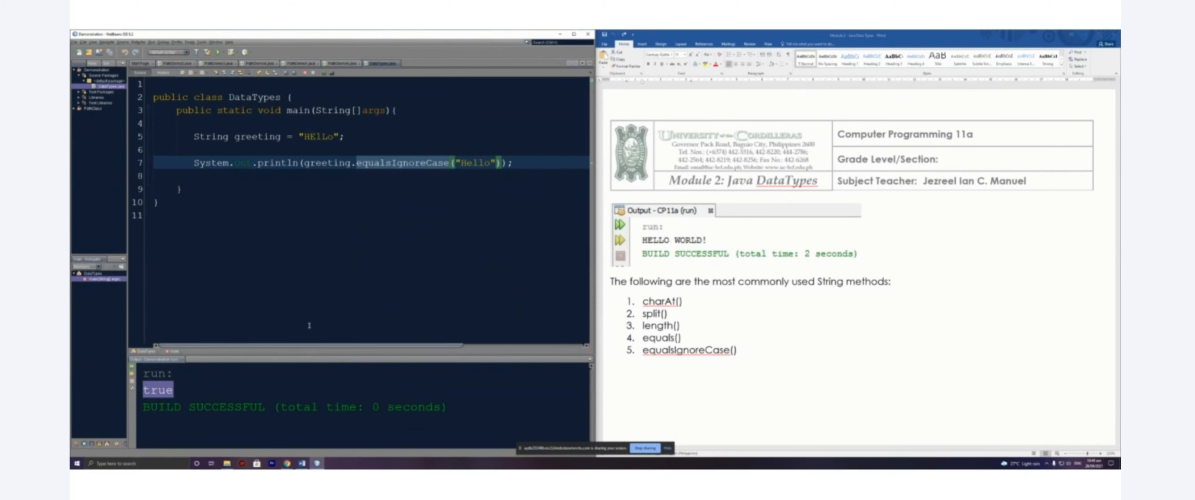
Step: Scroll the Word module document down to the Self-Check multiple-choice questions
scroll(down, 3)
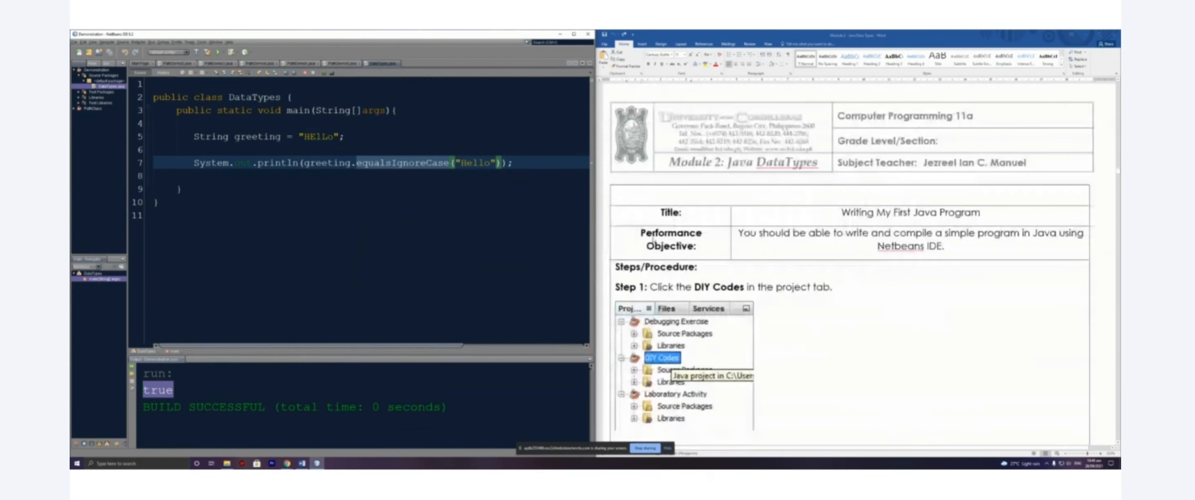
scroll(down, 3)
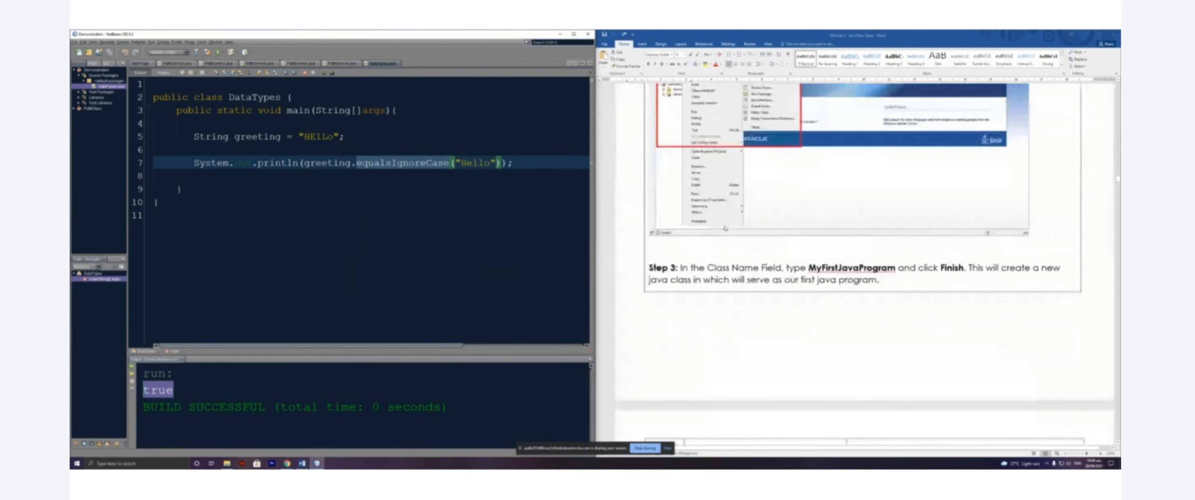
scroll(down, 3)
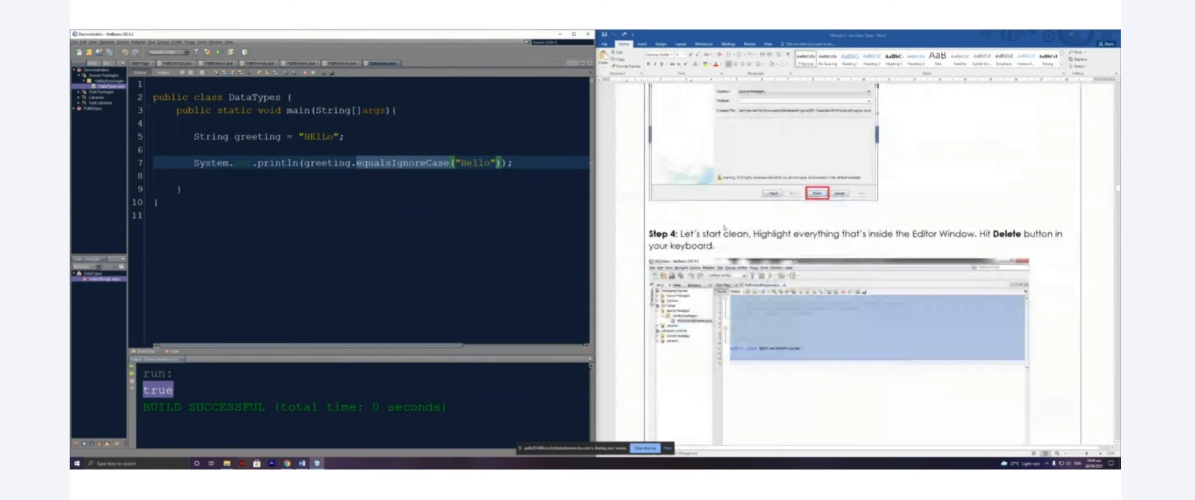
scroll(down, 3)
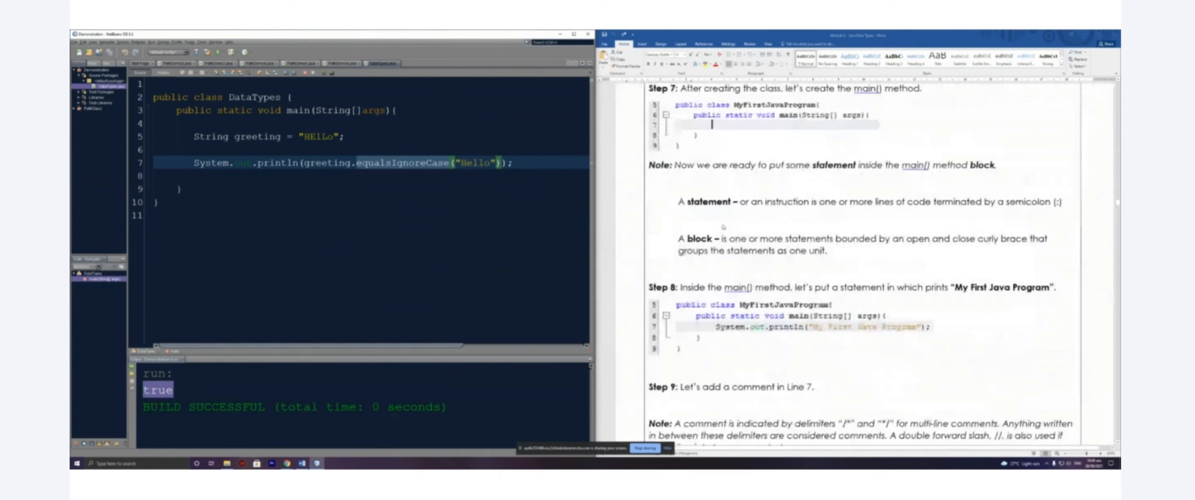
scroll(down, 3)
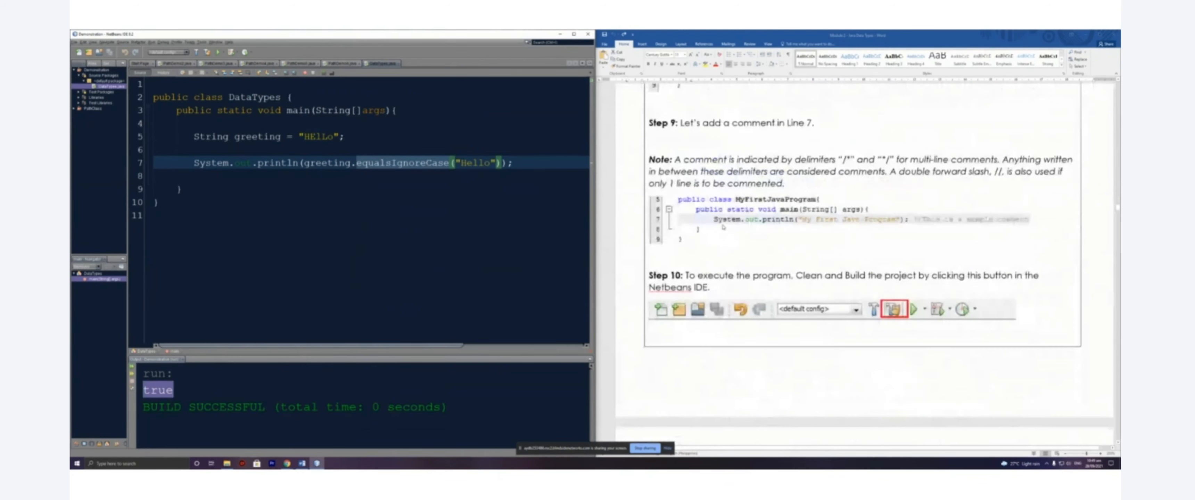
scroll(down, 3)
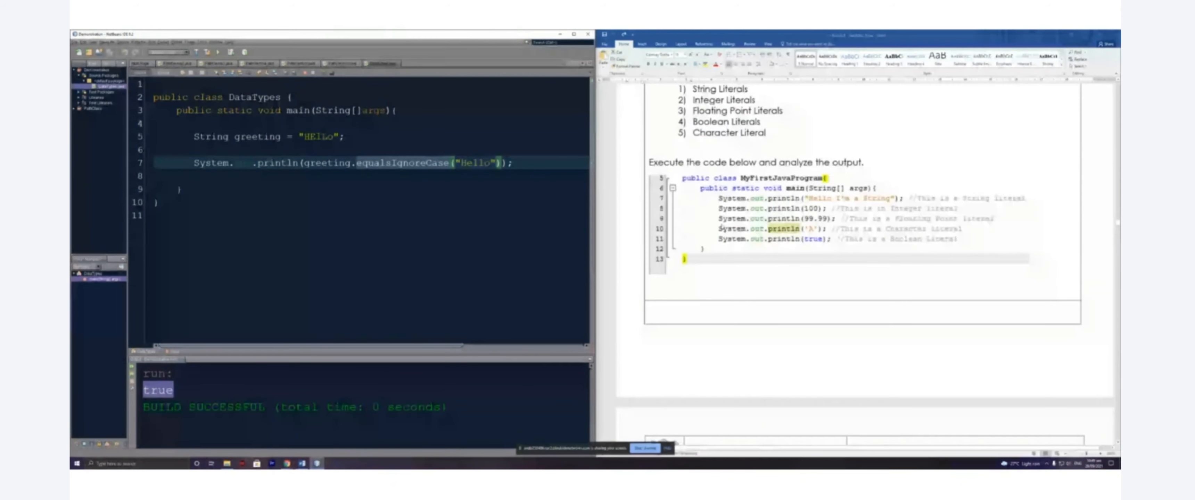
scroll(down, 3)
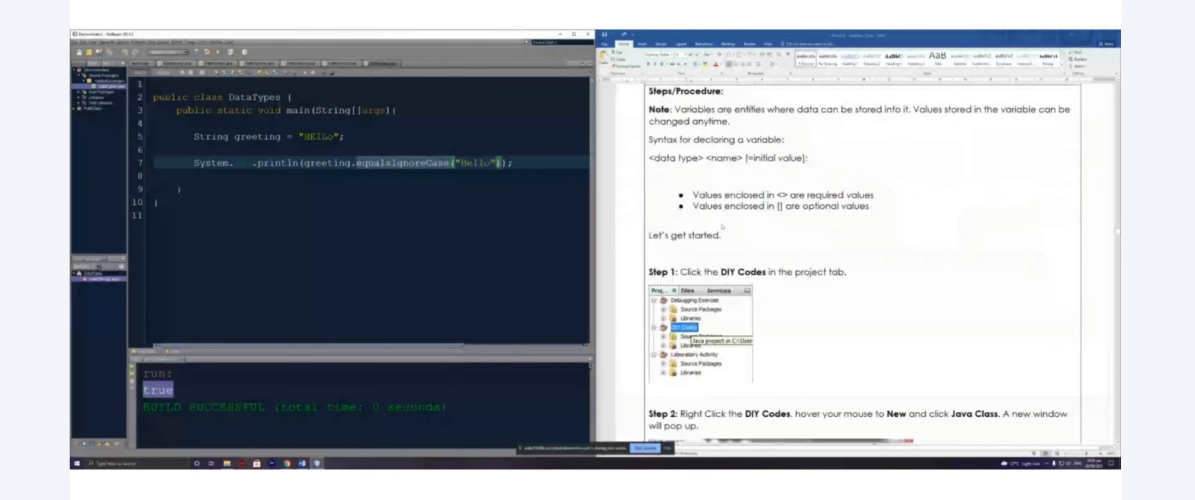
scroll(down, 3)
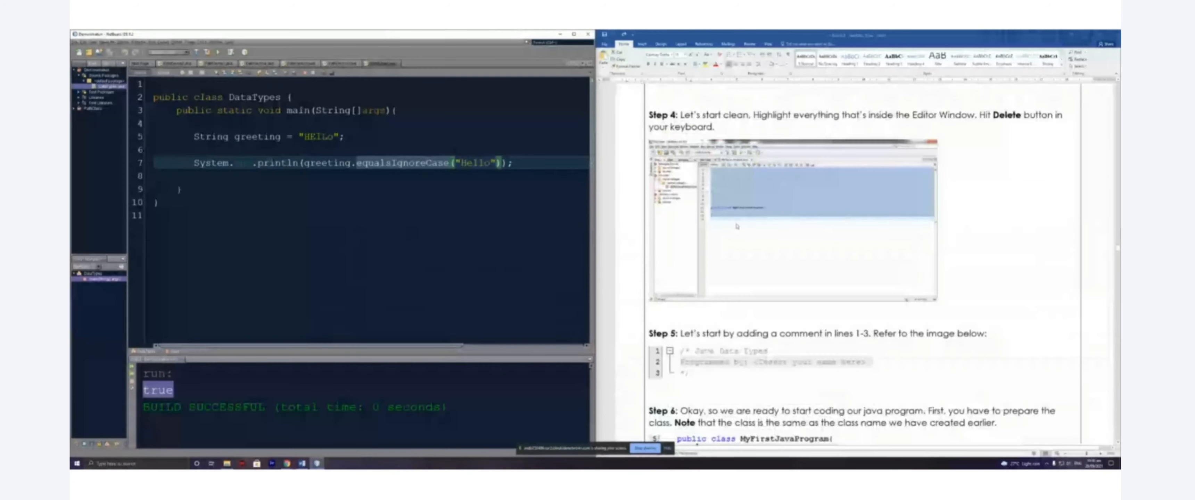
scroll(down, 3)
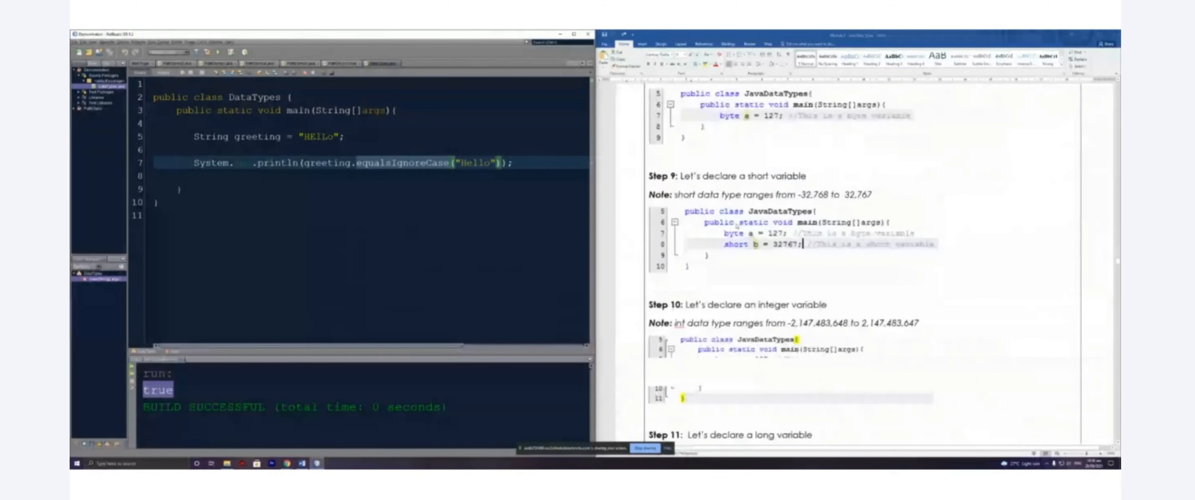
scroll(down, 3)
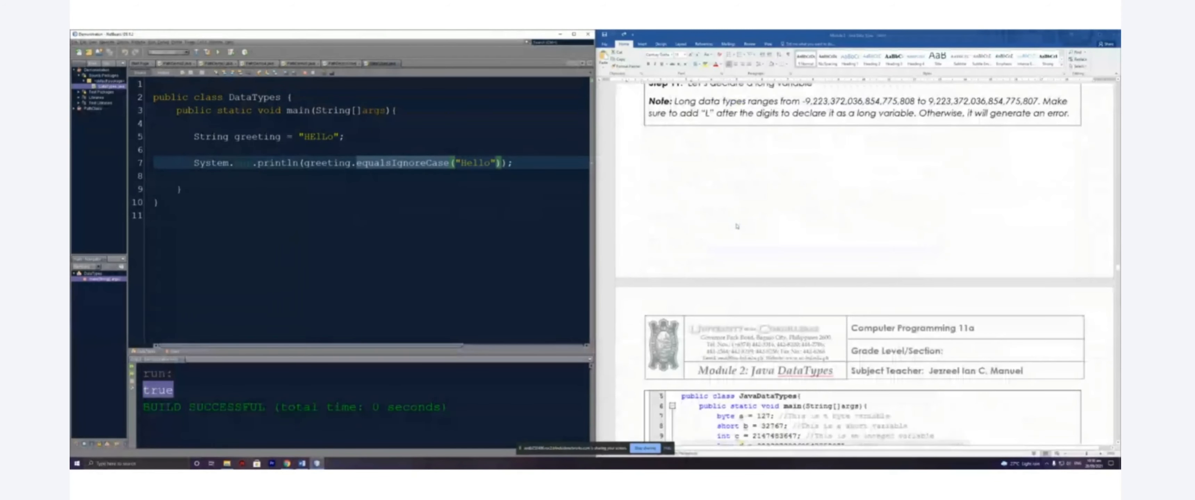
scroll(down, 3)
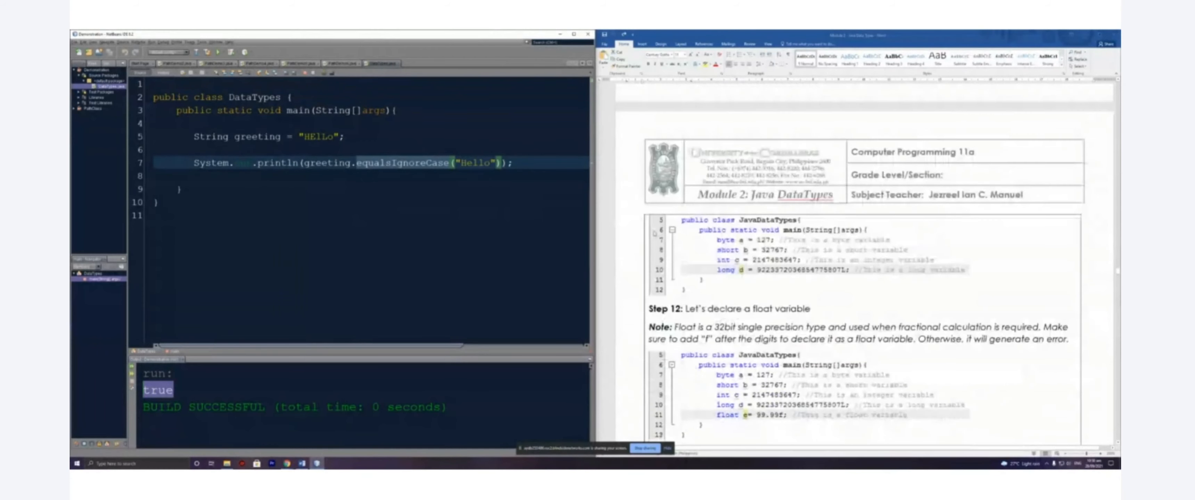
scroll(down, 3)
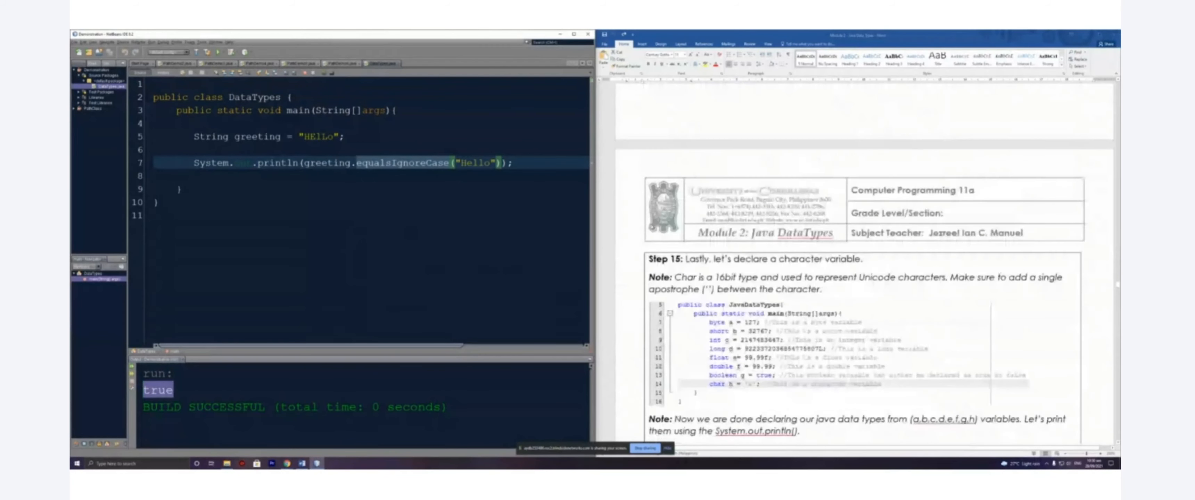
scroll(down, 3)
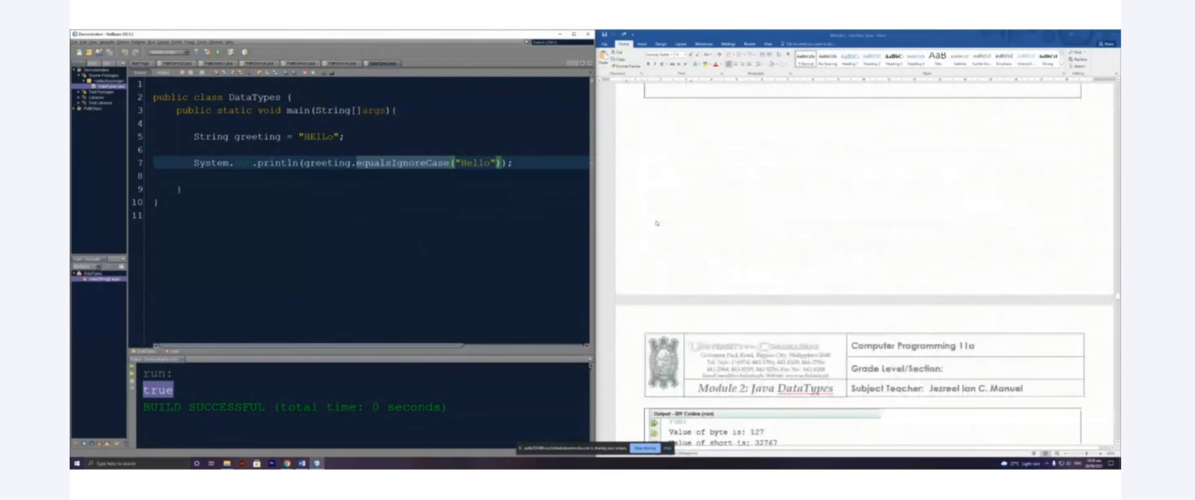
scroll(down, 3)
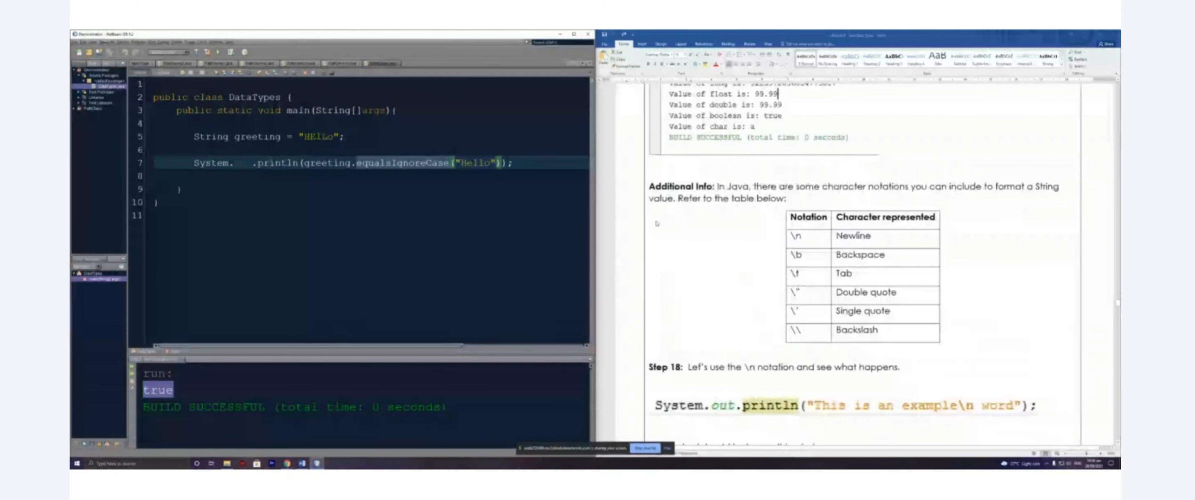
scroll(down, 3)
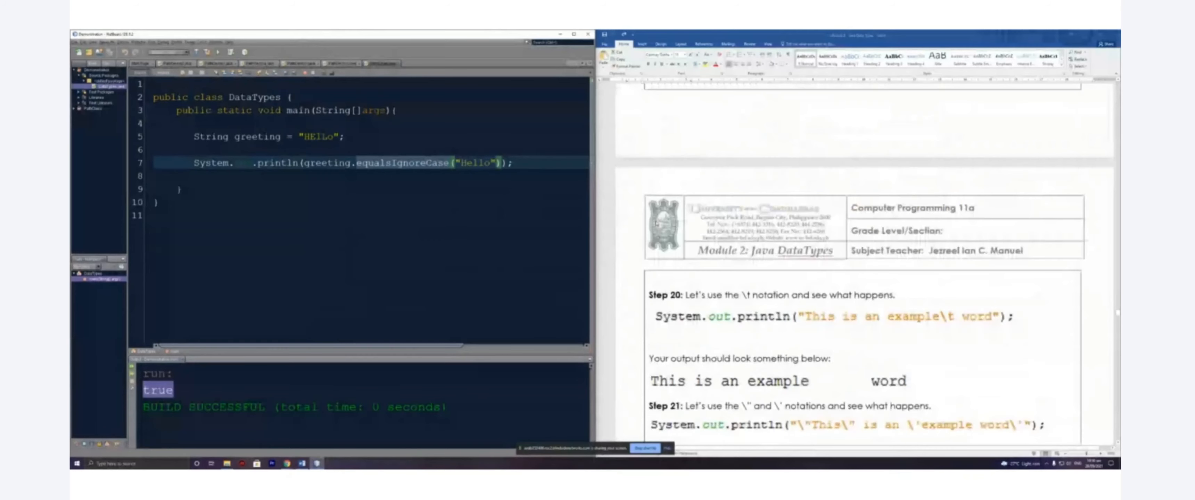
scroll(down, 3)
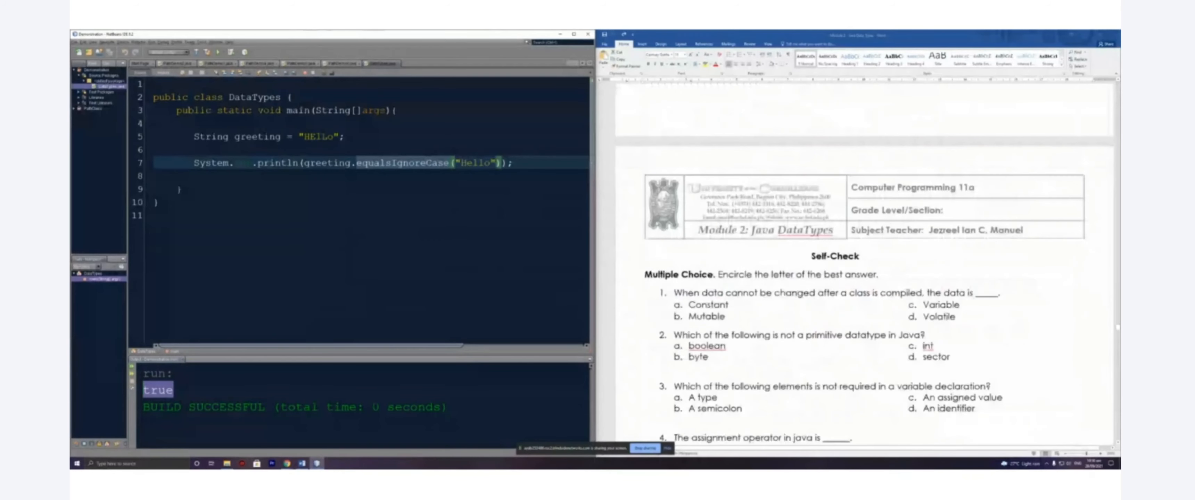
Step: Scroll the Word document down to Self-Check question 5 (shoeSize)
scroll(down, 3)
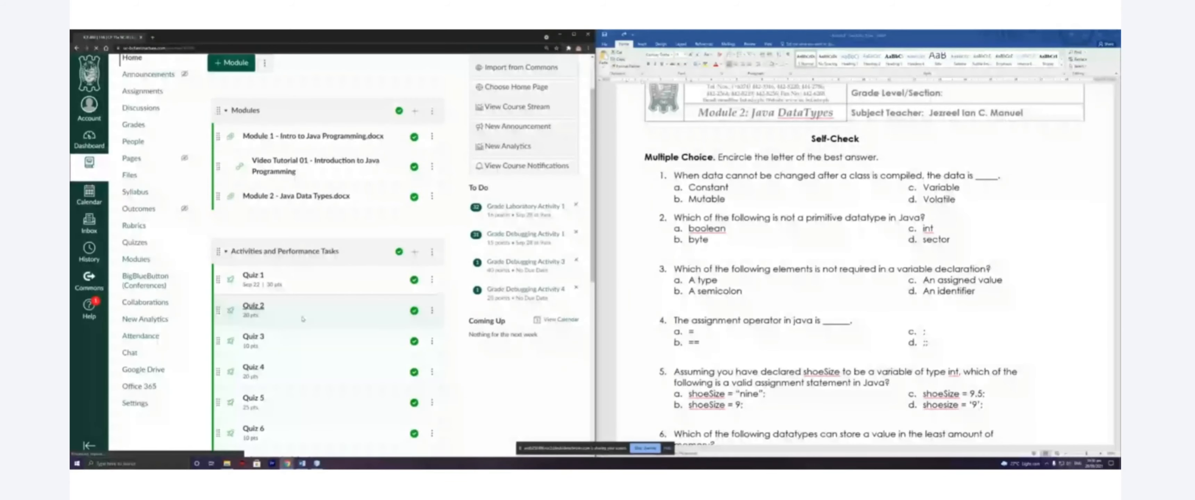
Step: Enable answer shuffling and a 30-minute time limit on Quiz 2
click(252, 305)
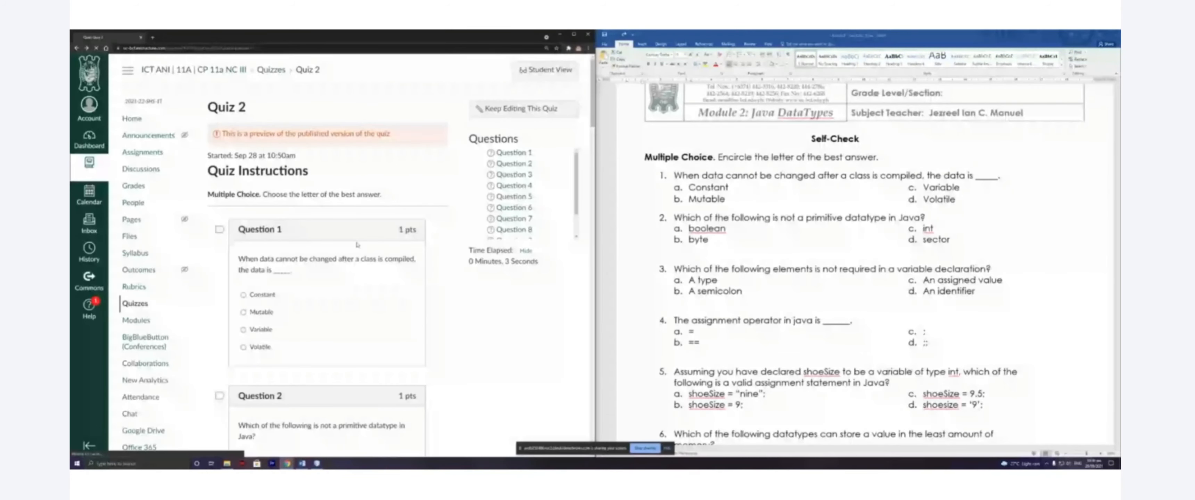
click(523, 108)
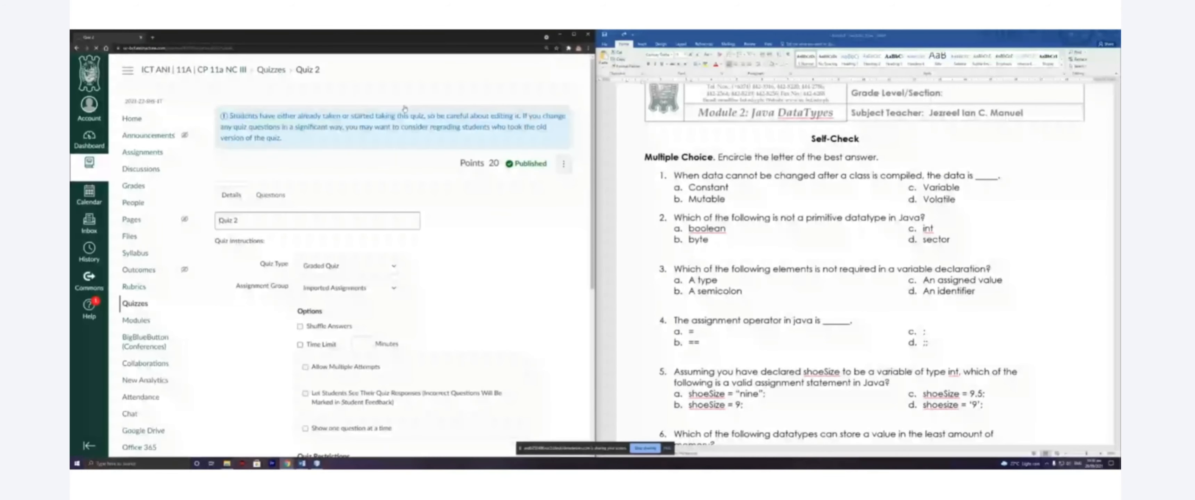
click(305, 194)
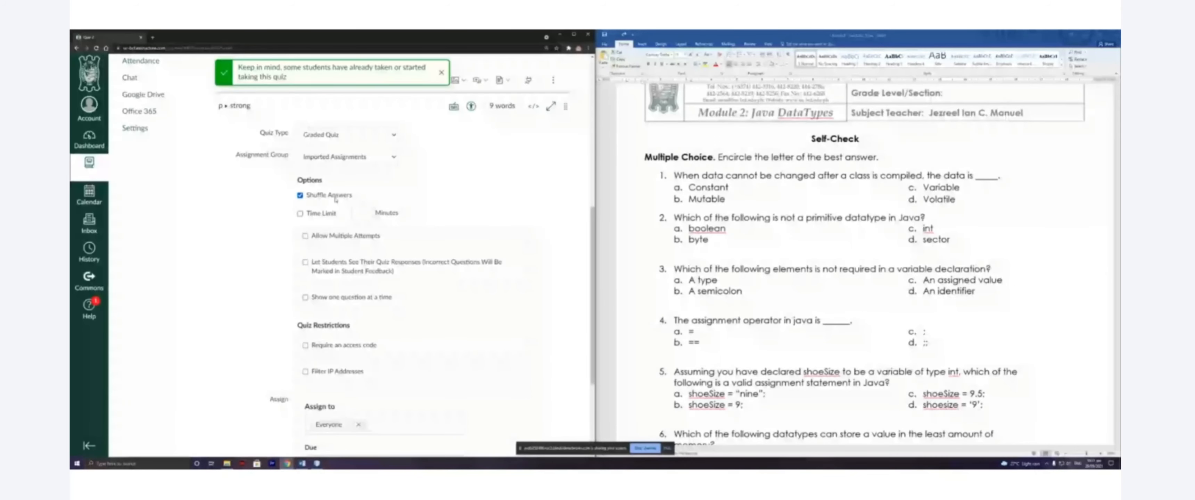
click(299, 213)
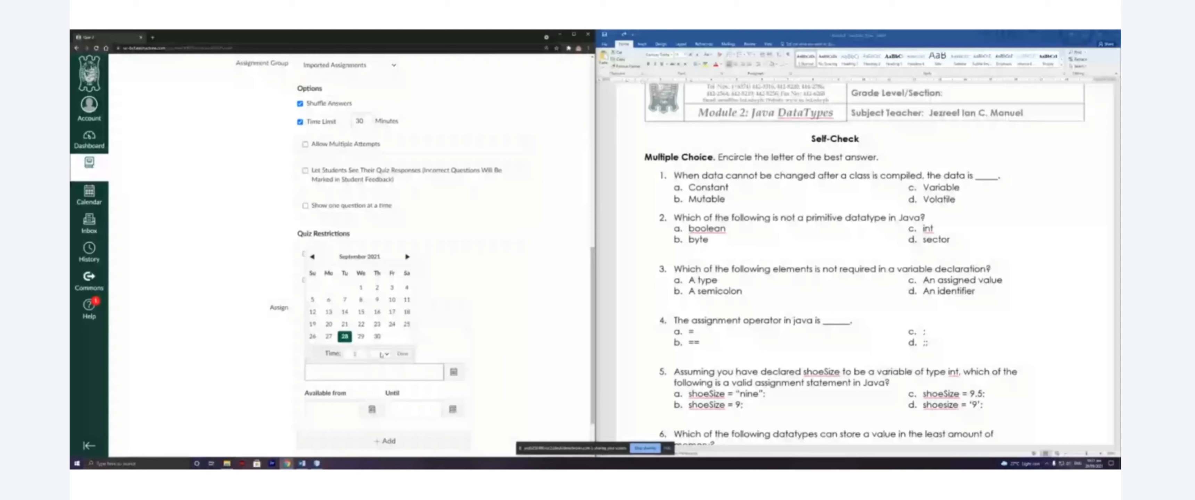
Step: Set Quiz 2 due October 5 at 10am and save the settings
click(407, 257)
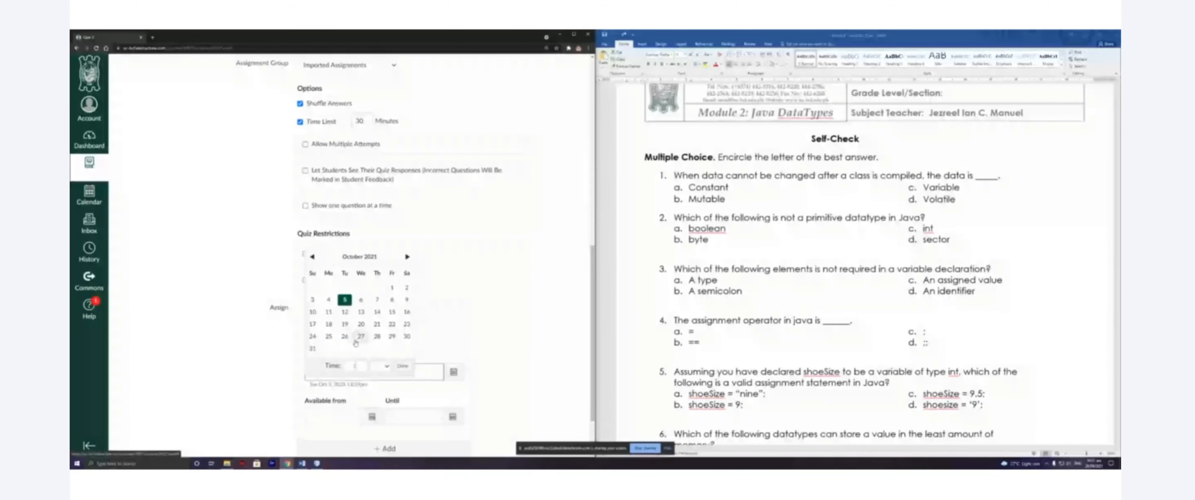
click(352, 366)
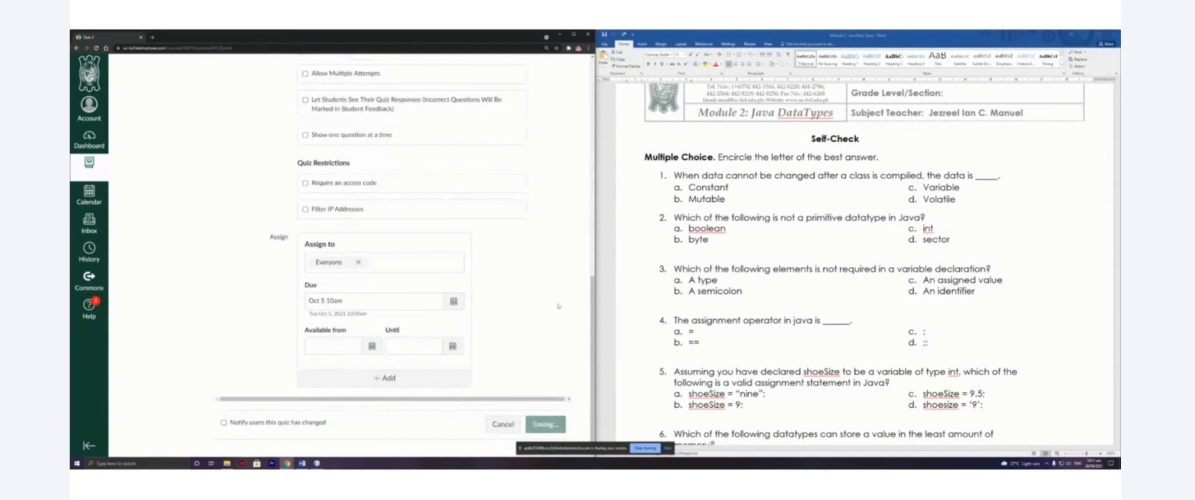
click(544, 424)
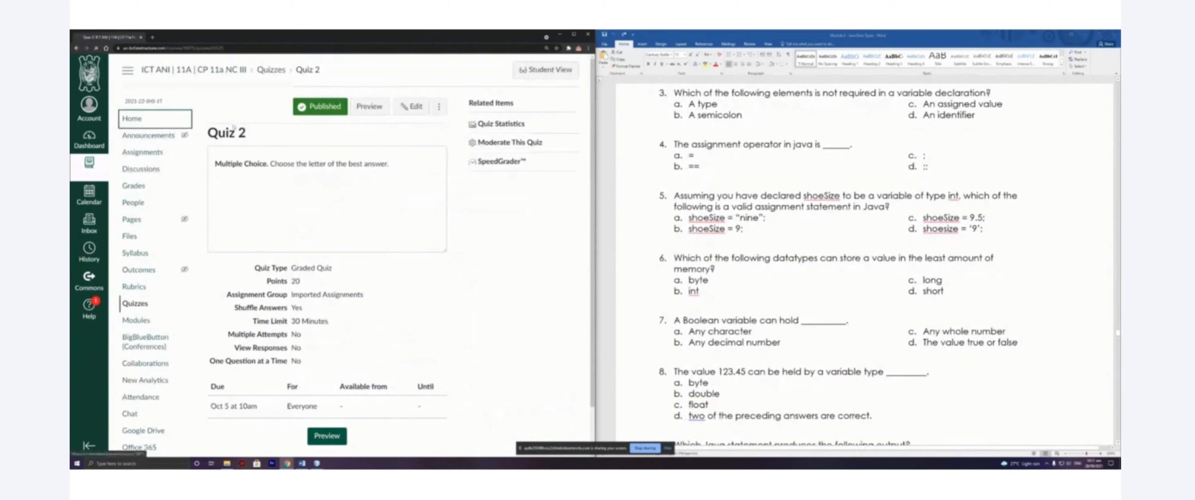
Step: Return to Modules and open Laboratory Activity 2 from the Activities list
click(136, 320)
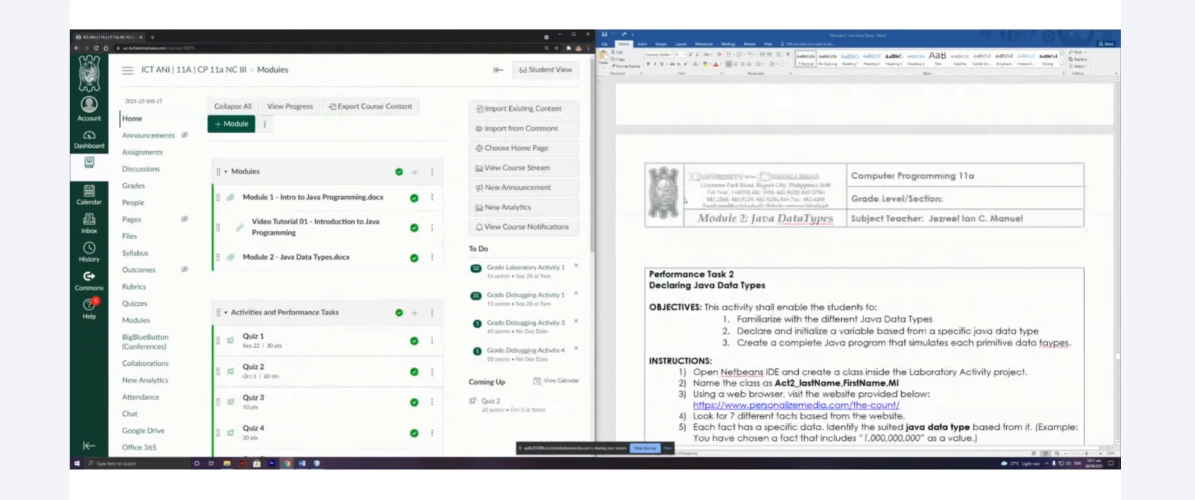
scroll(down, 3)
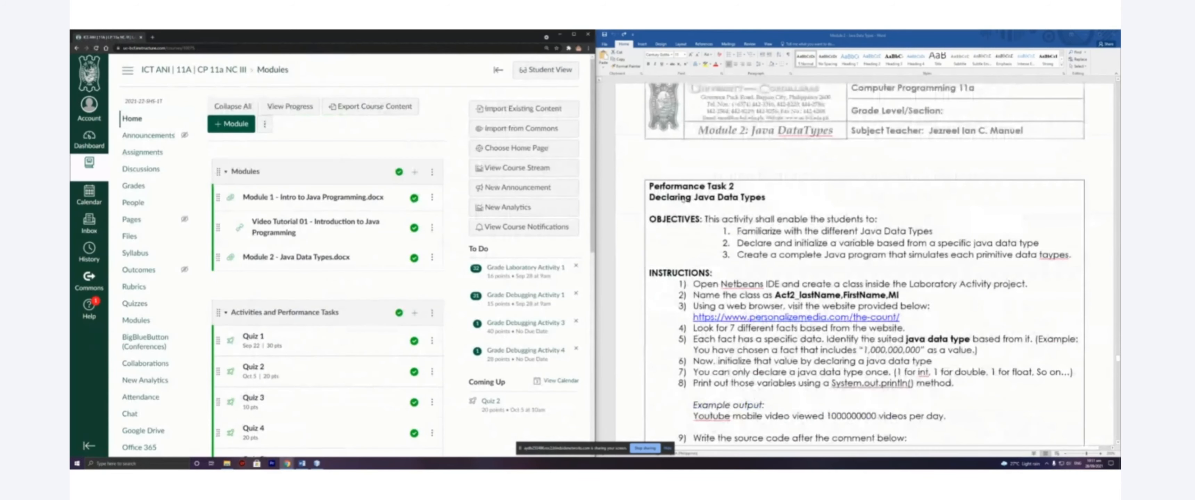
scroll(down, 3)
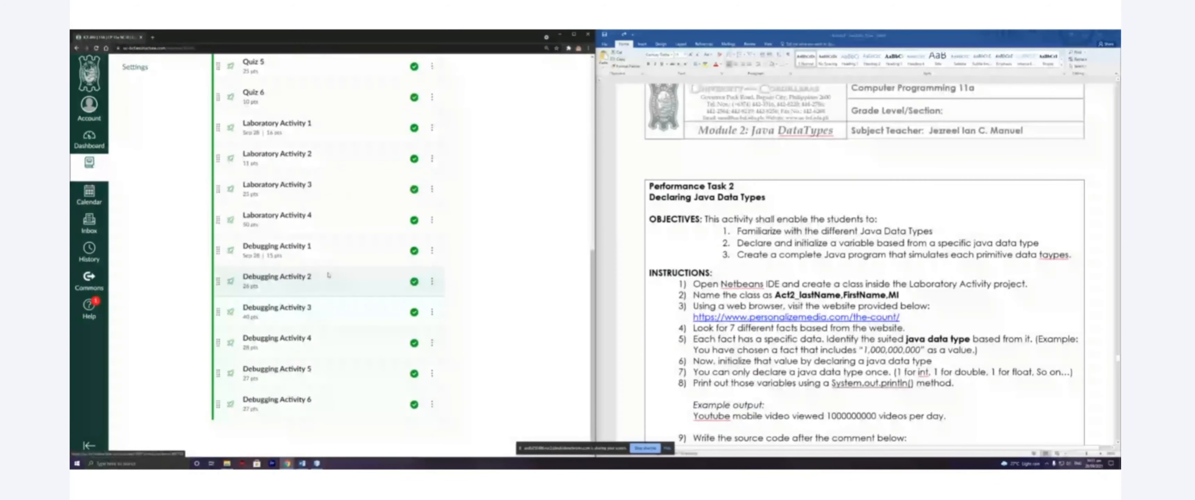
click(276, 154)
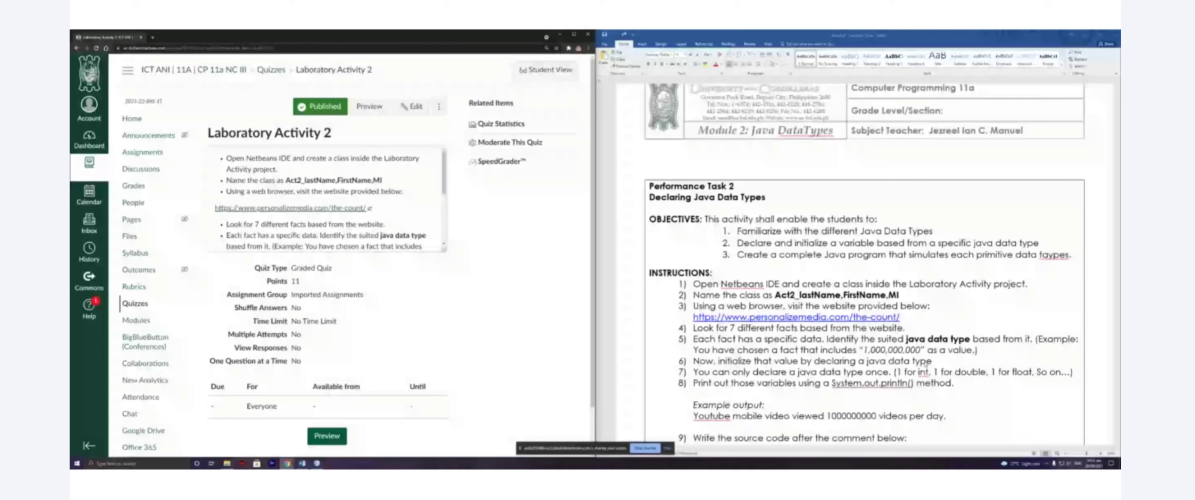
scroll(down, 3)
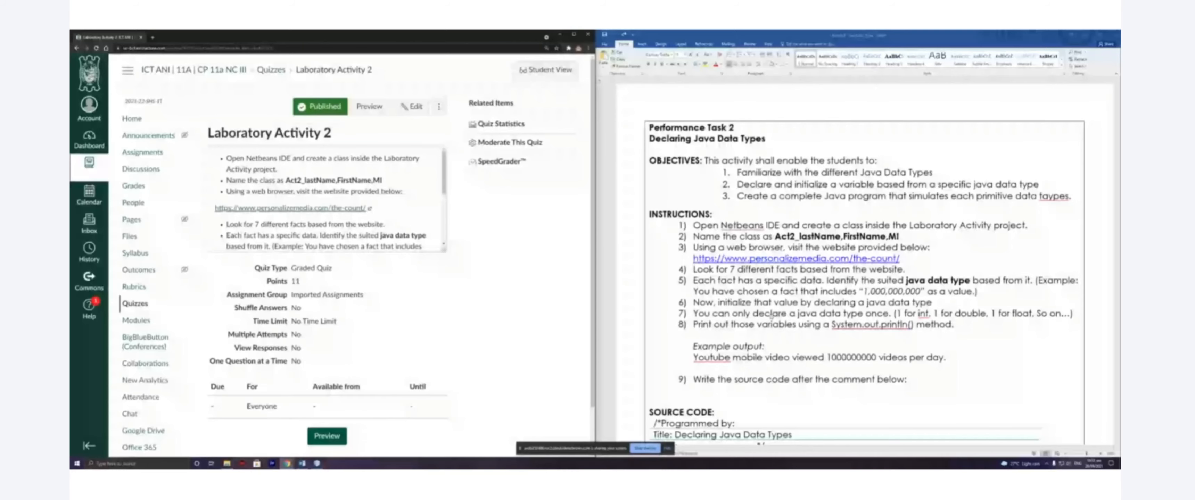
click(411, 106)
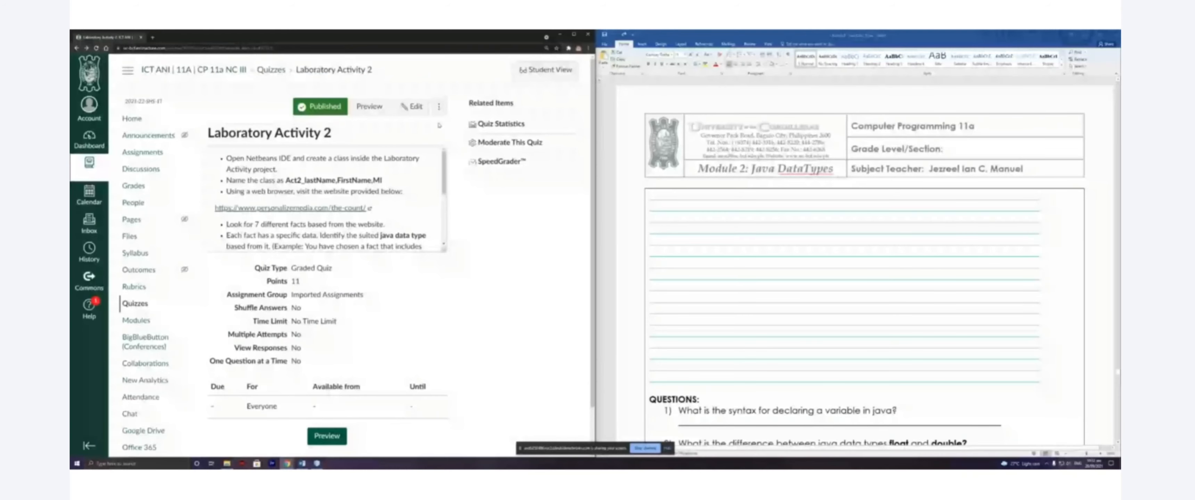
Step: Edit Laboratory Activity 2 and set its due date to October 5 at 11:59pm
click(411, 106)
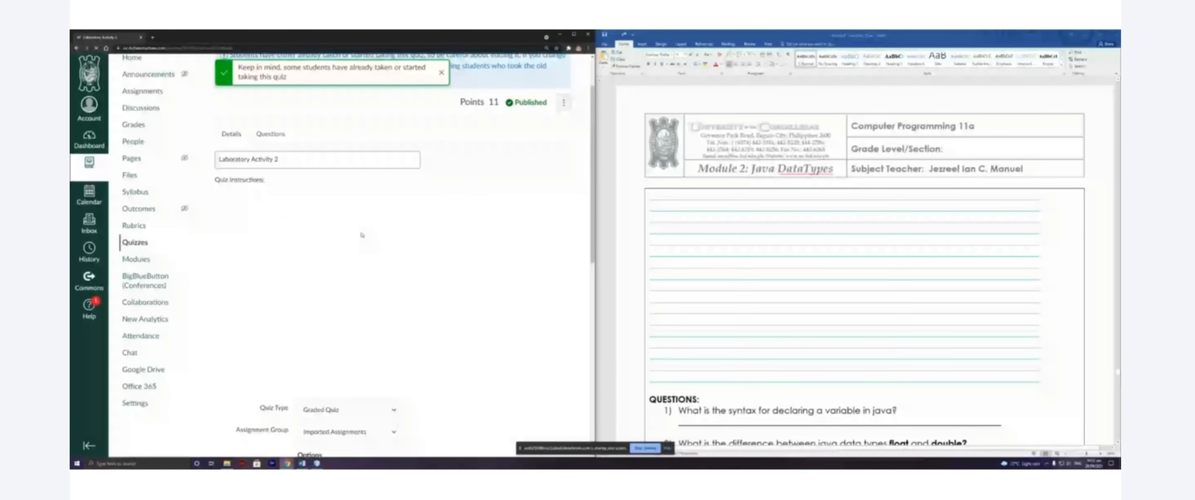
scroll(down, 3)
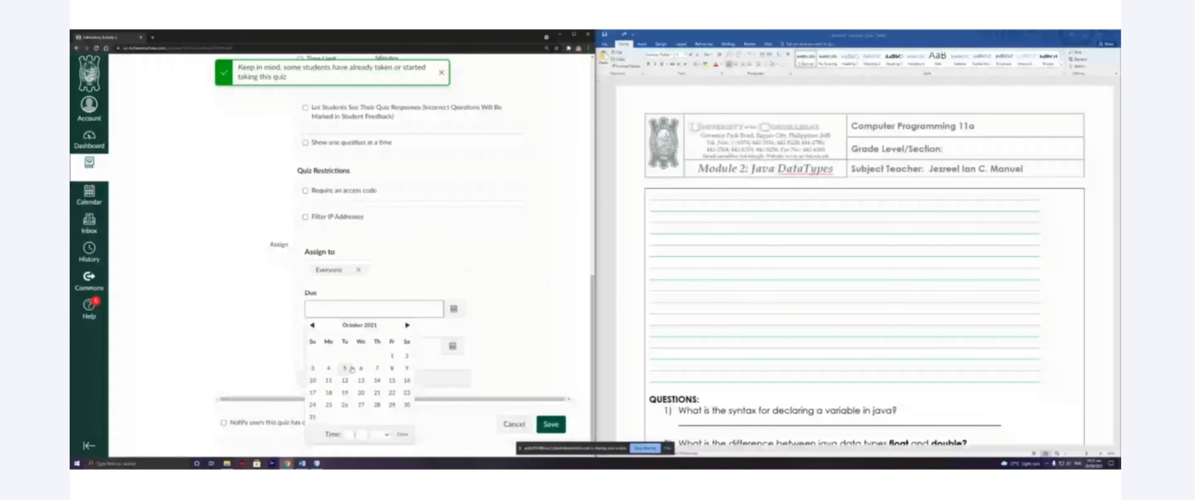
click(345, 368)
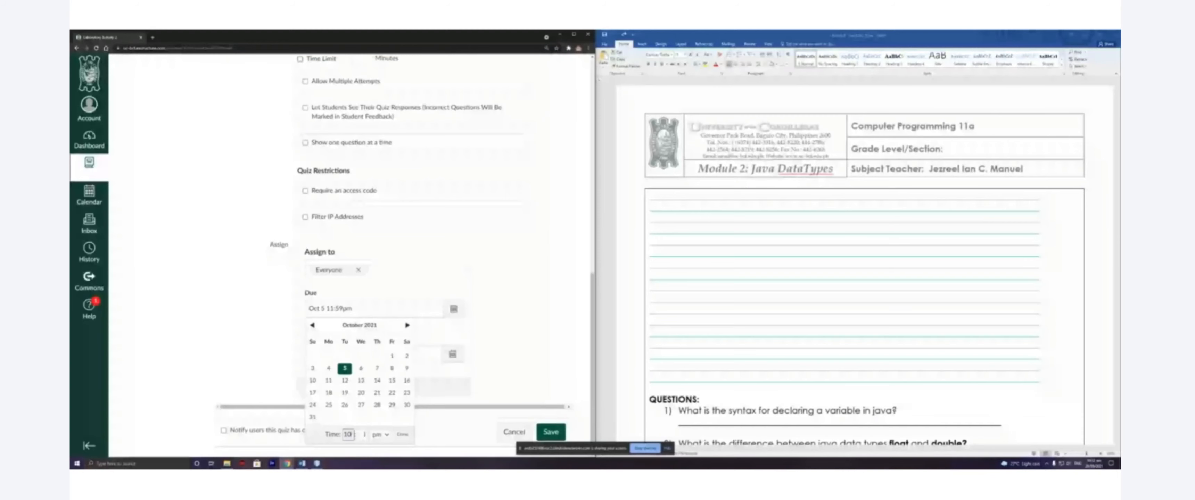